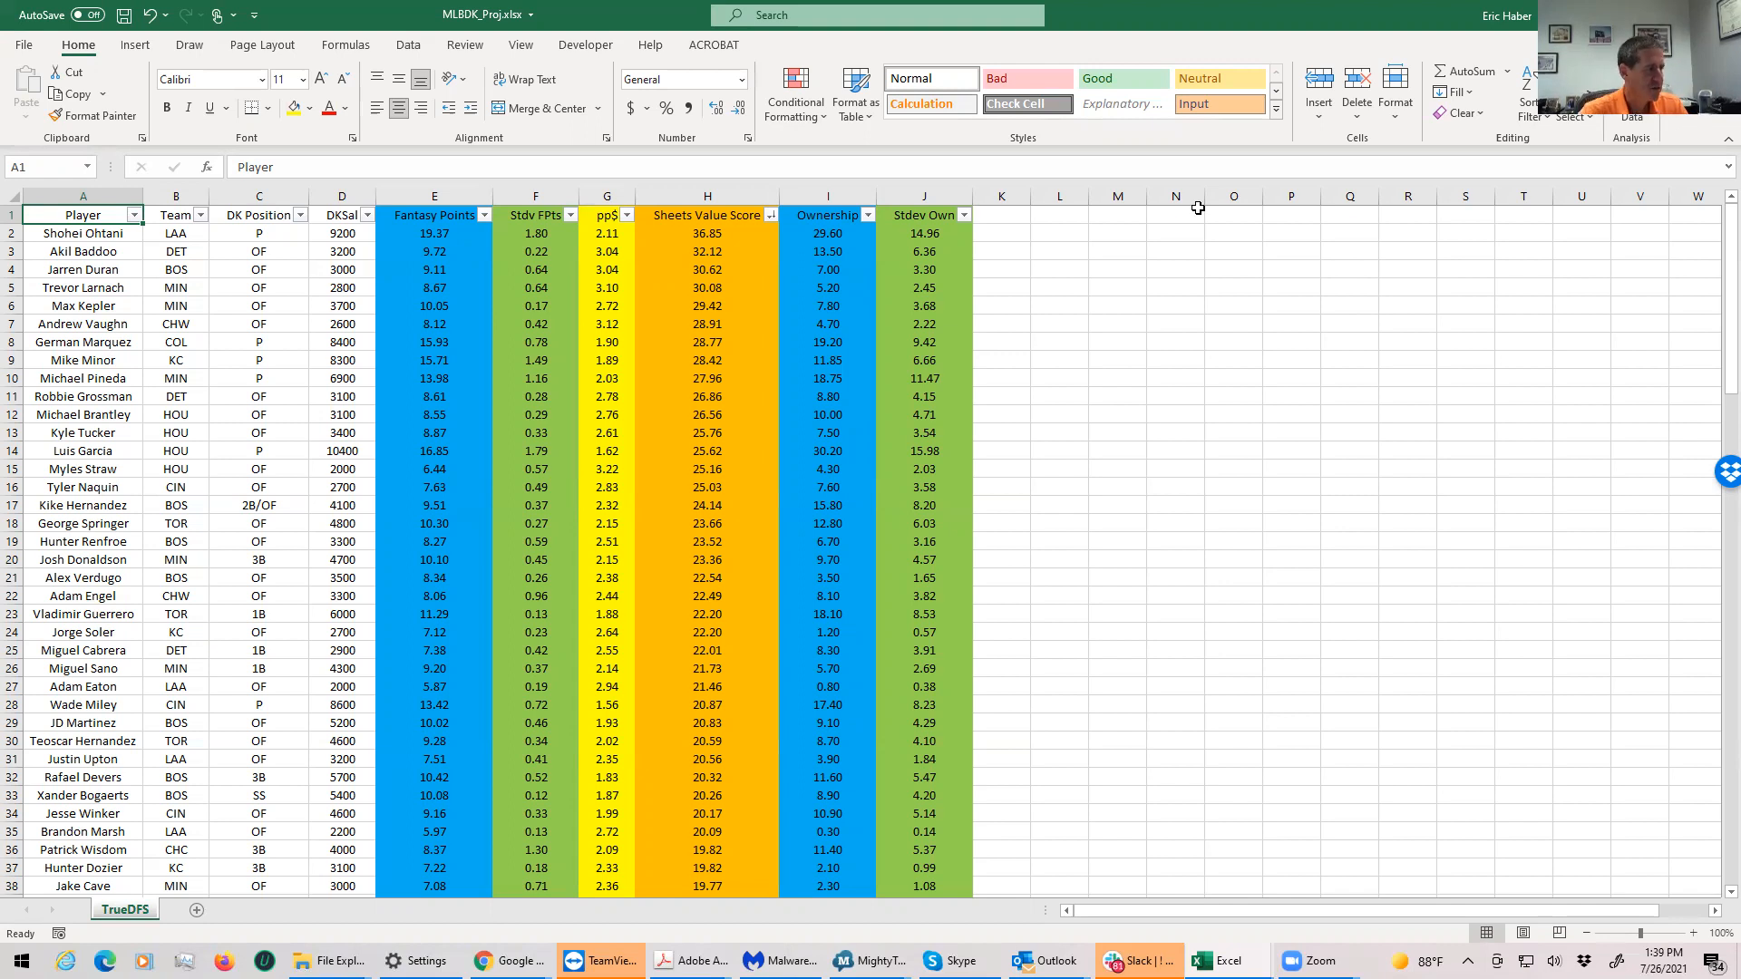
mouse_move(300, 266)
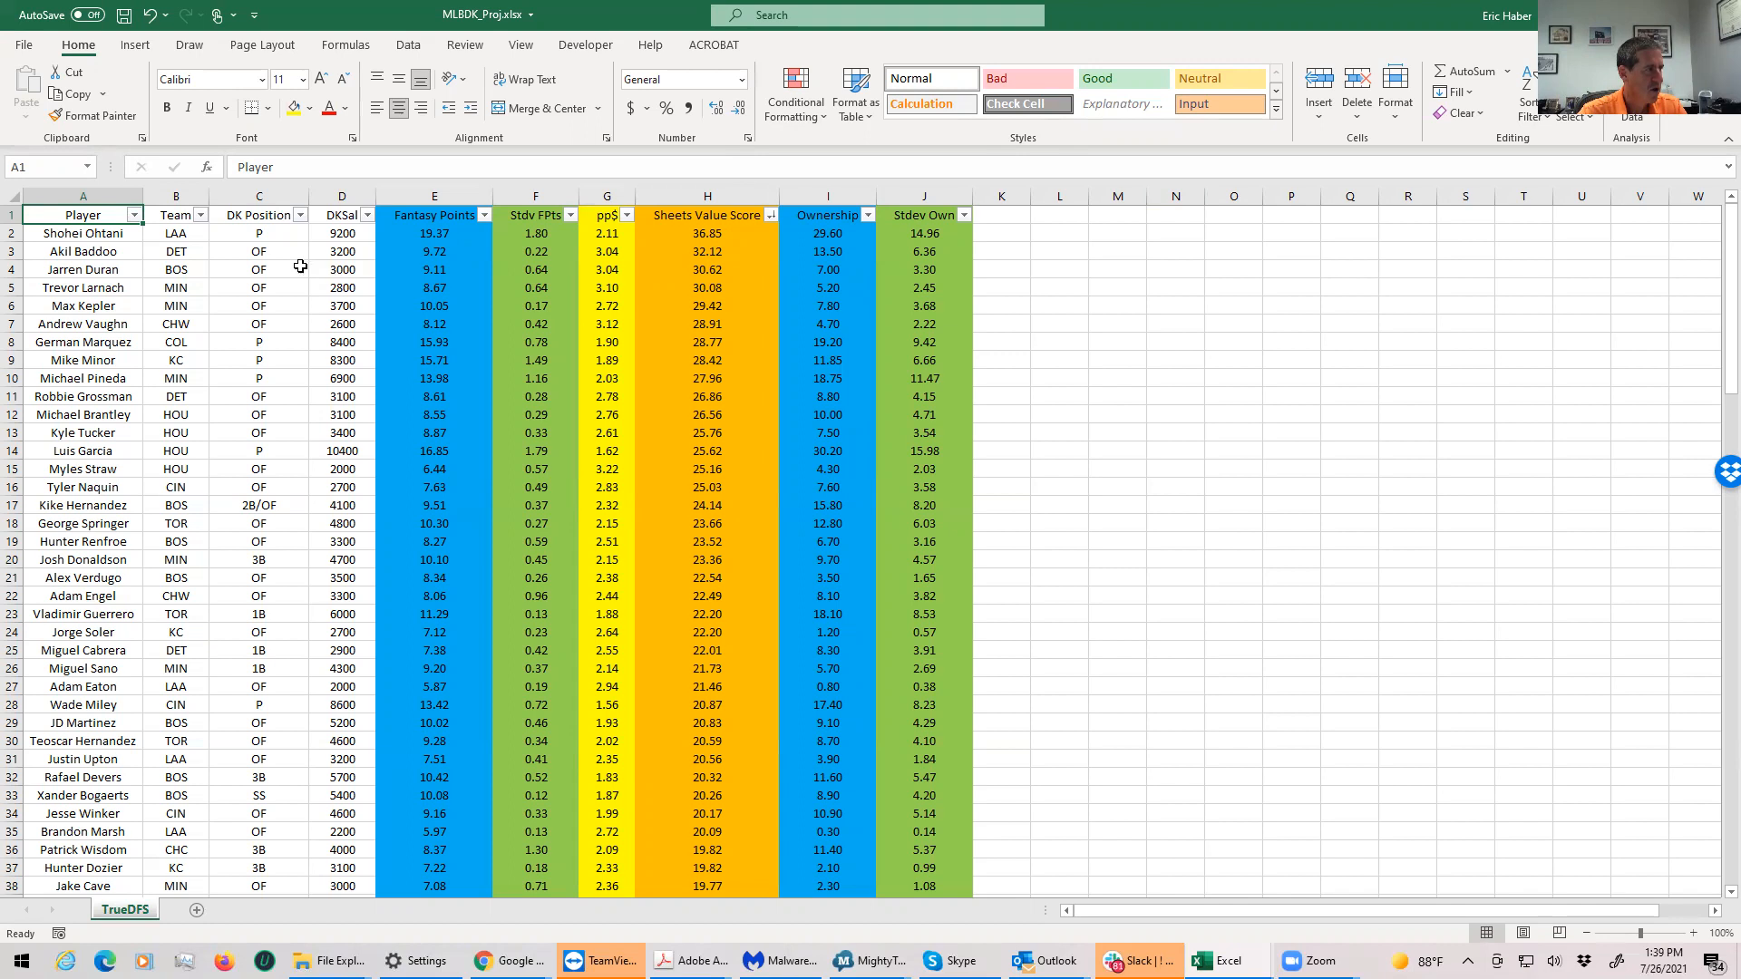
mouse_move(293, 501)
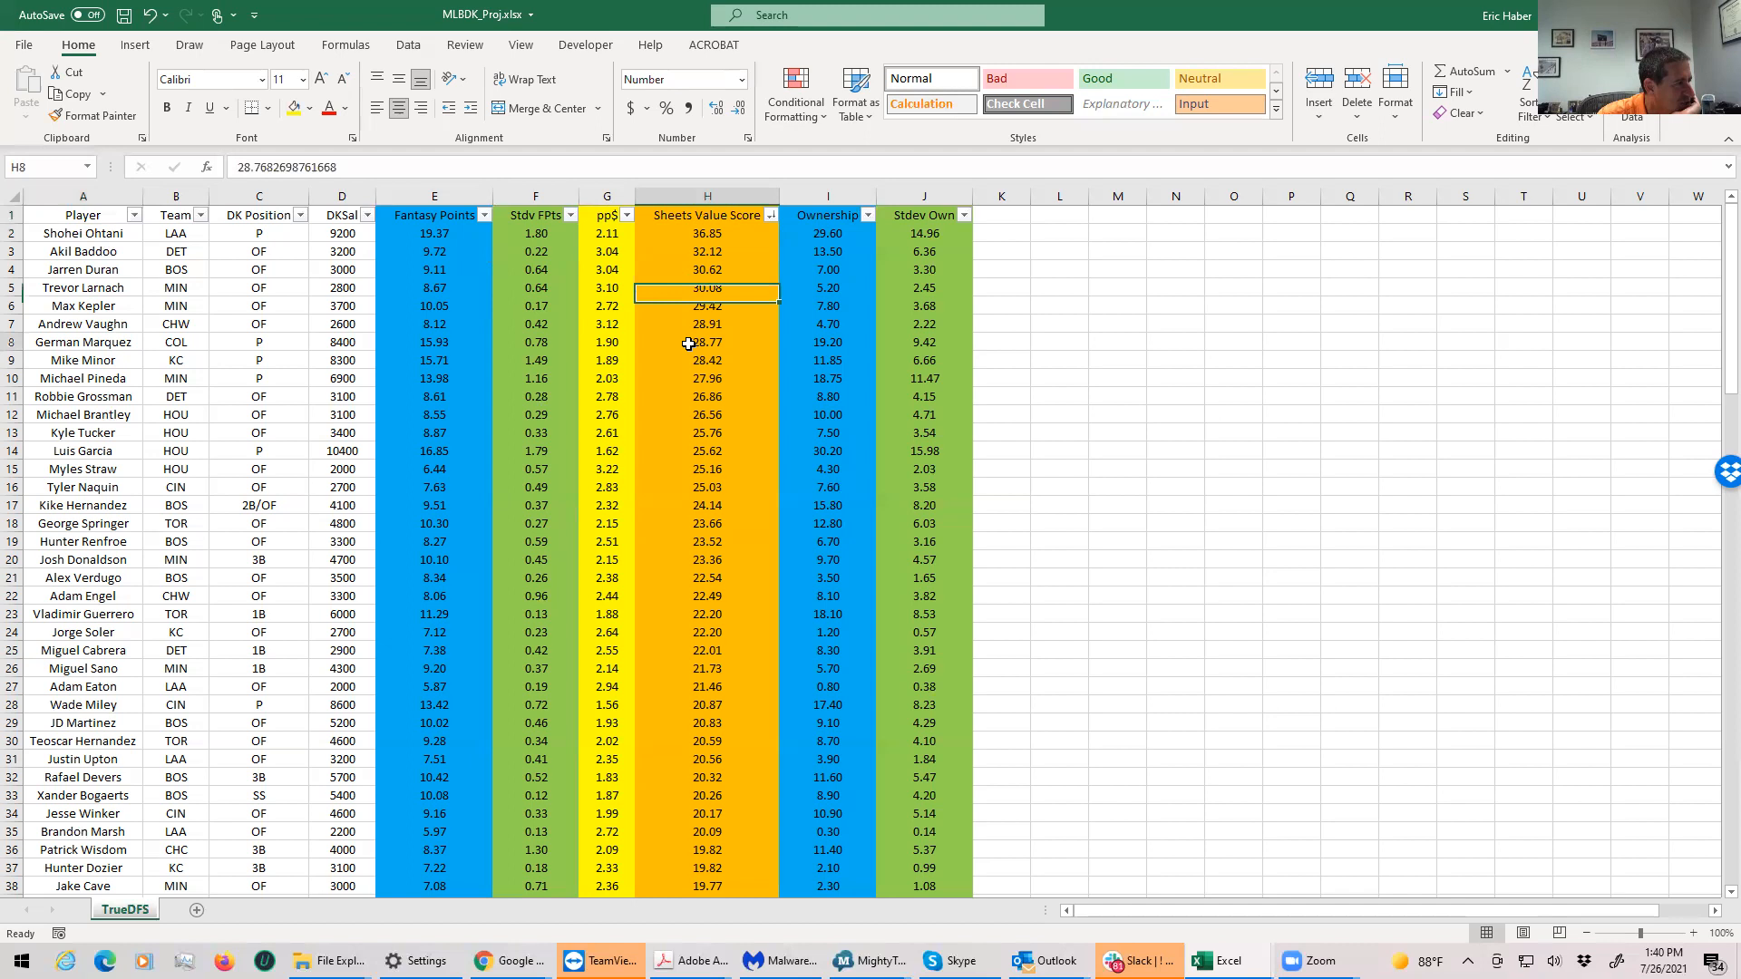
Step: Review Sheets Value Scores for Minor, Marquez, Pineda, Grossman and Luis Garcia, plus Garcia's position
click(707, 360)
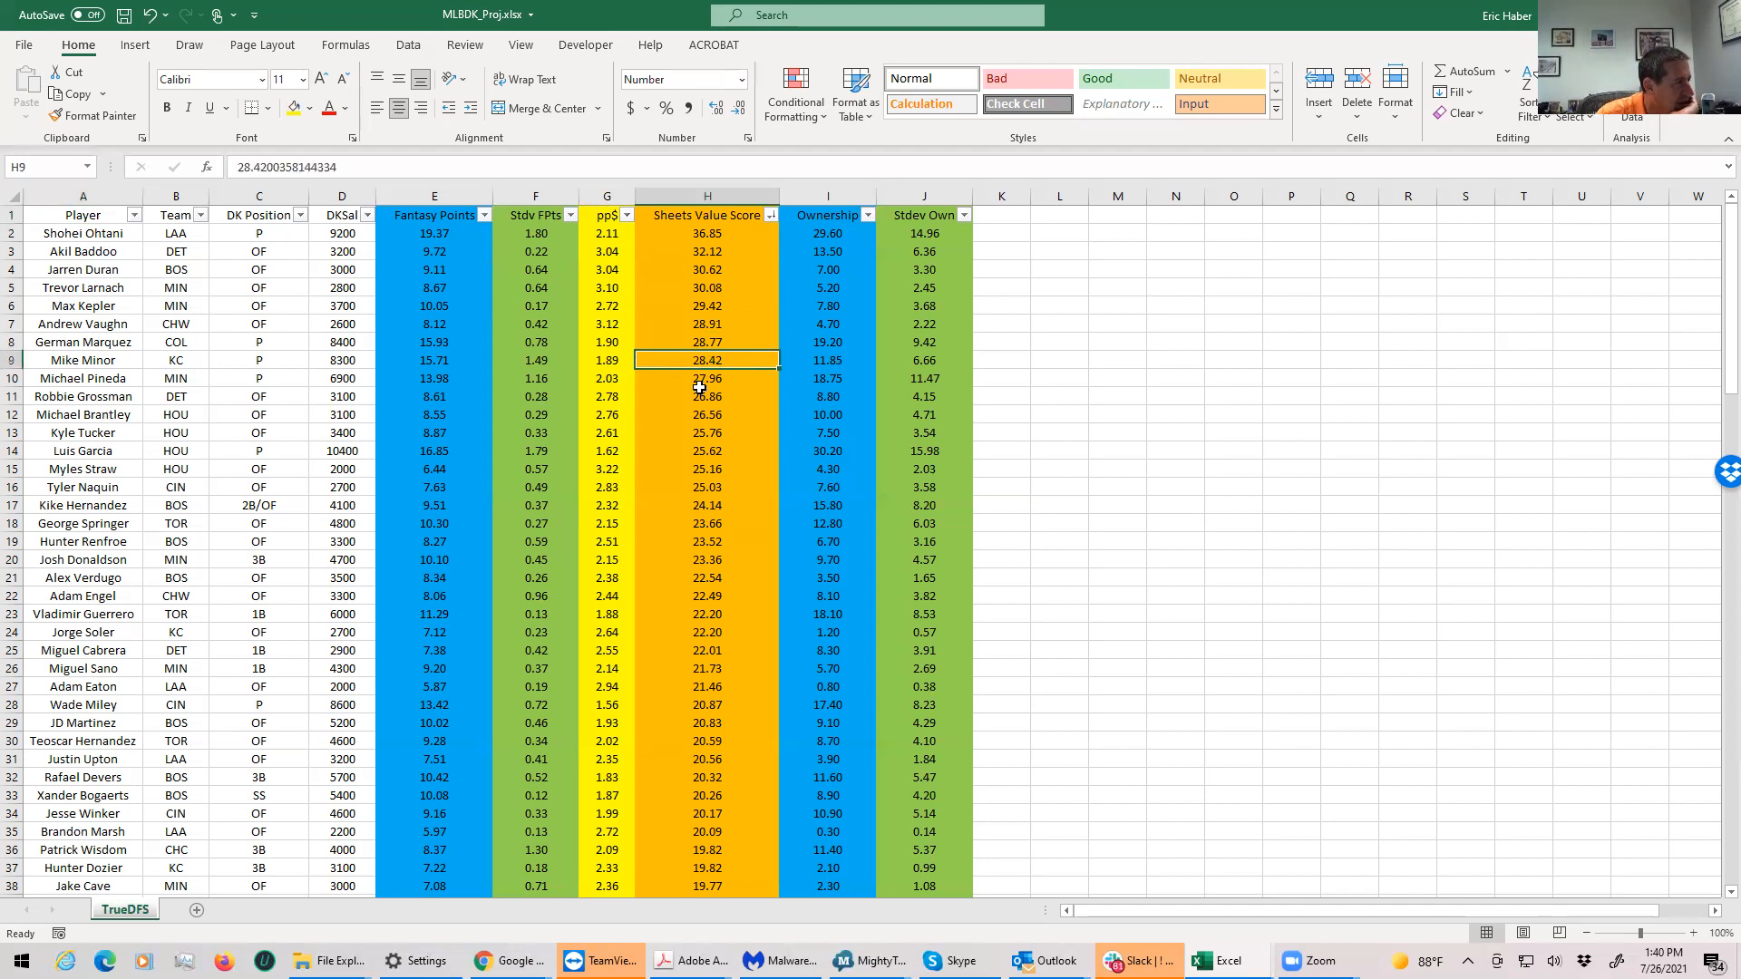
click(706, 342)
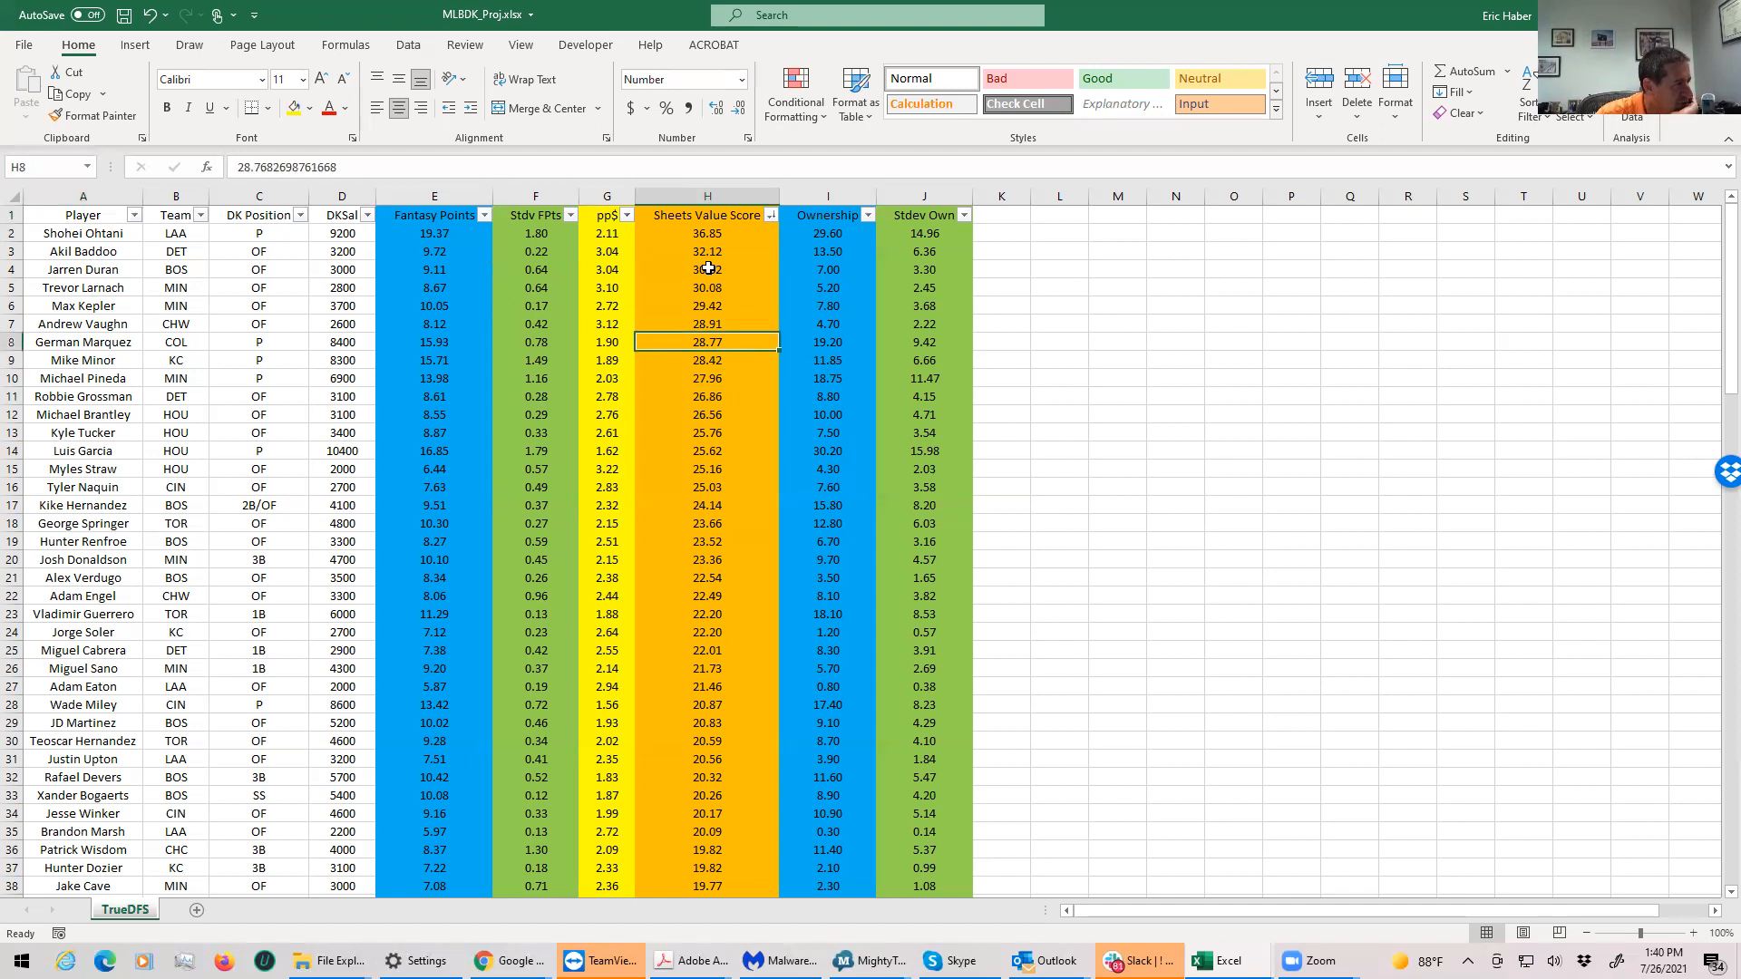
click(706, 377)
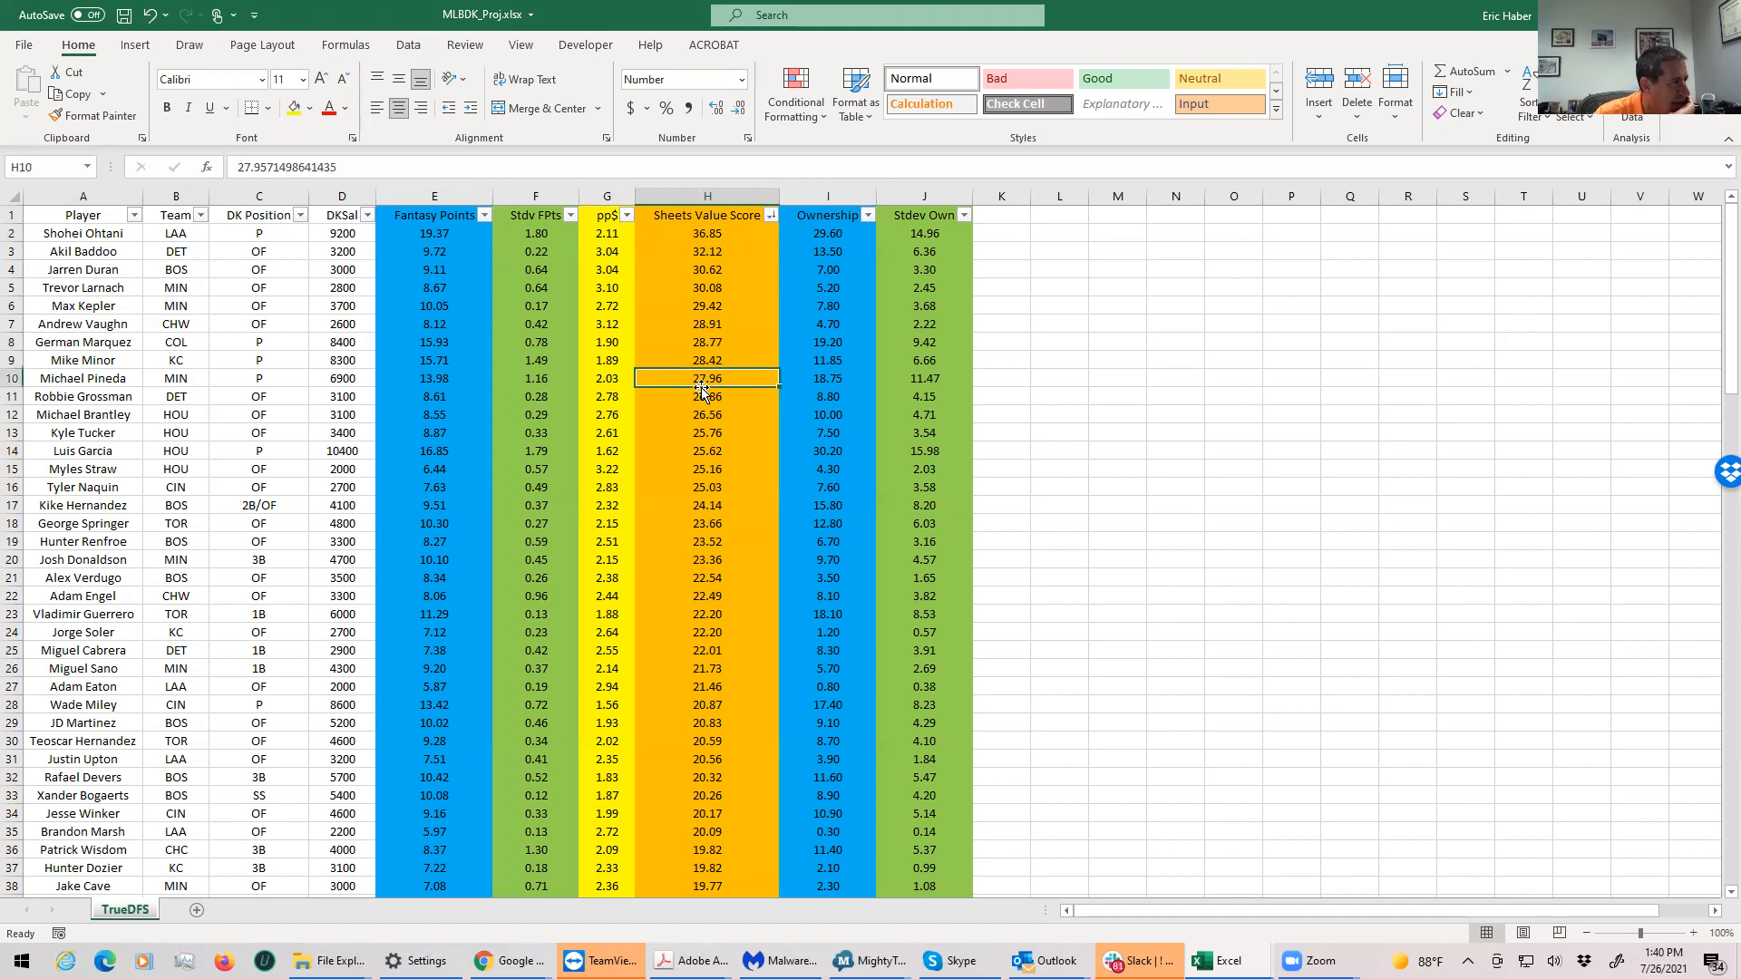
click(706, 397)
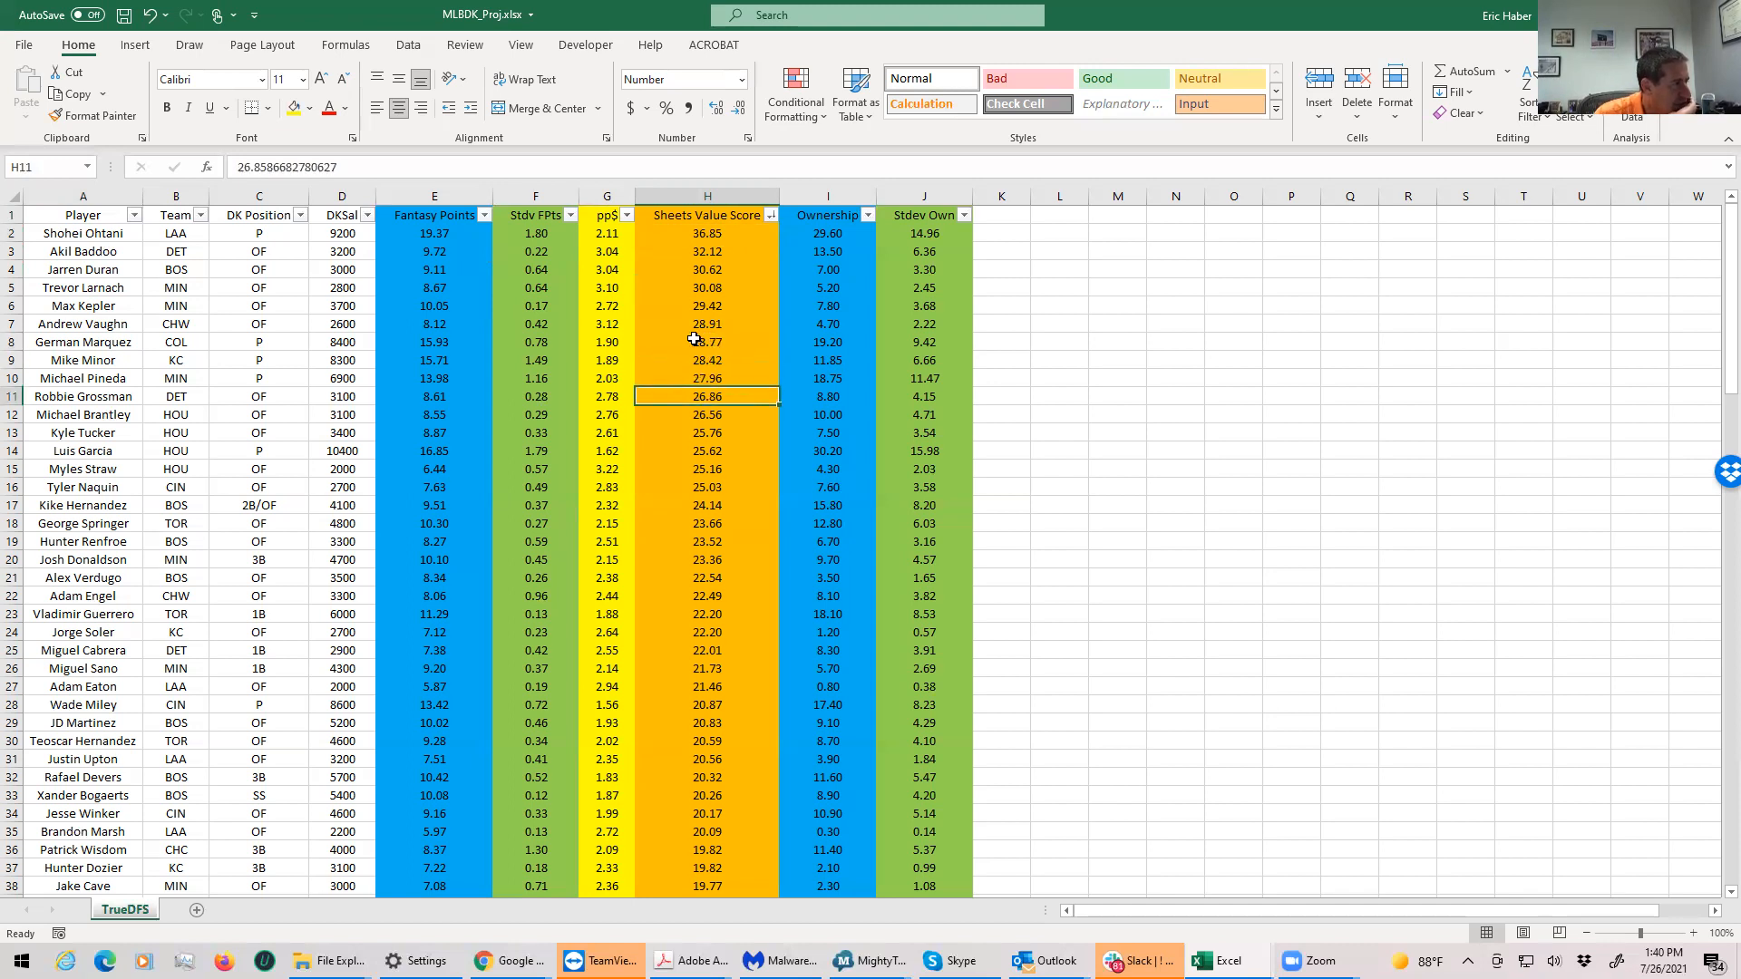
click(706, 377)
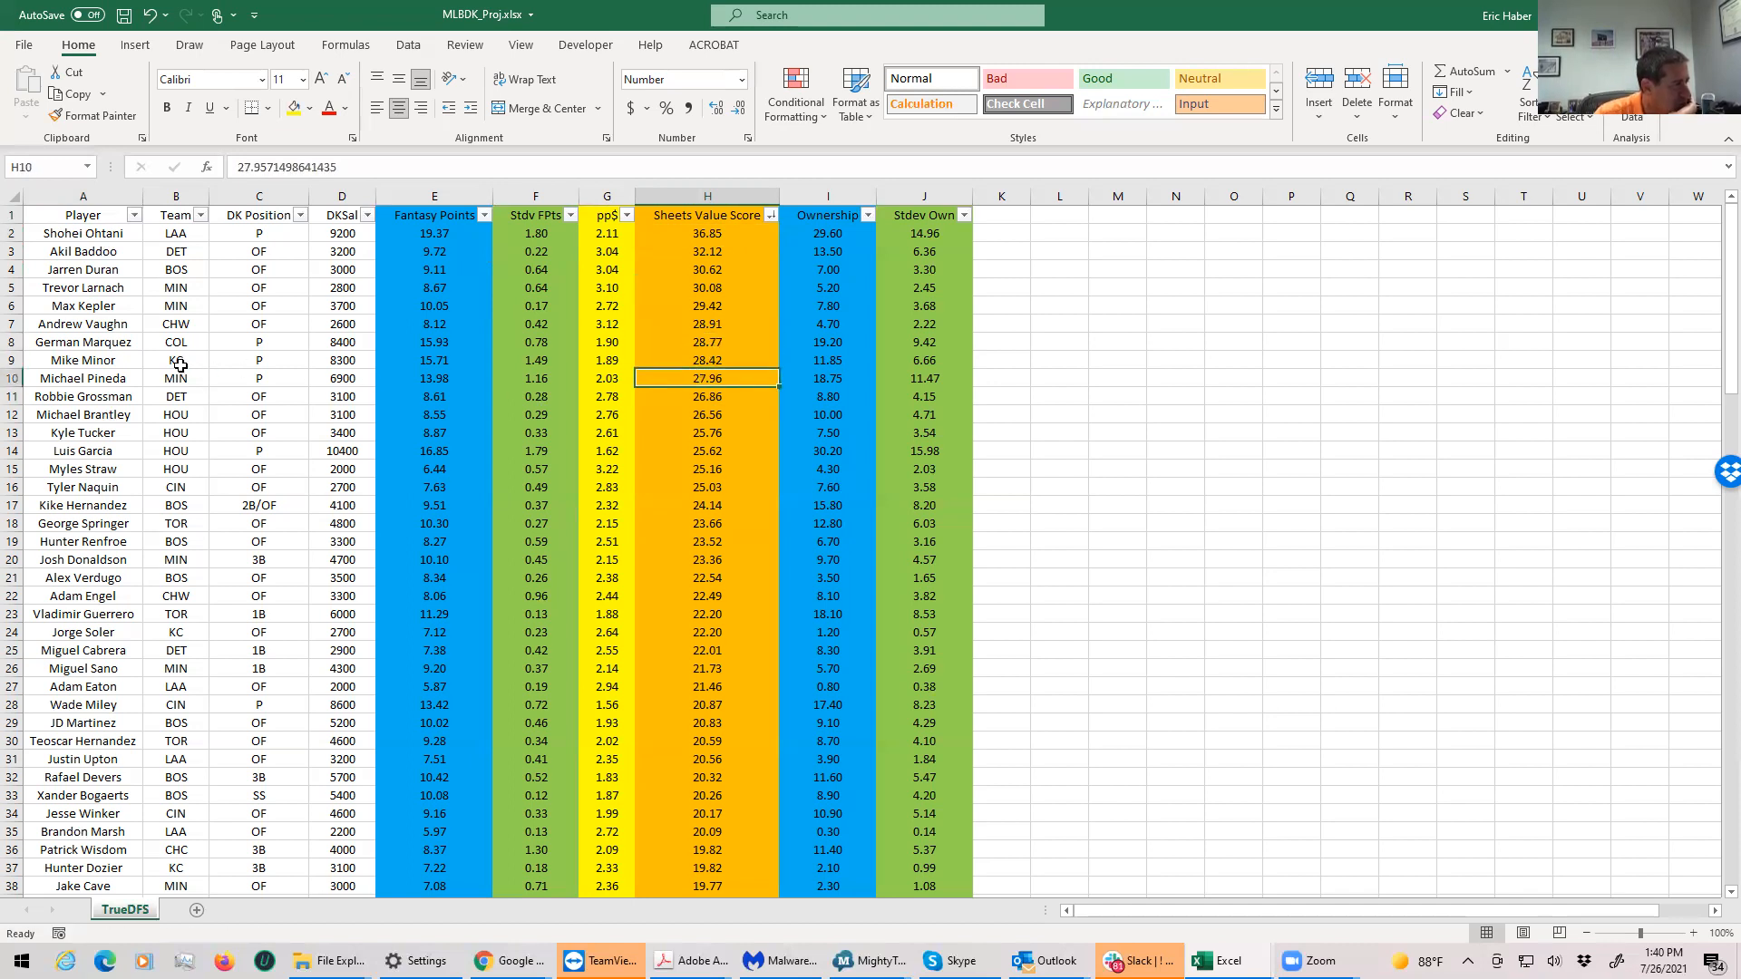
click(82, 377)
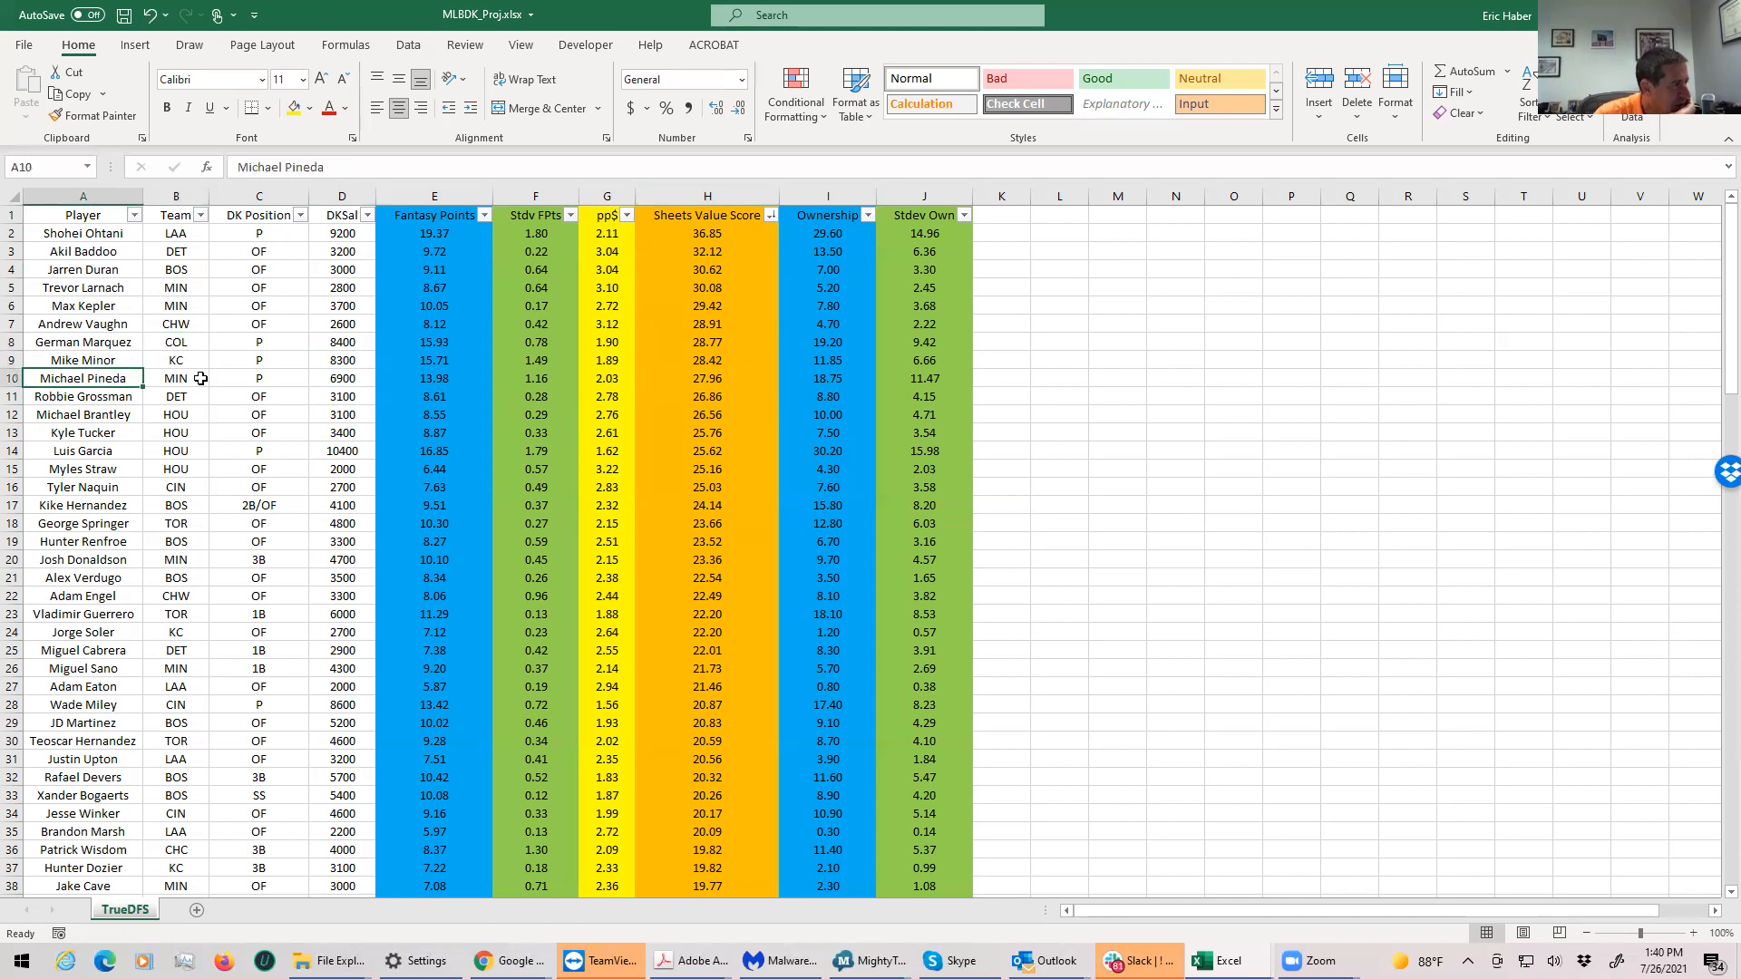
click(258, 451)
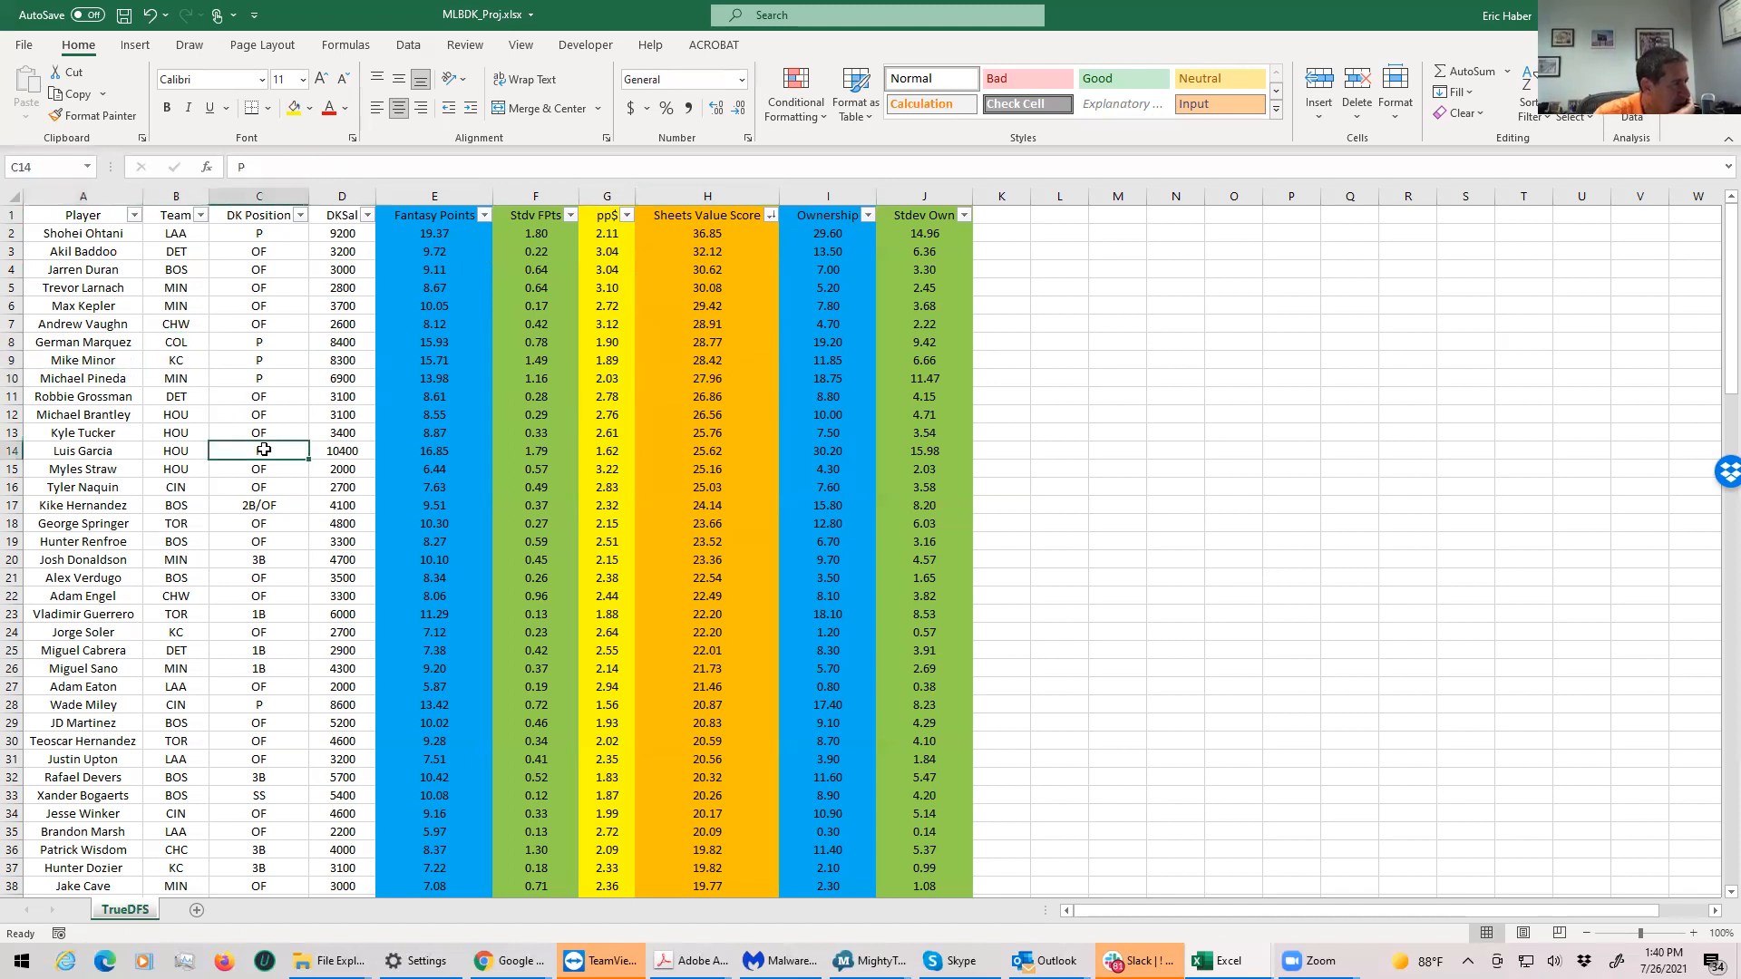
click(706, 450)
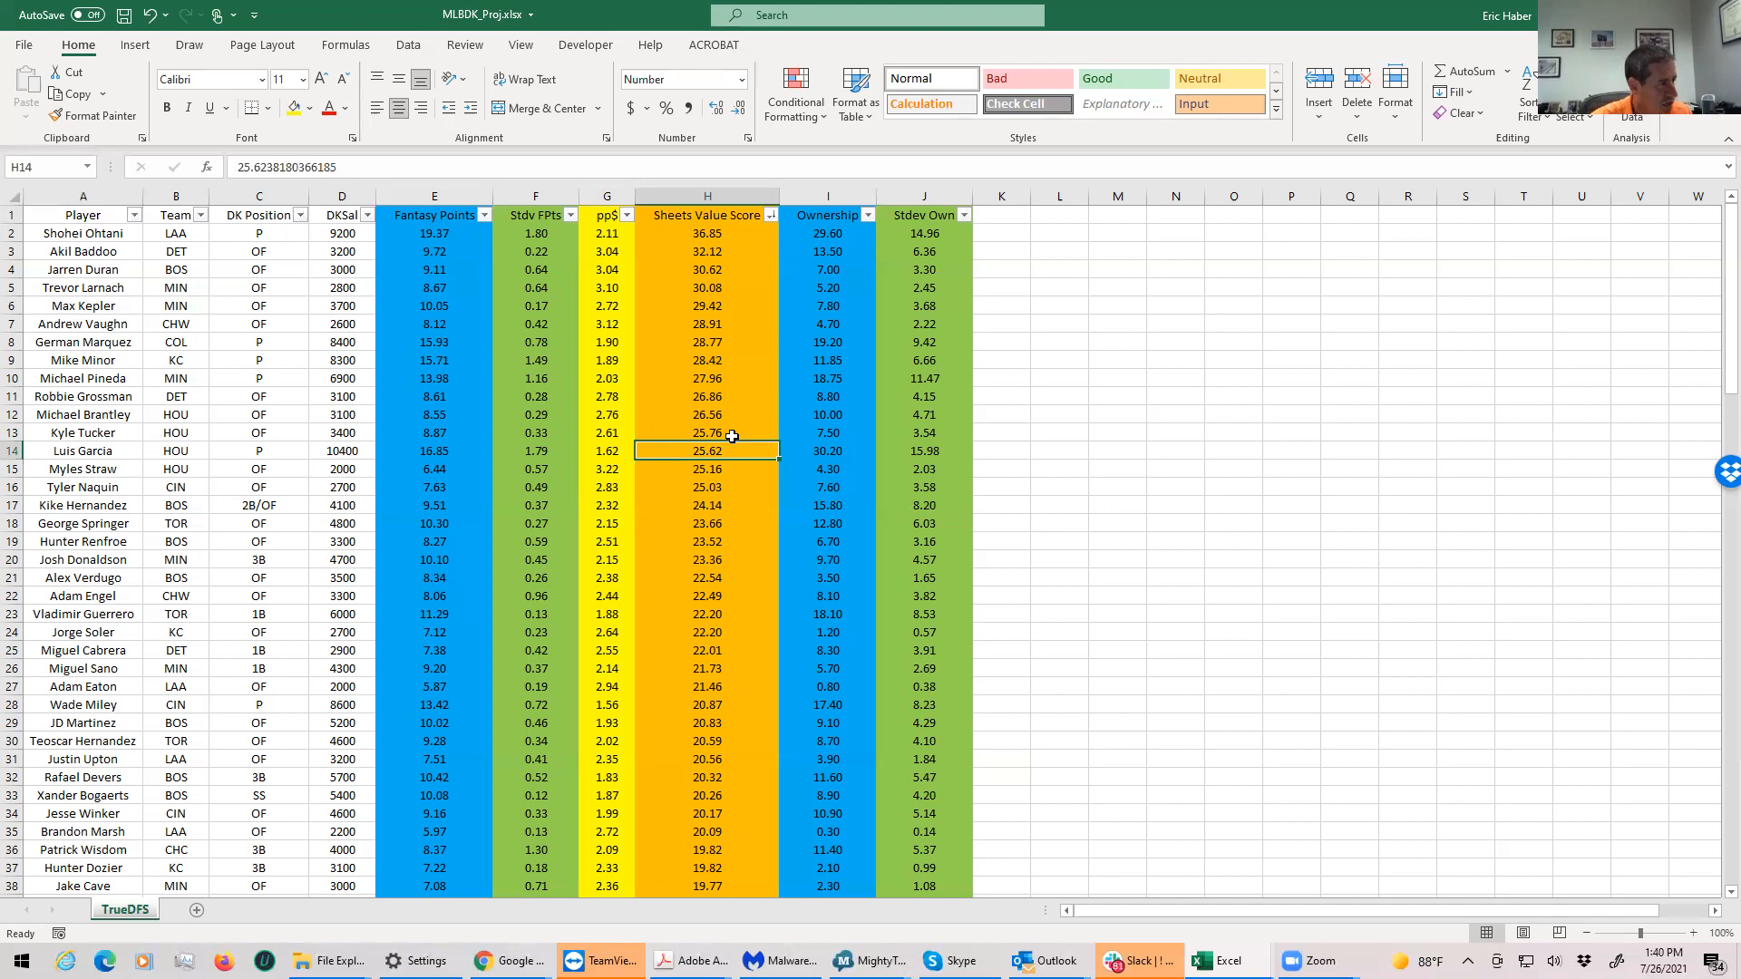
mouse_move(781, 367)
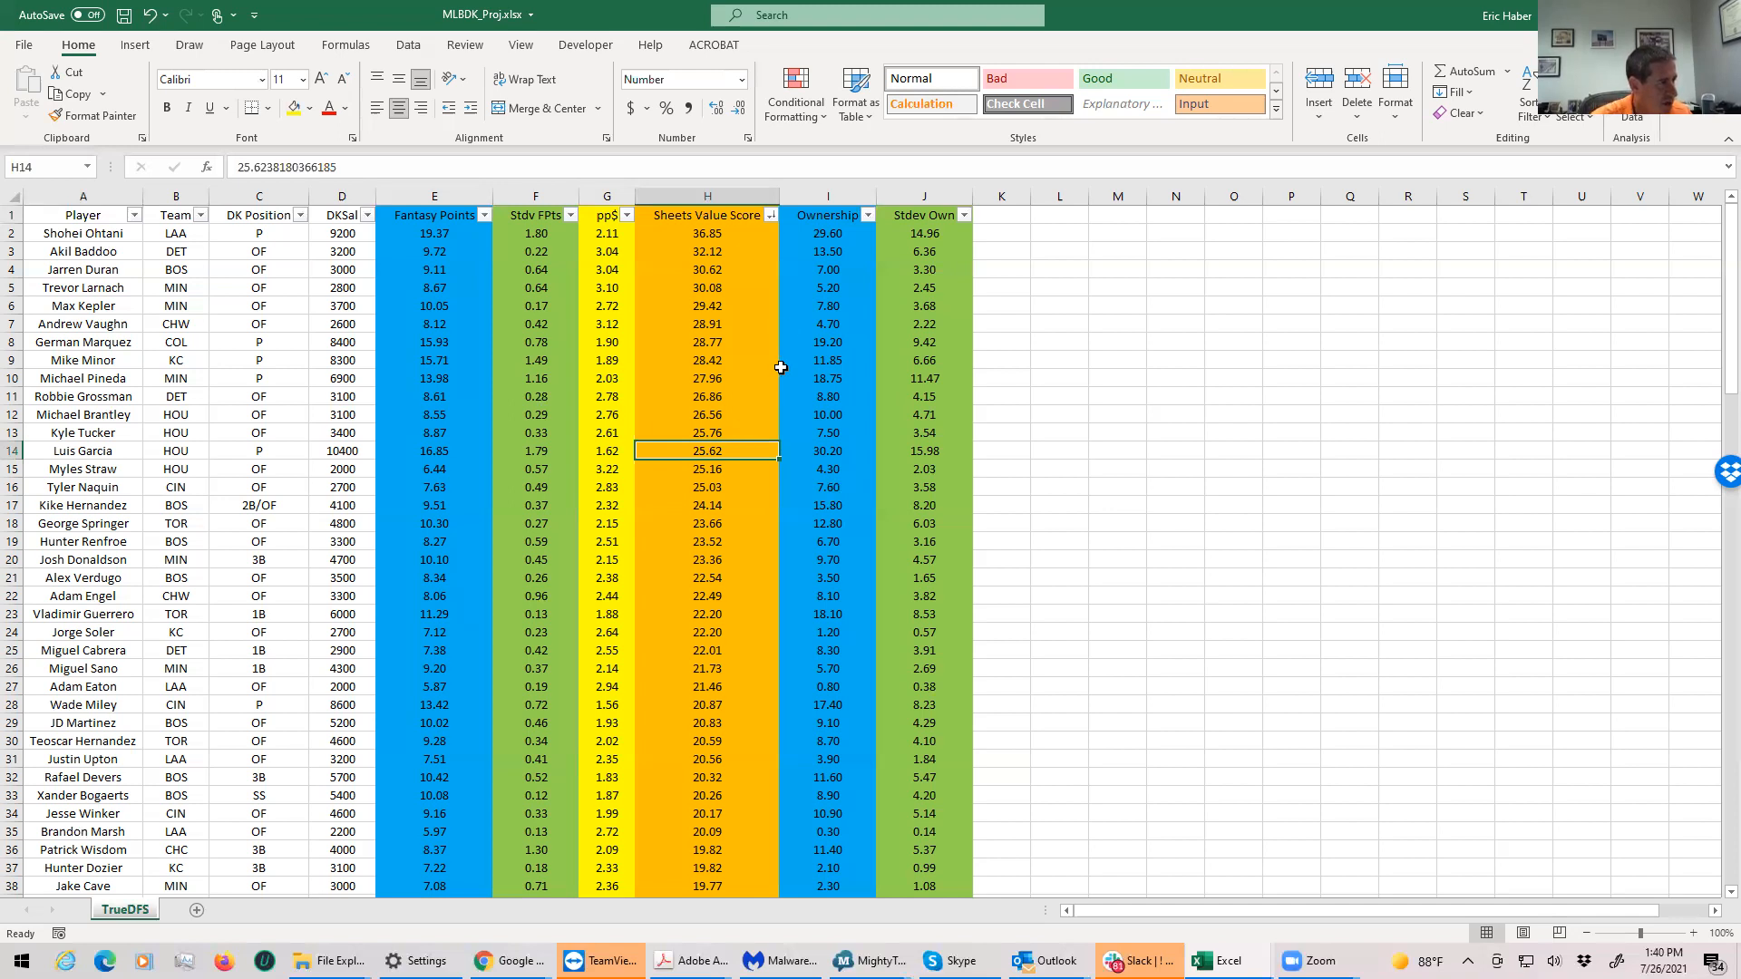
Step: Check projected ownership for Ohtani, Garcia, Minor, Marquez and Pineda, plus Pineda's salary
click(827, 233)
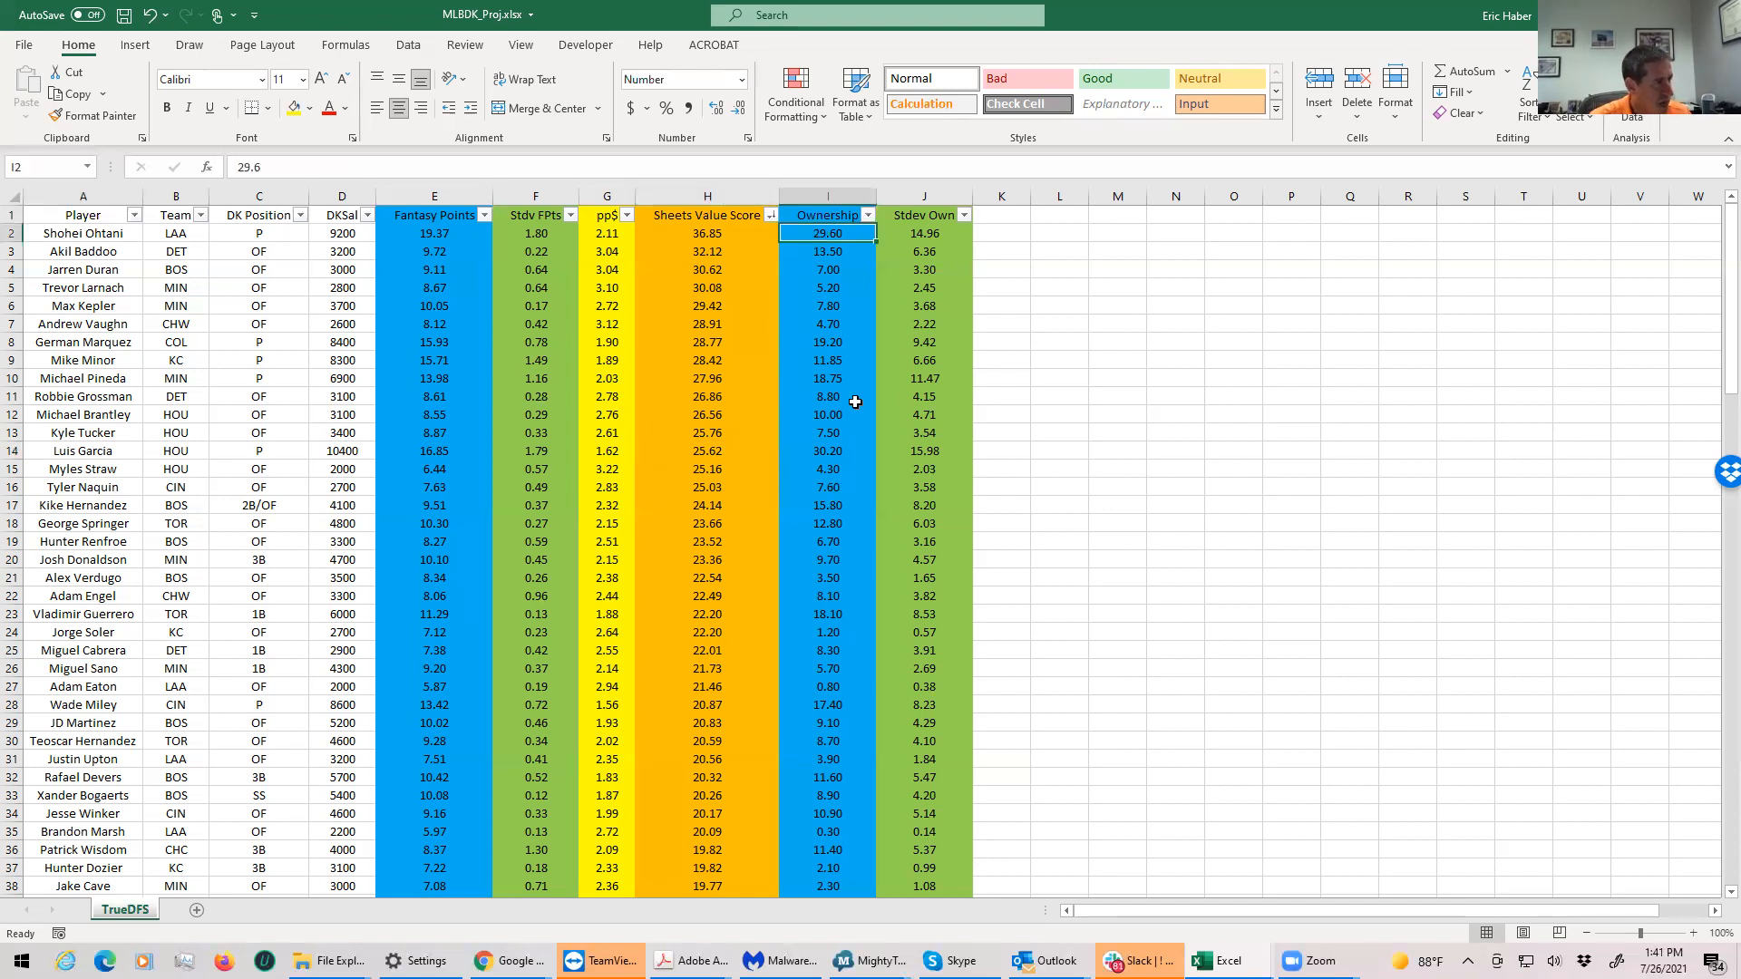
click(826, 450)
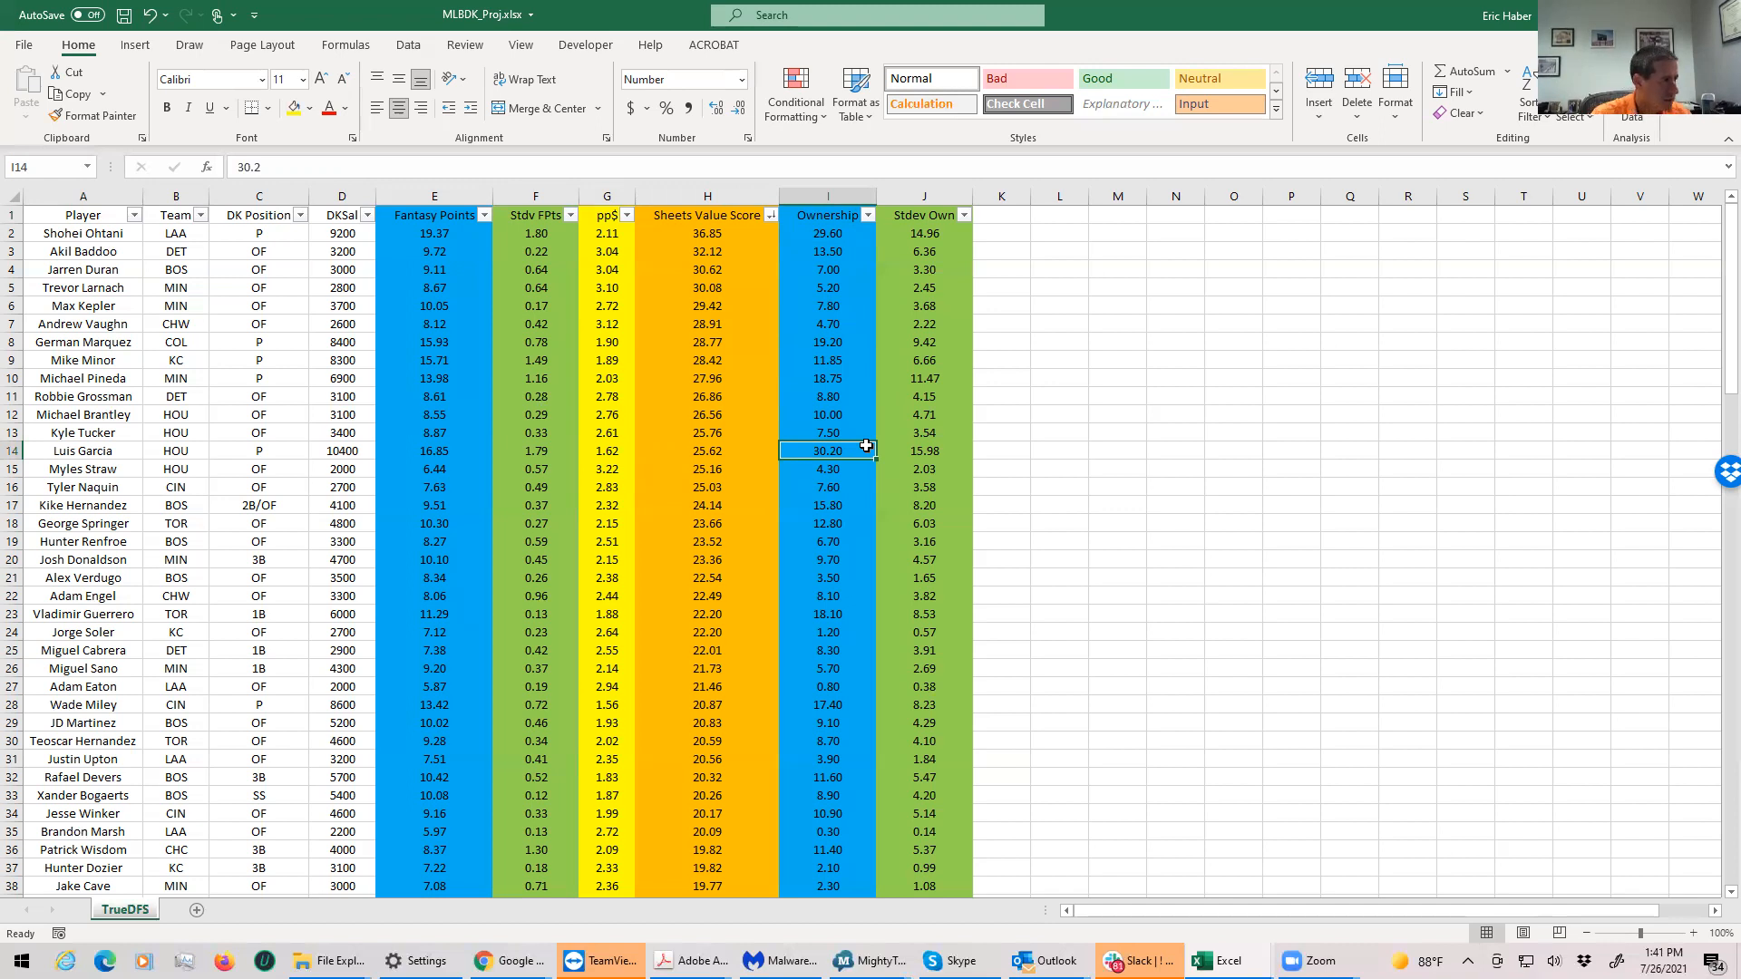
mouse_move(811, 341)
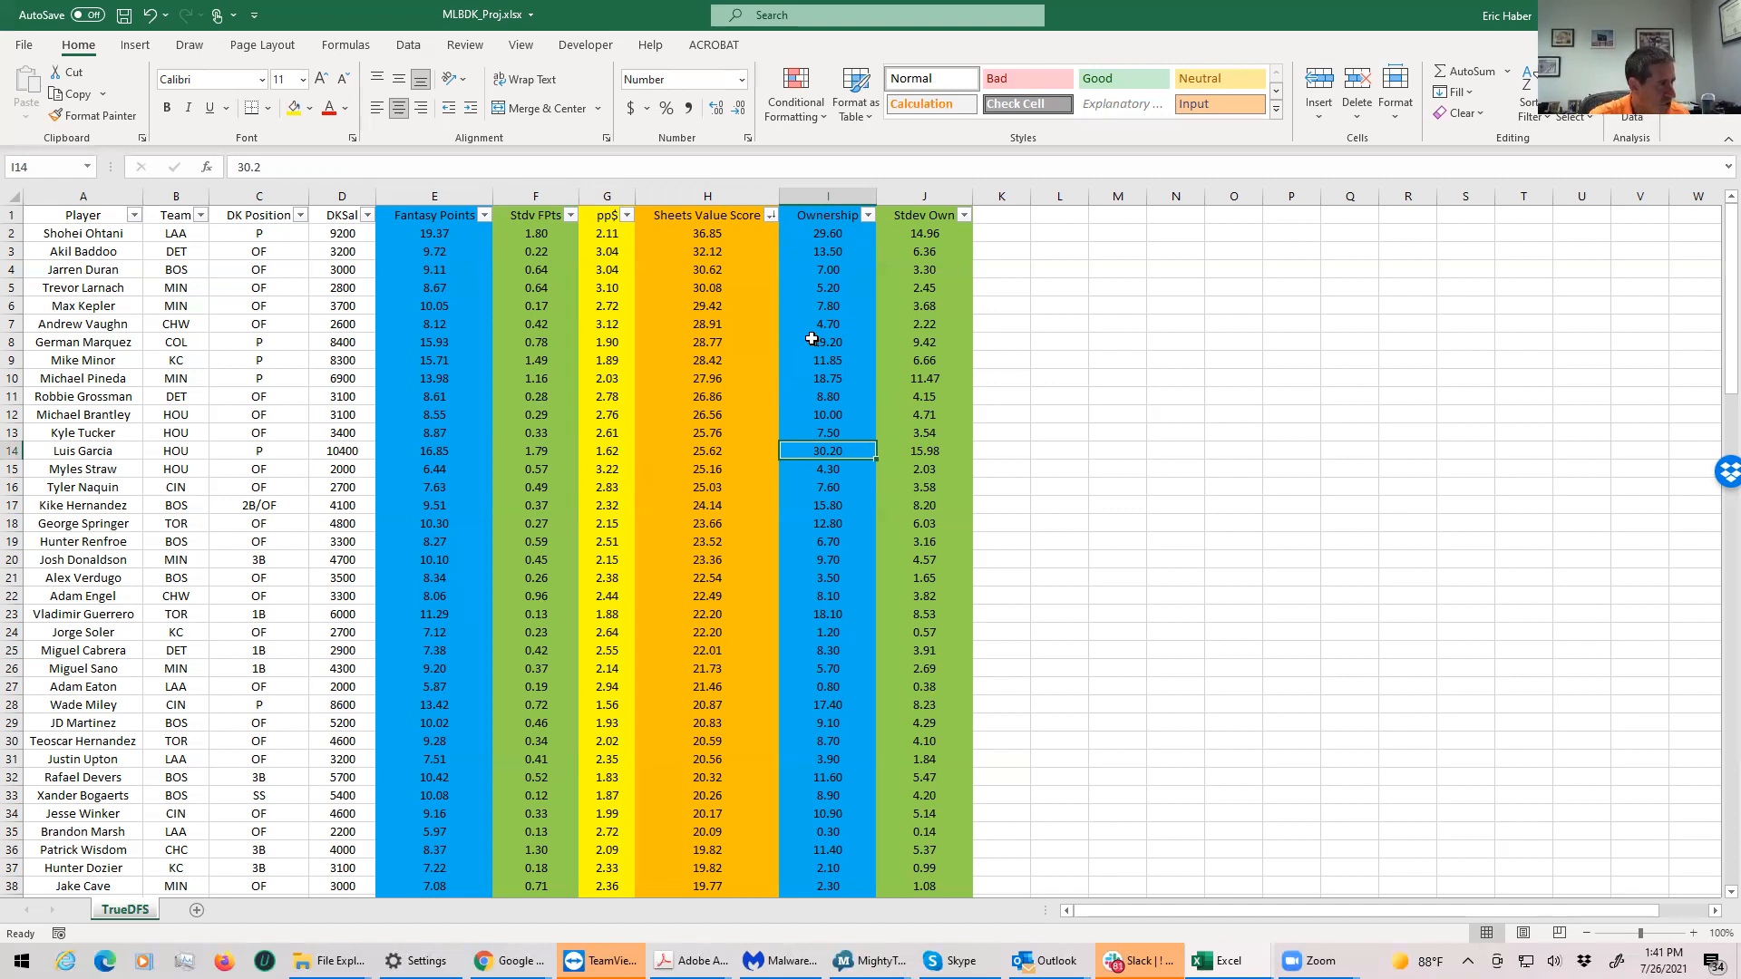
click(827, 360)
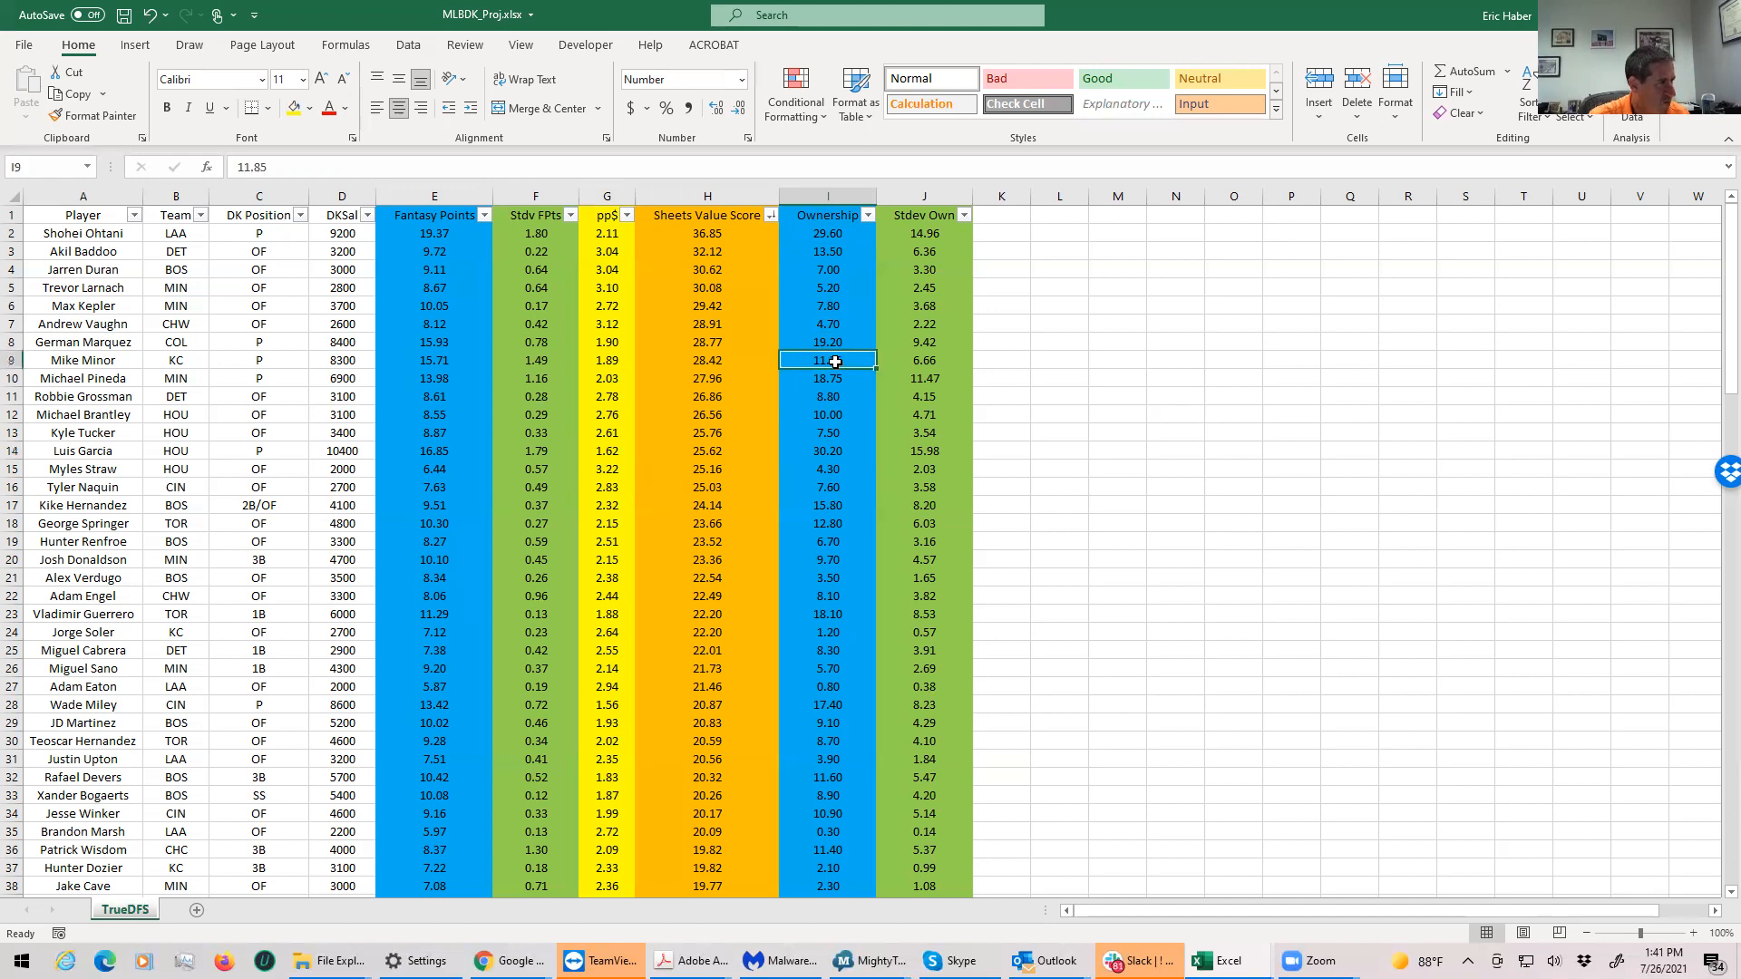
click(827, 340)
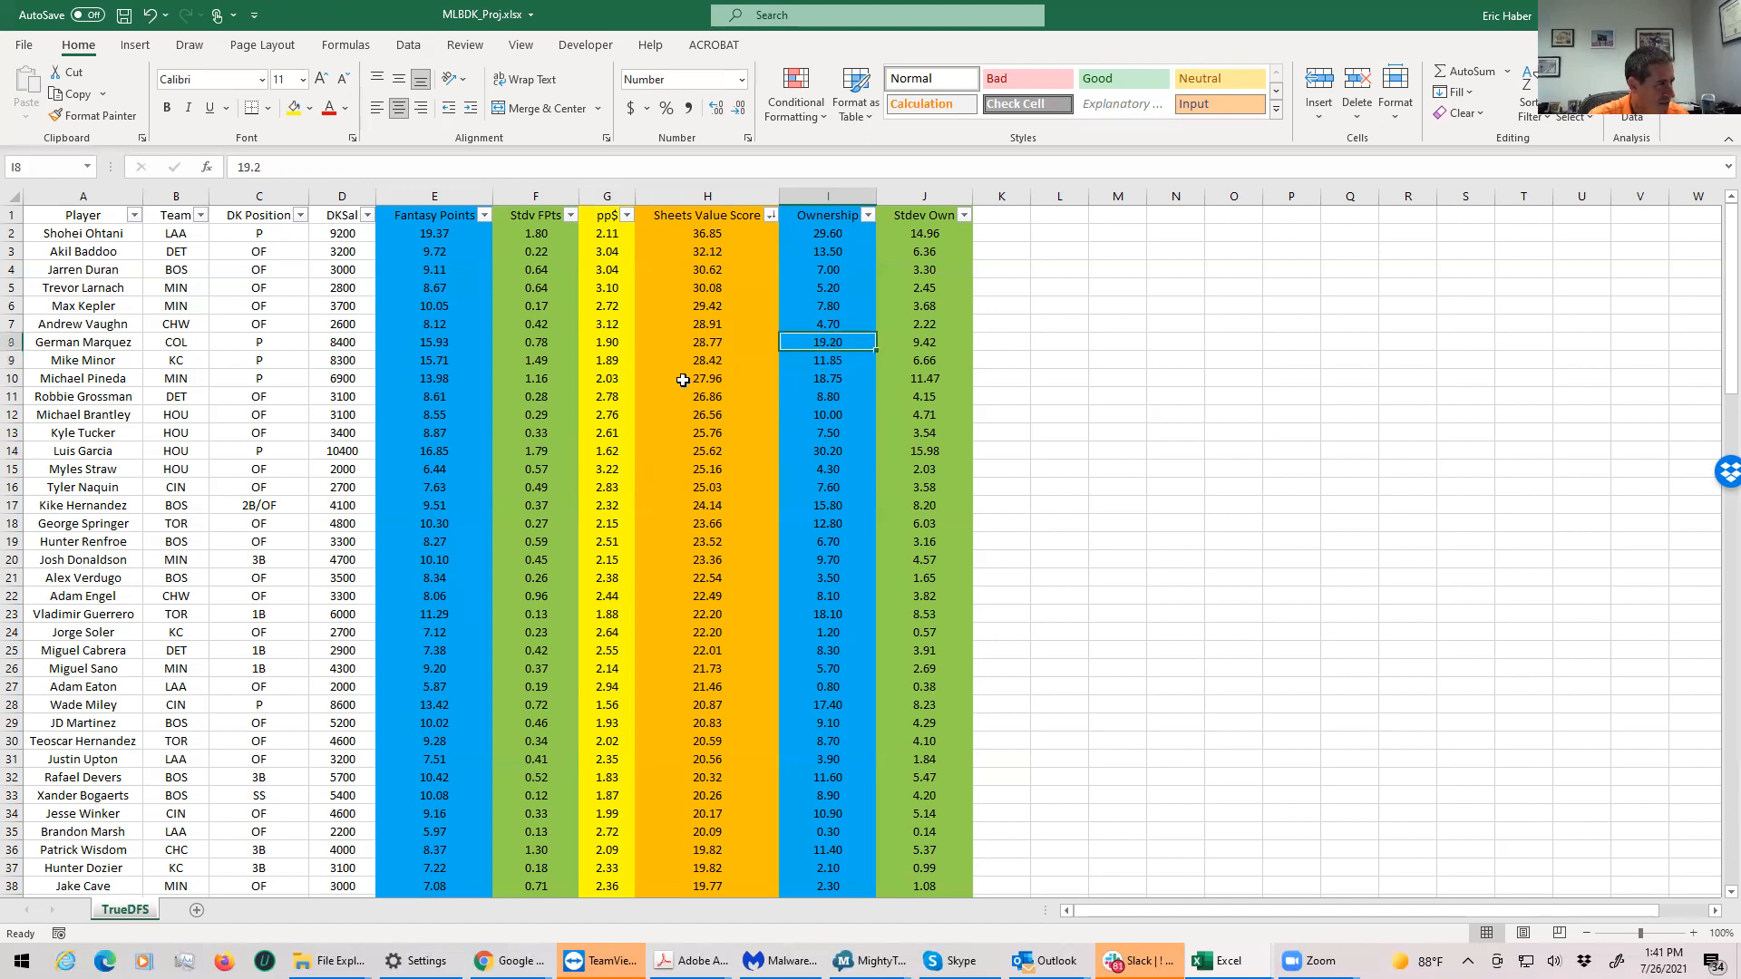
click(827, 360)
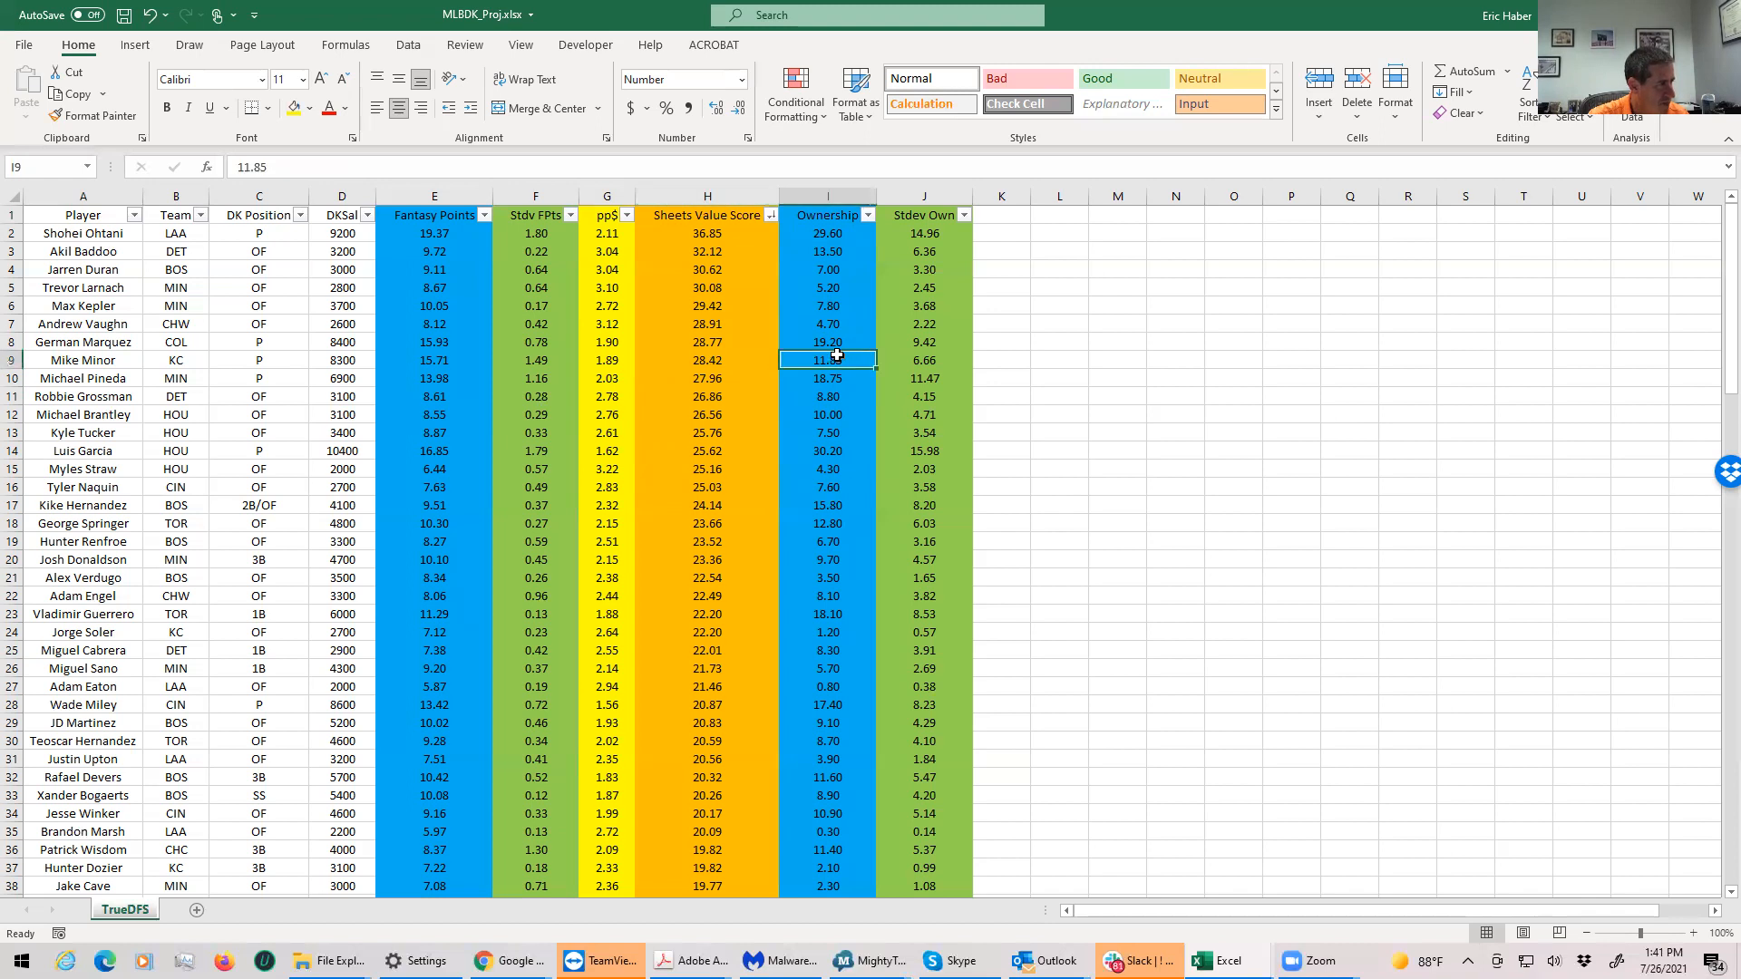
click(827, 378)
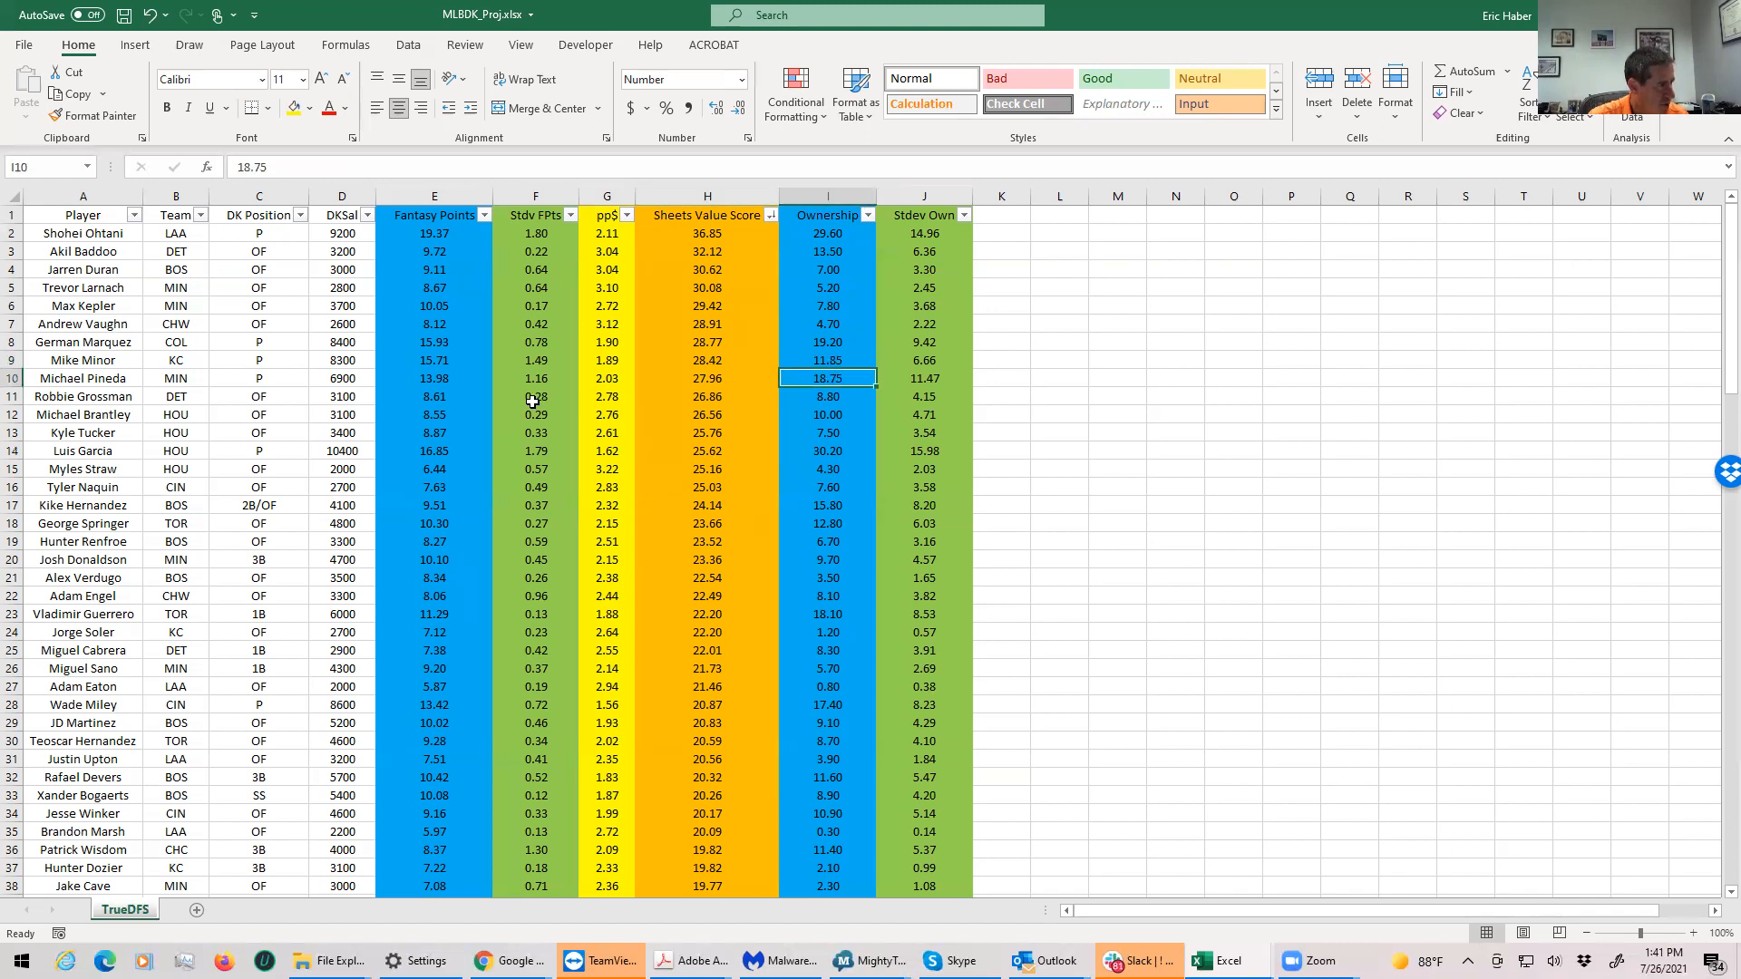
click(341, 377)
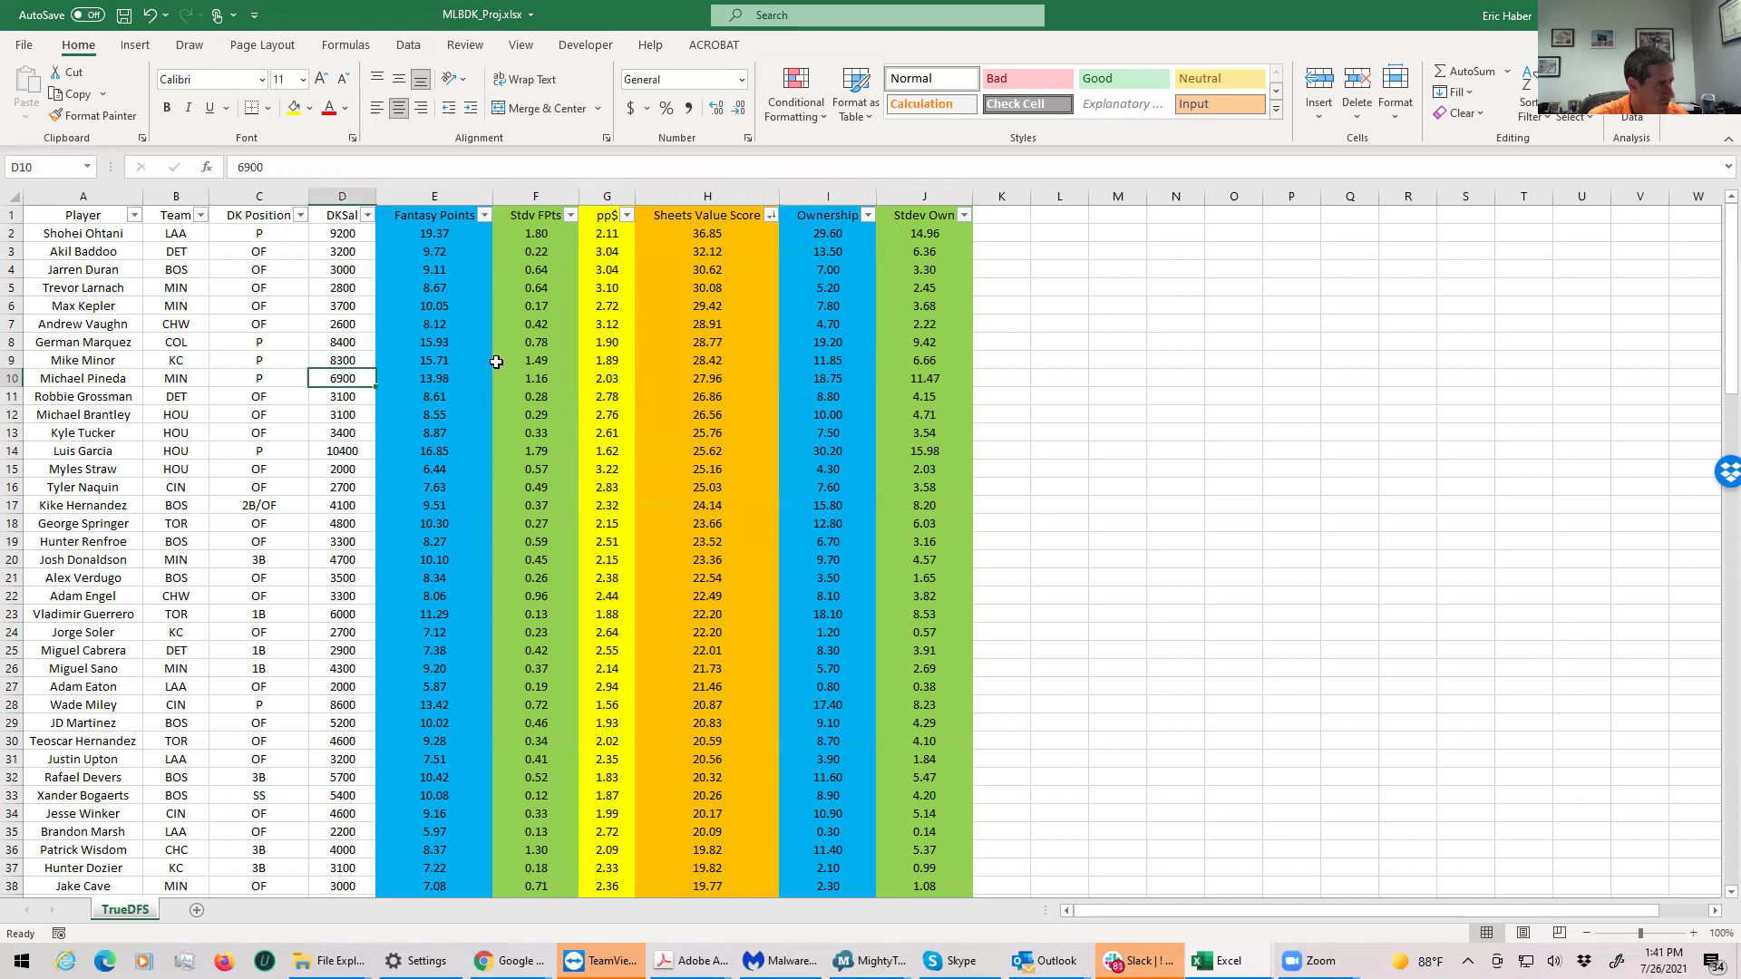
click(826, 377)
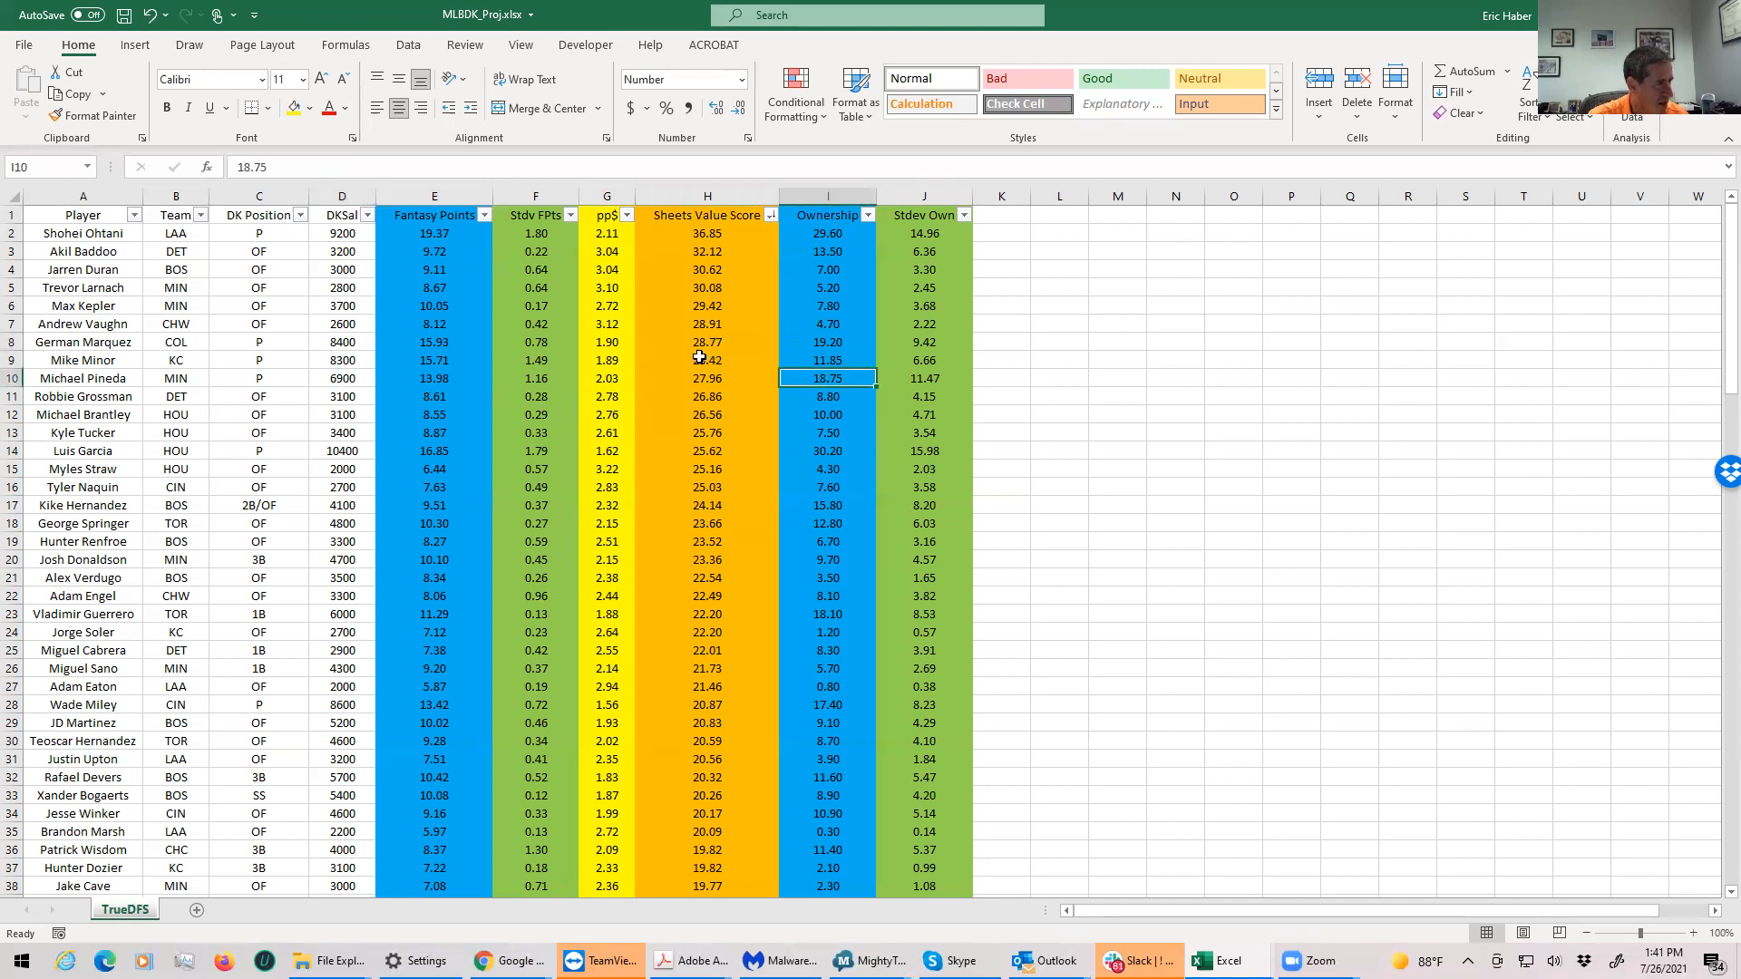
Step: Recheck Marquez and Minor values and ownership, Garcia's points per salary, and pitcher positions
click(706, 341)
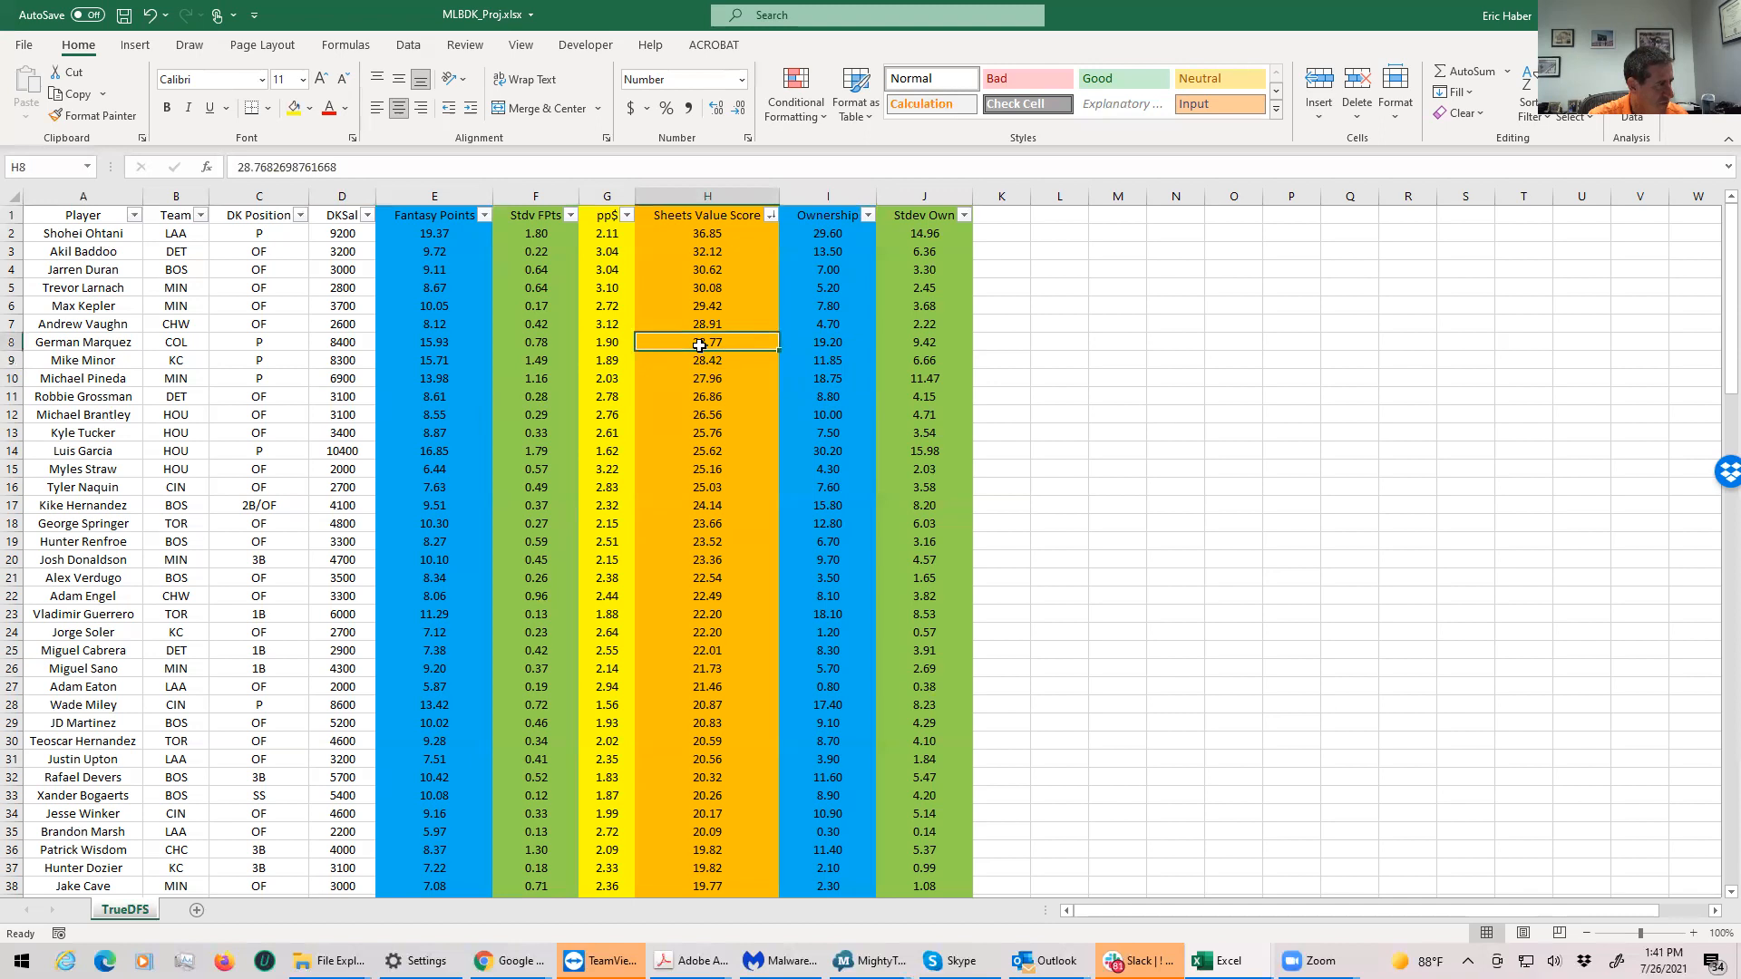
click(706, 360)
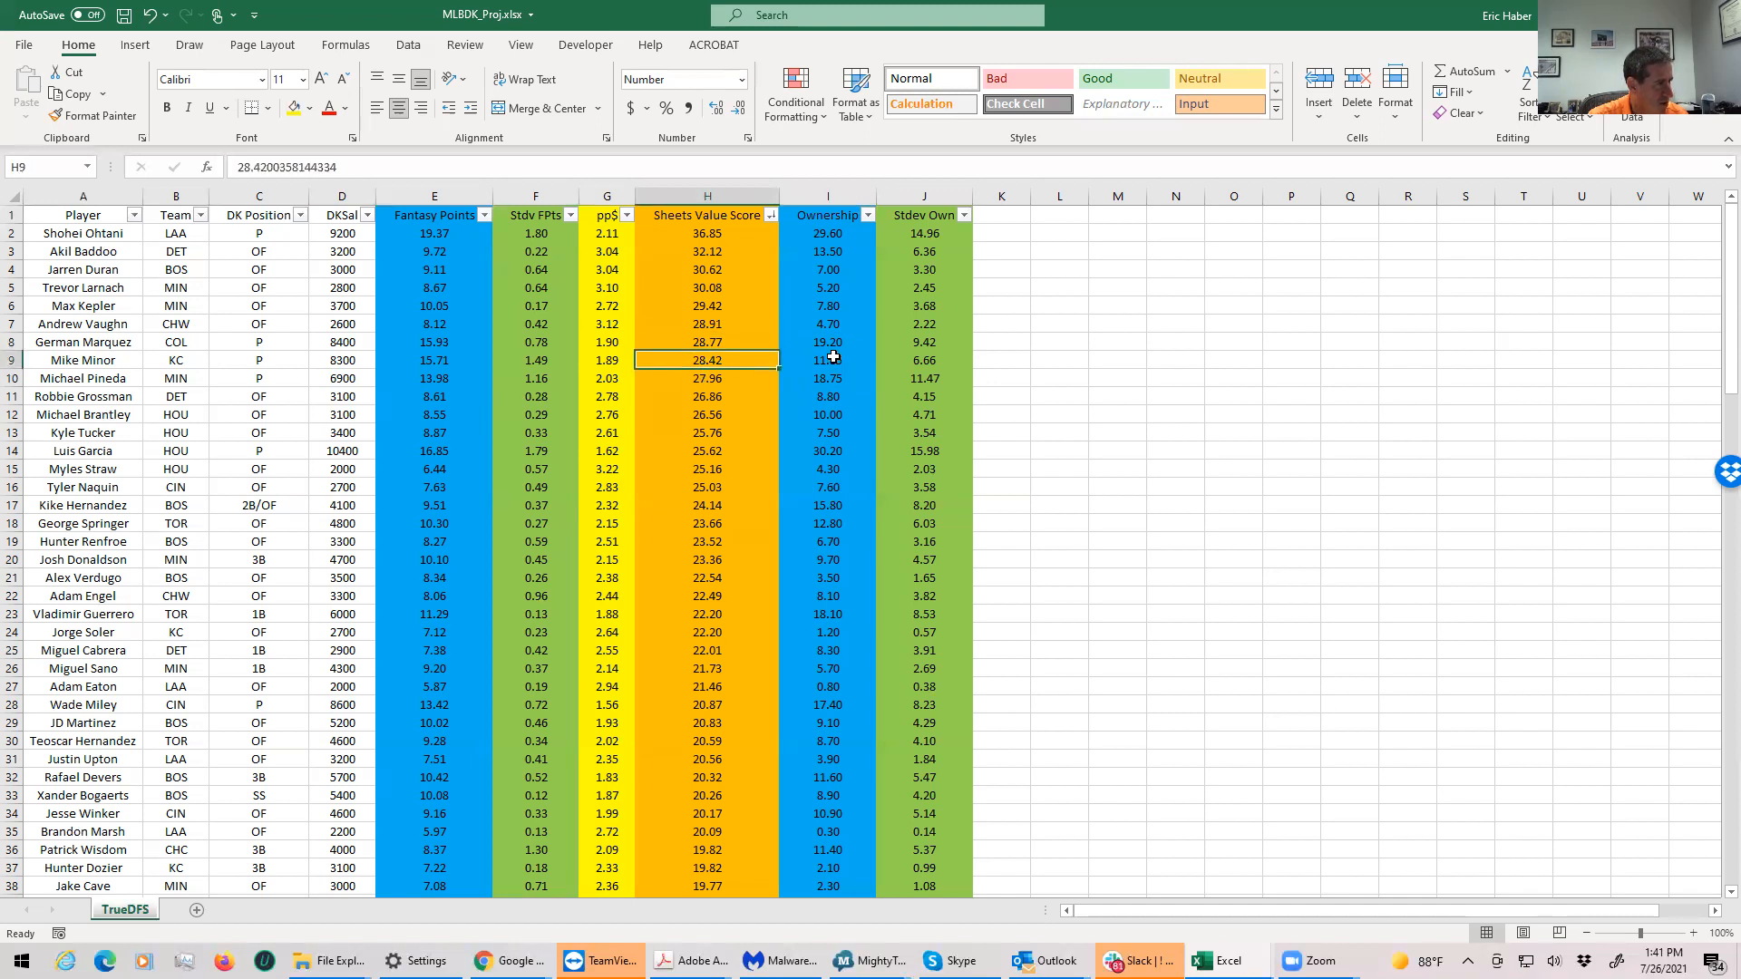
click(827, 359)
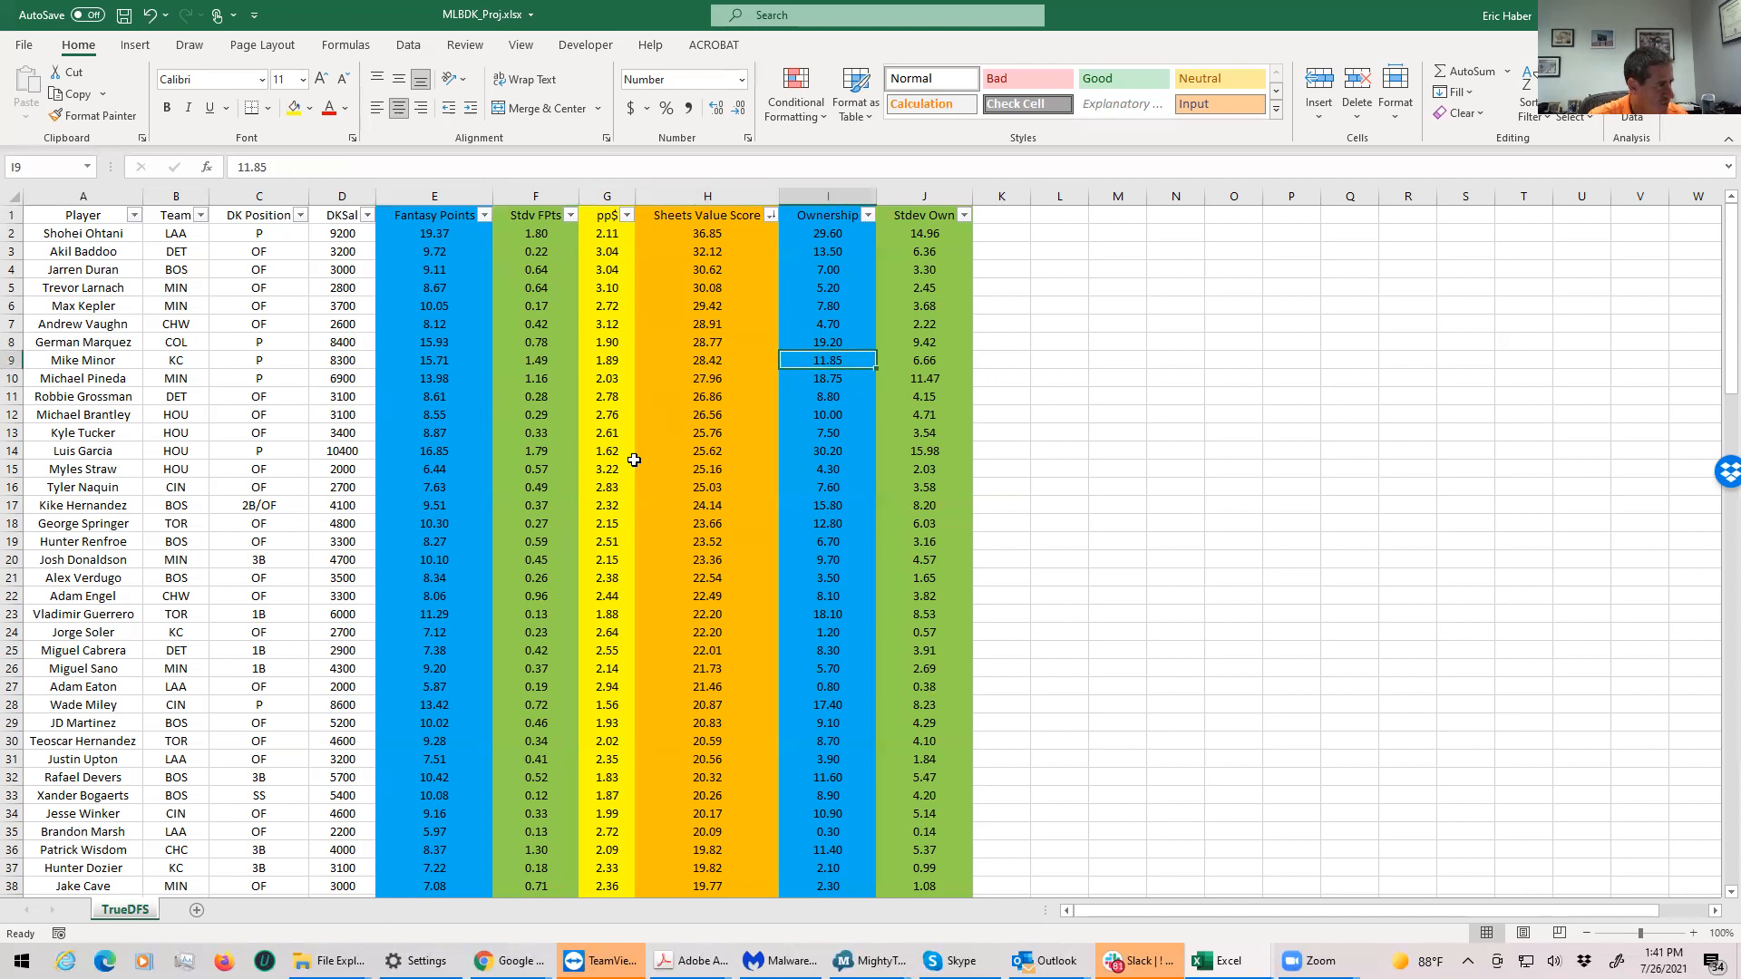
click(607, 450)
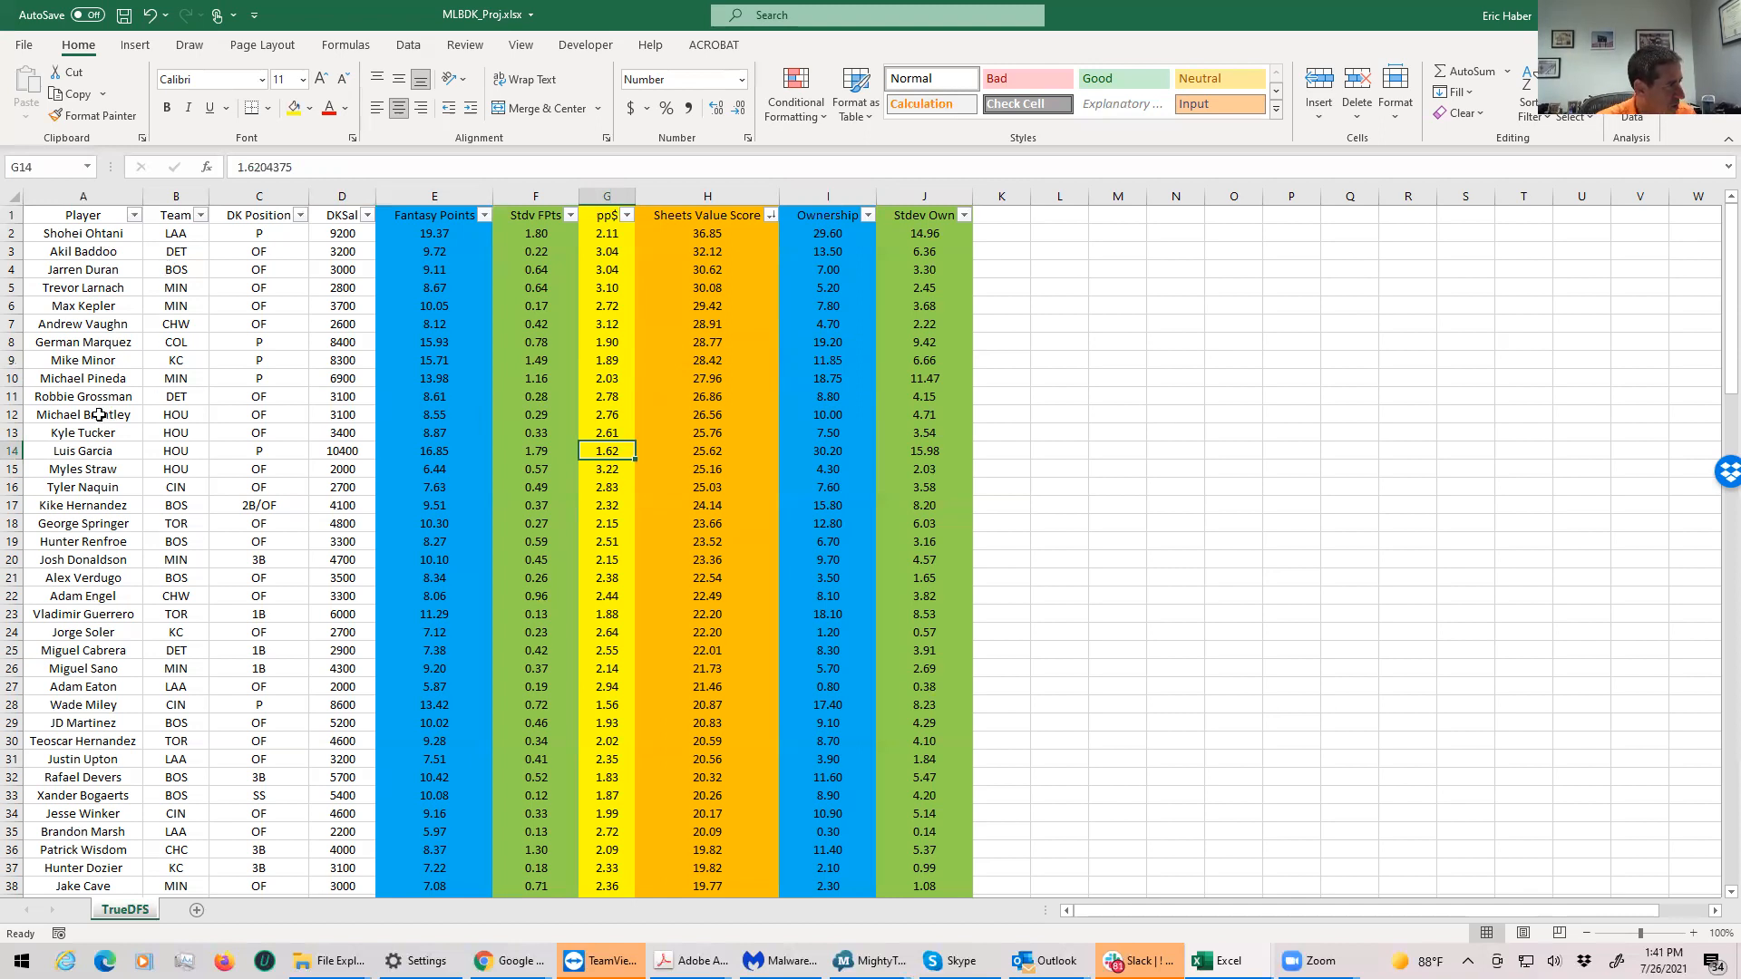
click(82, 359)
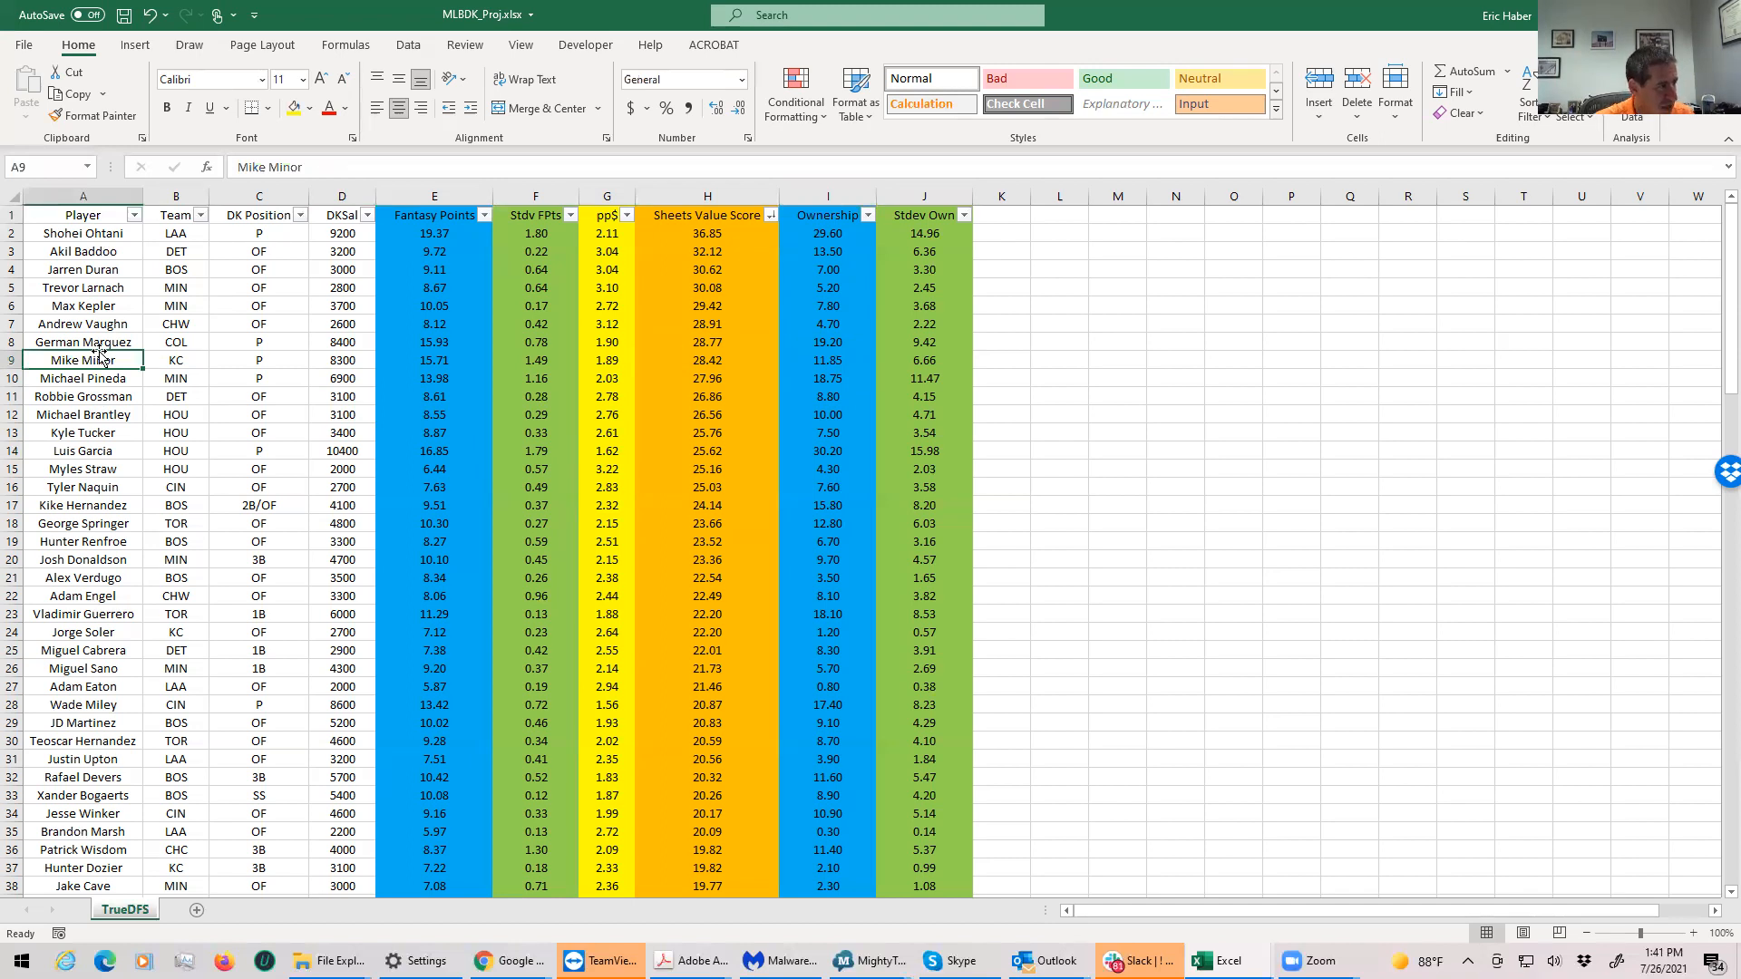
mouse_move(424, 451)
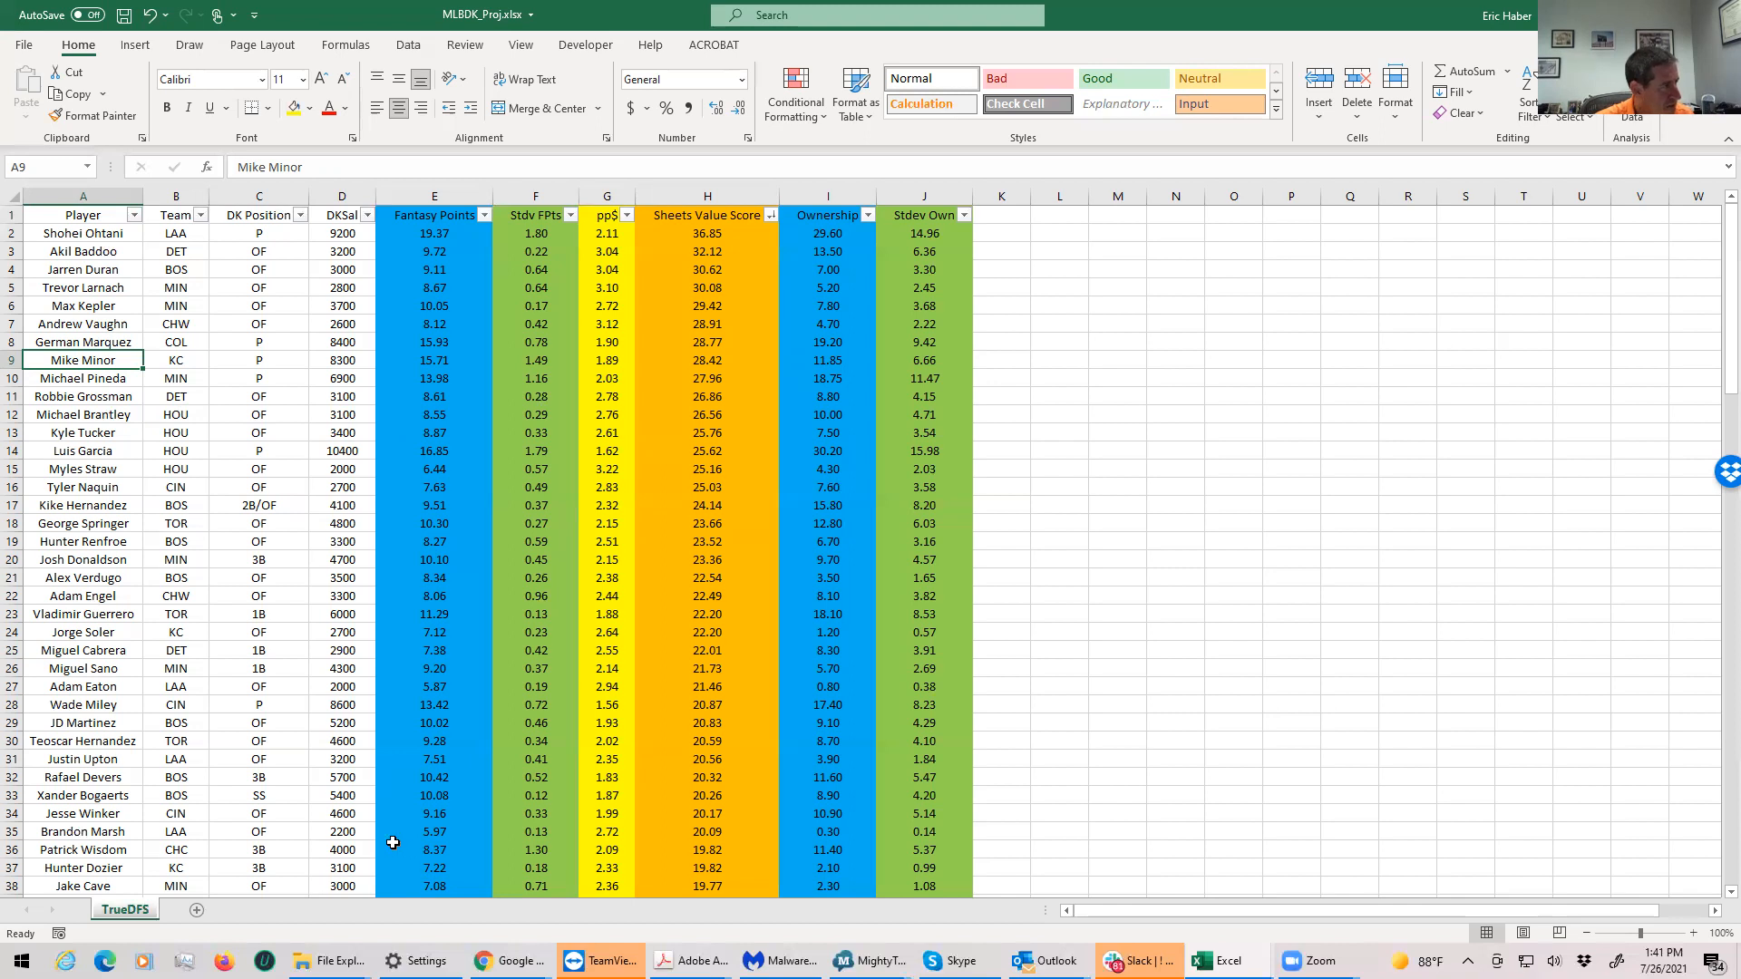
mouse_move(229, 250)
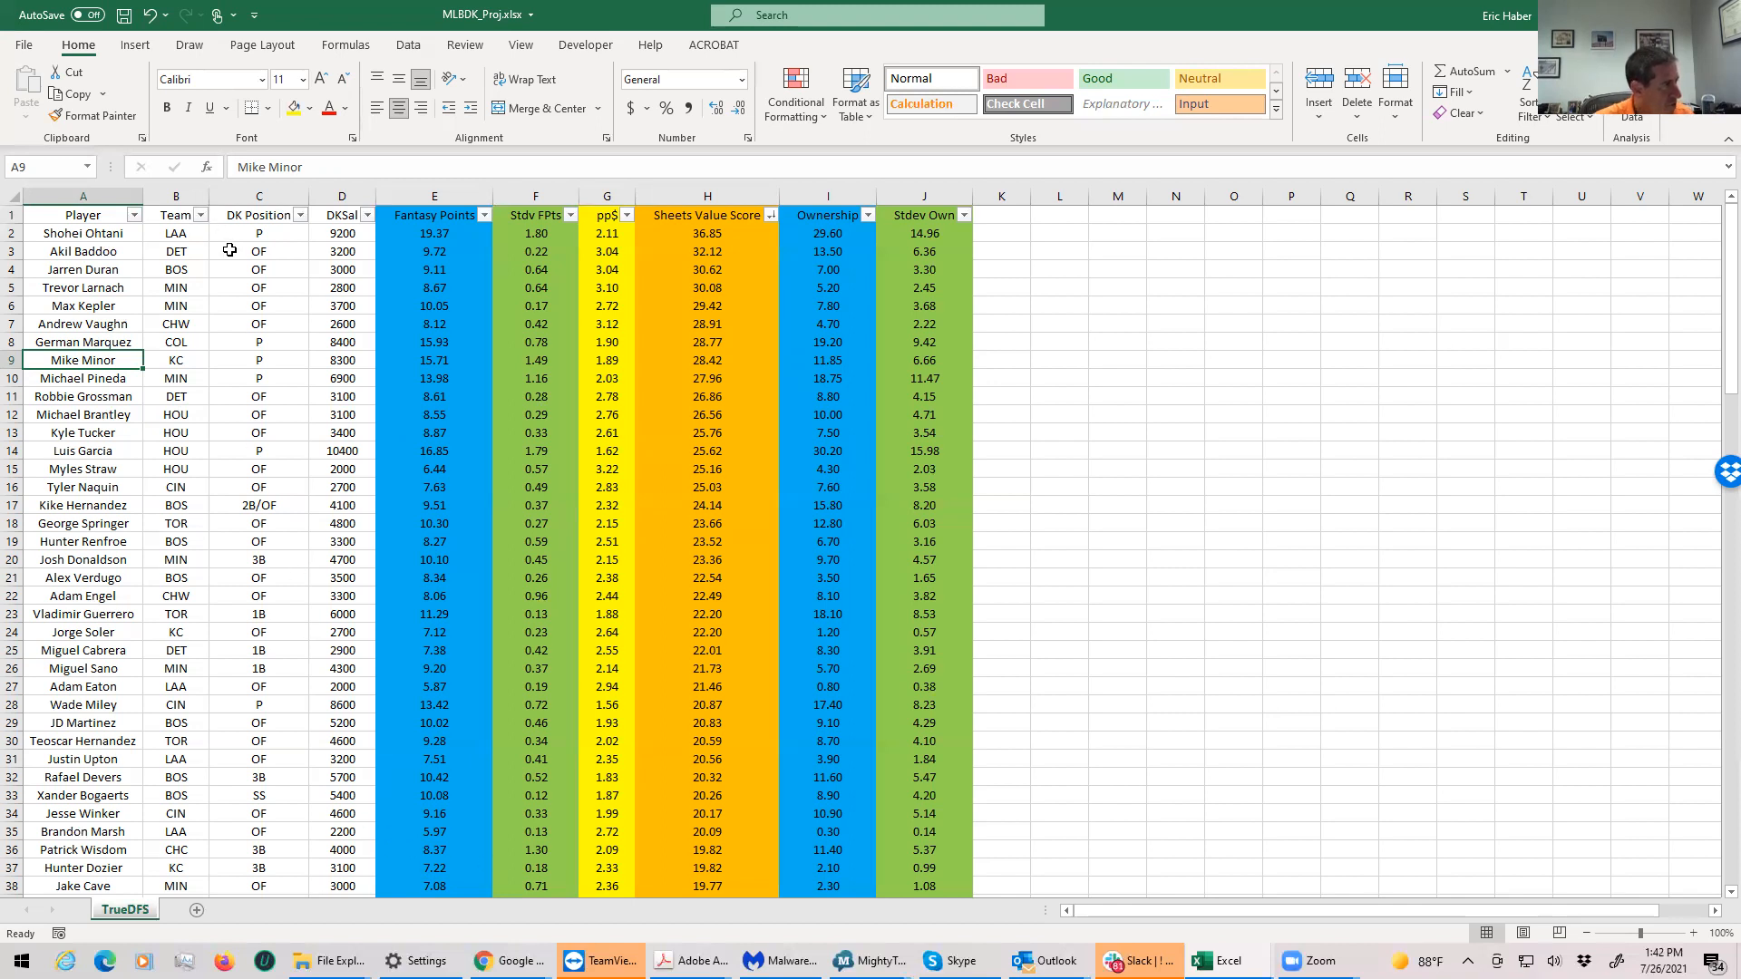
click(259, 360)
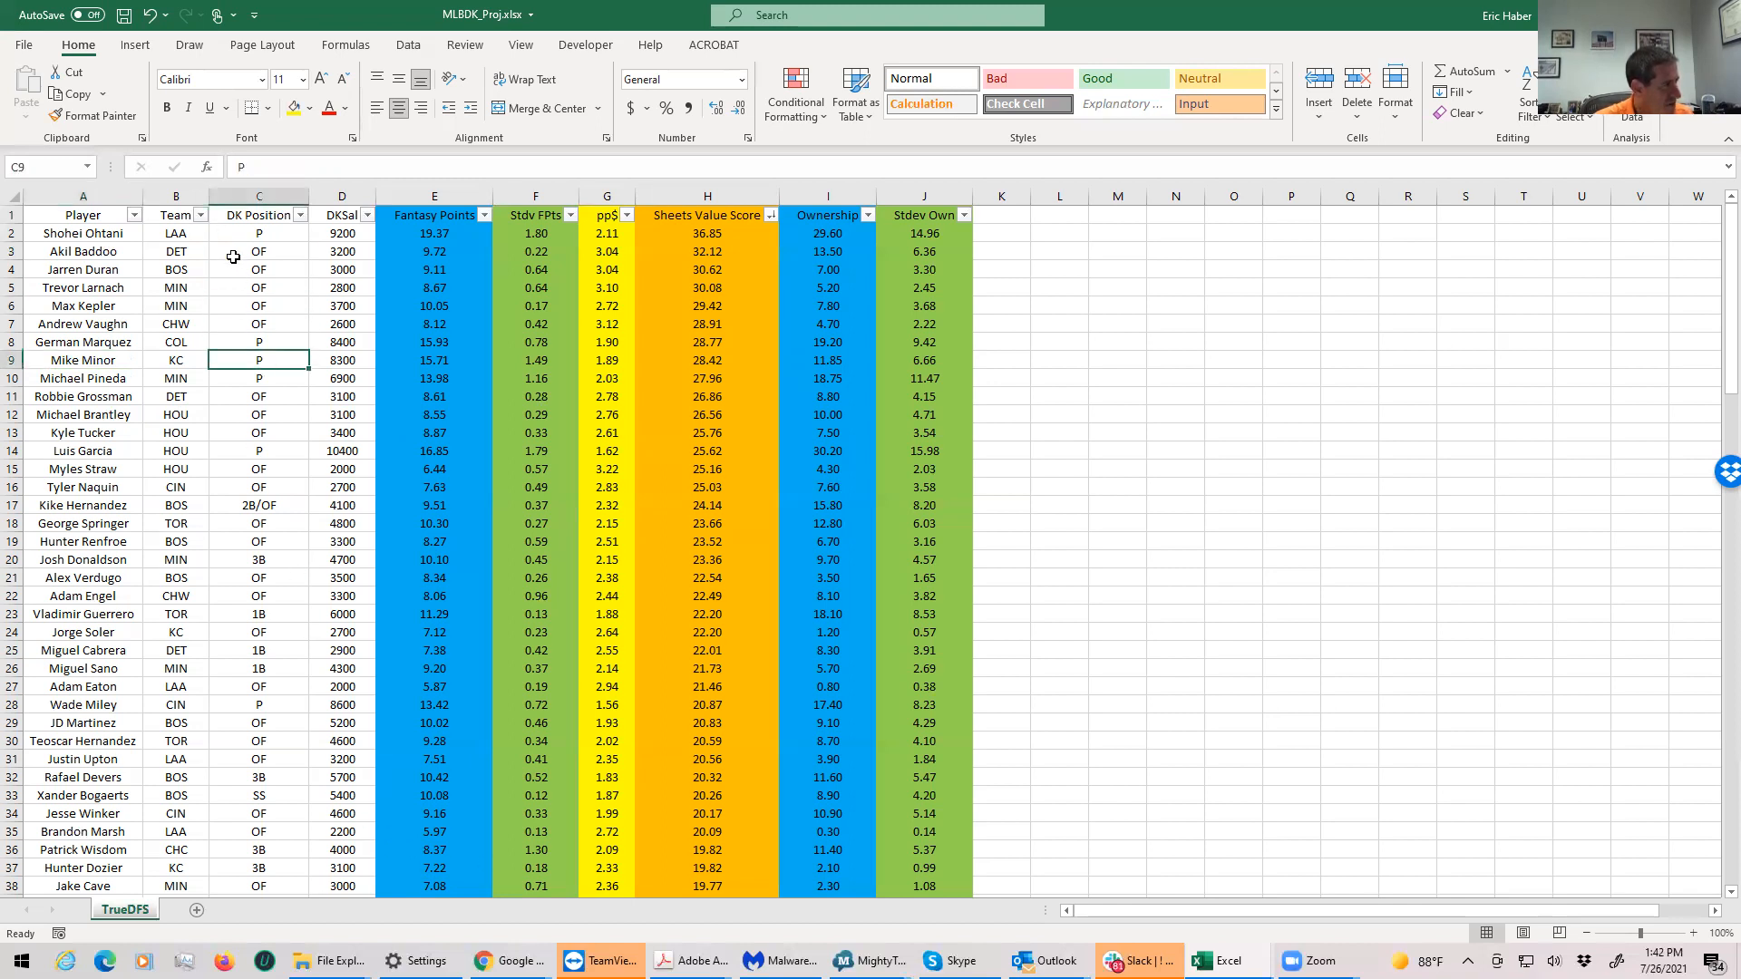
click(259, 342)
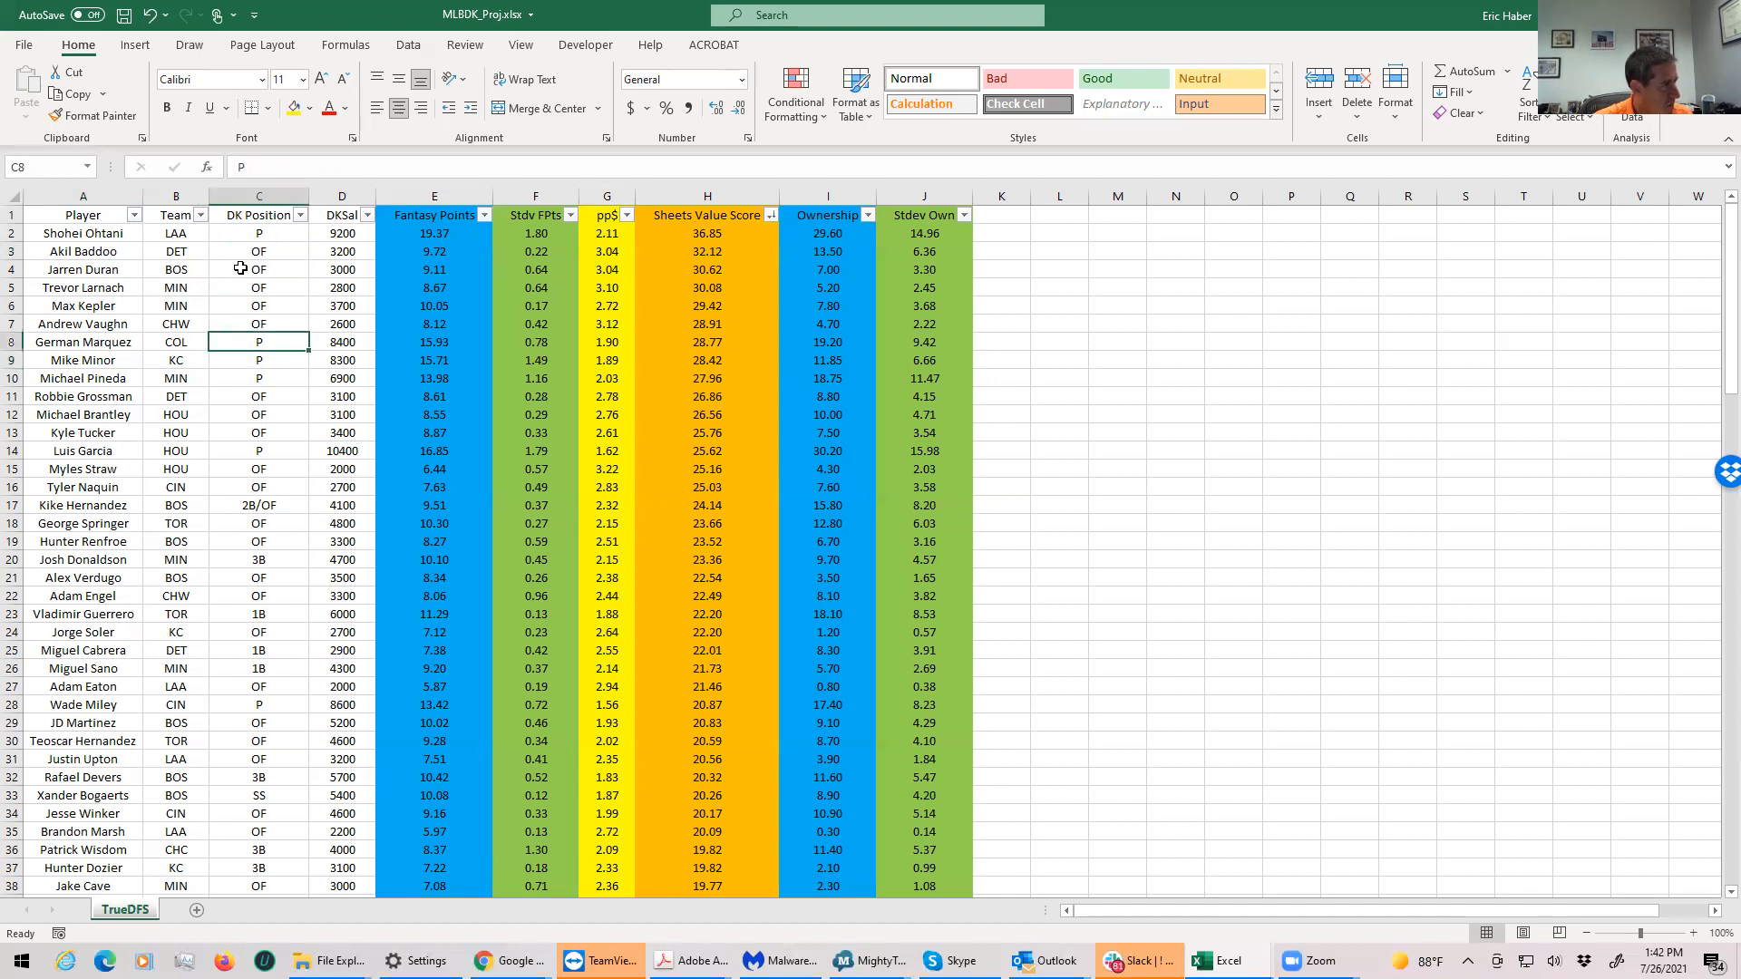
click(258, 251)
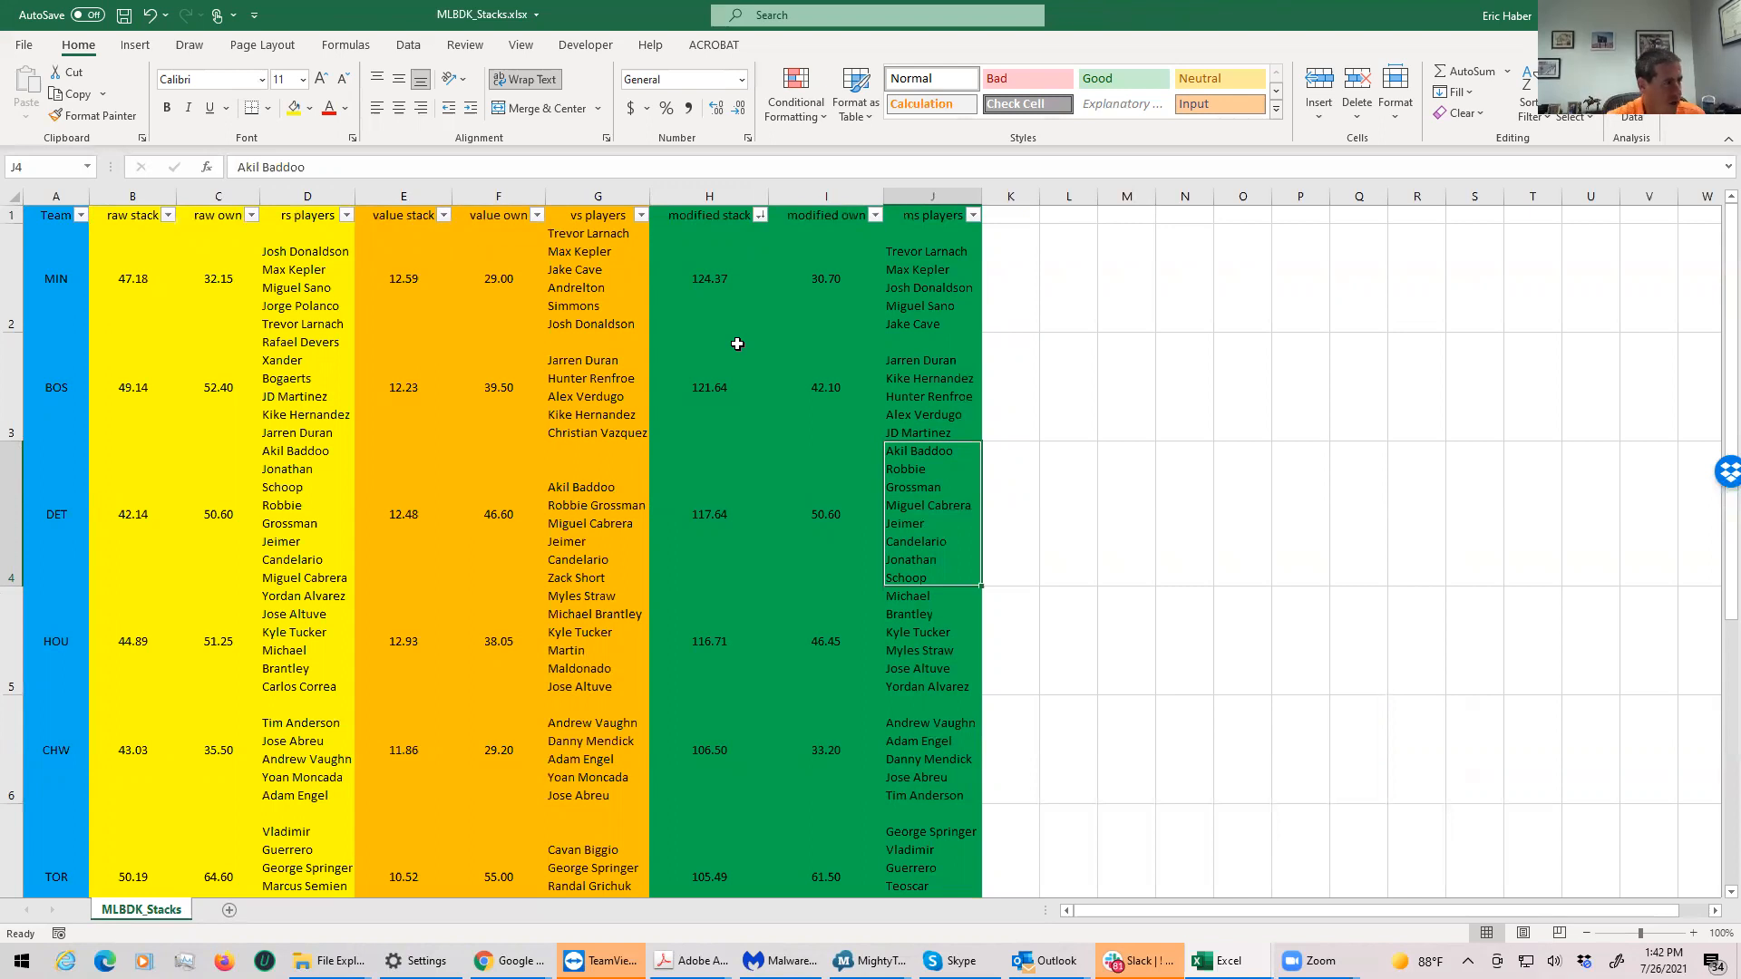
mouse_move(702, 257)
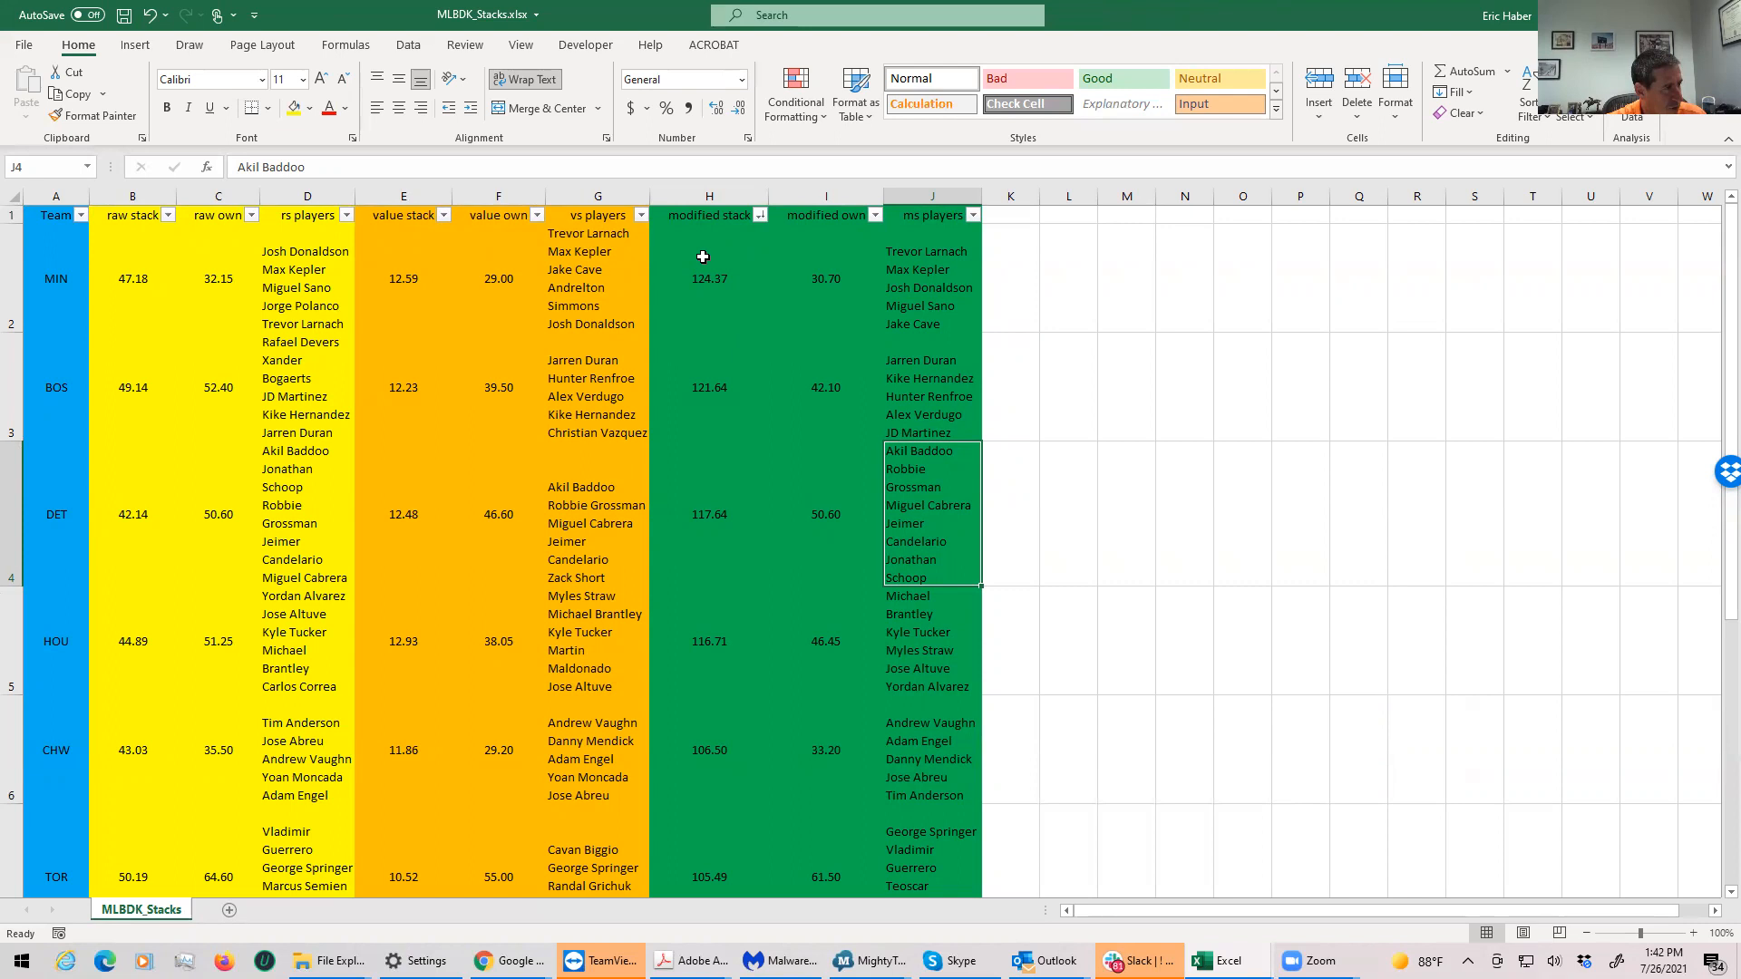
mouse_move(772, 460)
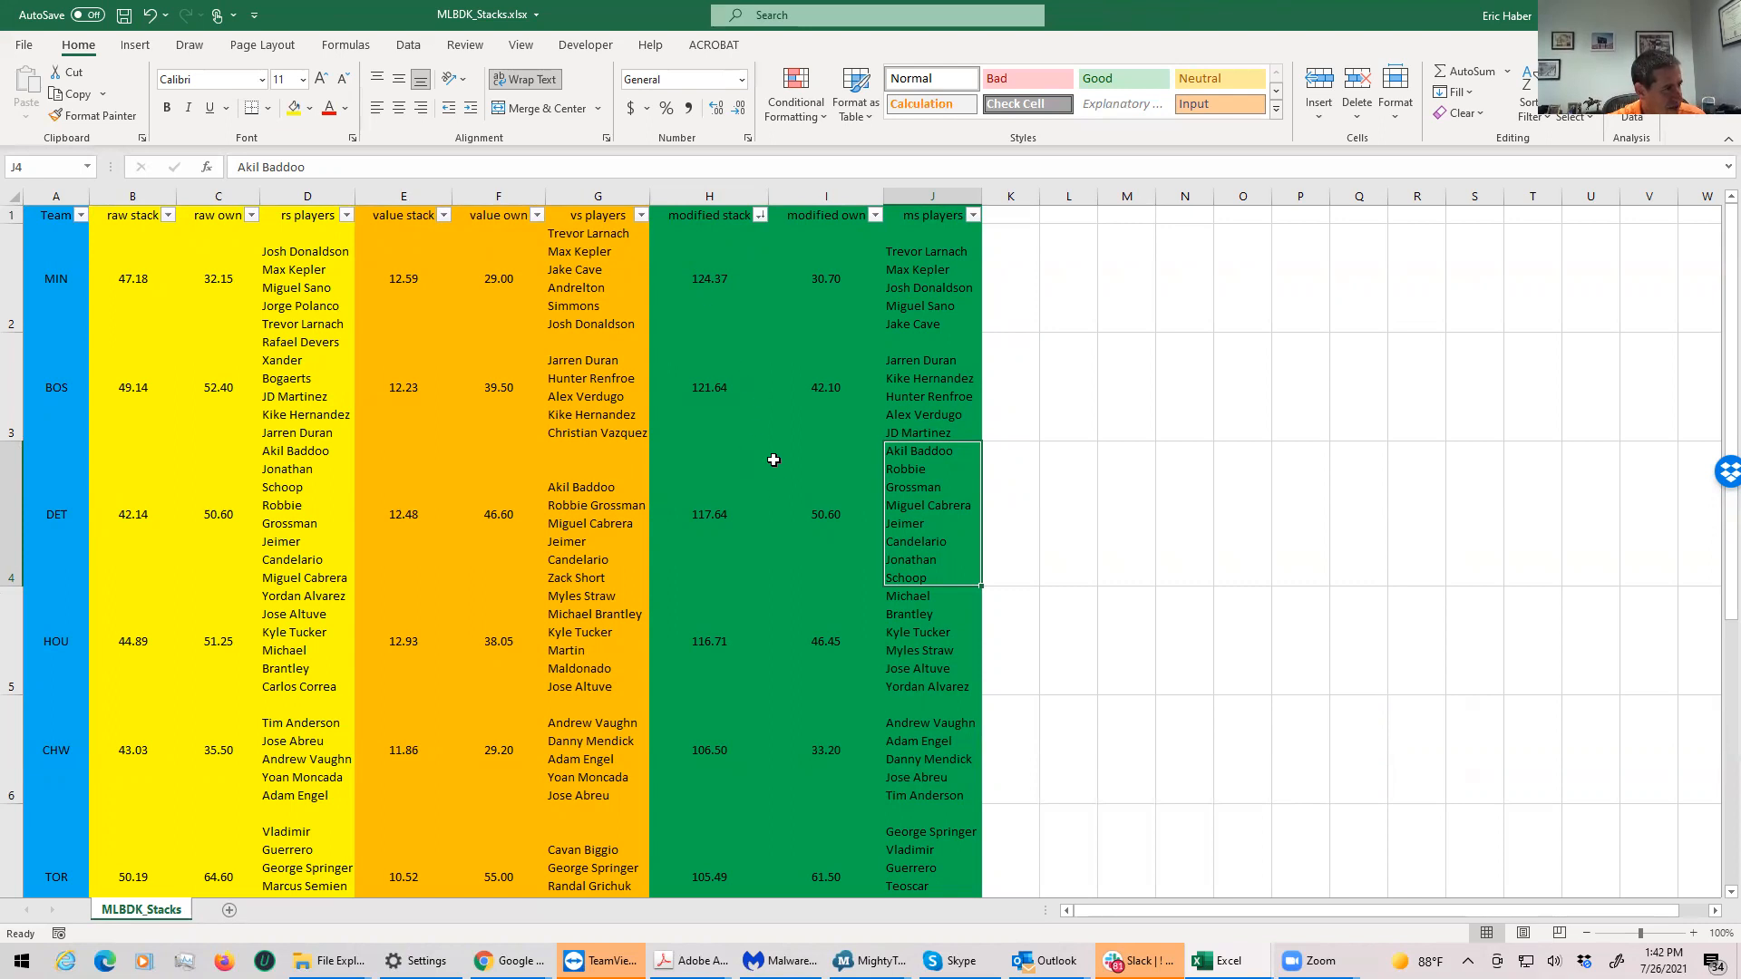
Step: Review the BOS, MIN, DET, HOU and CHW team stack player lists
click(920, 360)
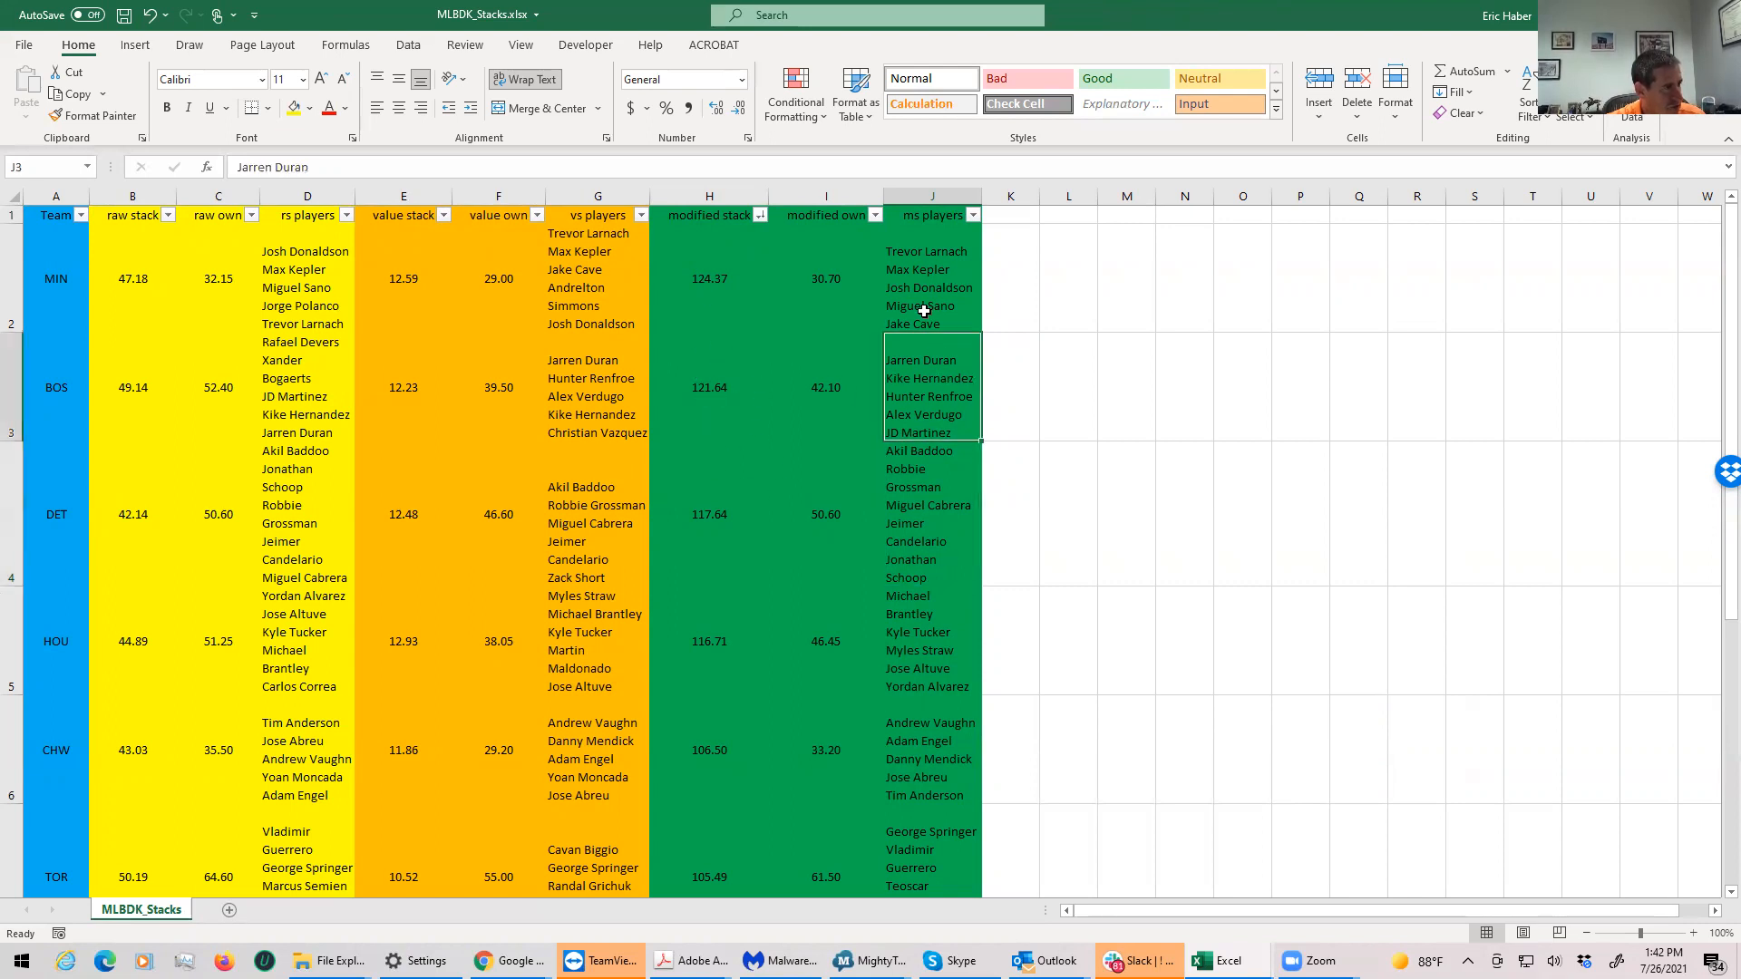
click(931, 251)
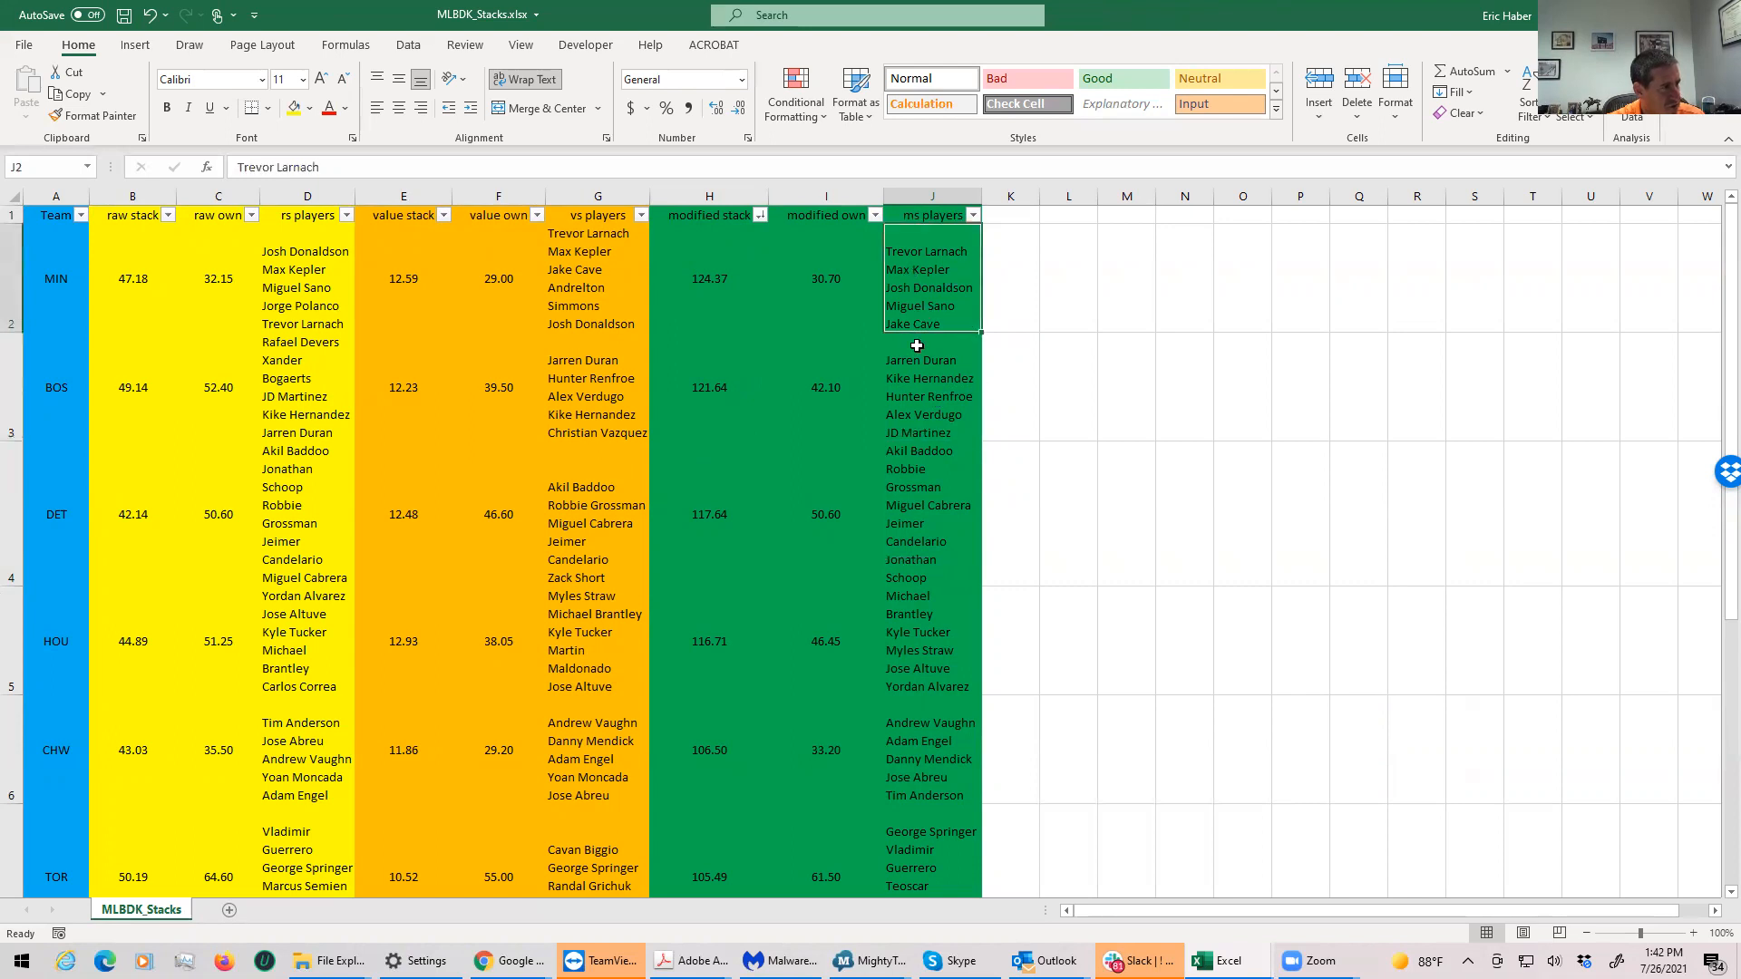
click(931, 397)
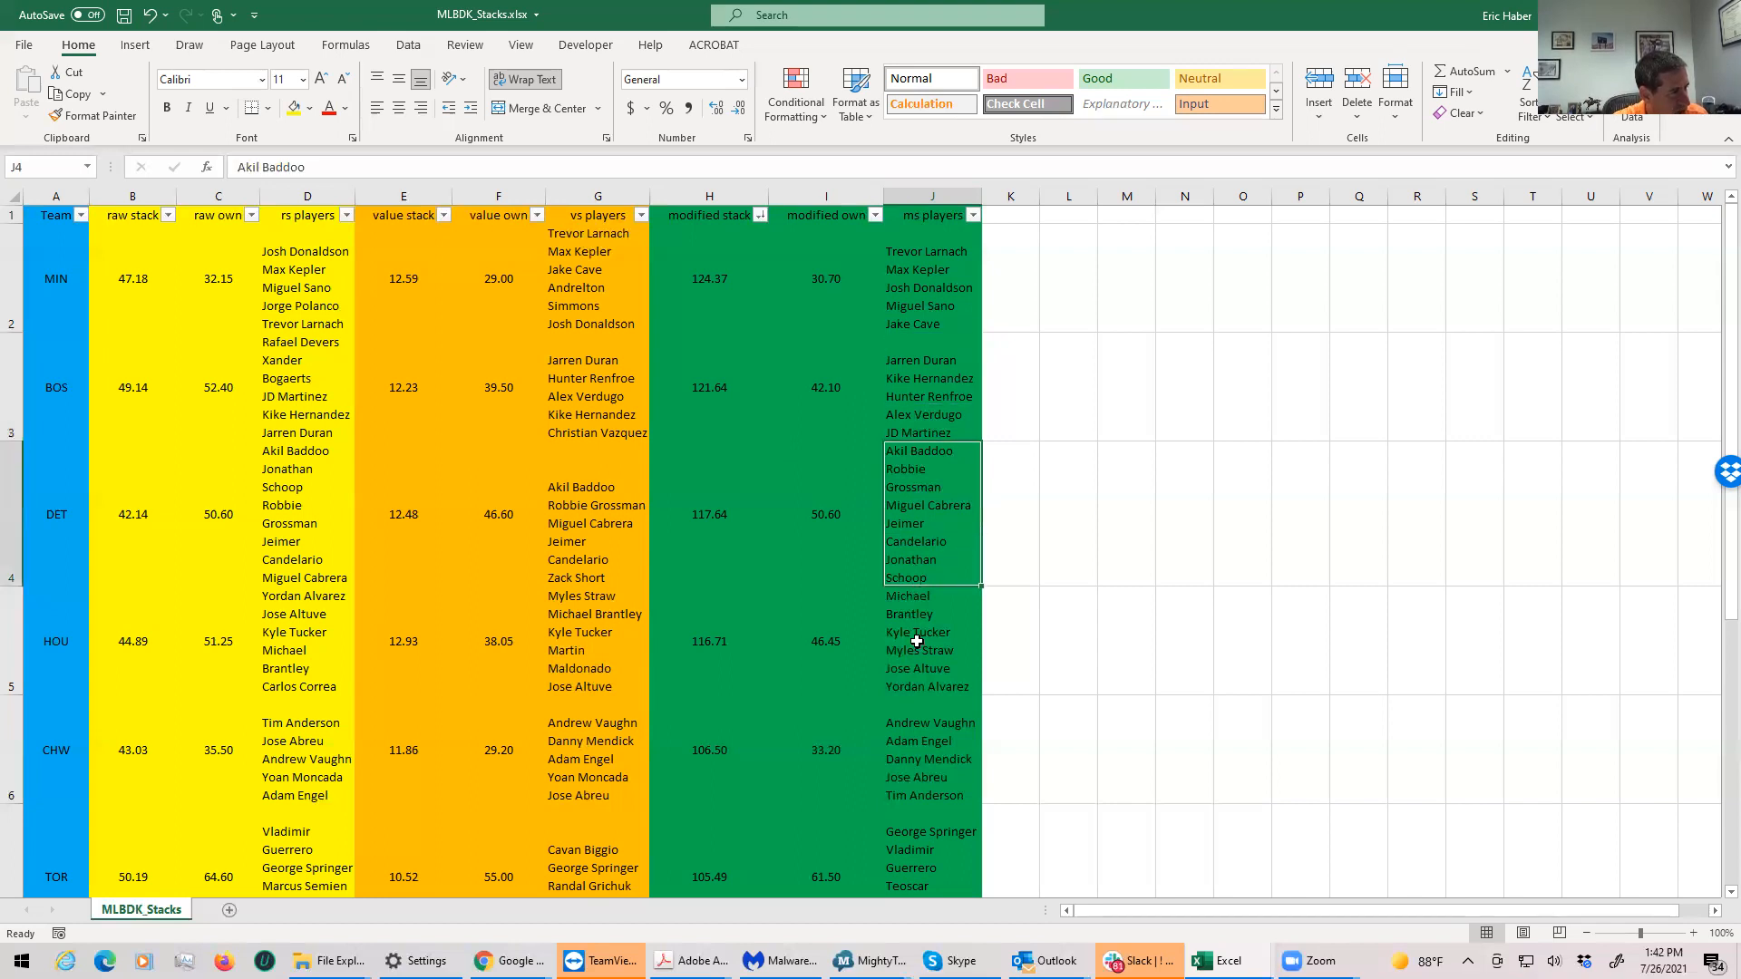
click(930, 597)
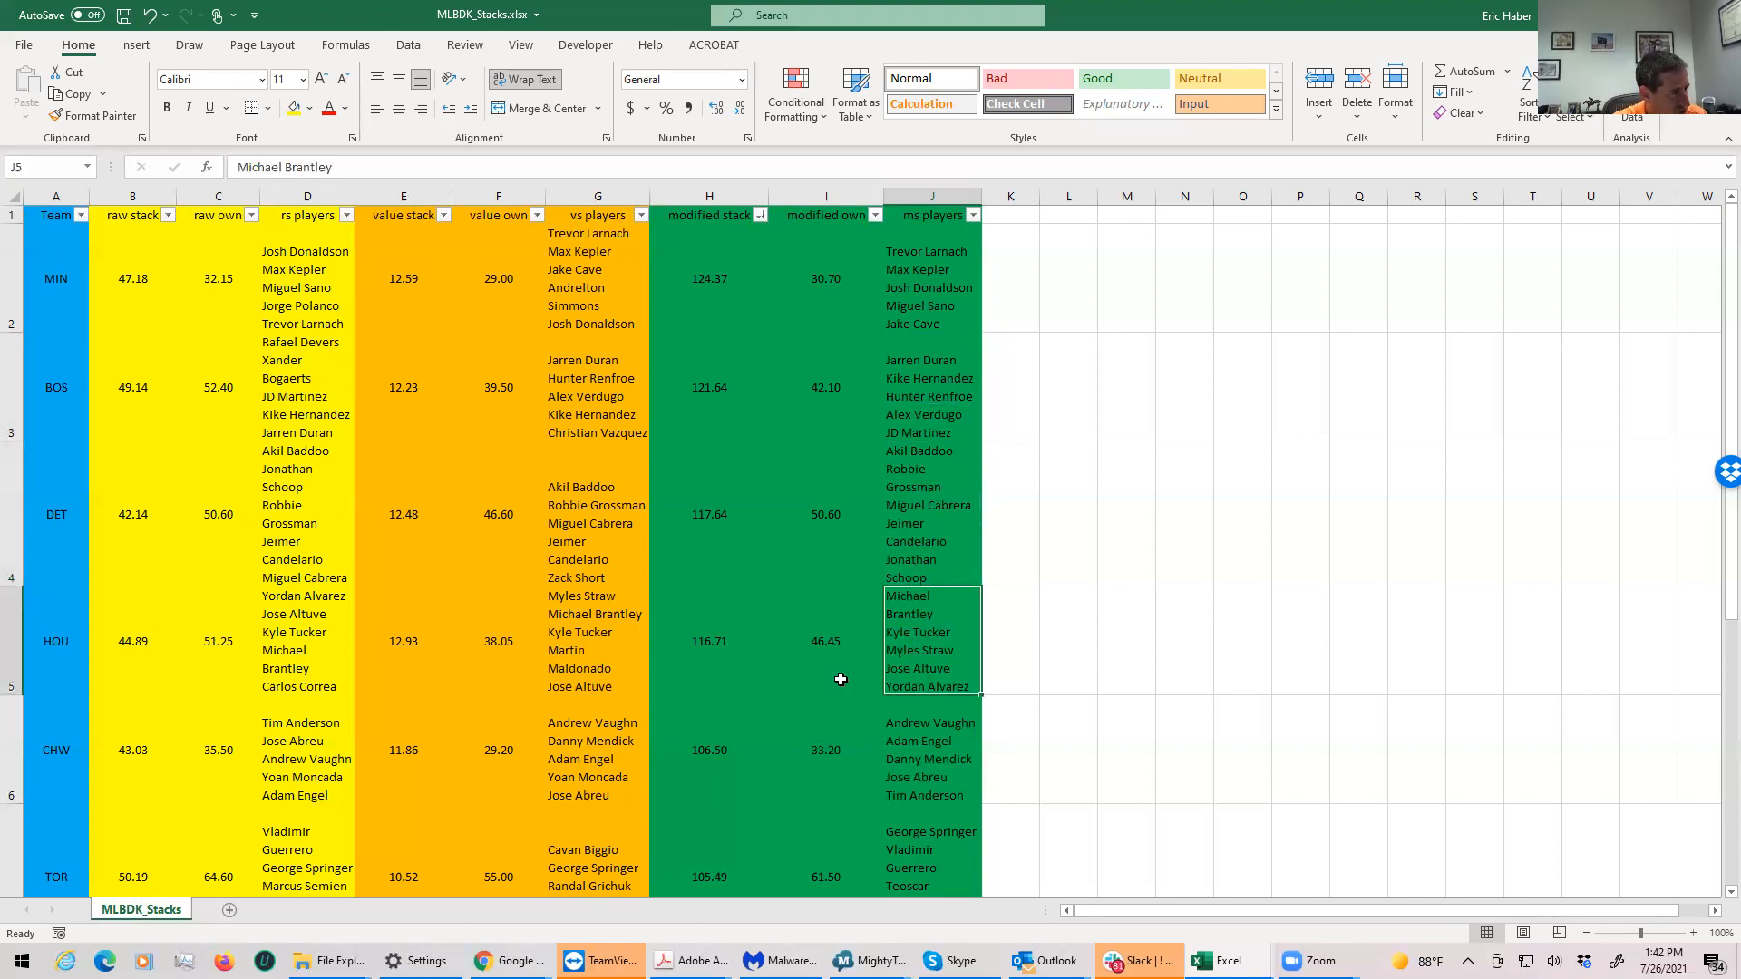
mouse_move(1079, 778)
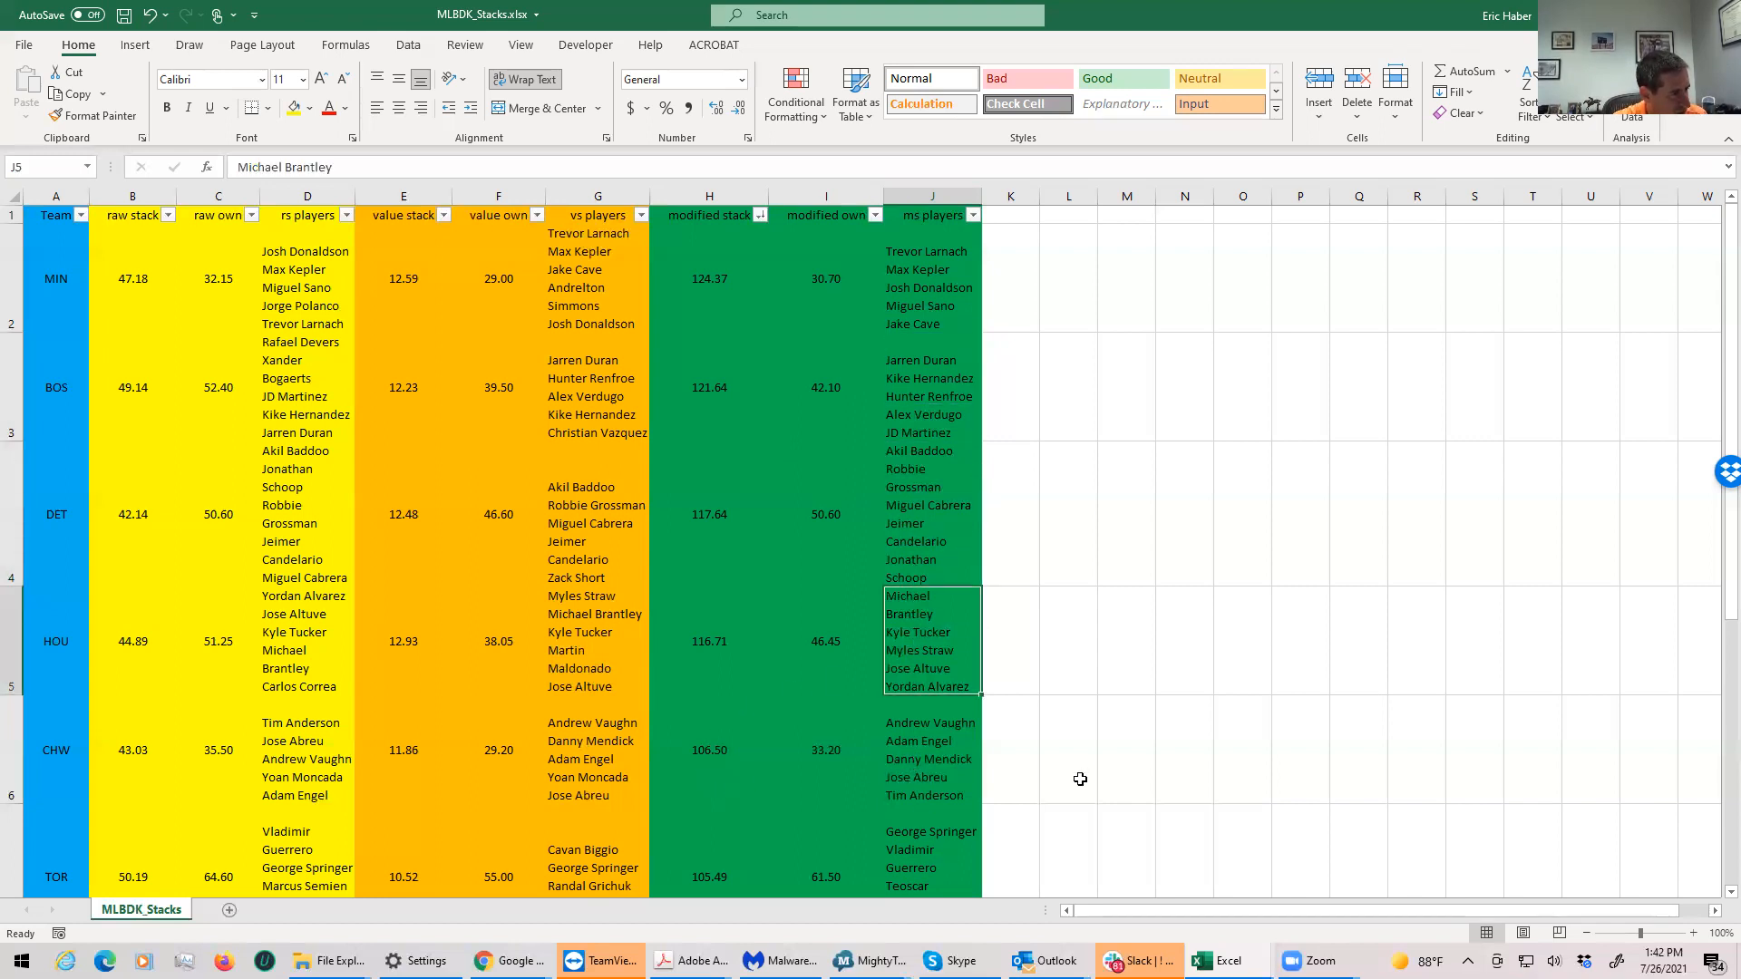
scroll(down, 3)
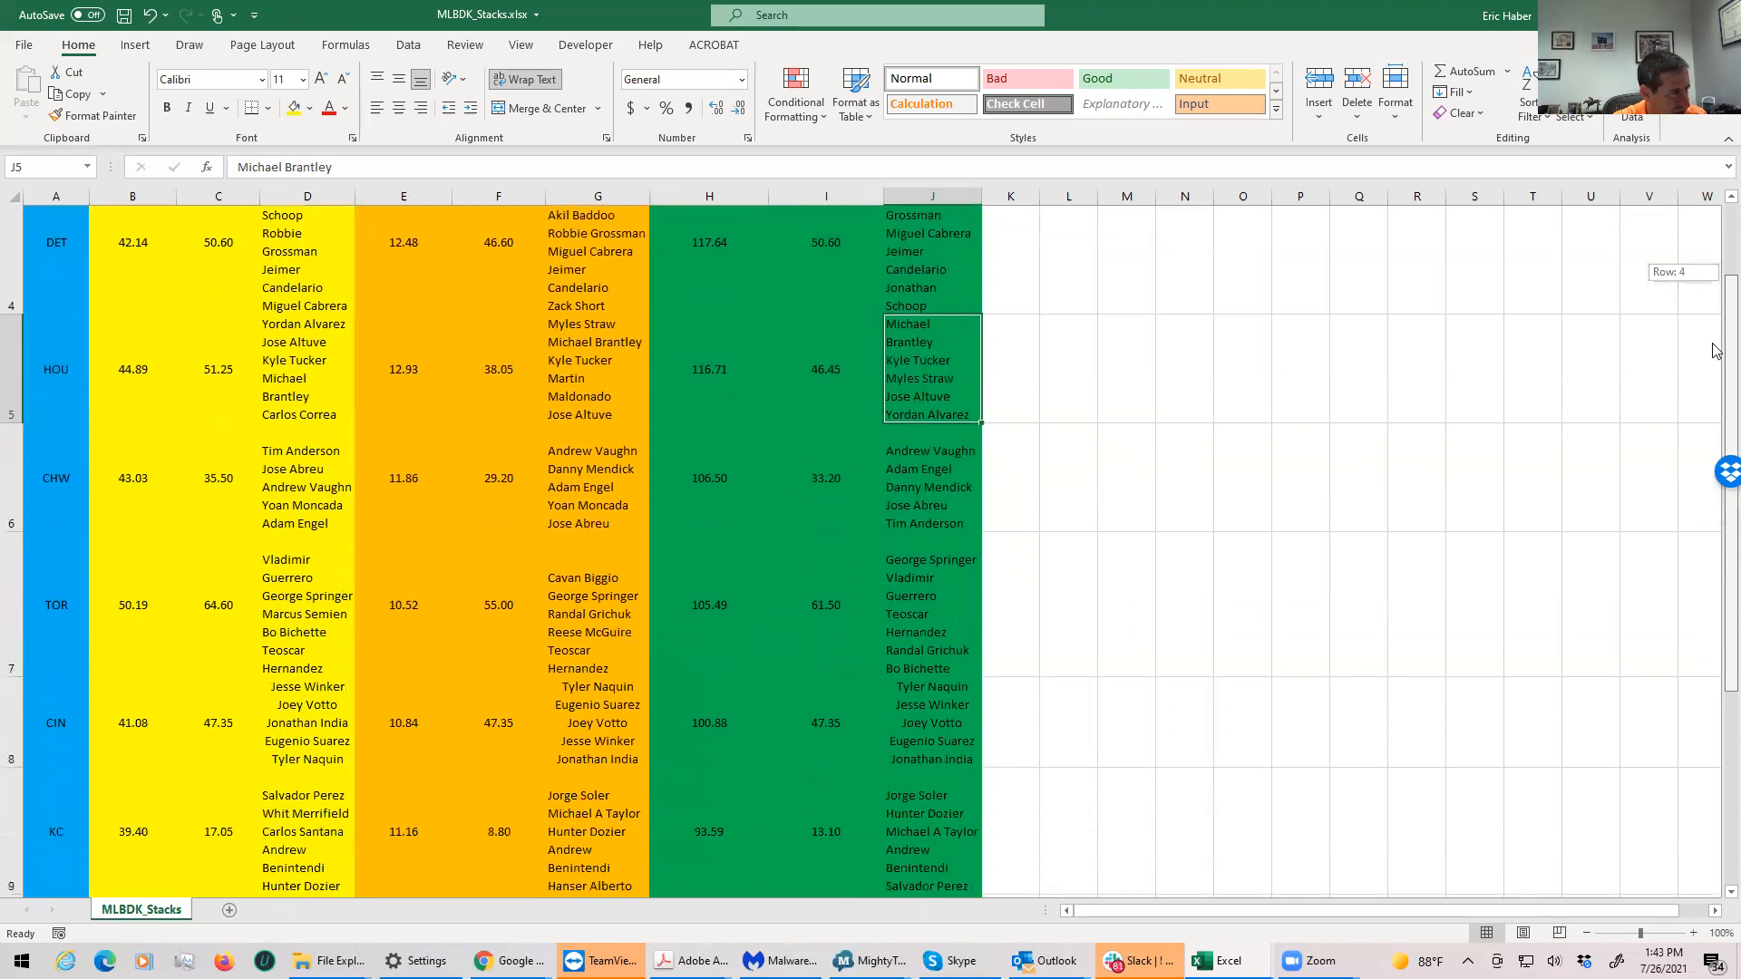
scroll(up, 3)
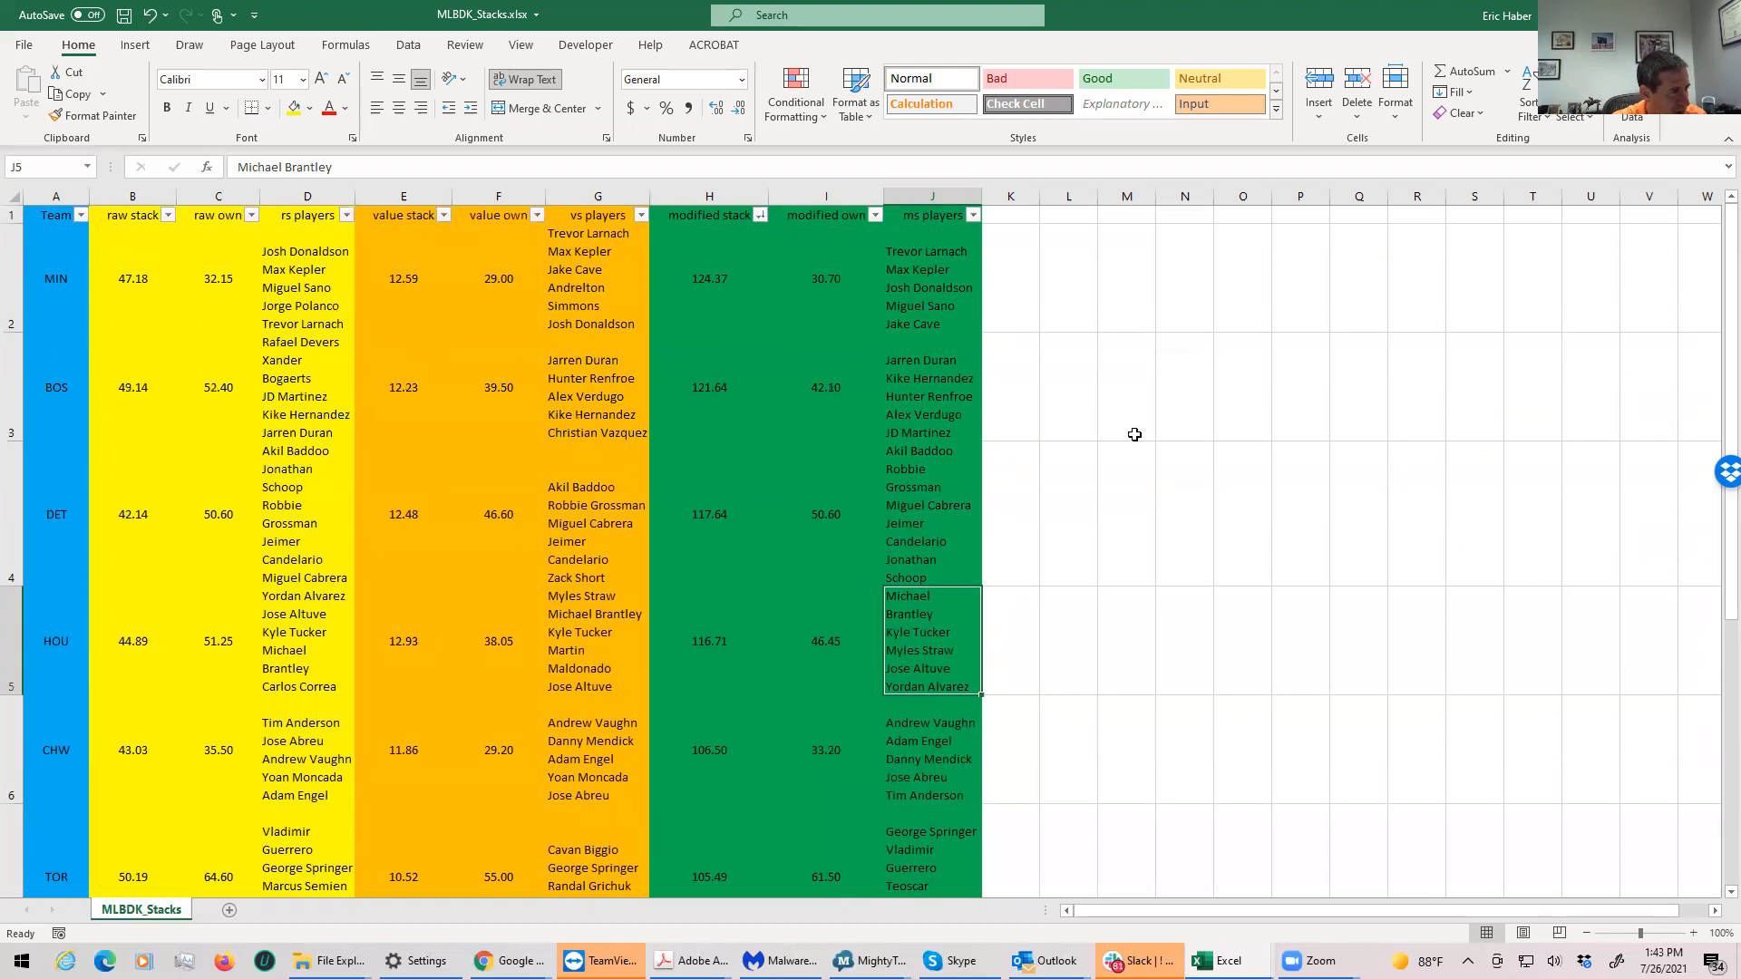
mouse_move(695, 762)
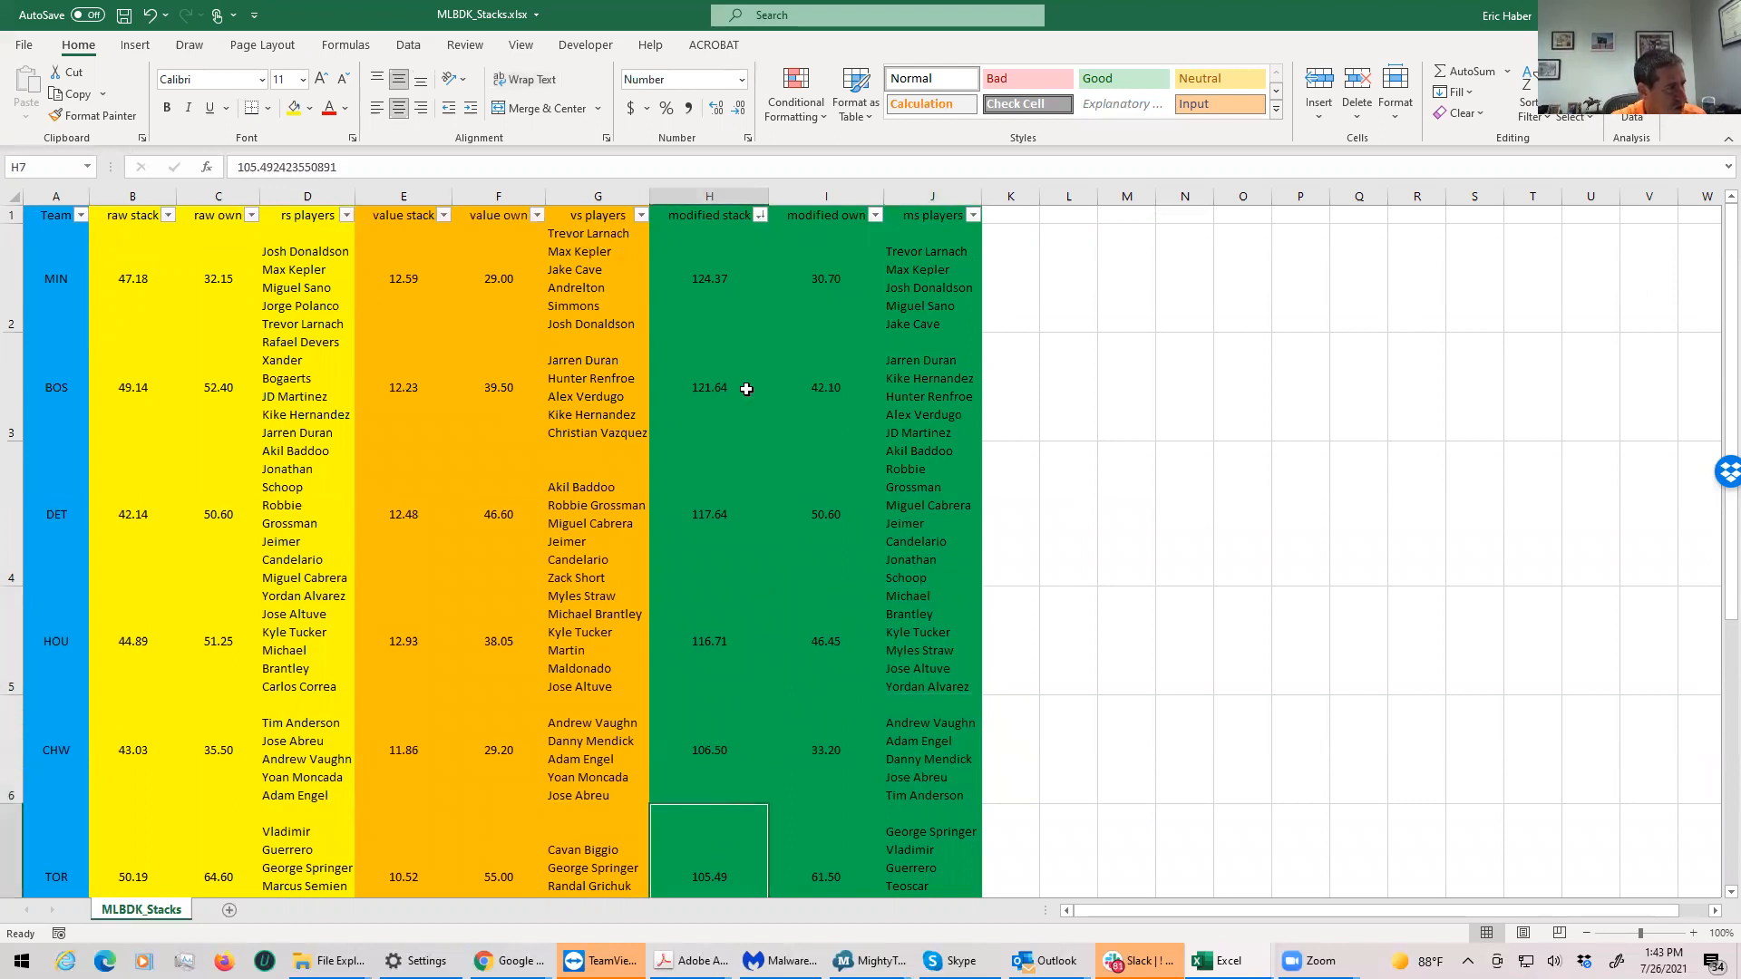
click(931, 360)
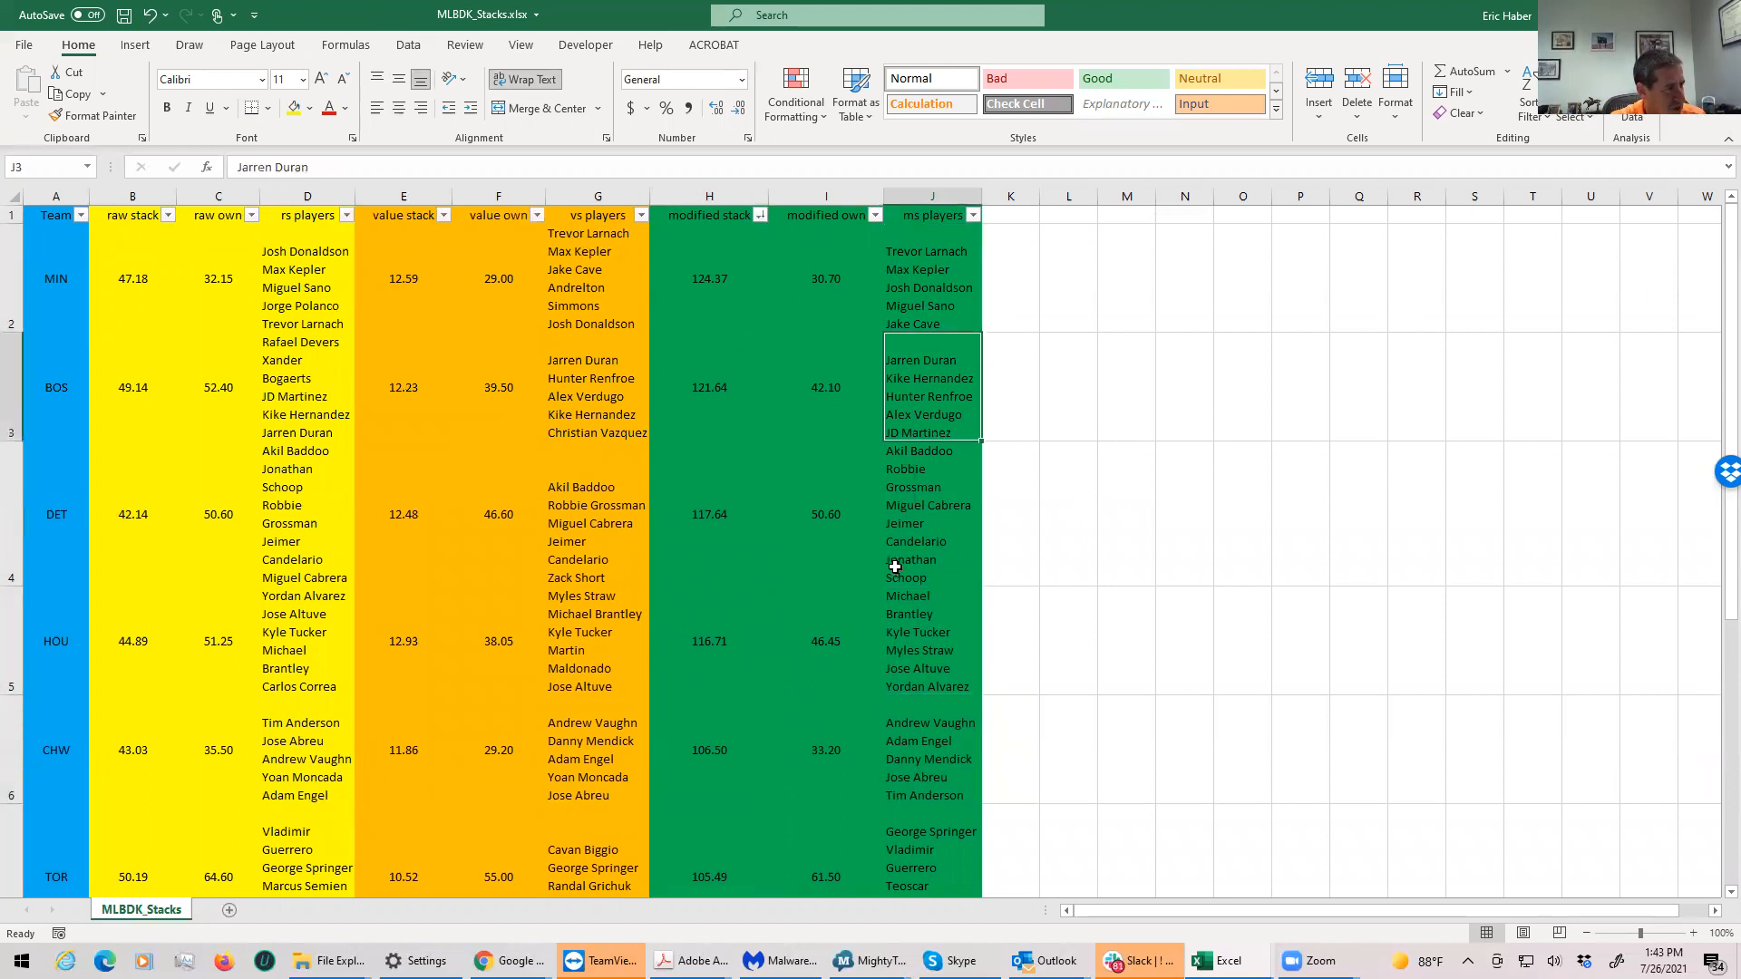
click(930, 514)
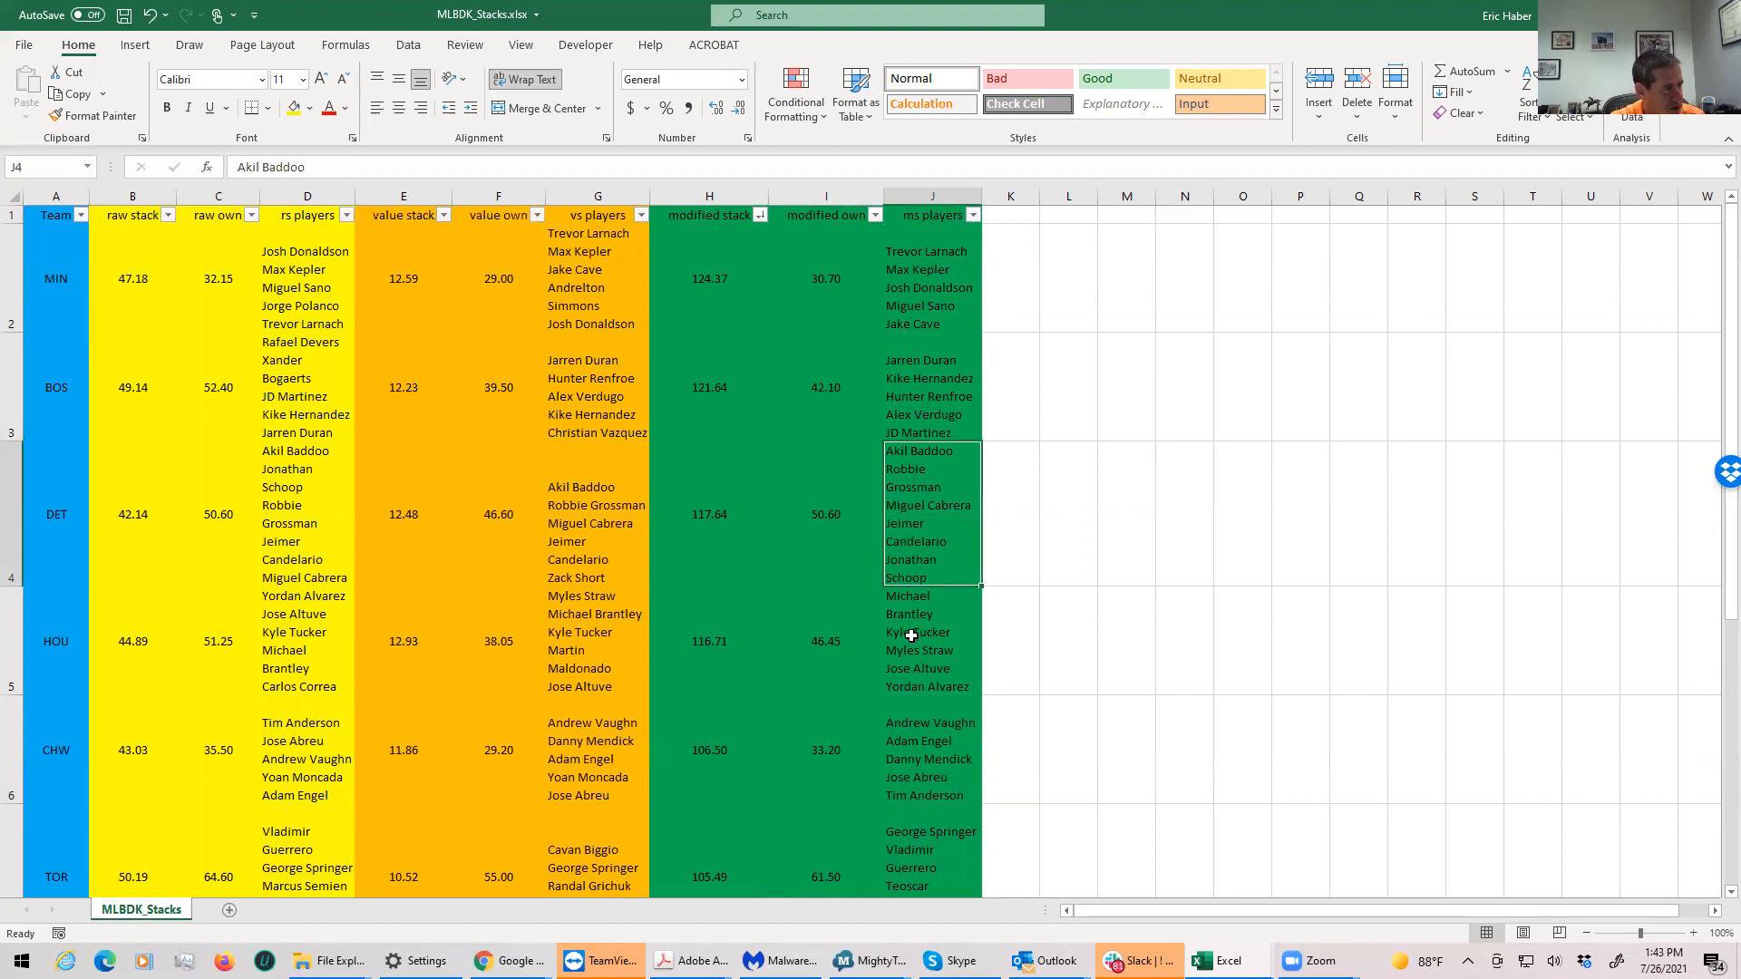
click(930, 723)
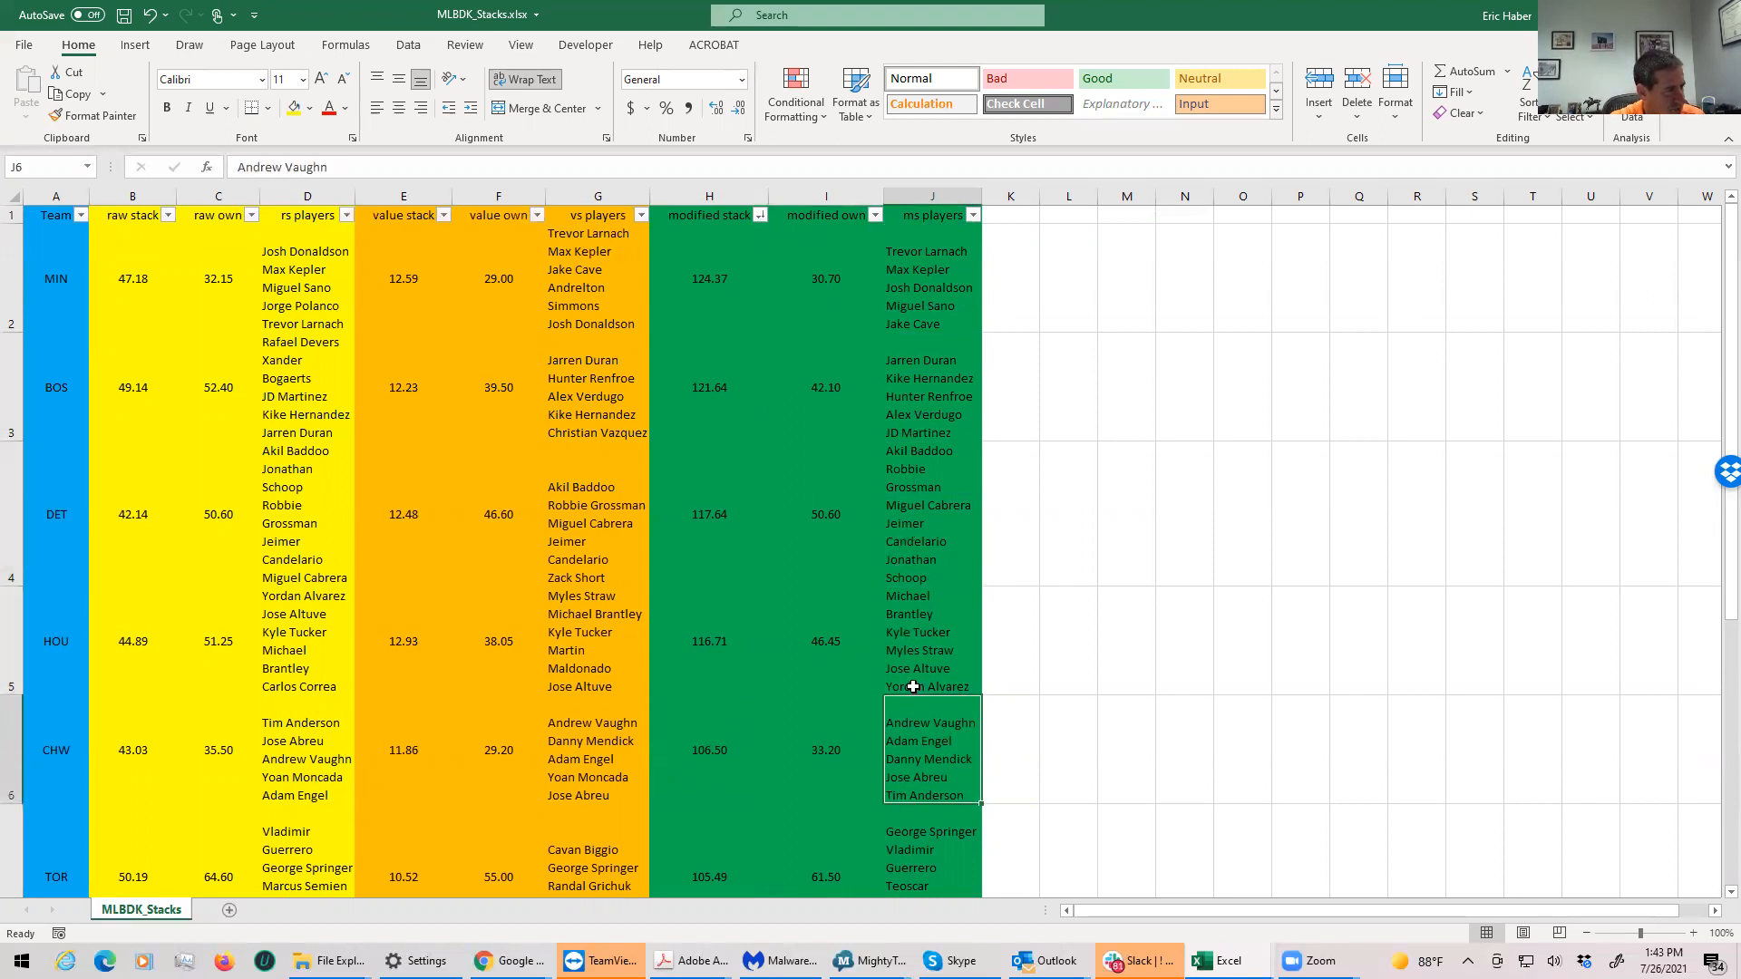
mouse_move(173, 214)
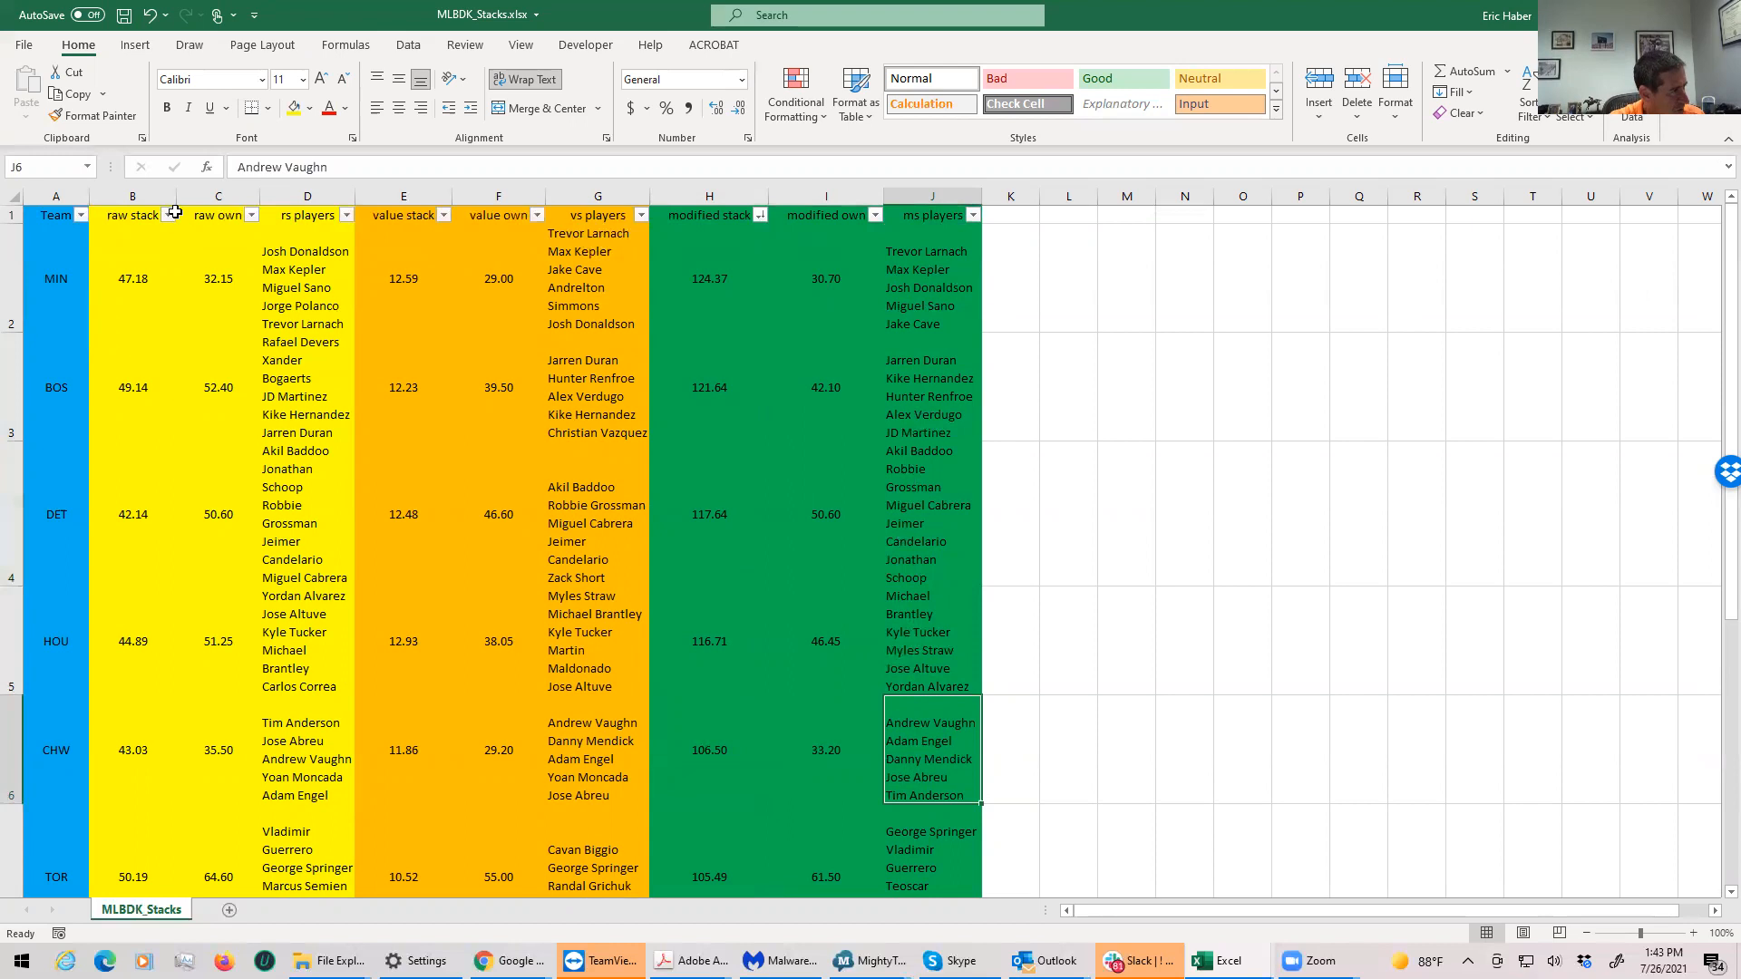
Step: Sort by raw stack descending, then check MIN's raw stack, ownership and players, plus TOR's ownership
click(155, 214)
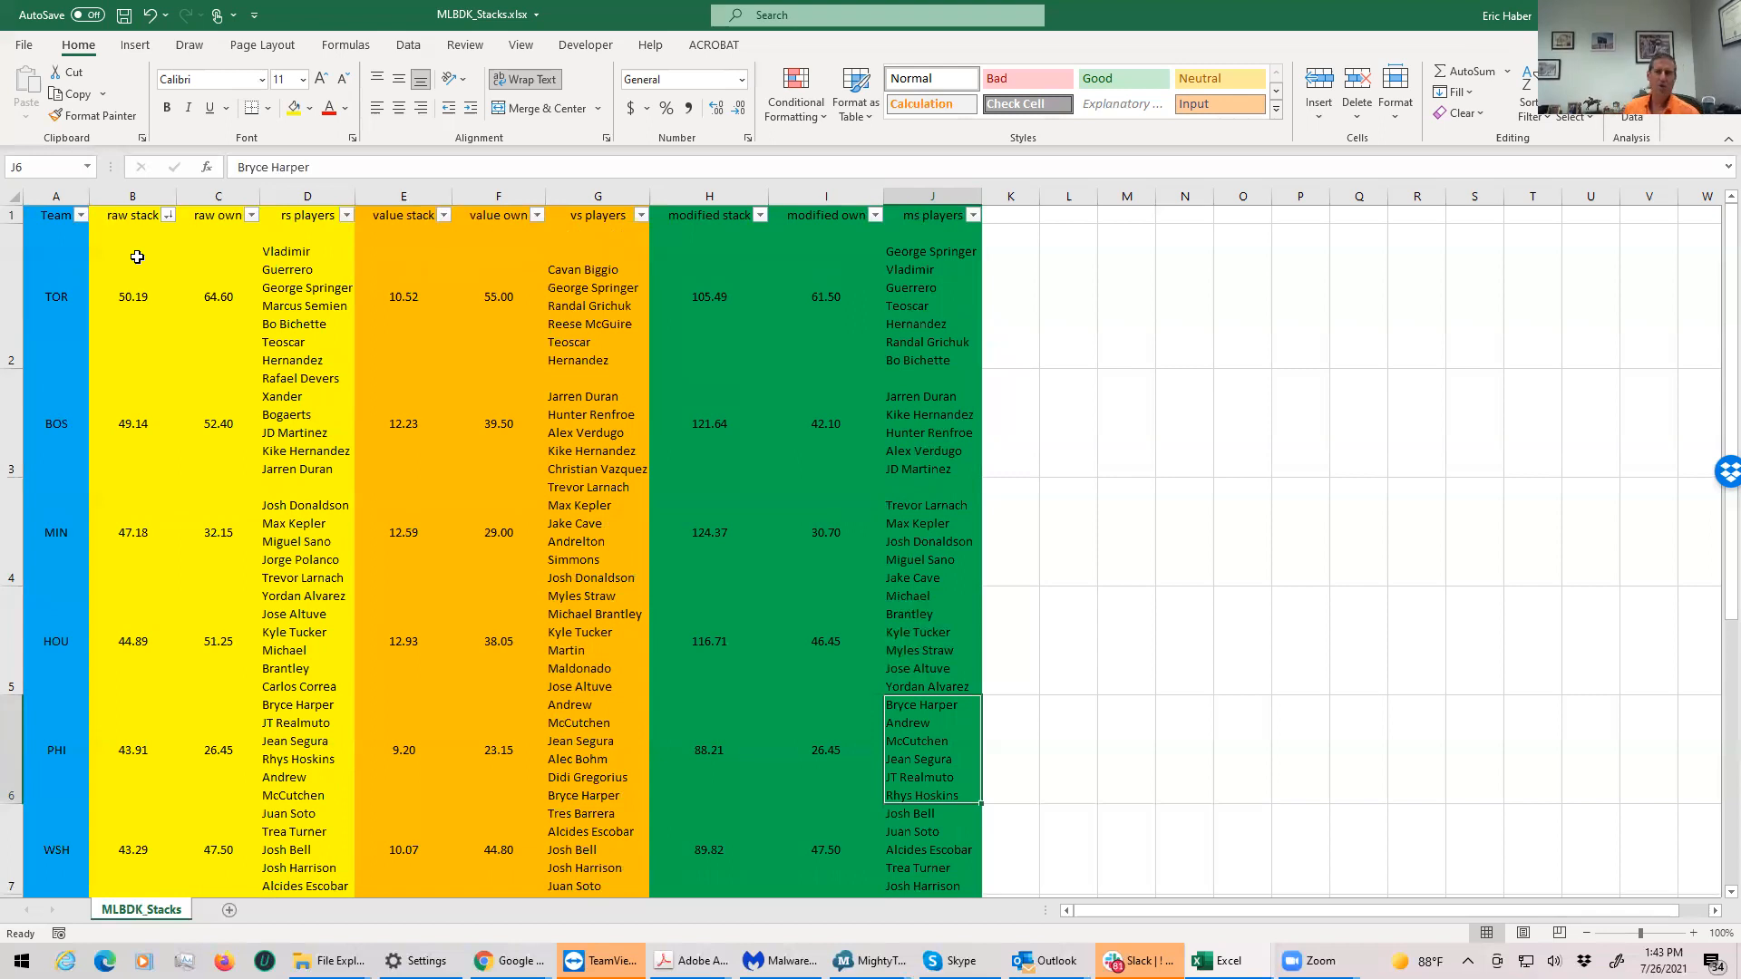
mouse_move(138, 257)
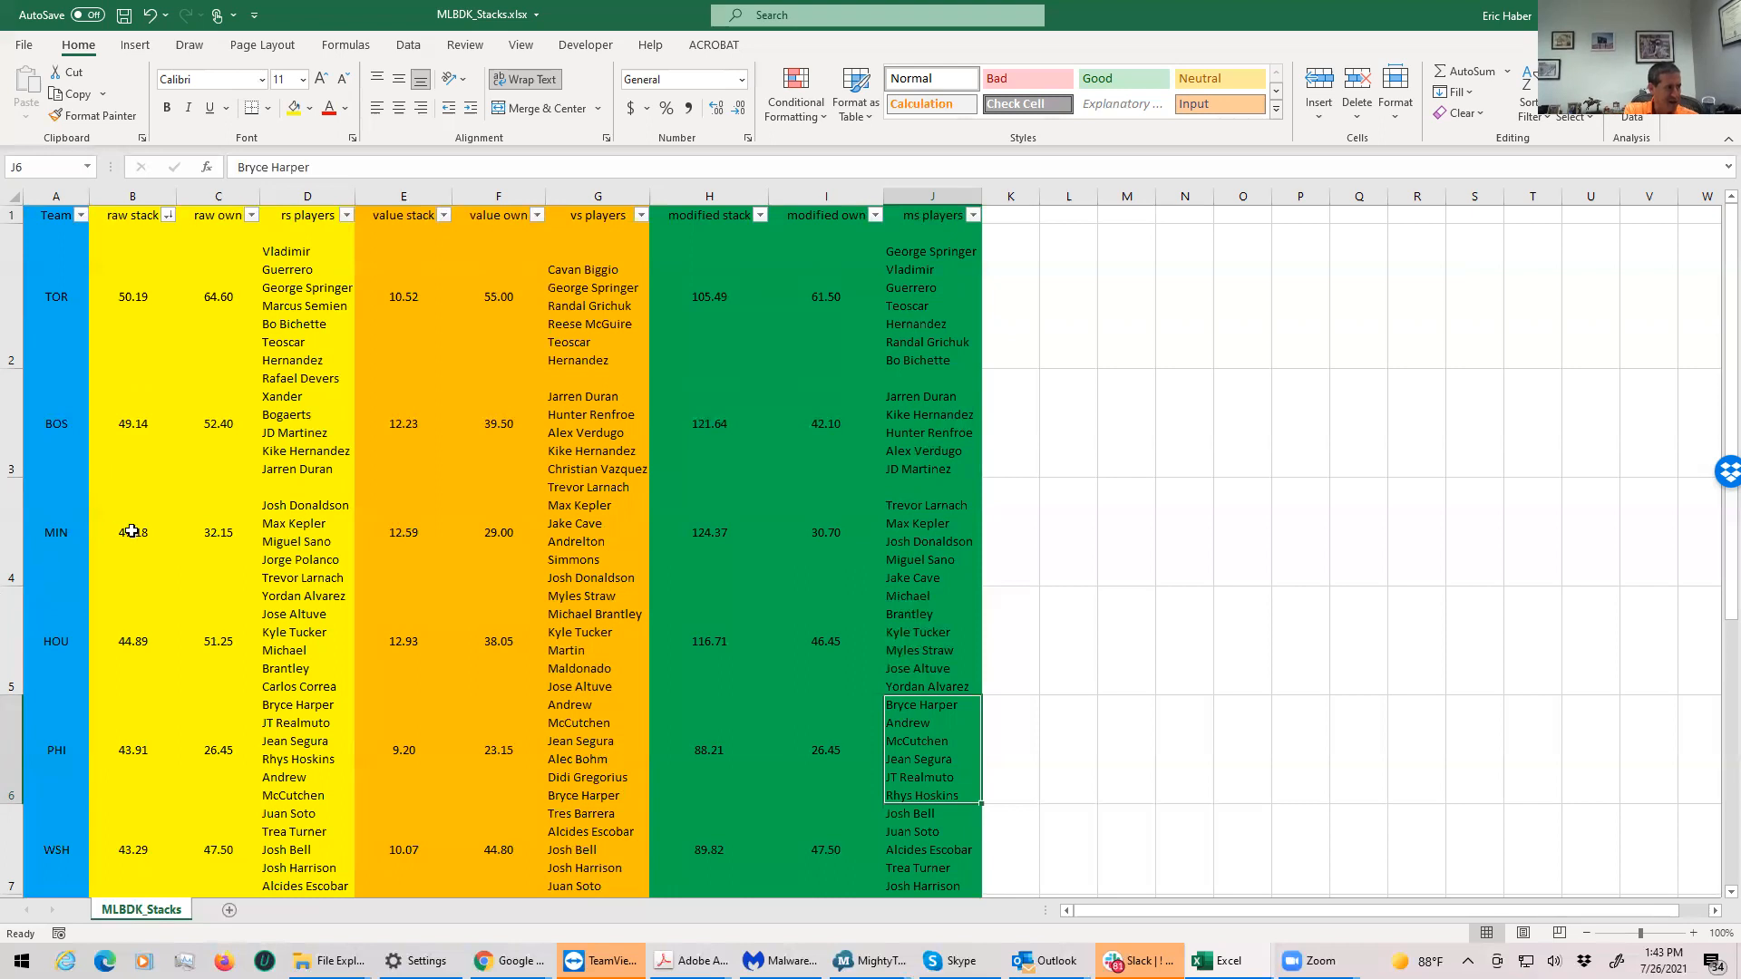
click(132, 530)
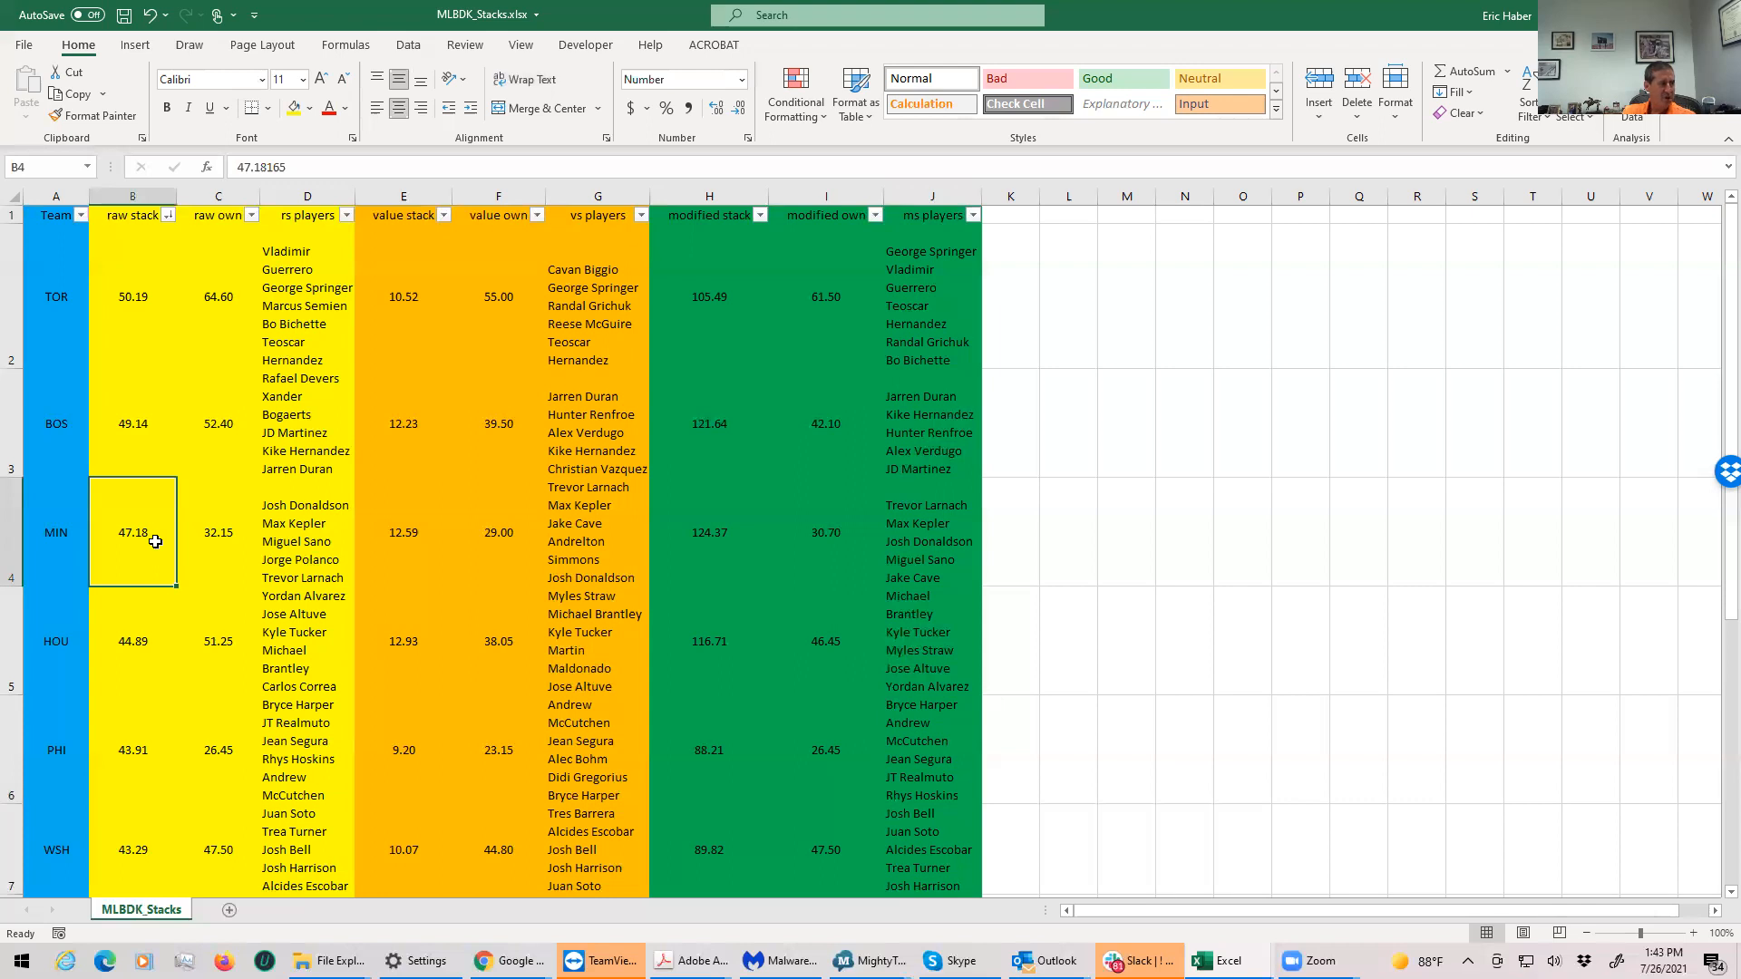
mouse_move(190, 534)
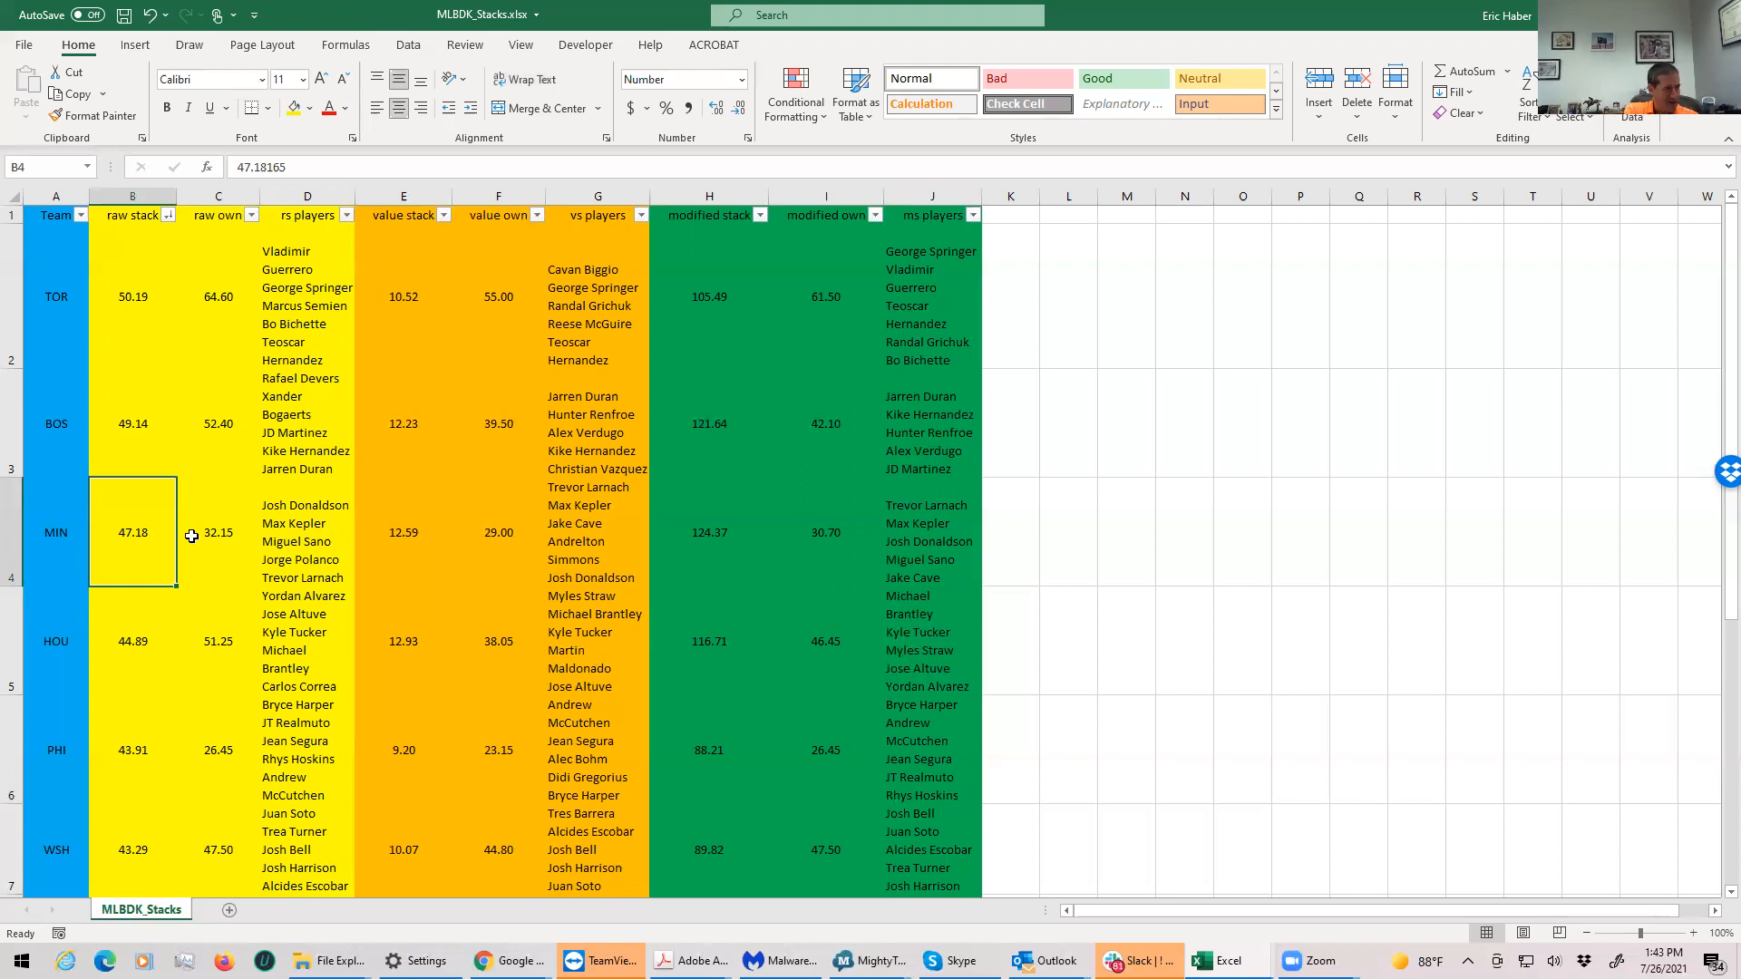
click(218, 533)
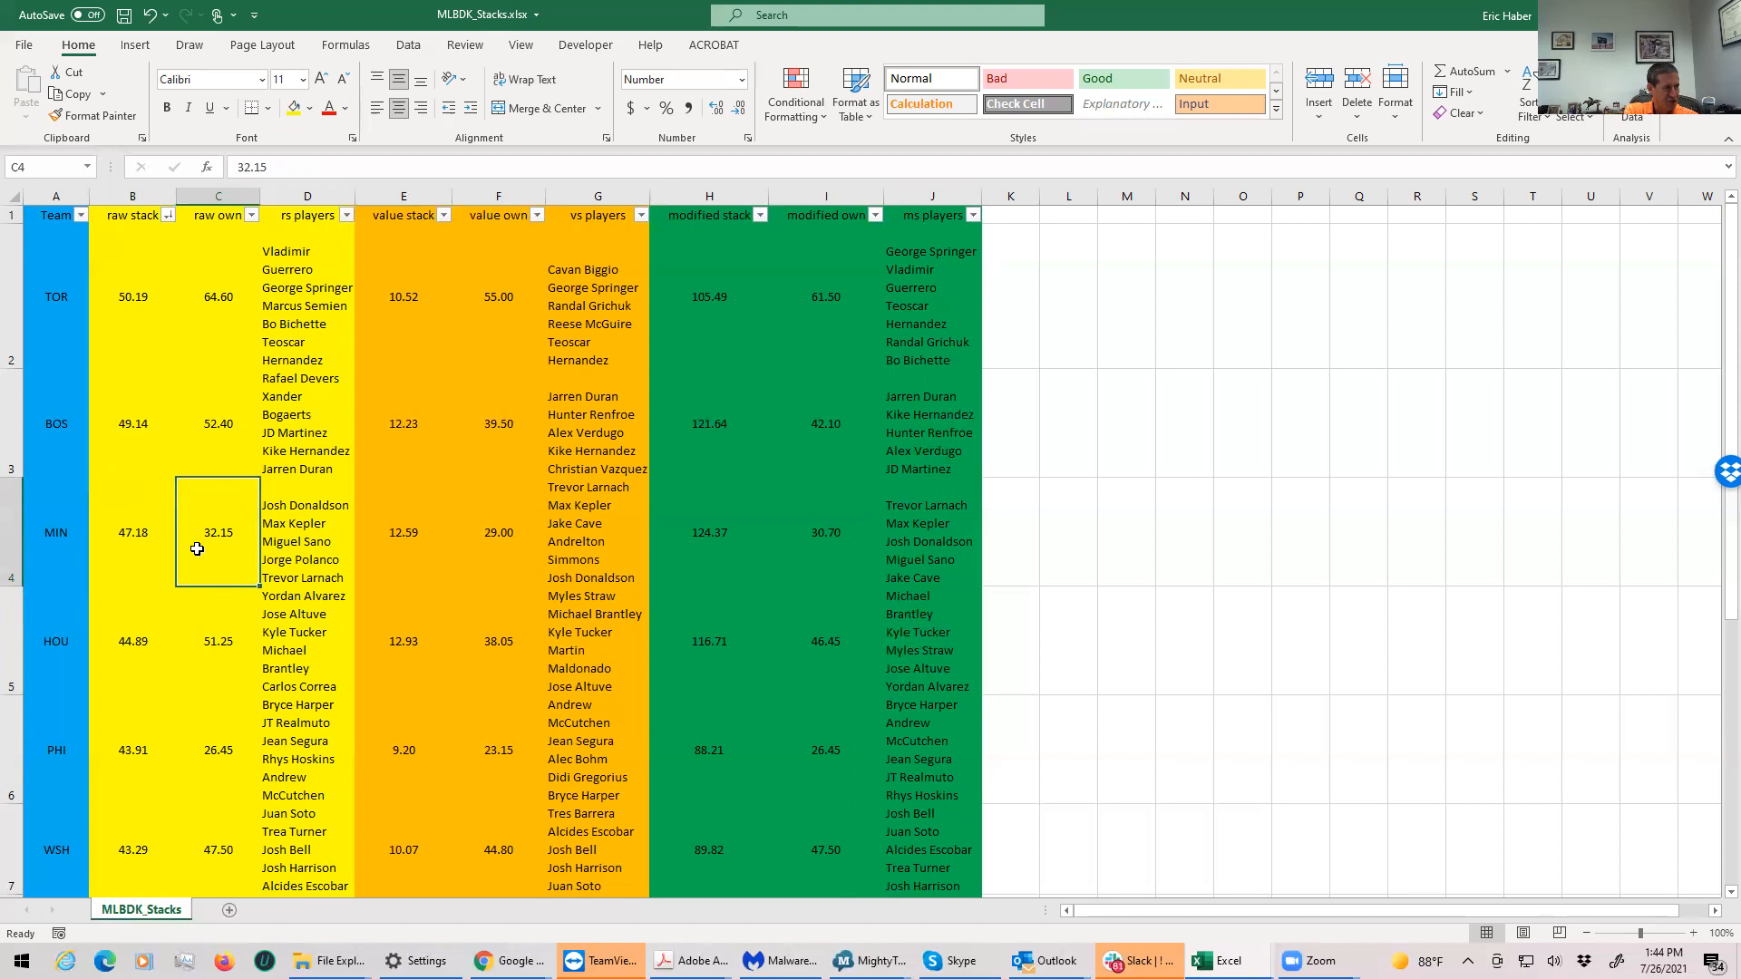
click(218, 296)
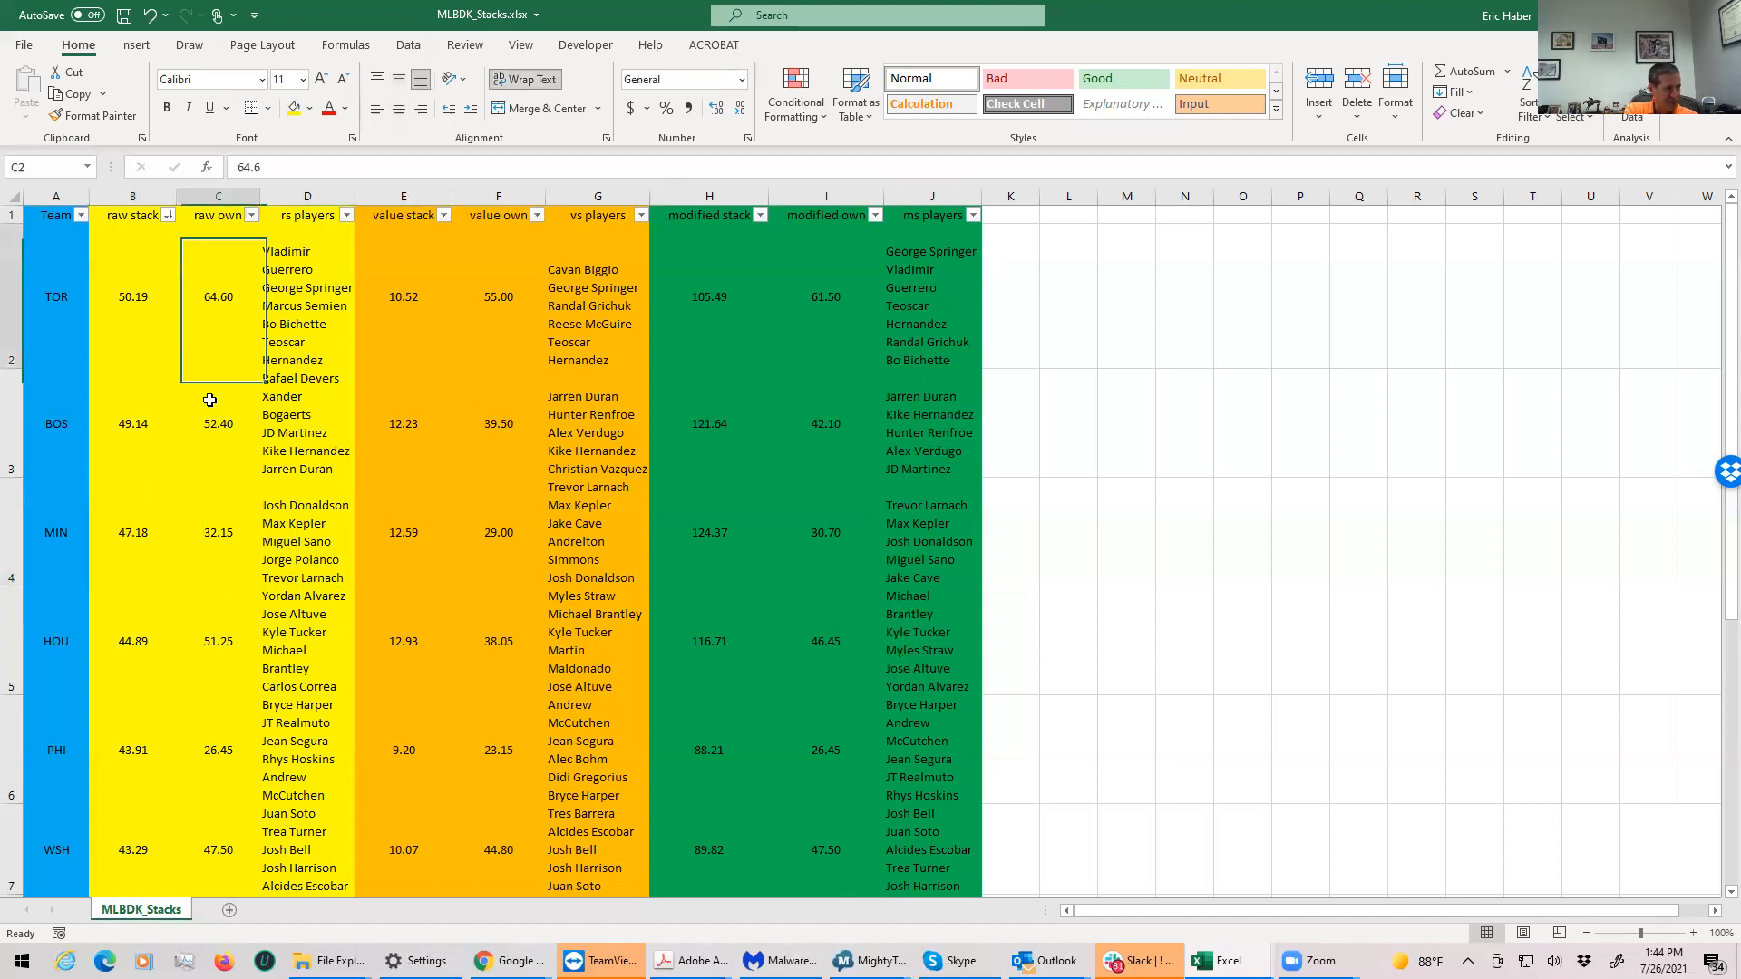
click(218, 633)
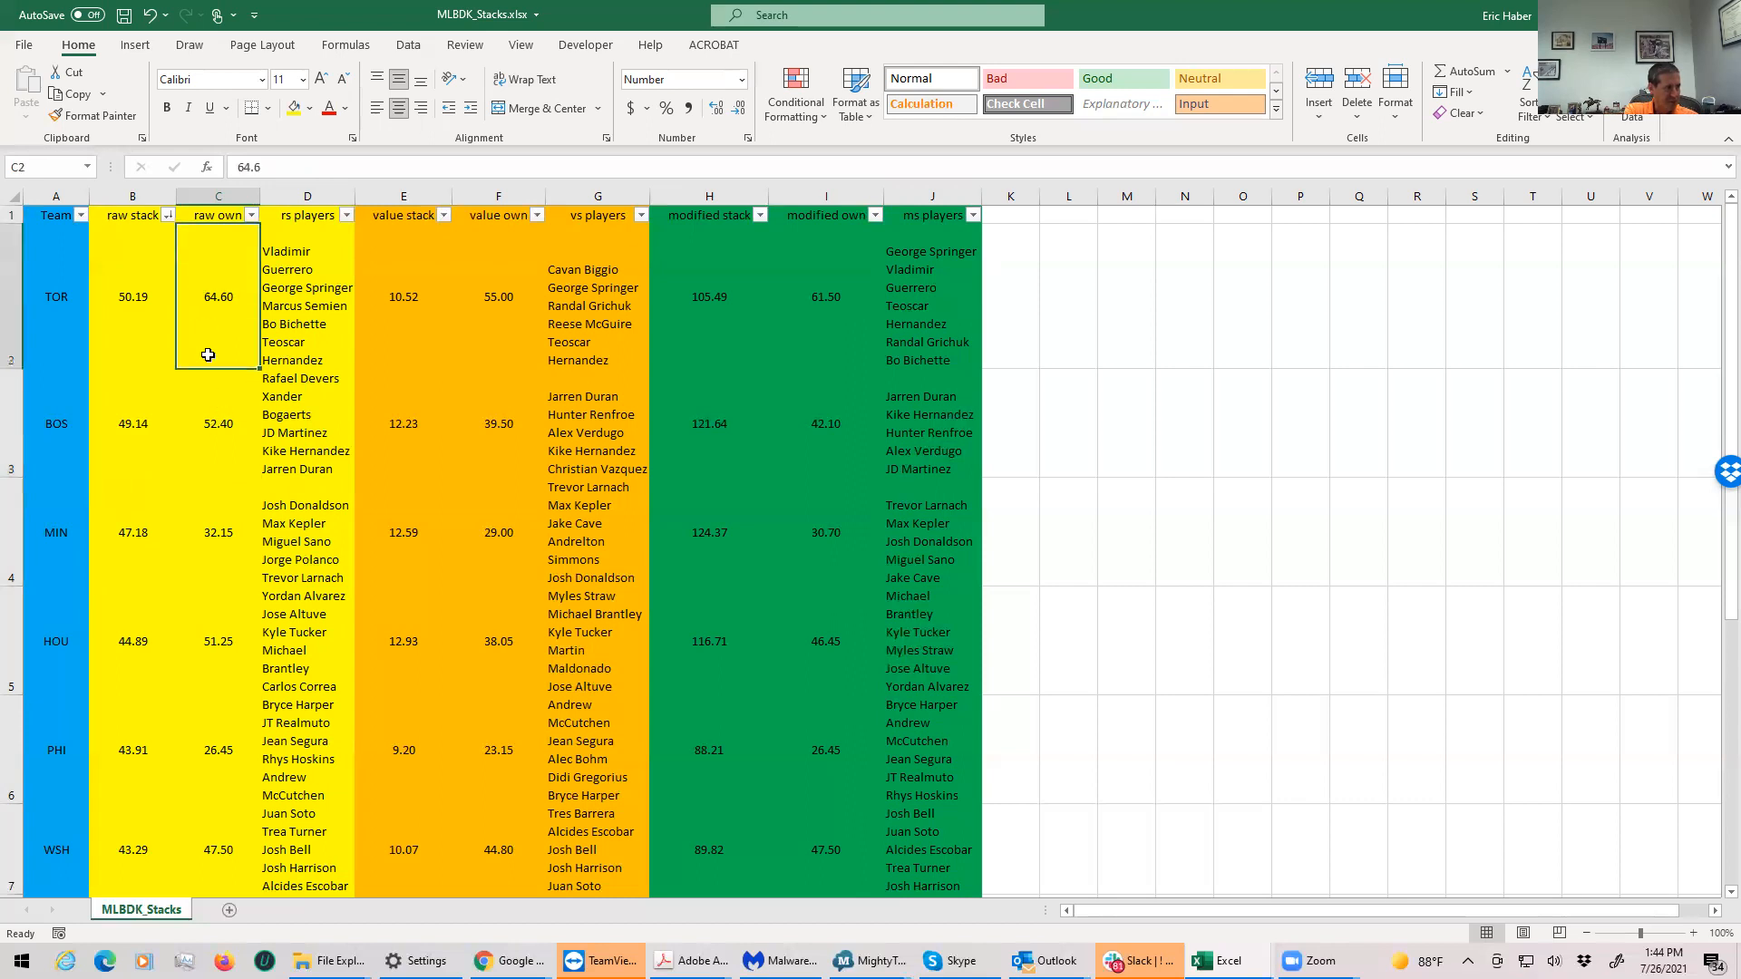
click(294, 525)
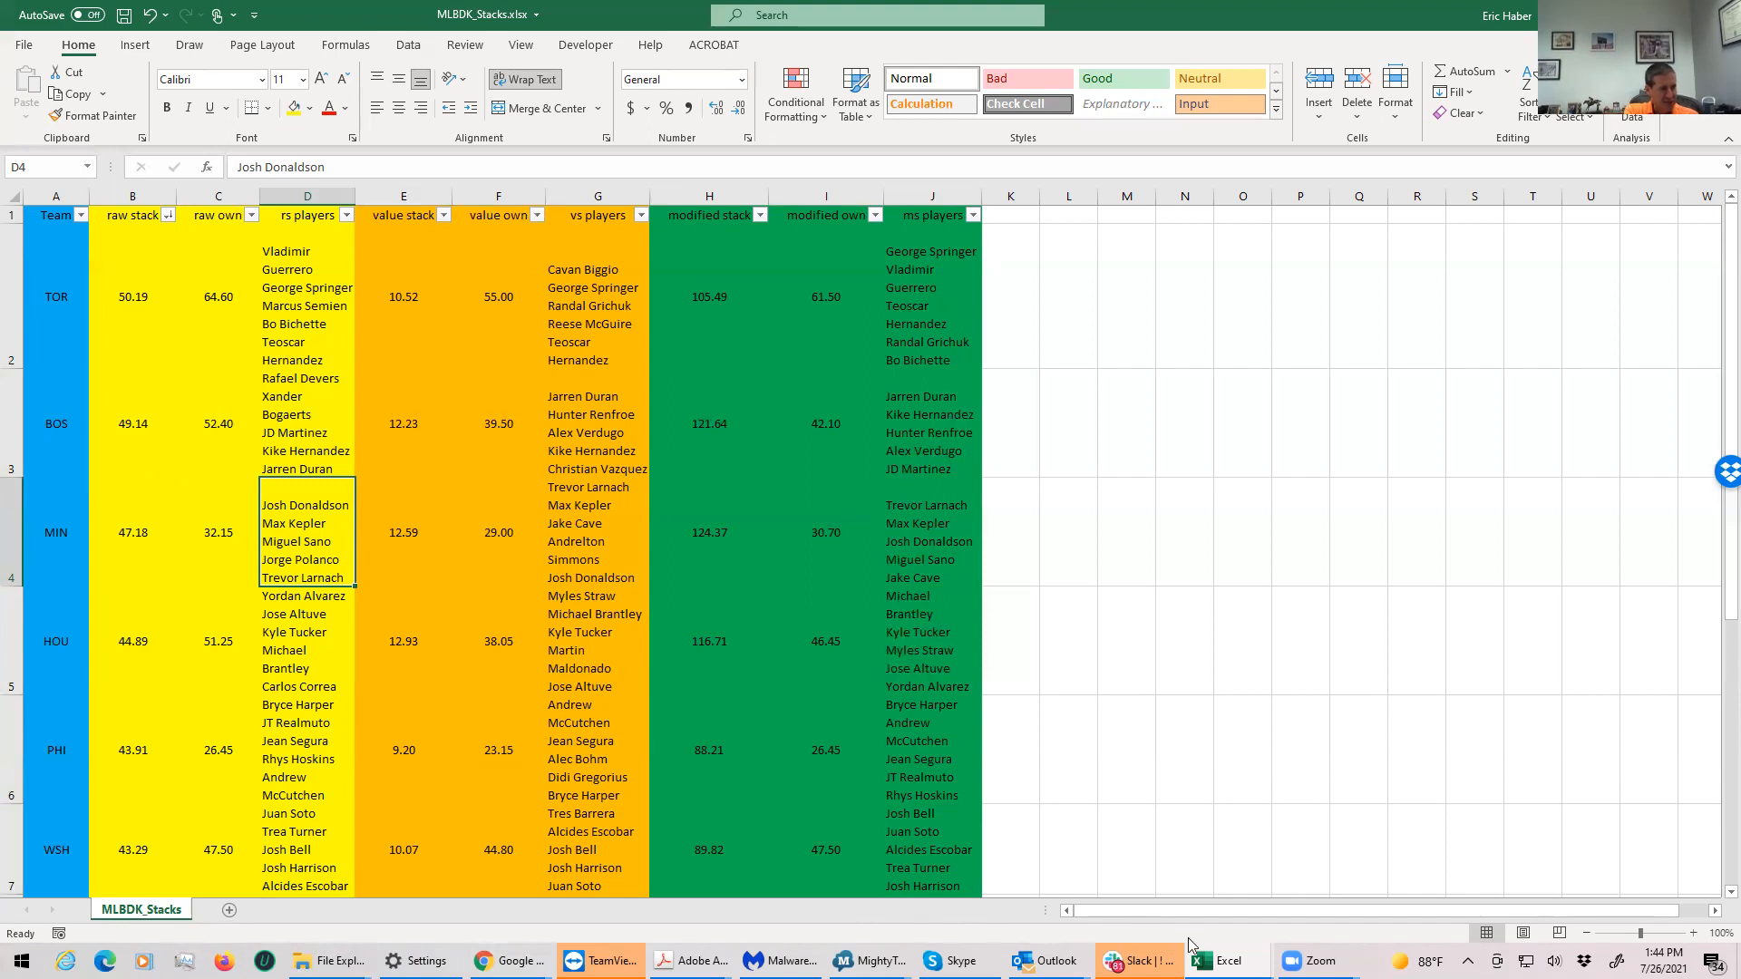
mouse_move(1225, 961)
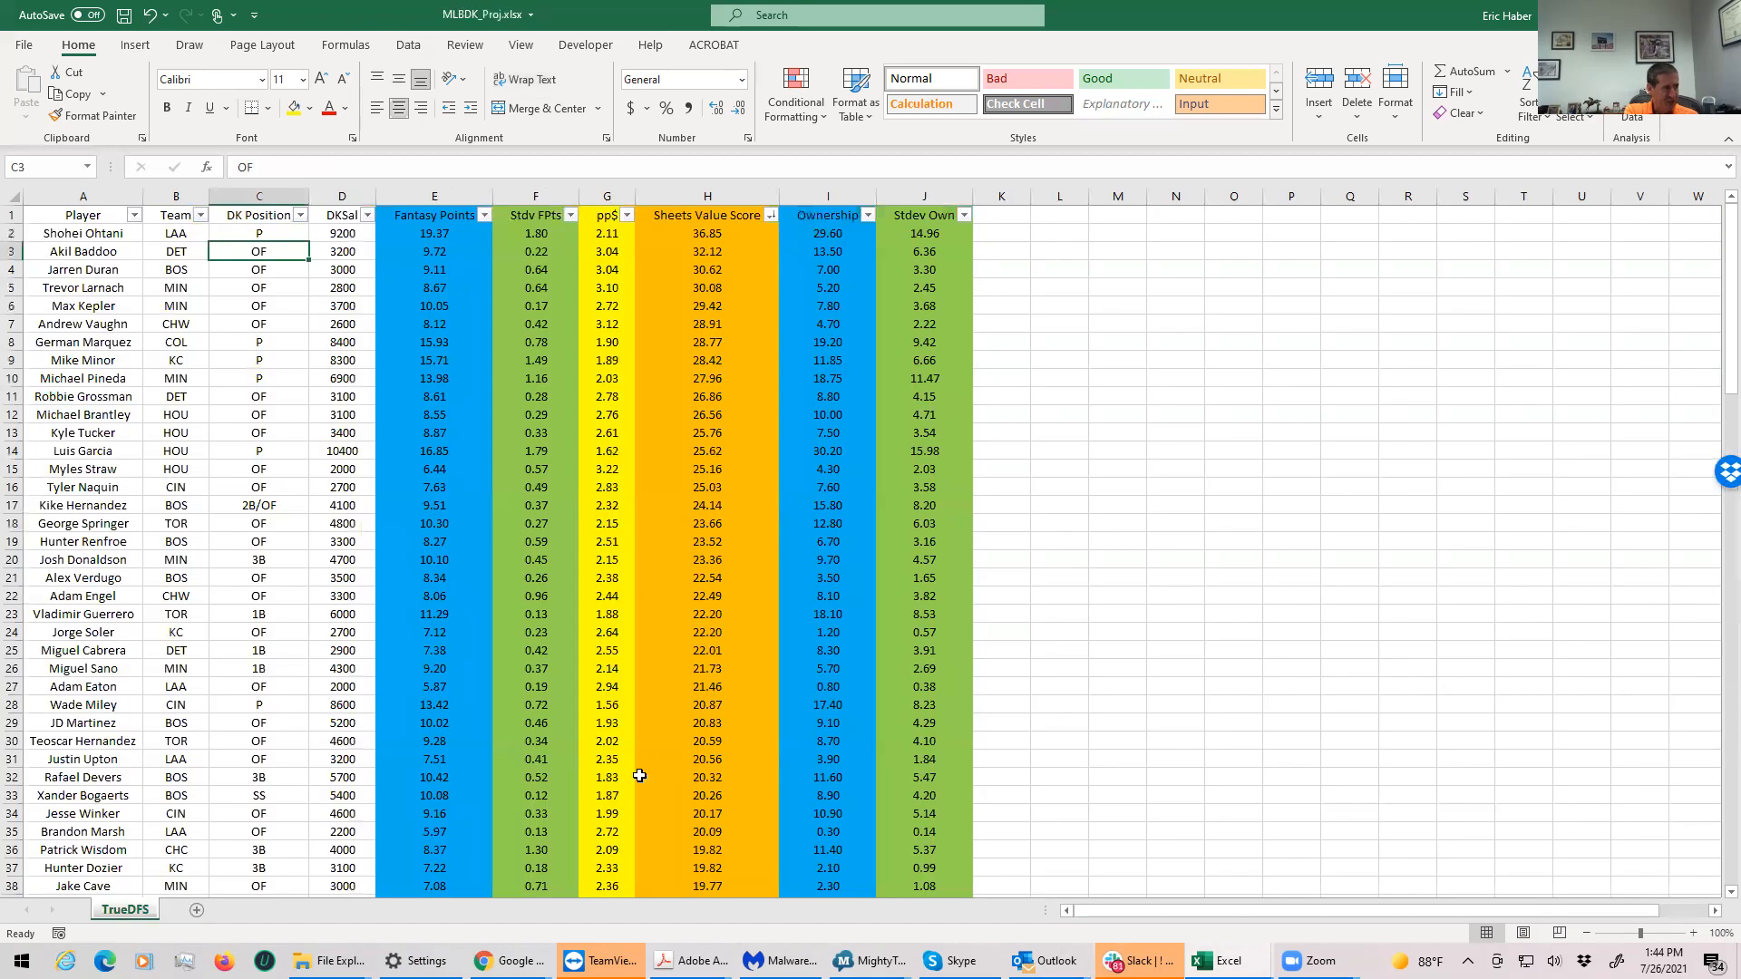
click(259, 268)
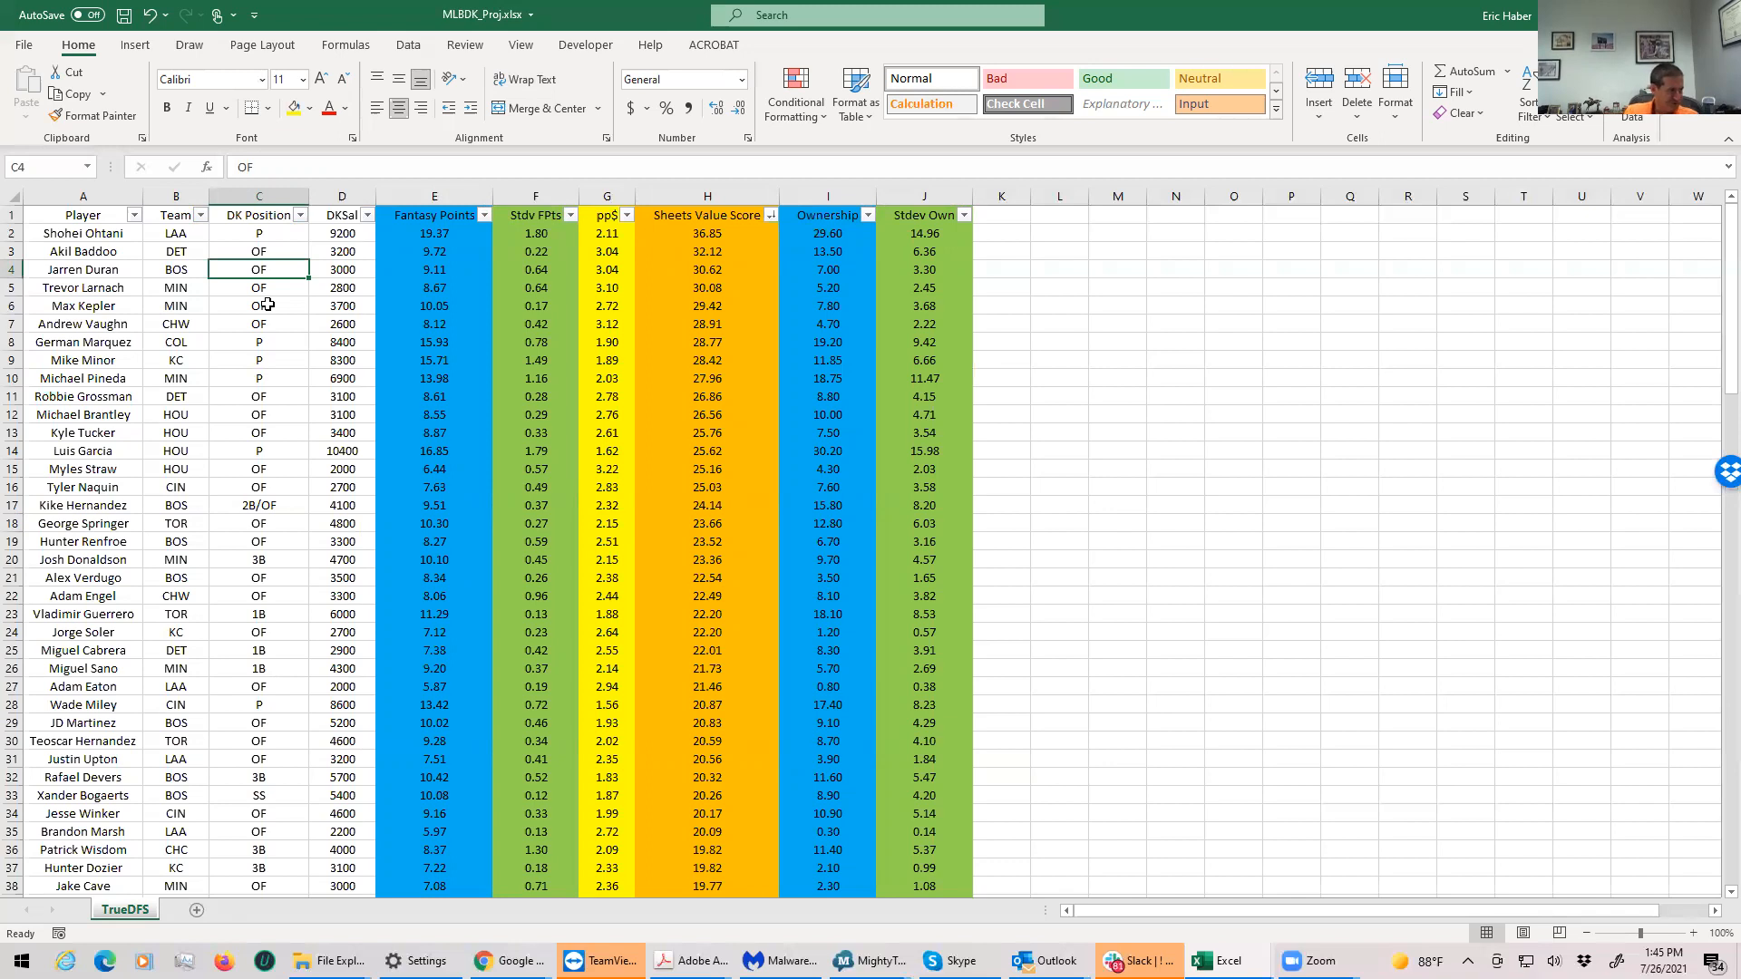
click(259, 414)
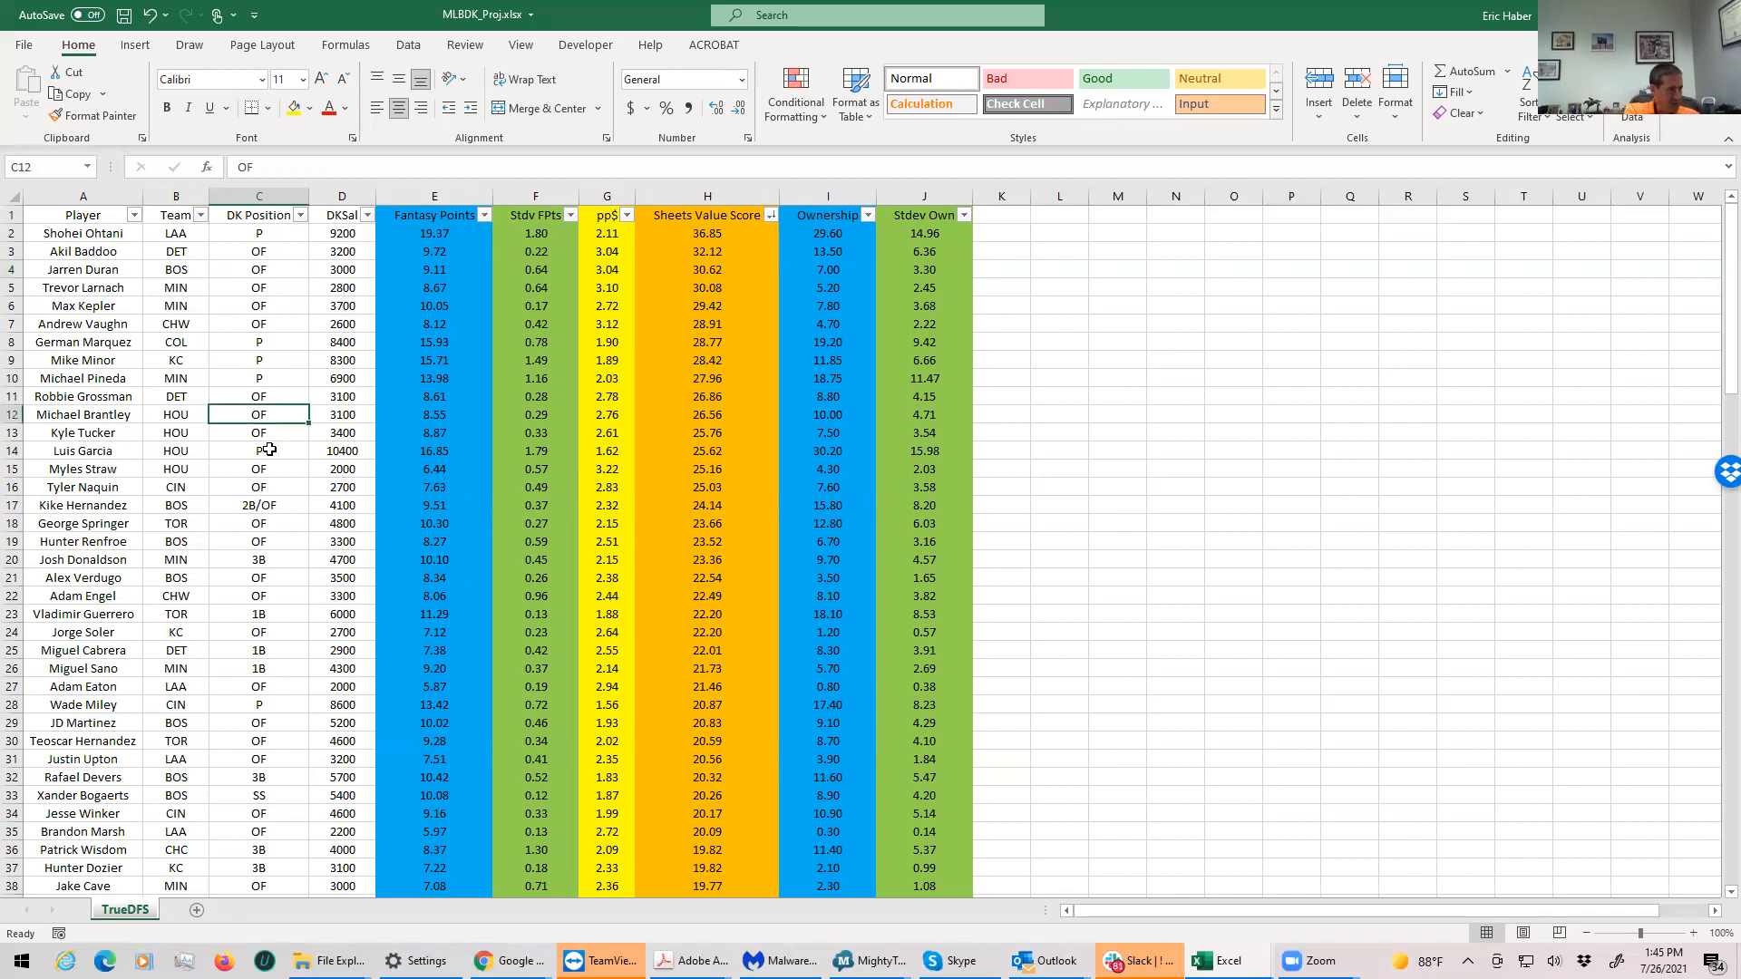
click(258, 596)
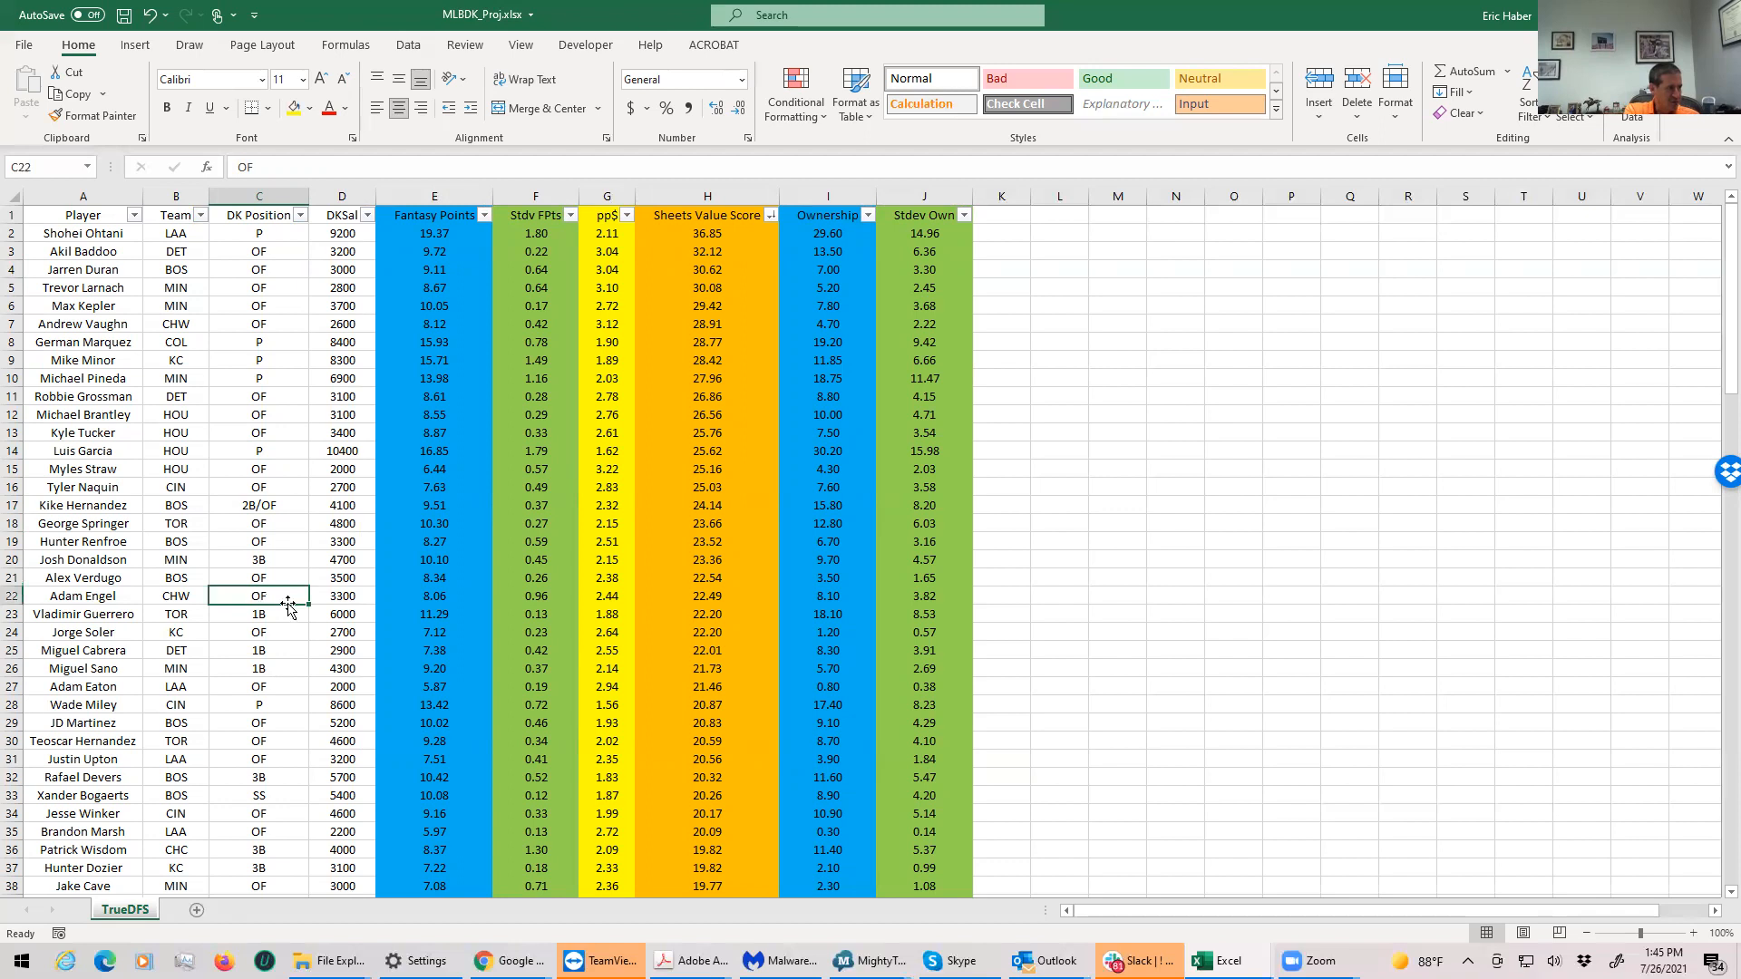
mouse_move(266, 732)
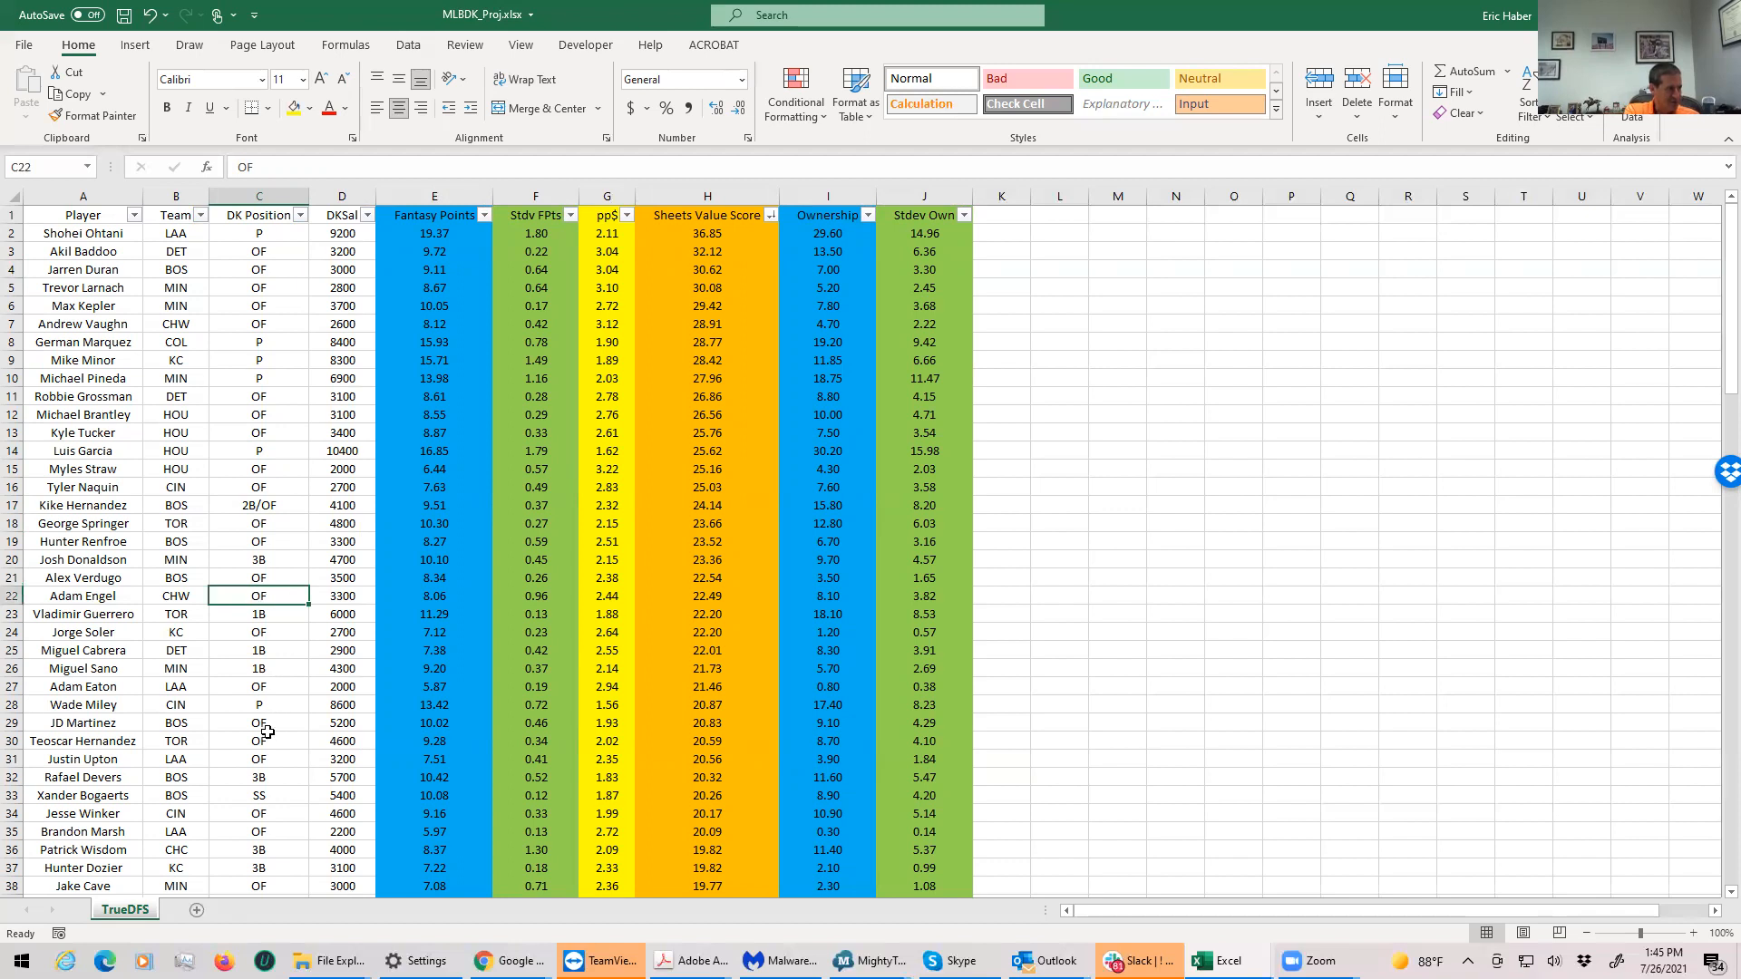
click(257, 632)
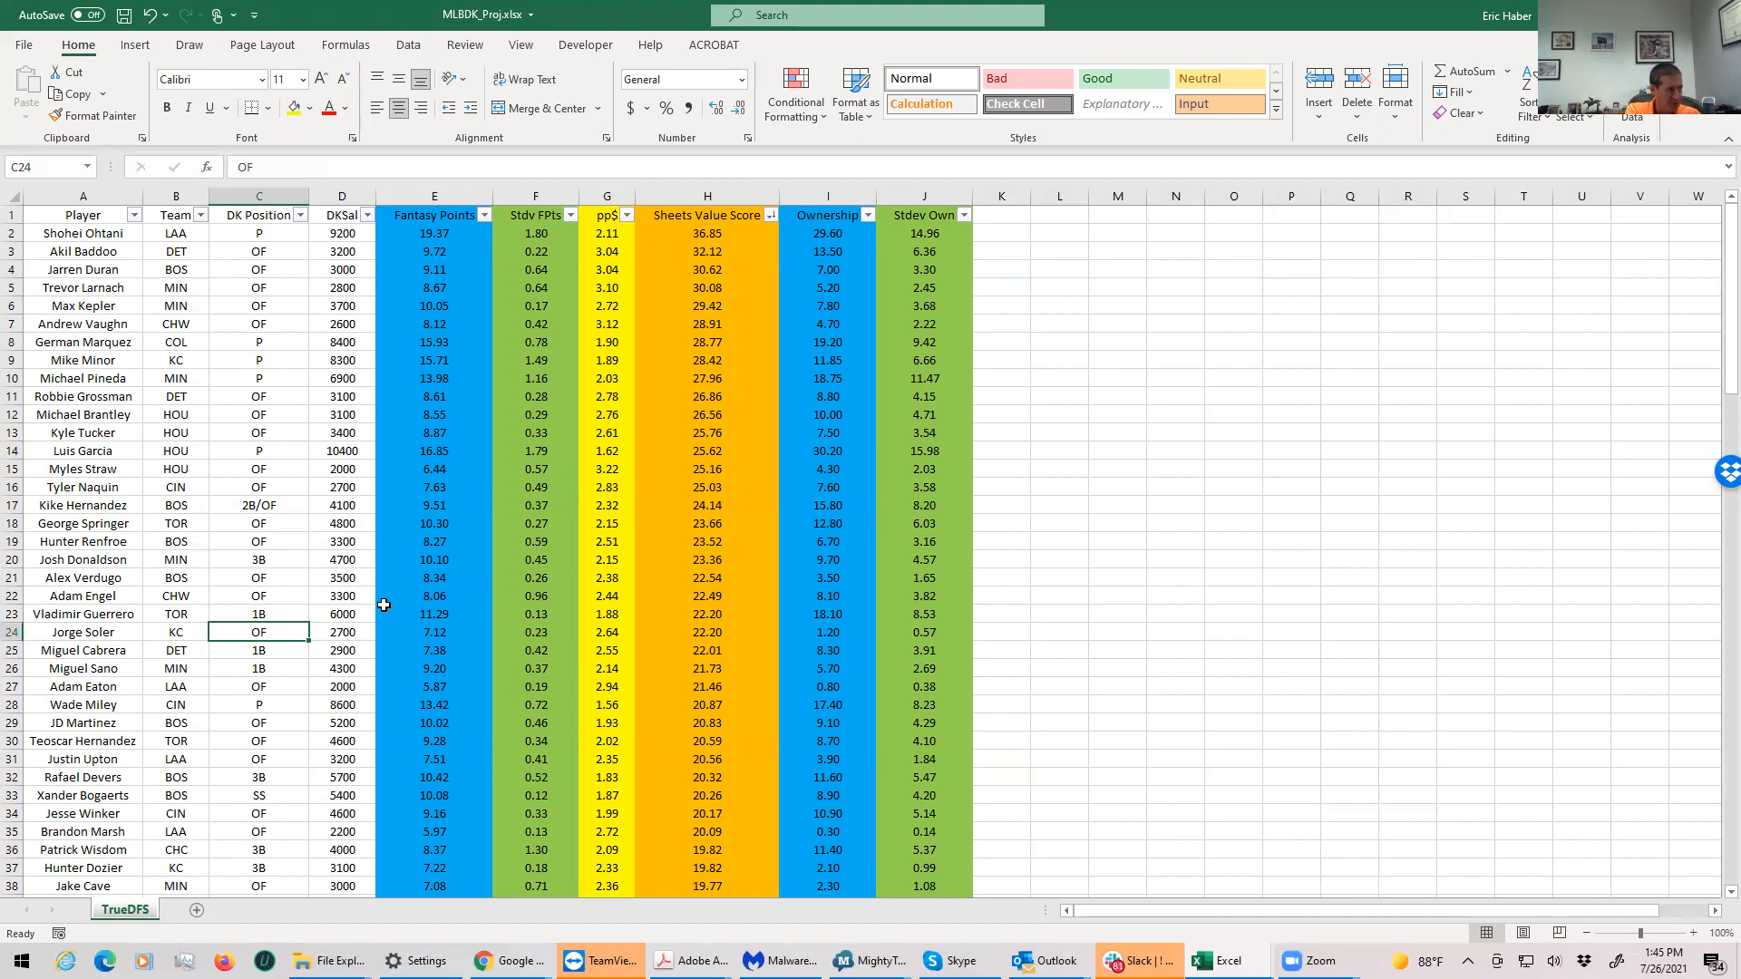
click(258, 505)
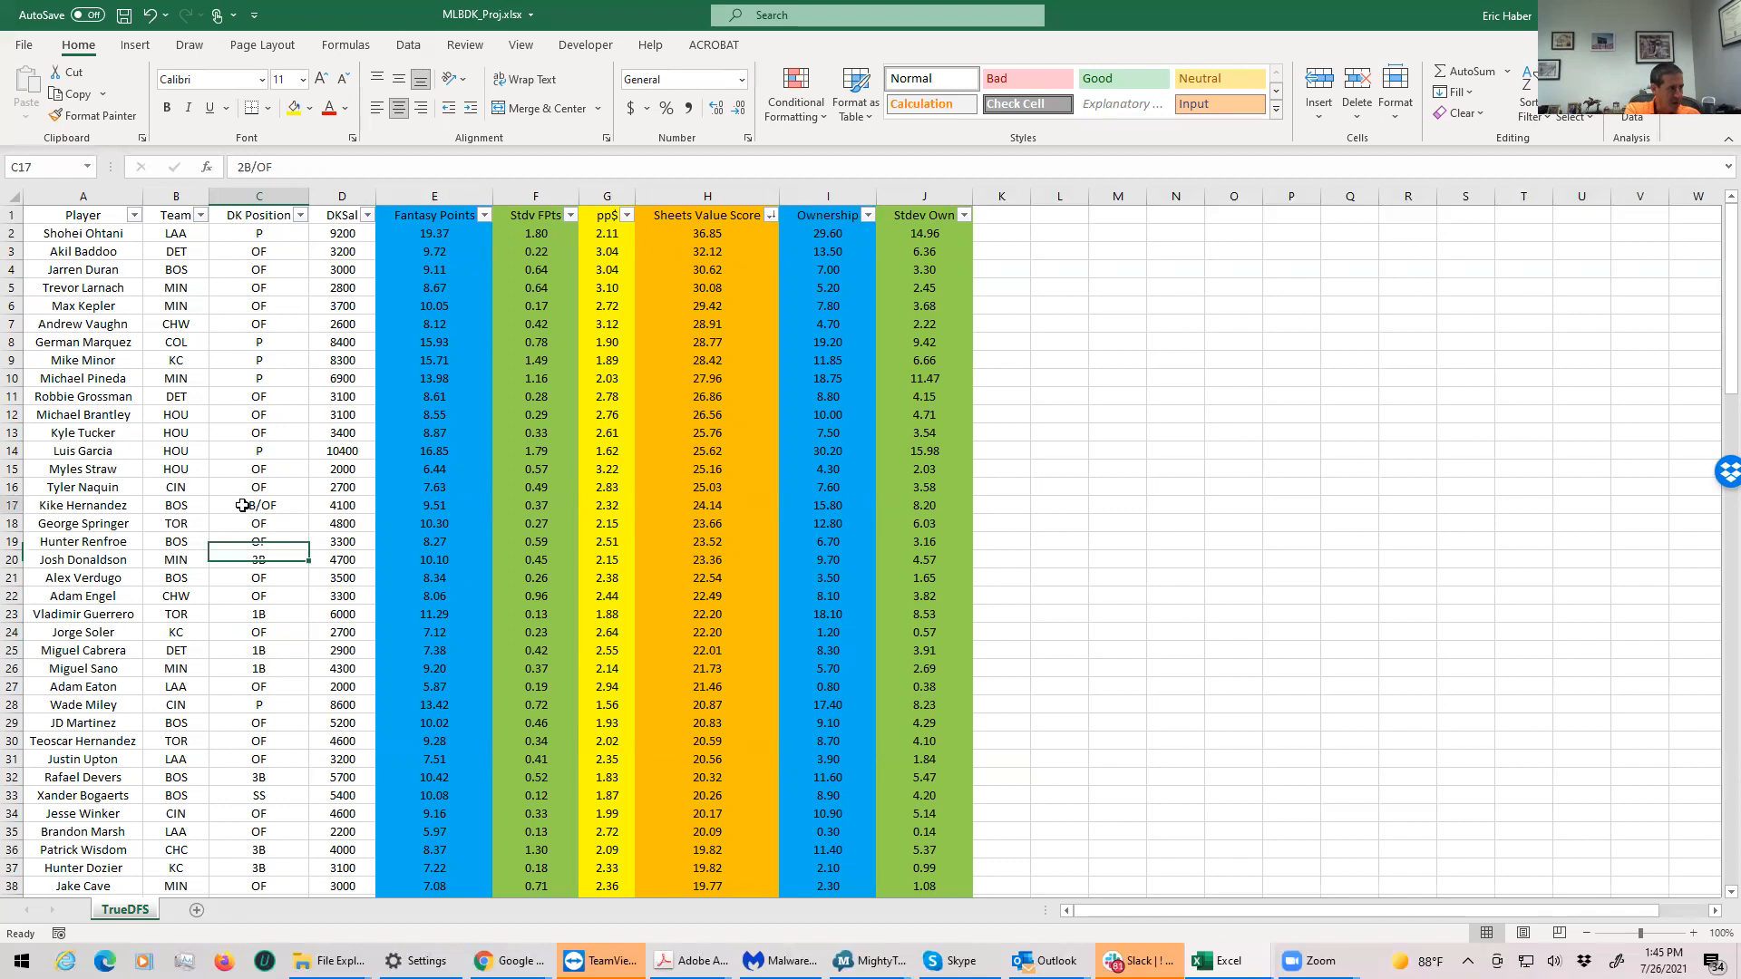
click(259, 523)
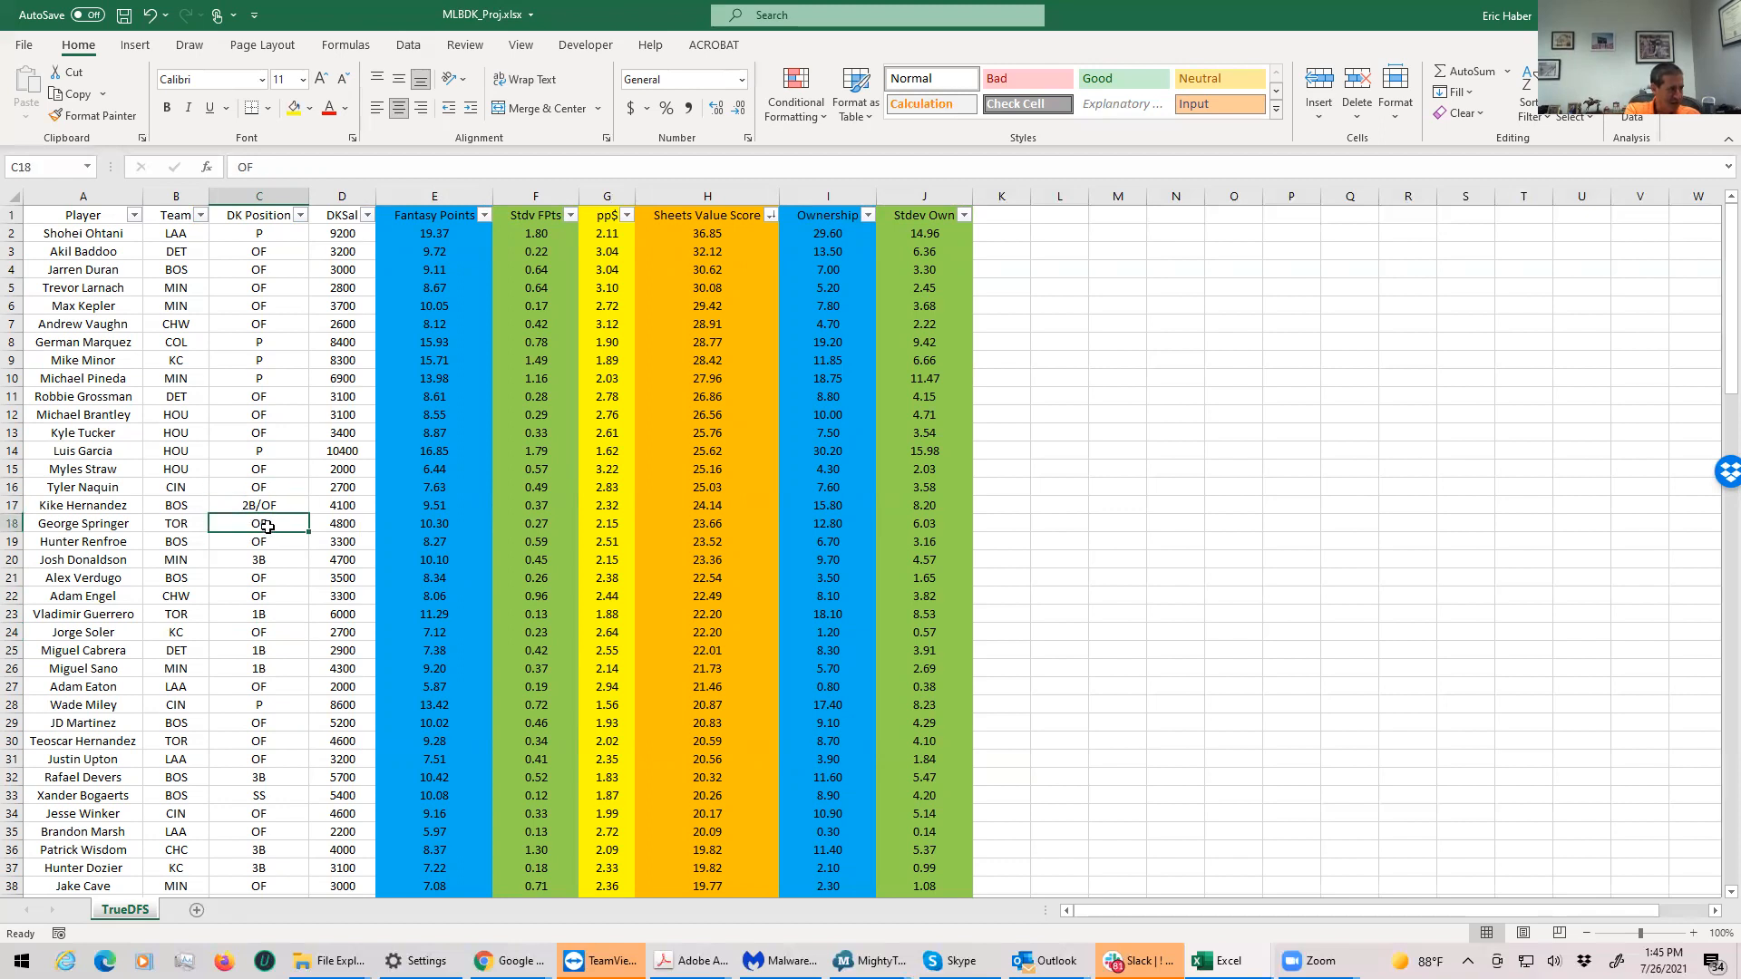
click(259, 468)
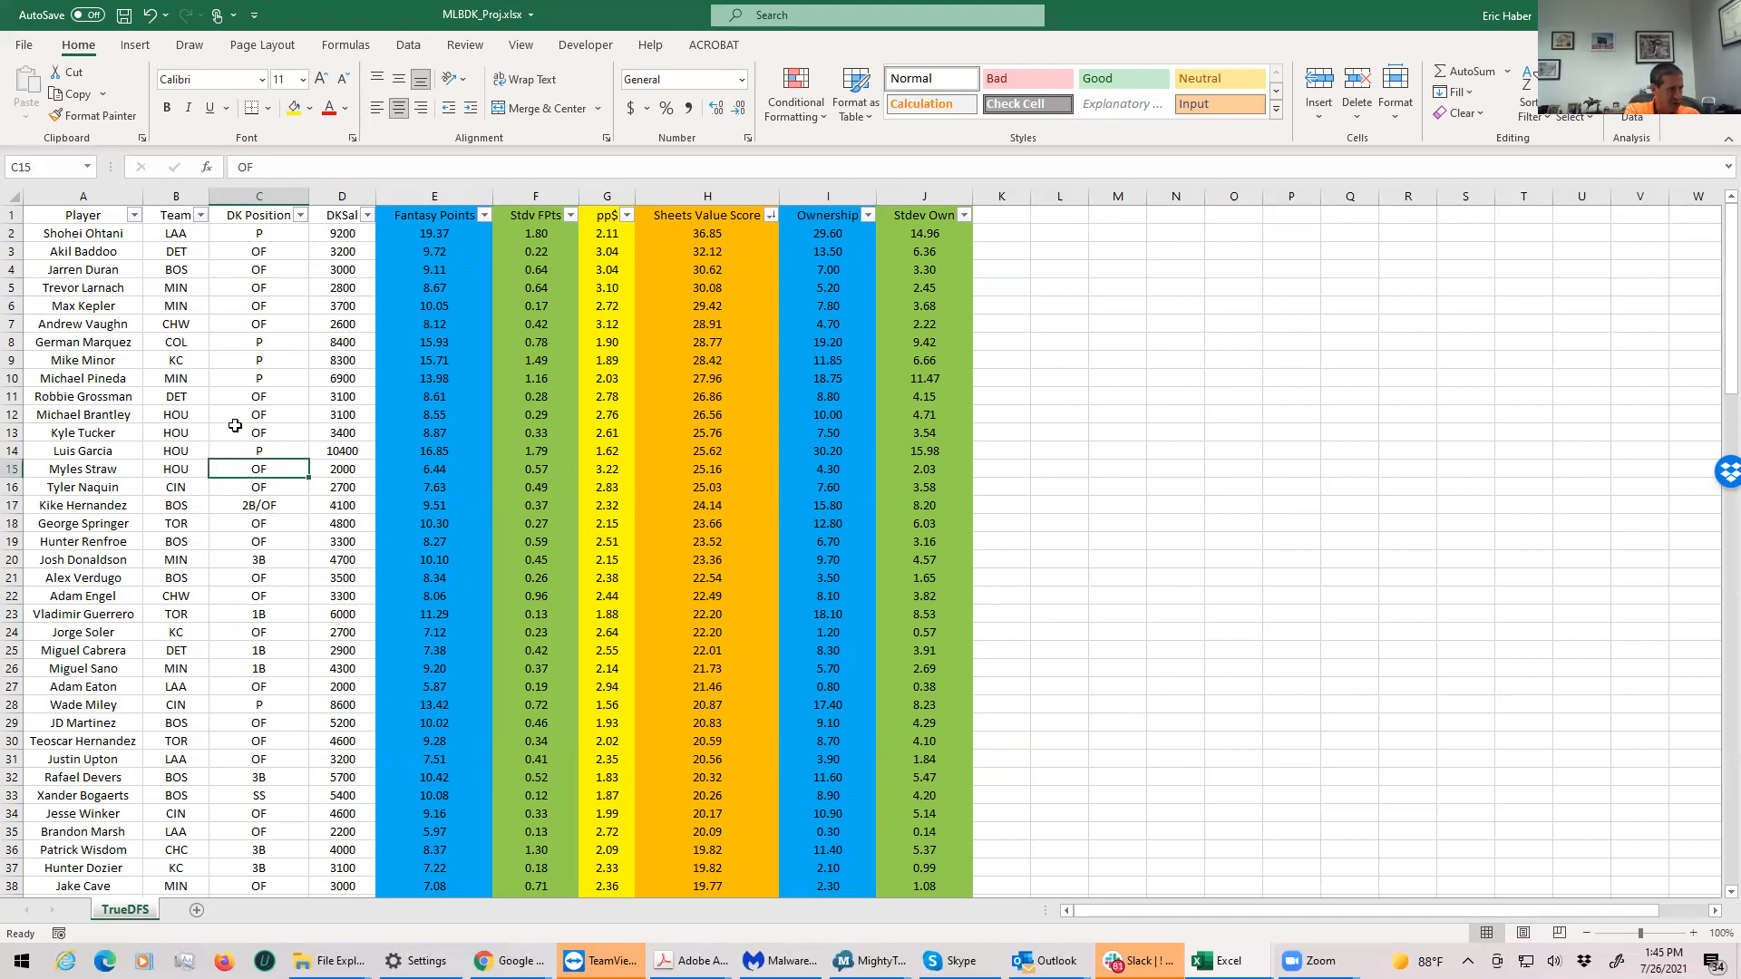
click(174, 486)
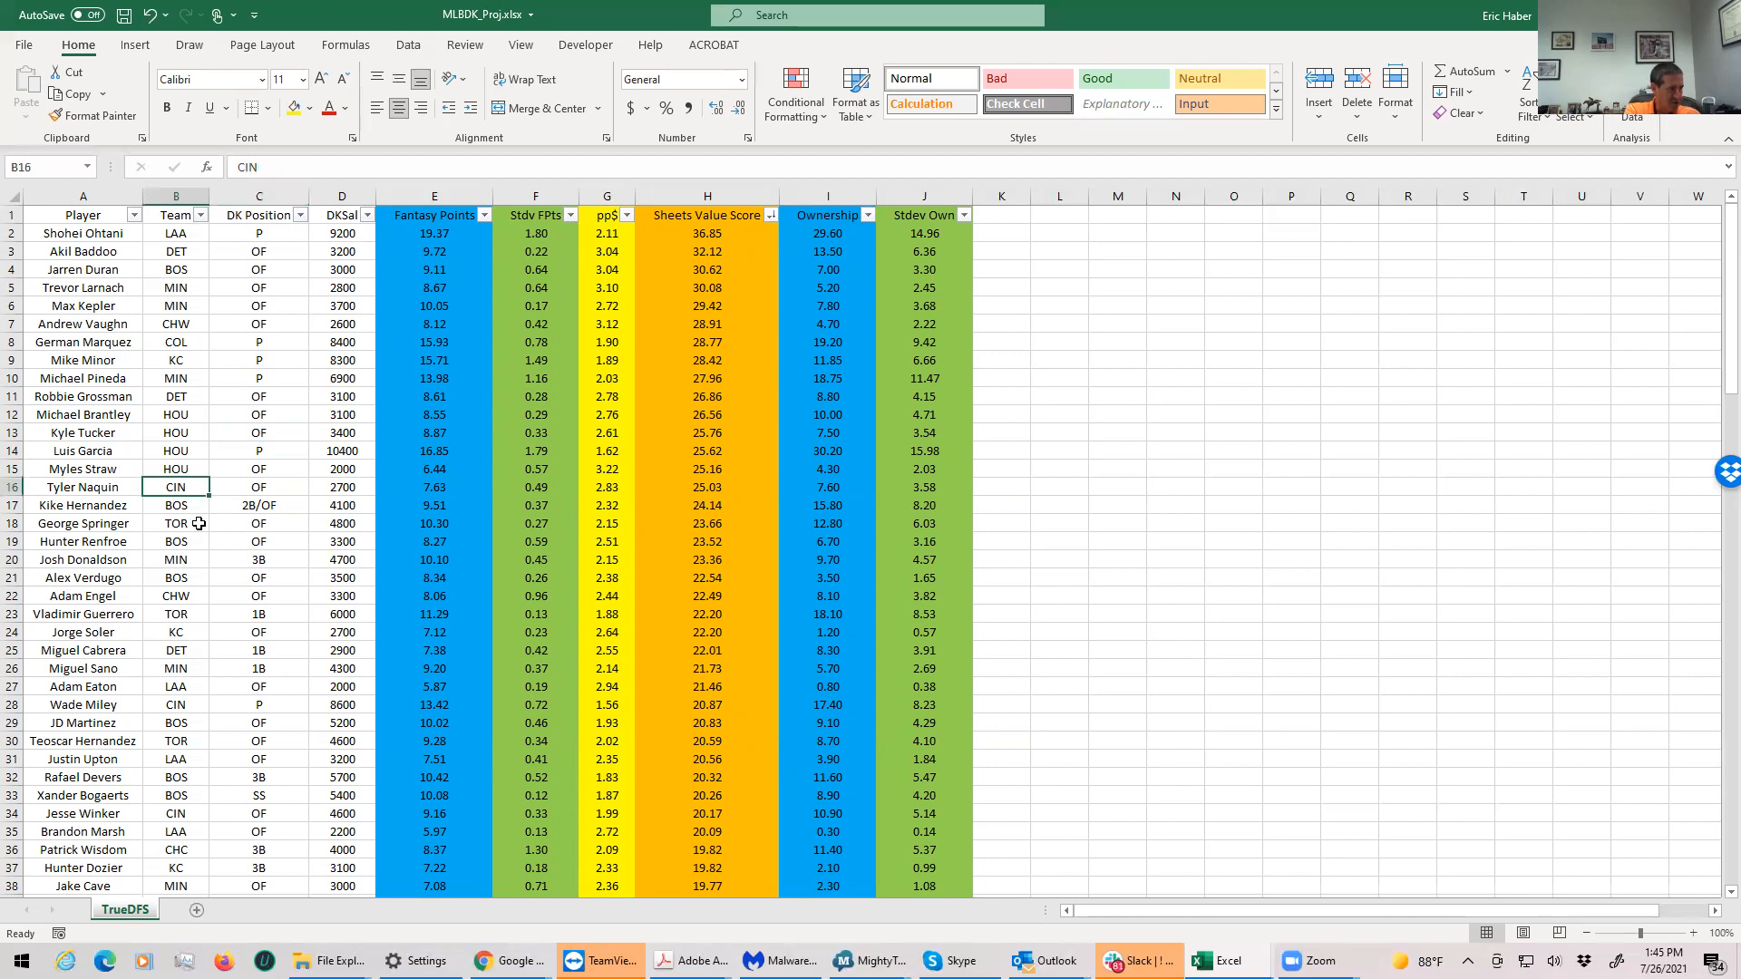
click(174, 505)
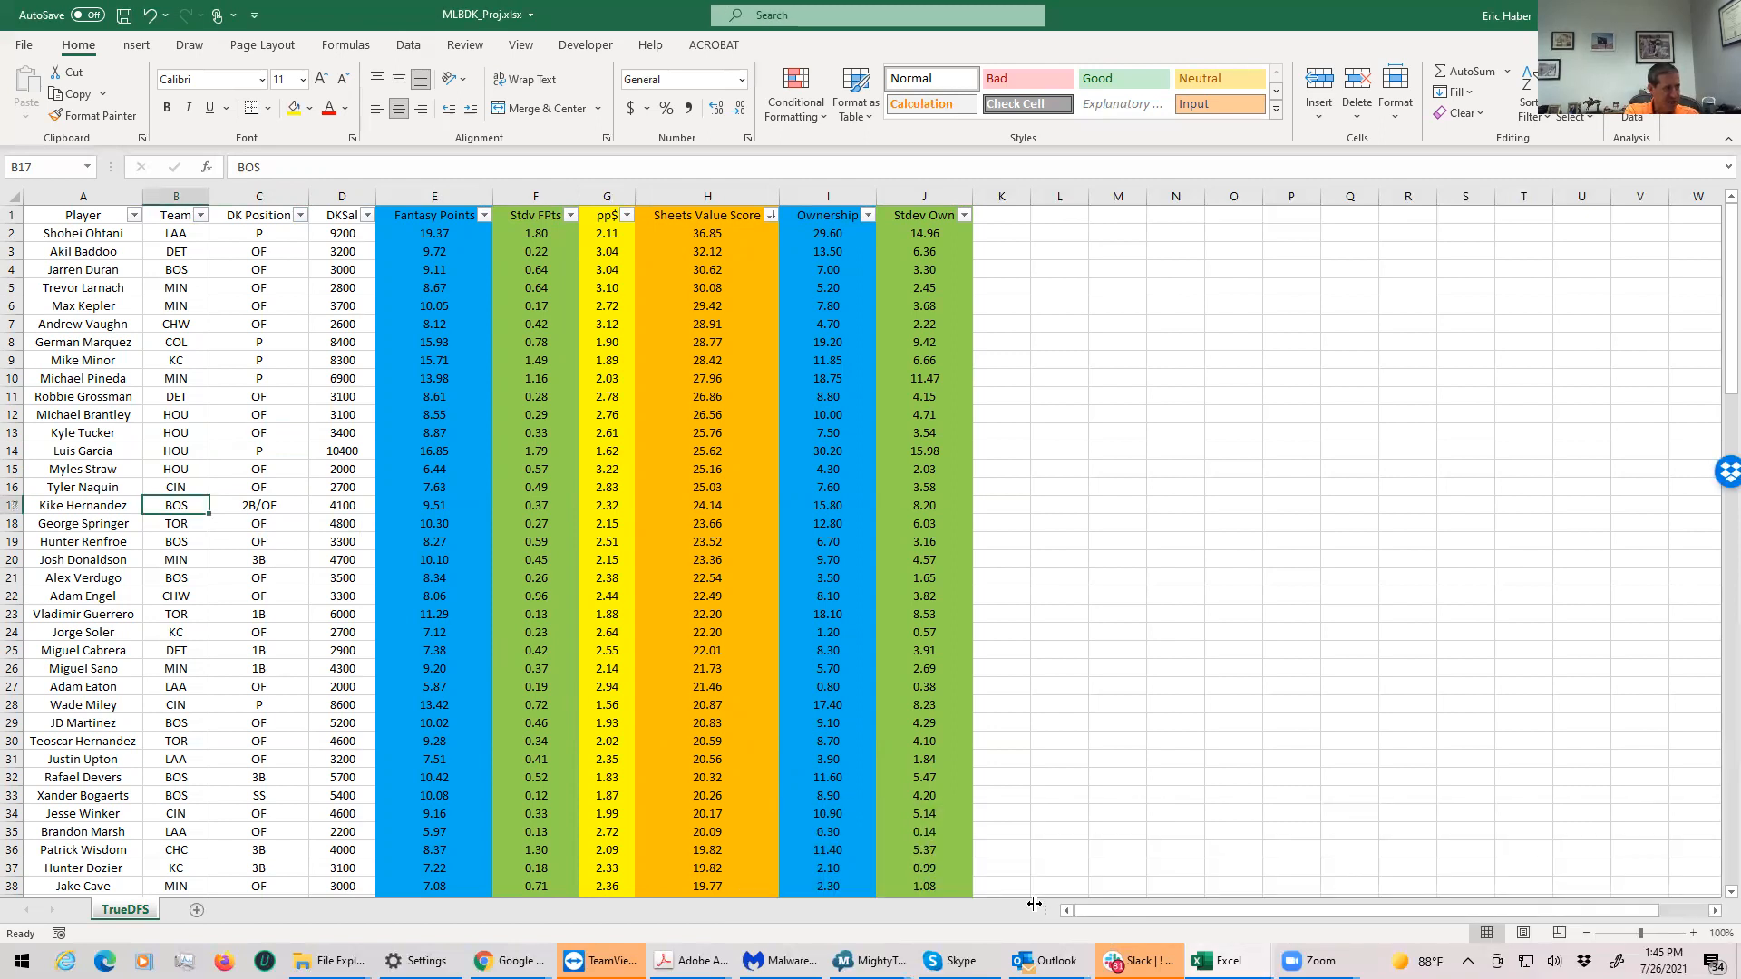
mouse_move(1226, 961)
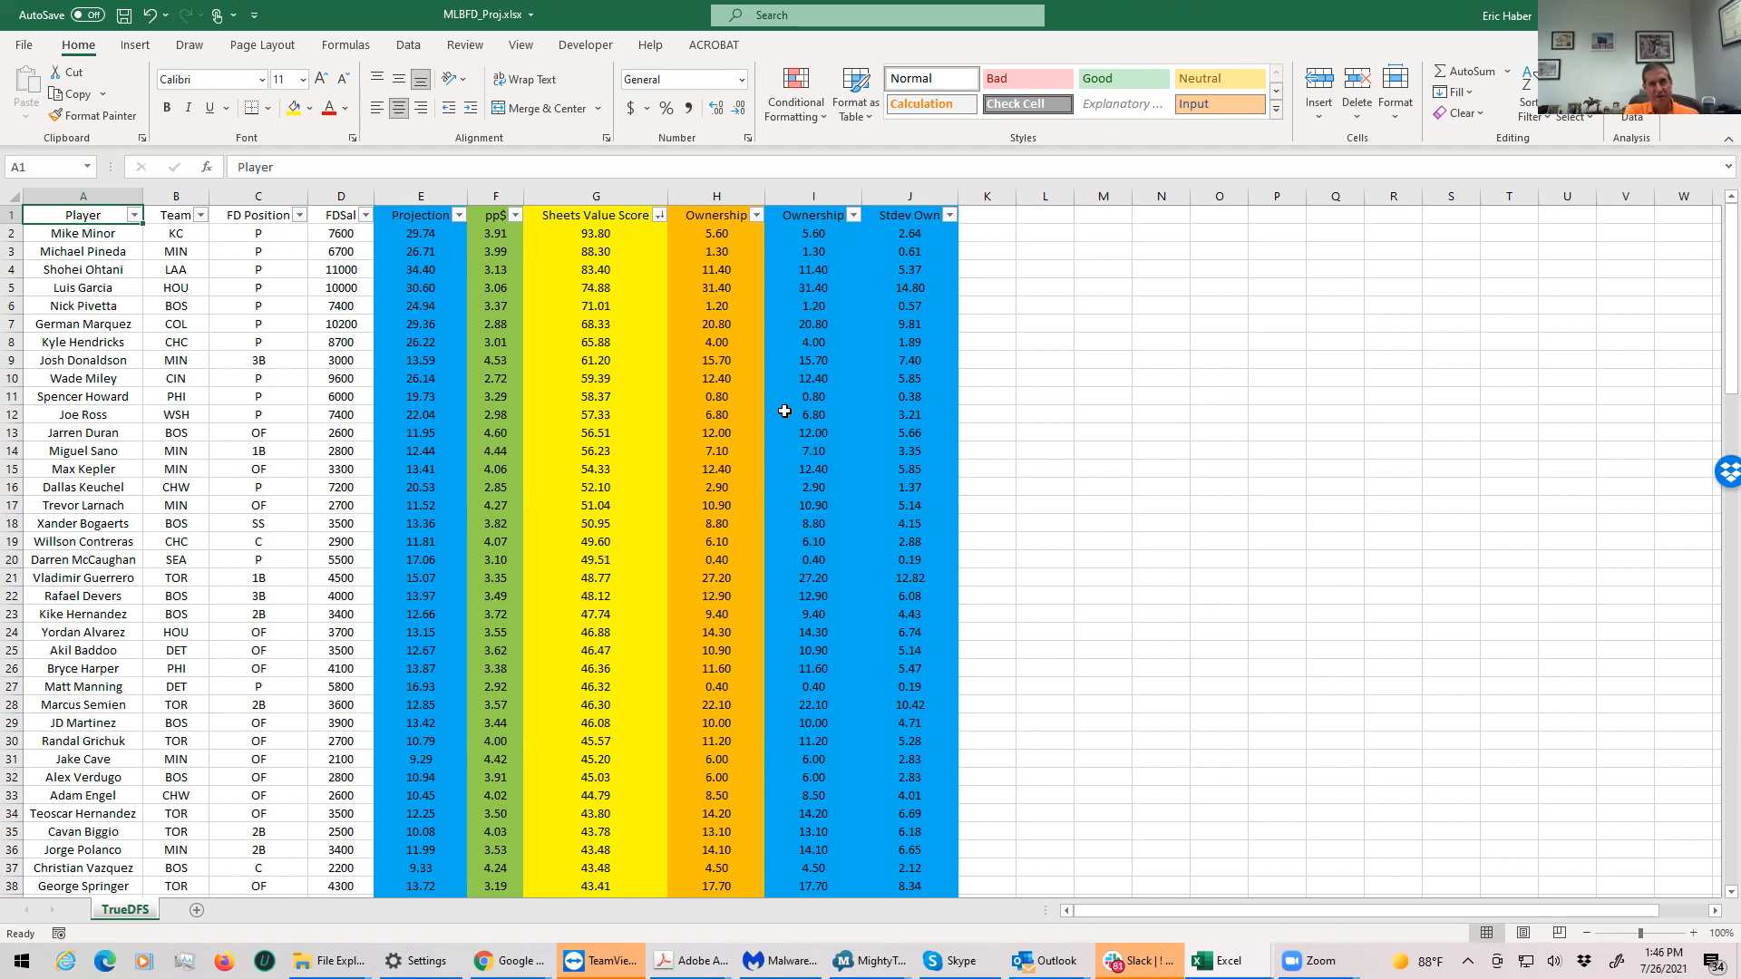
mouse_move(1219, 924)
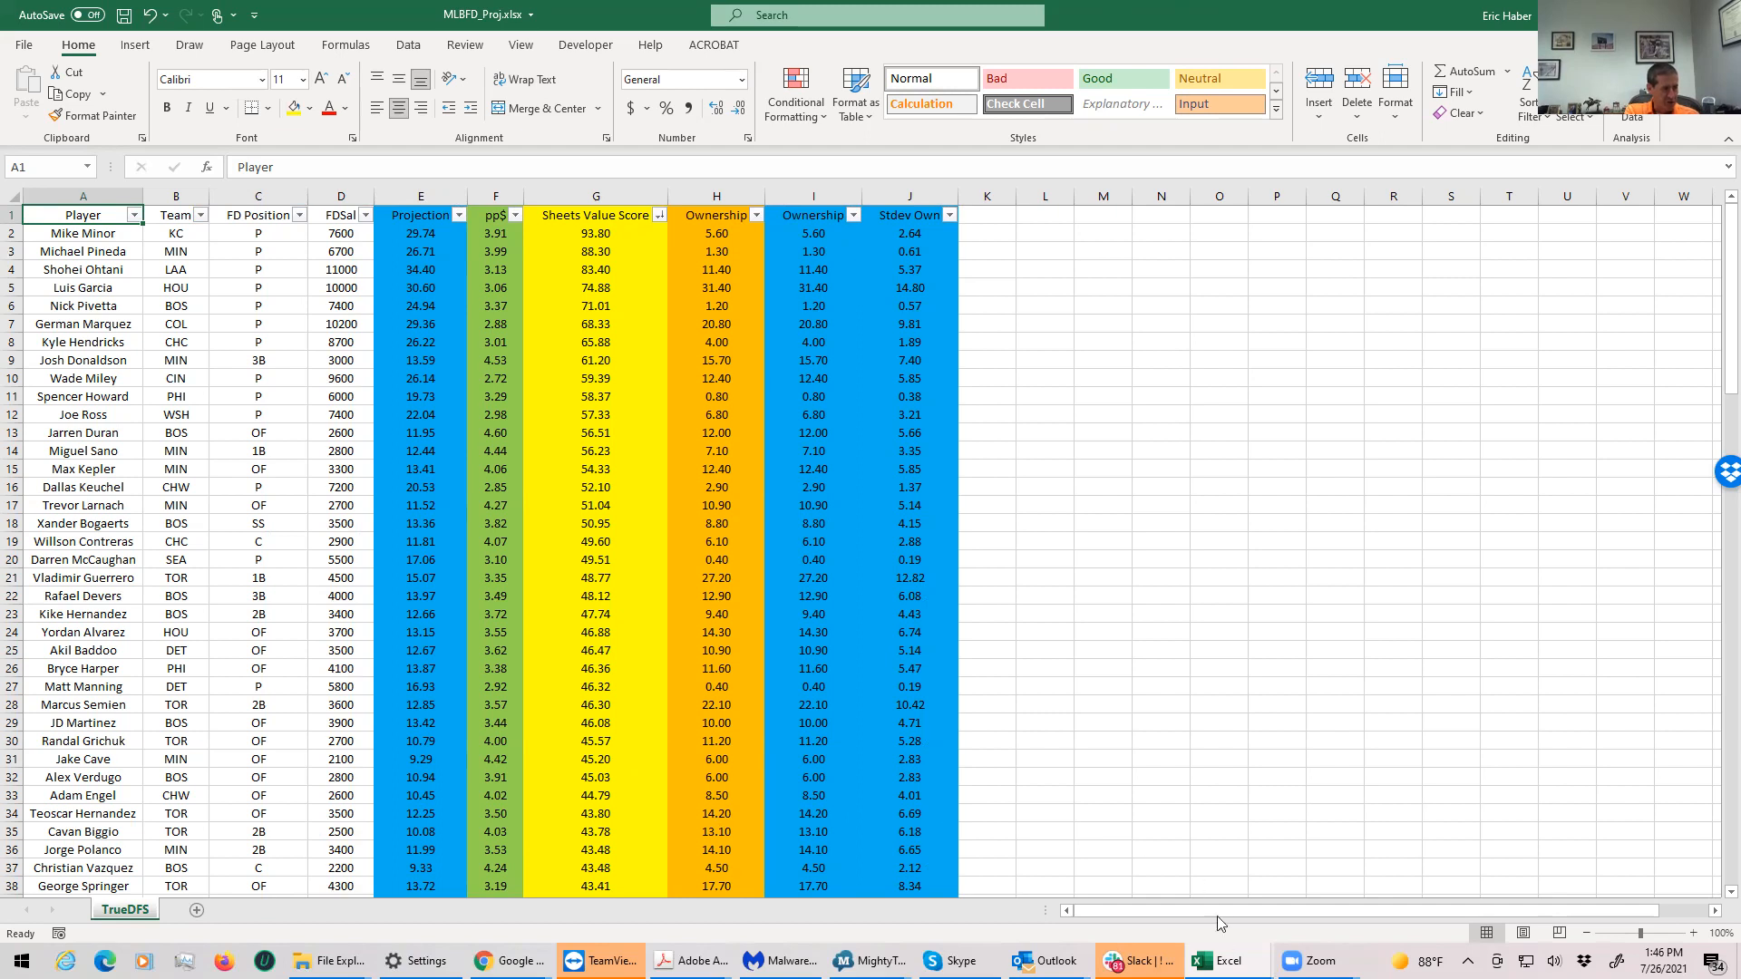
mouse_move(1222, 961)
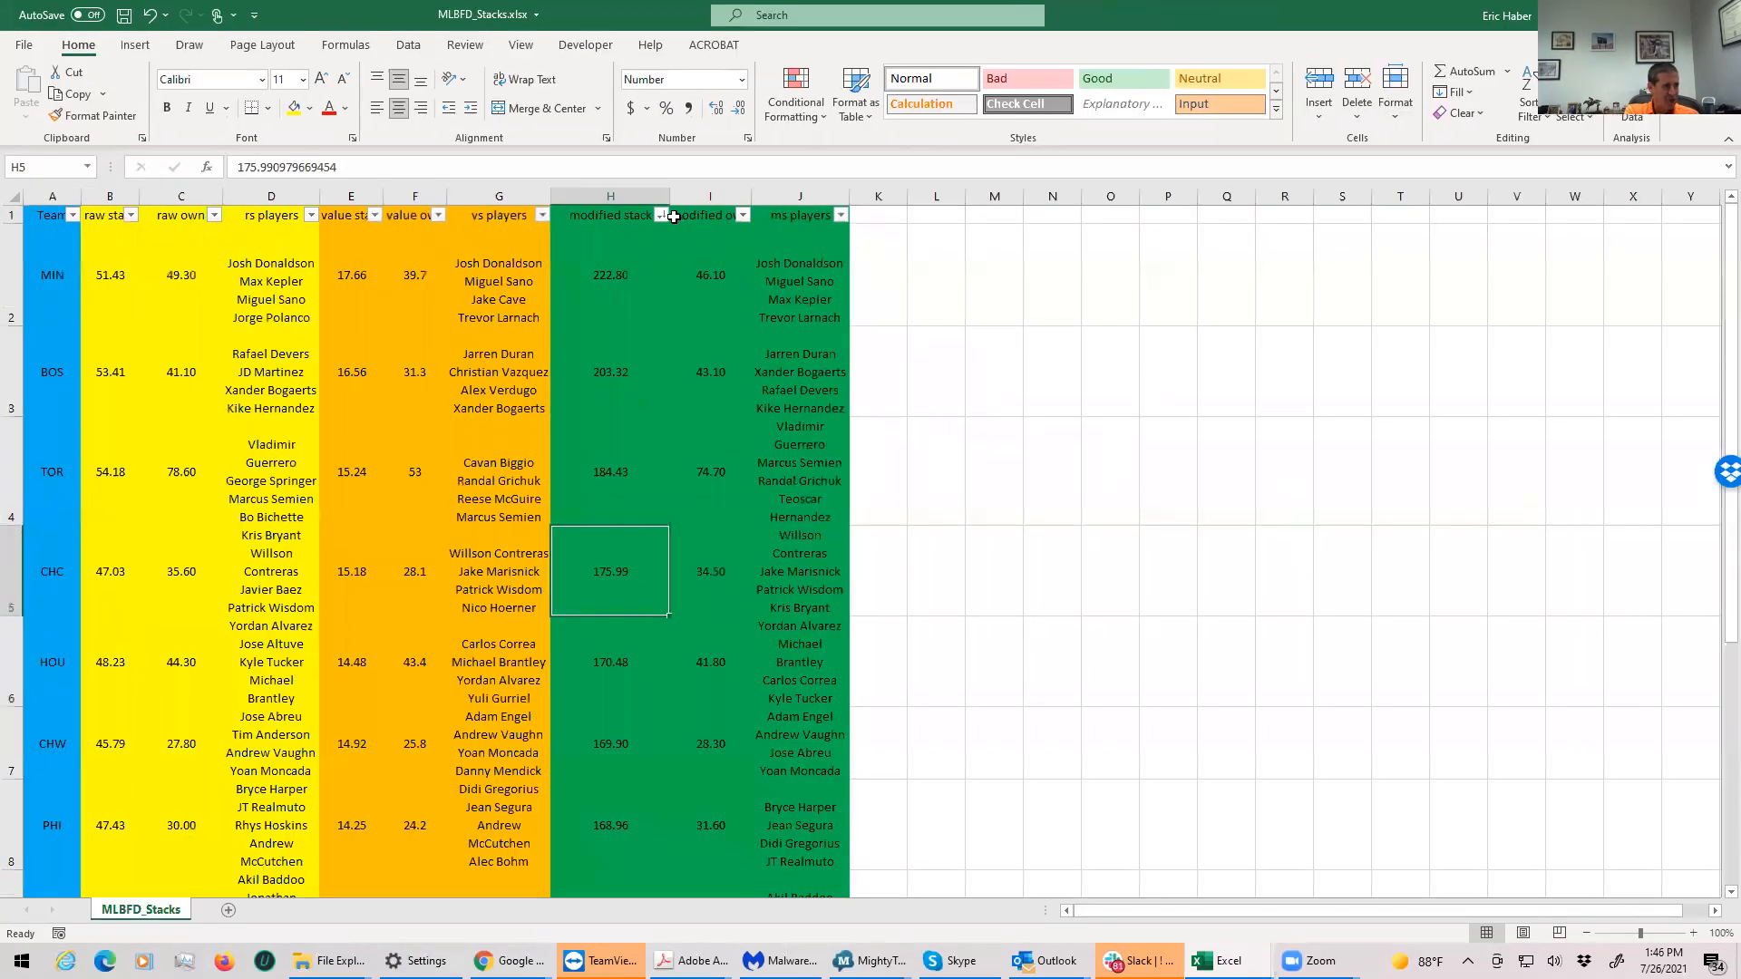
mouse_move(578, 419)
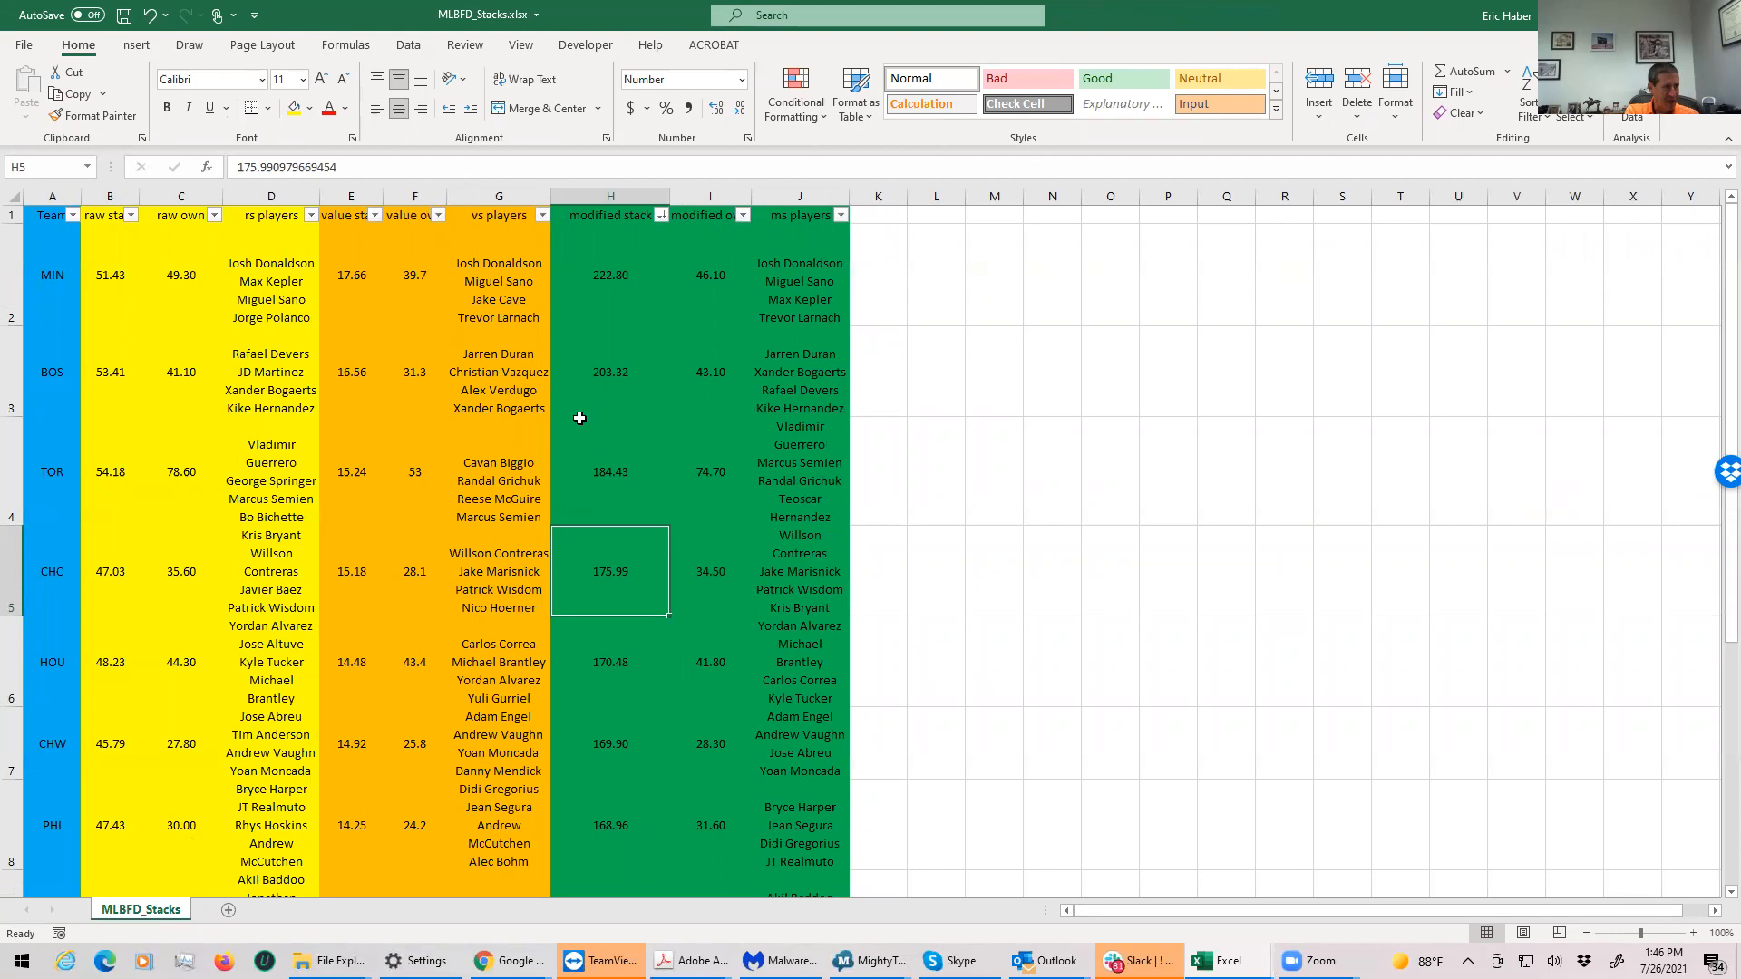
mouse_move(637, 476)
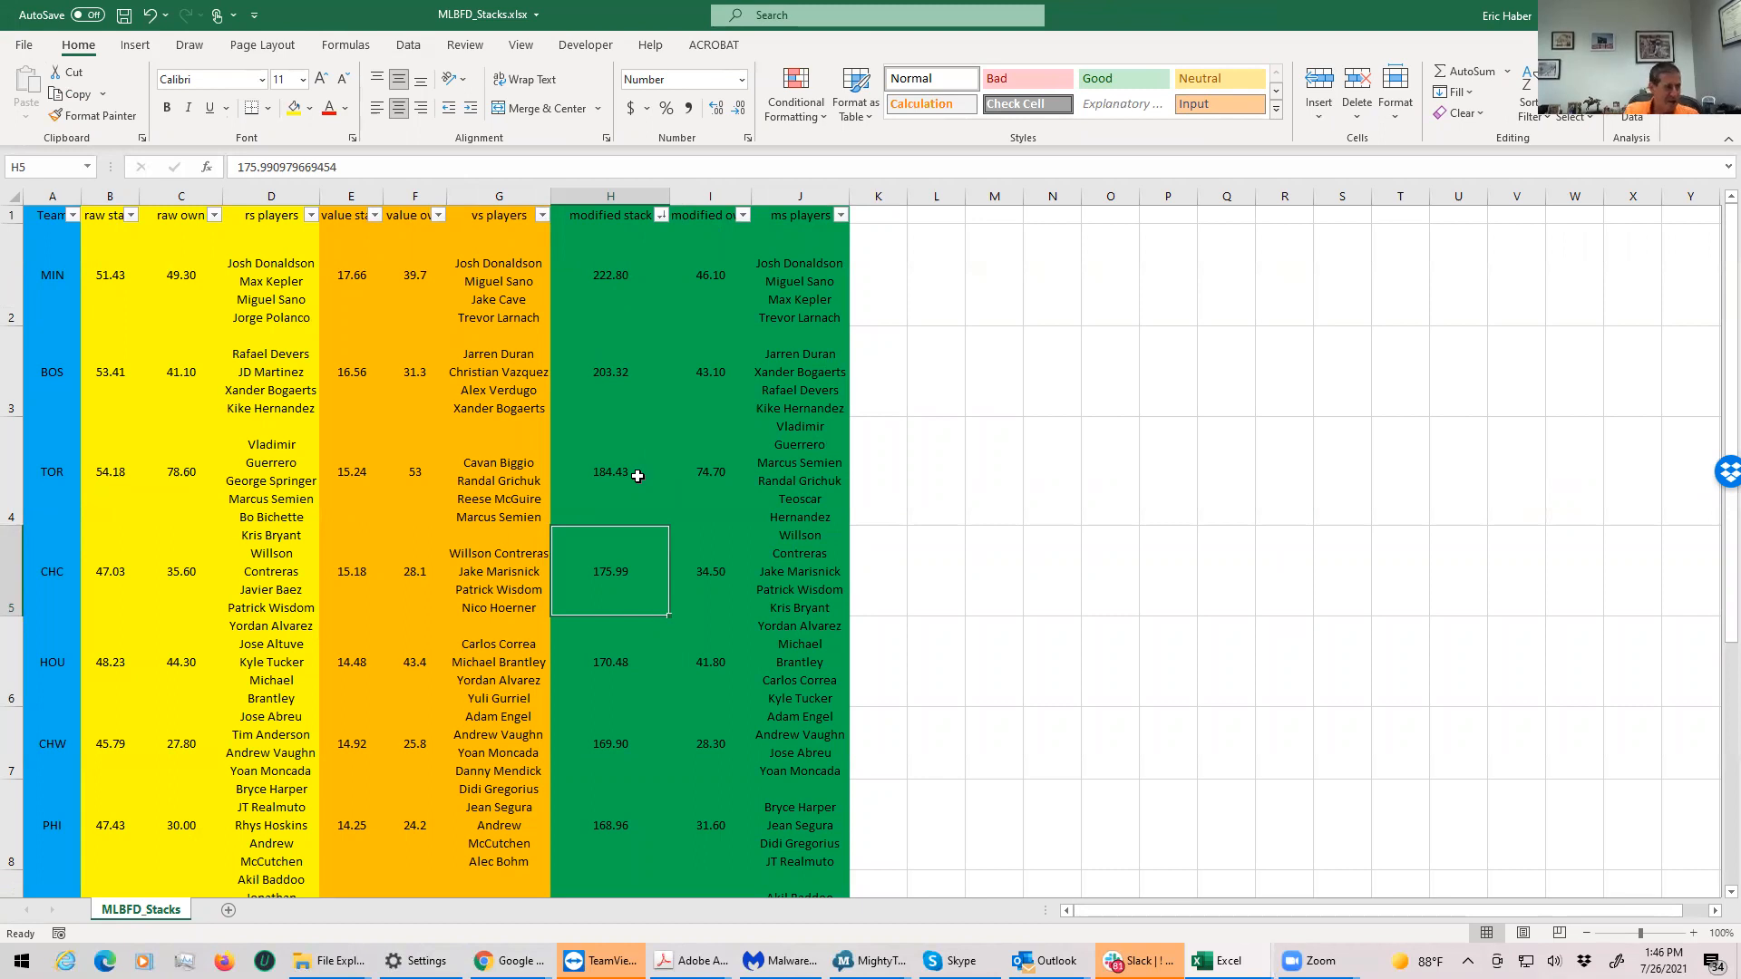
Step: Inspect Toronto's stack player group and modified stack score in MLBFD_Stacks
click(800, 472)
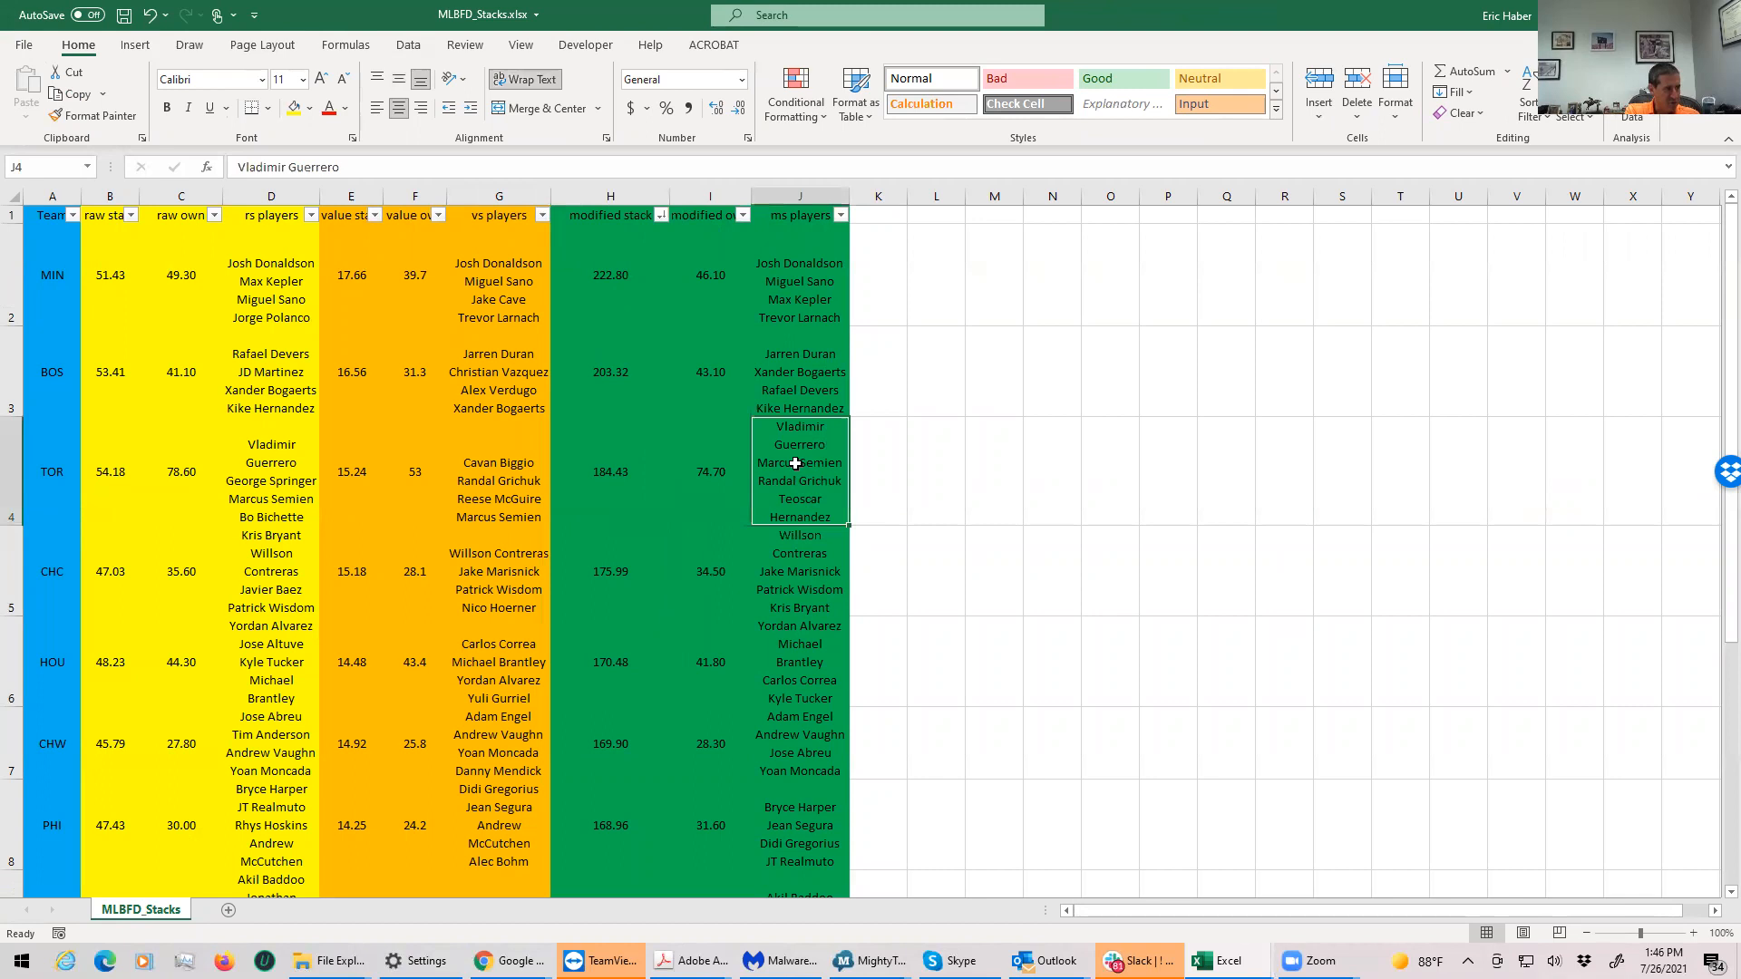
click(610, 470)
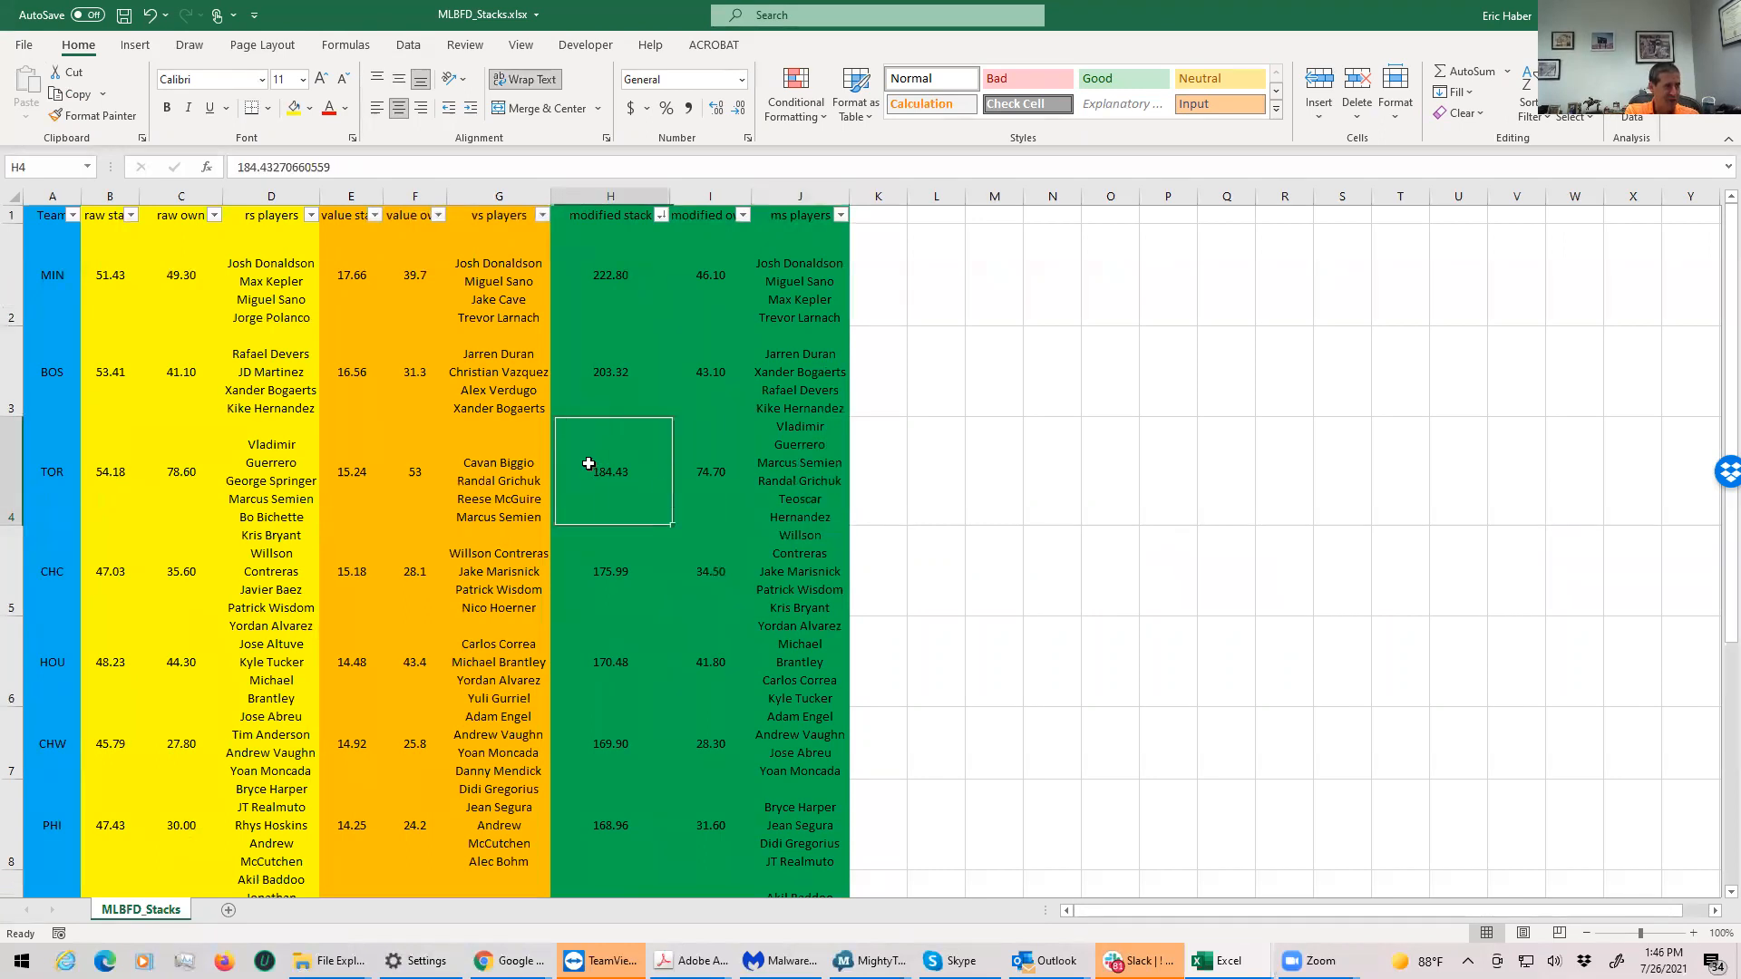
click(129, 214)
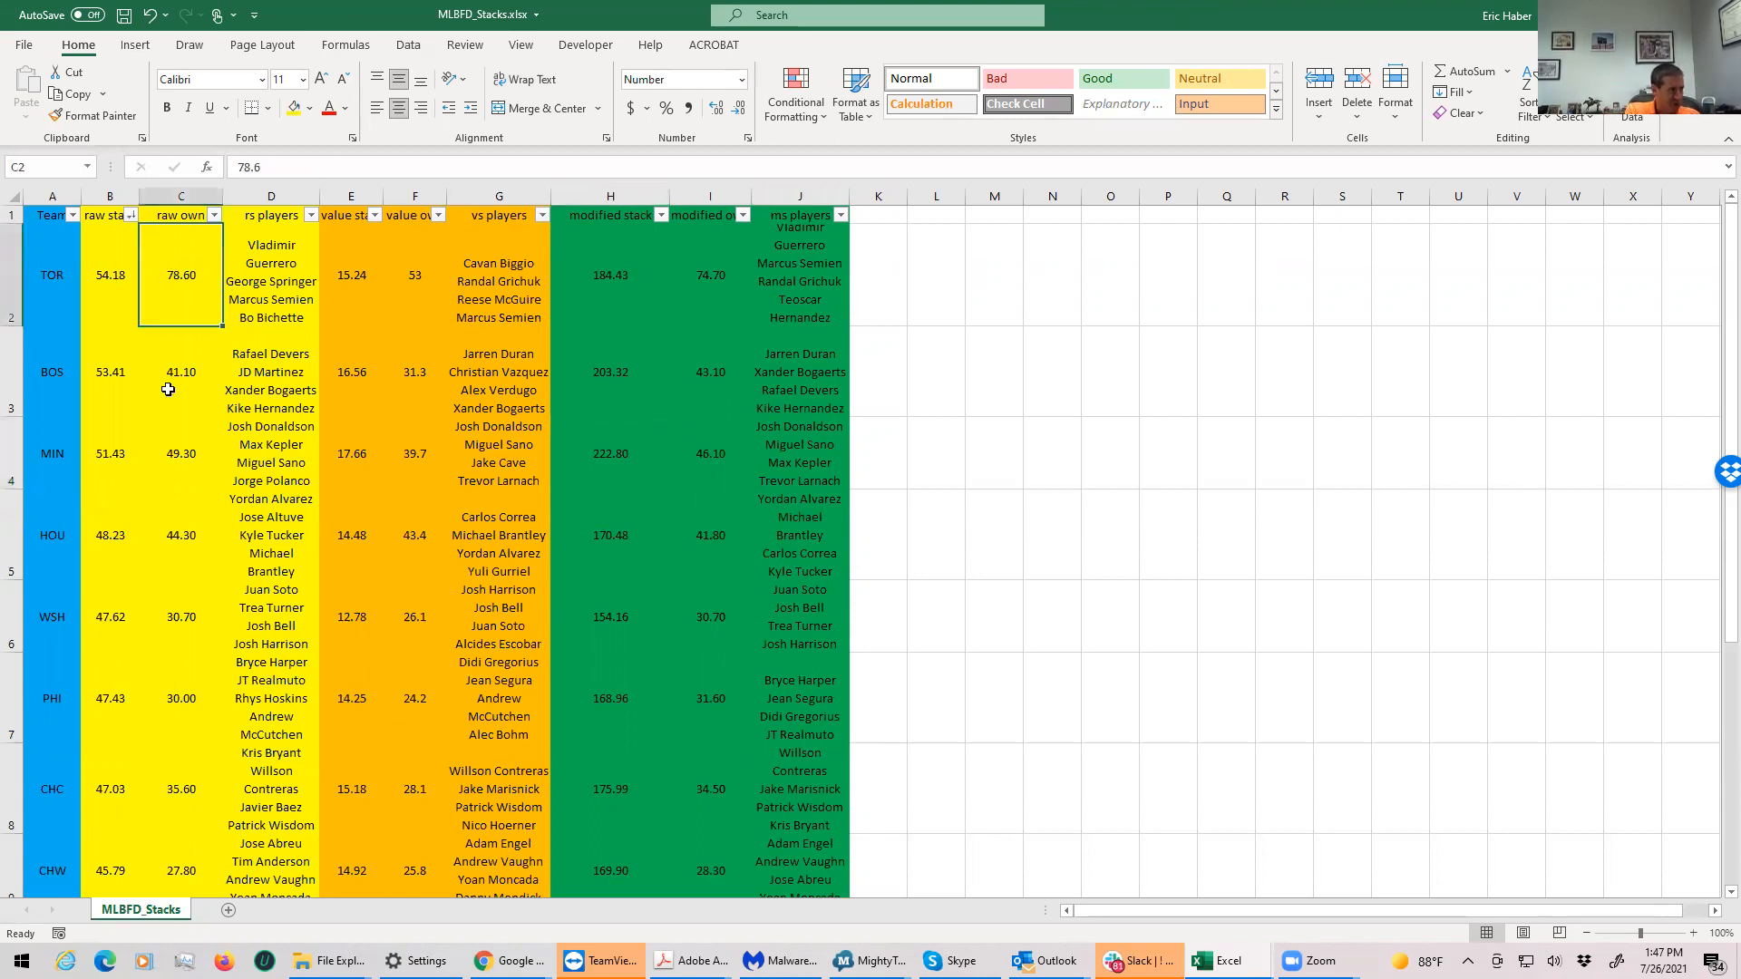
Step: Review Boston's raw stack score and Toronto's and Boston's raw ownership figures
click(109, 372)
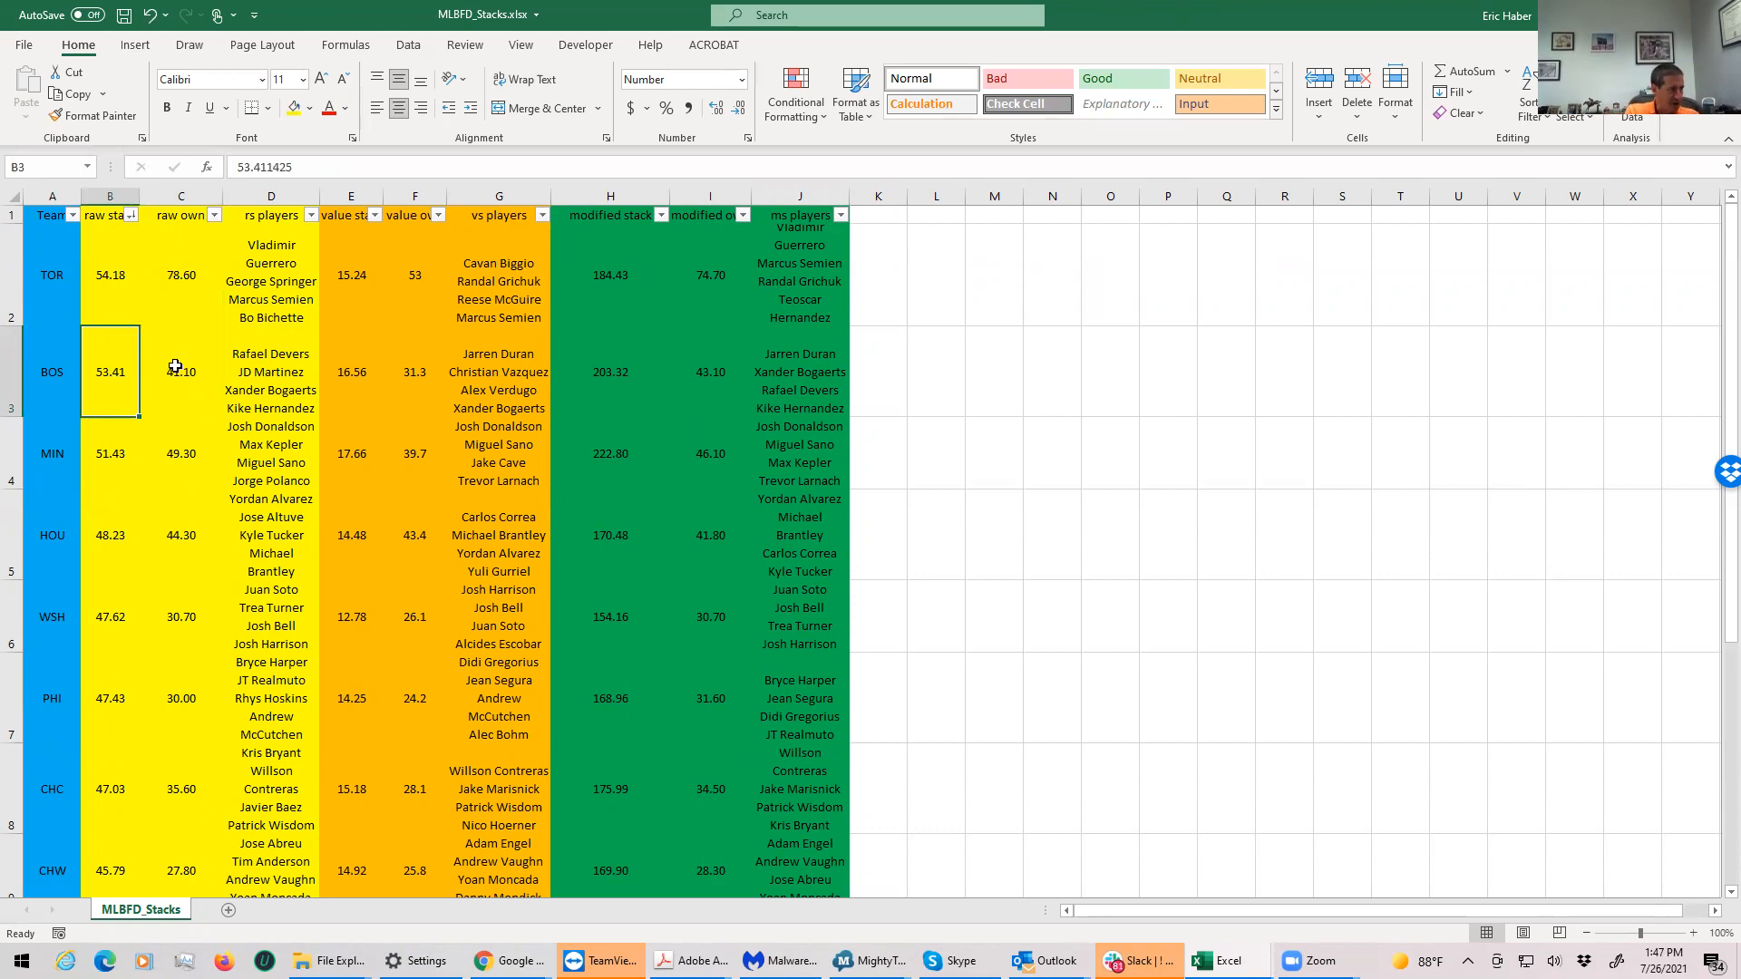
click(182, 274)
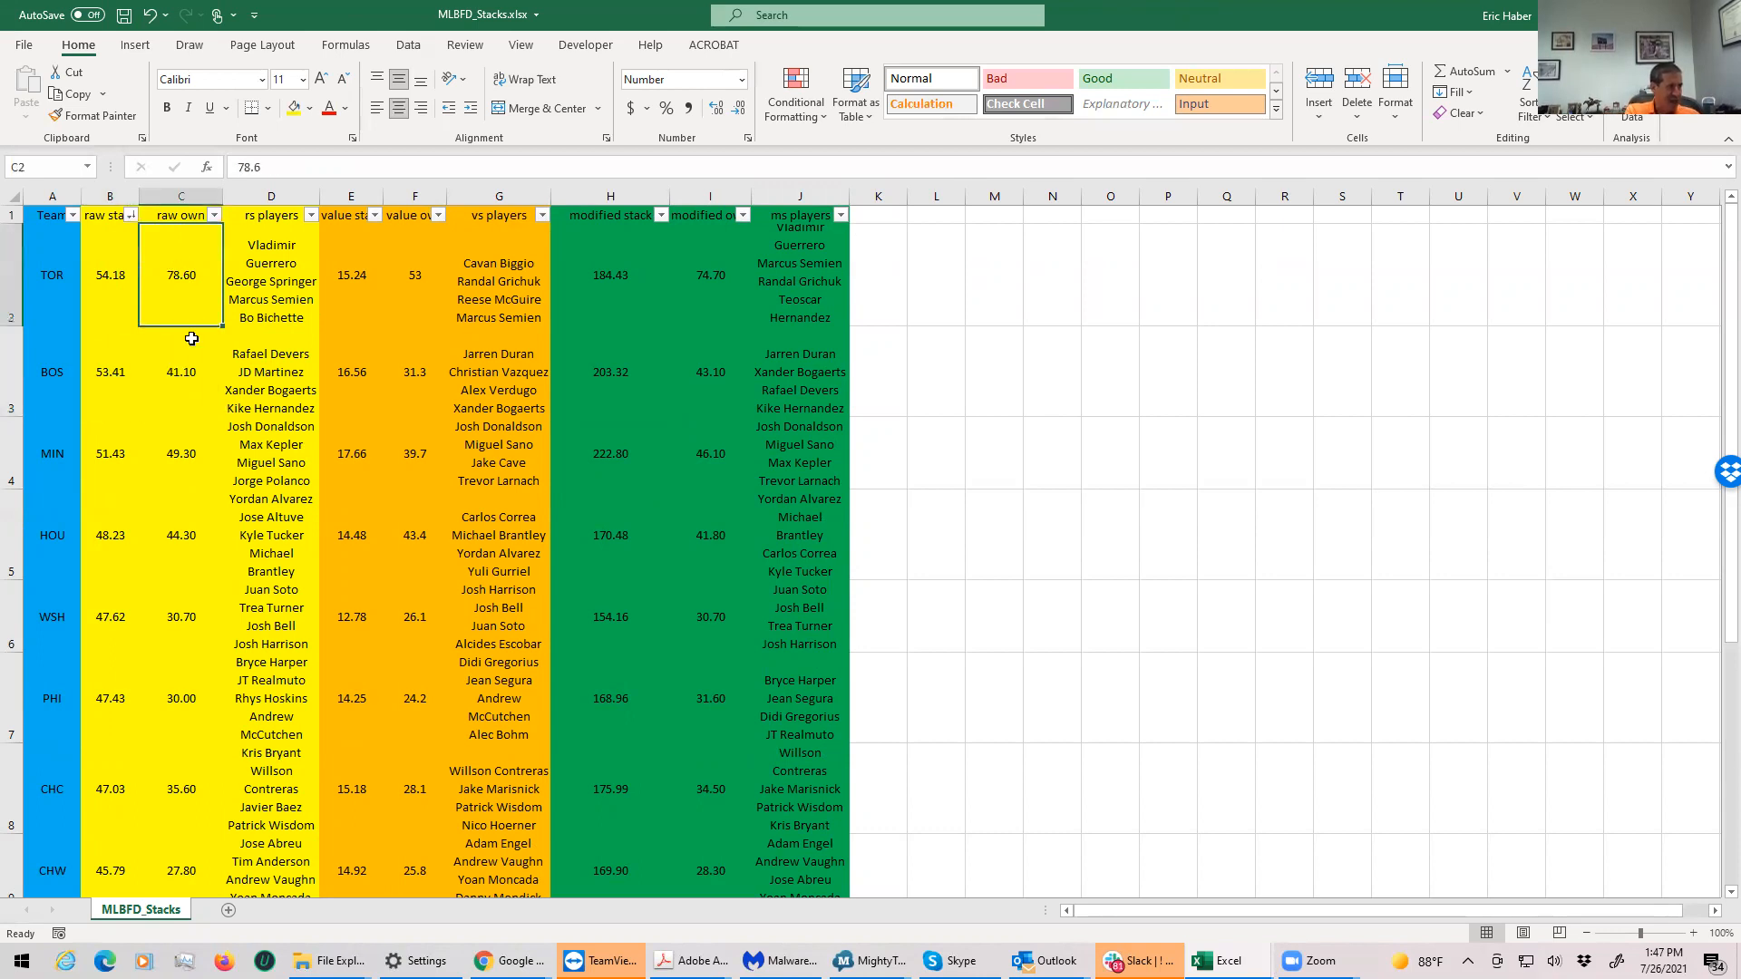
click(181, 371)
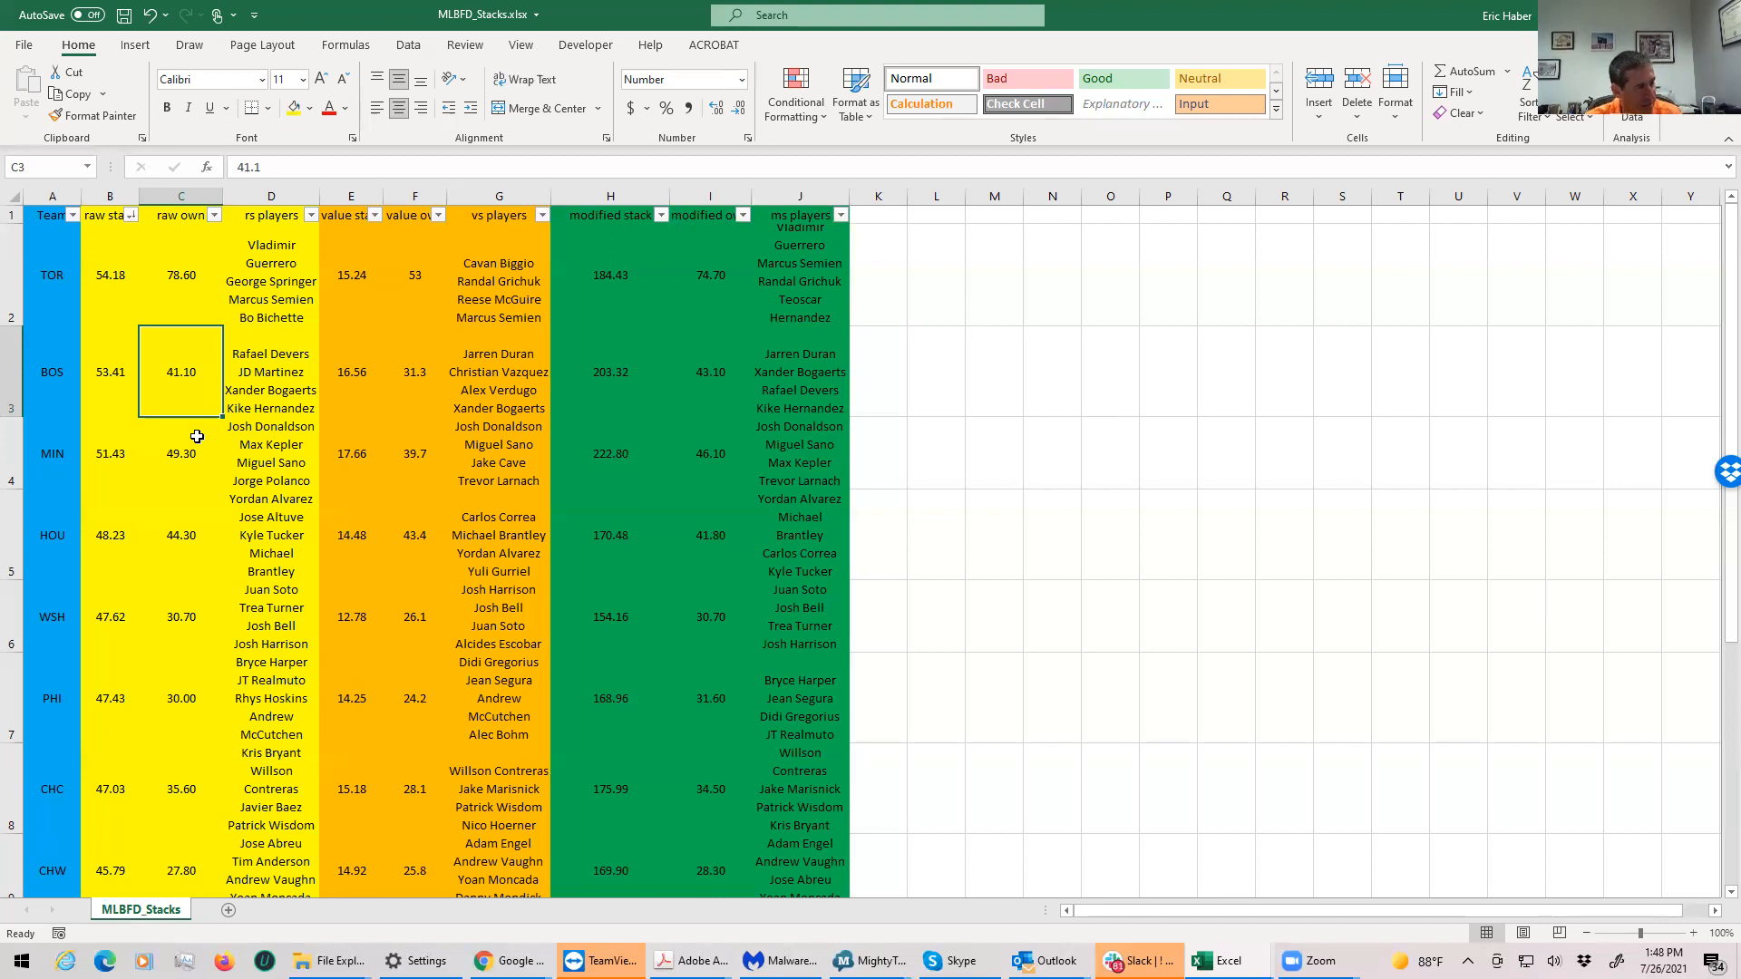
mouse_move(1030, 841)
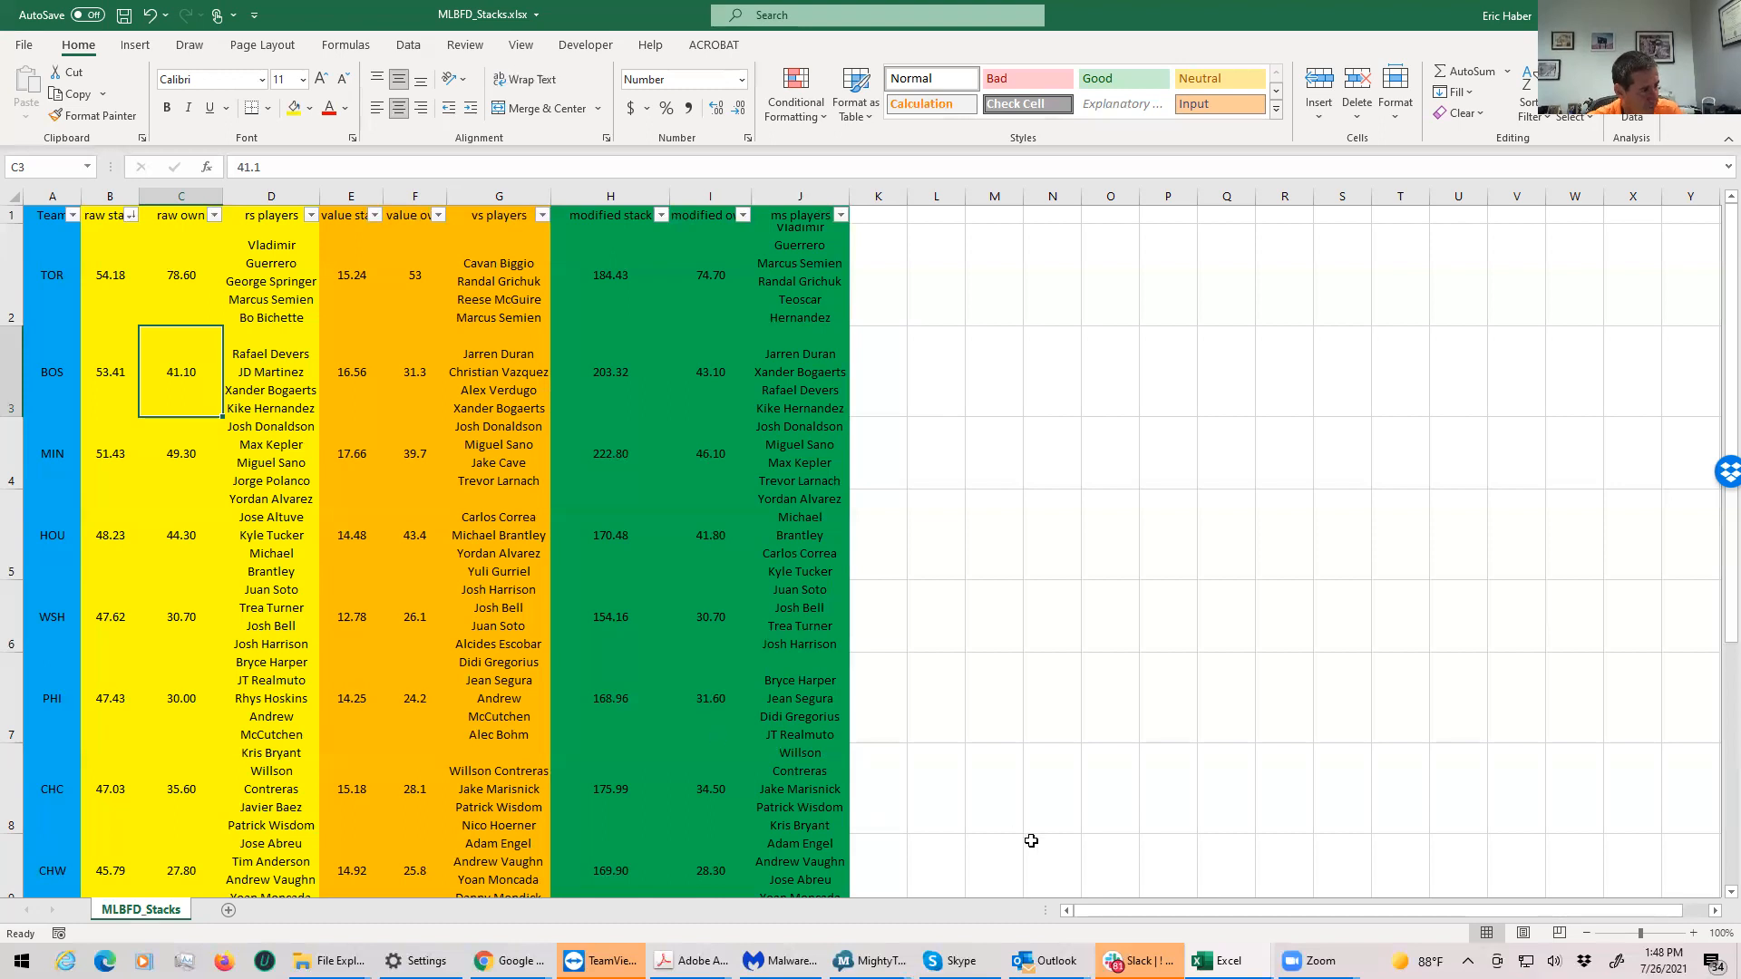
mouse_move(483, 960)
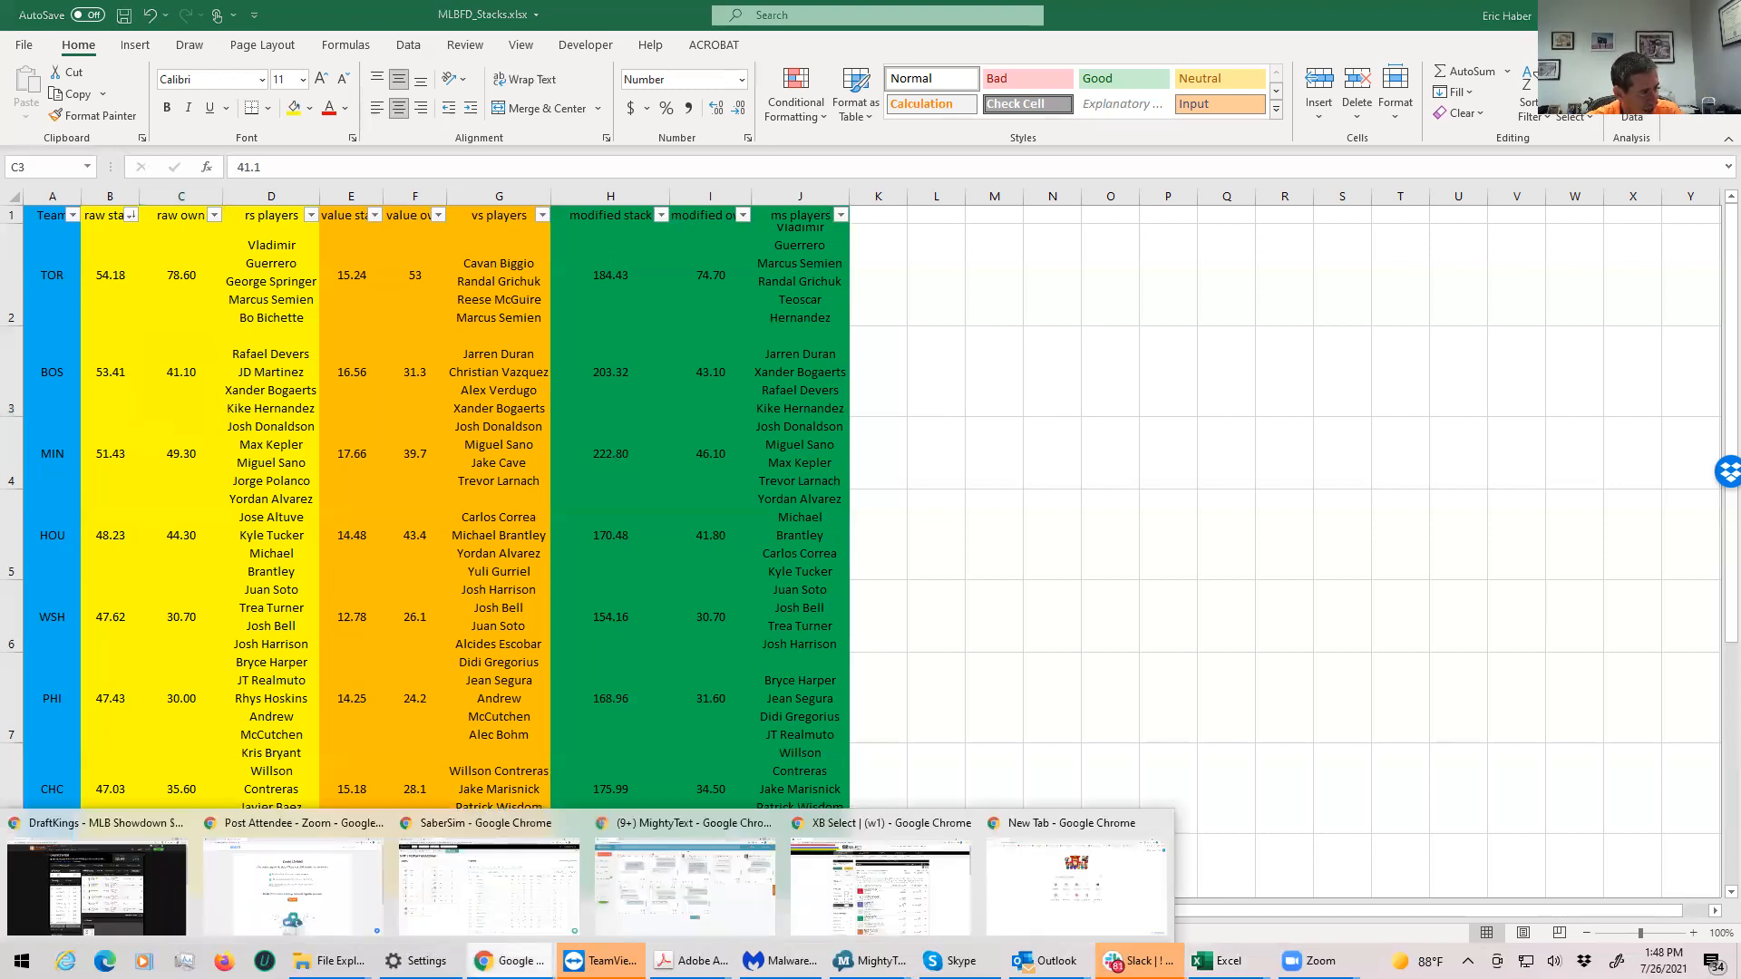
mouse_move(488, 899)
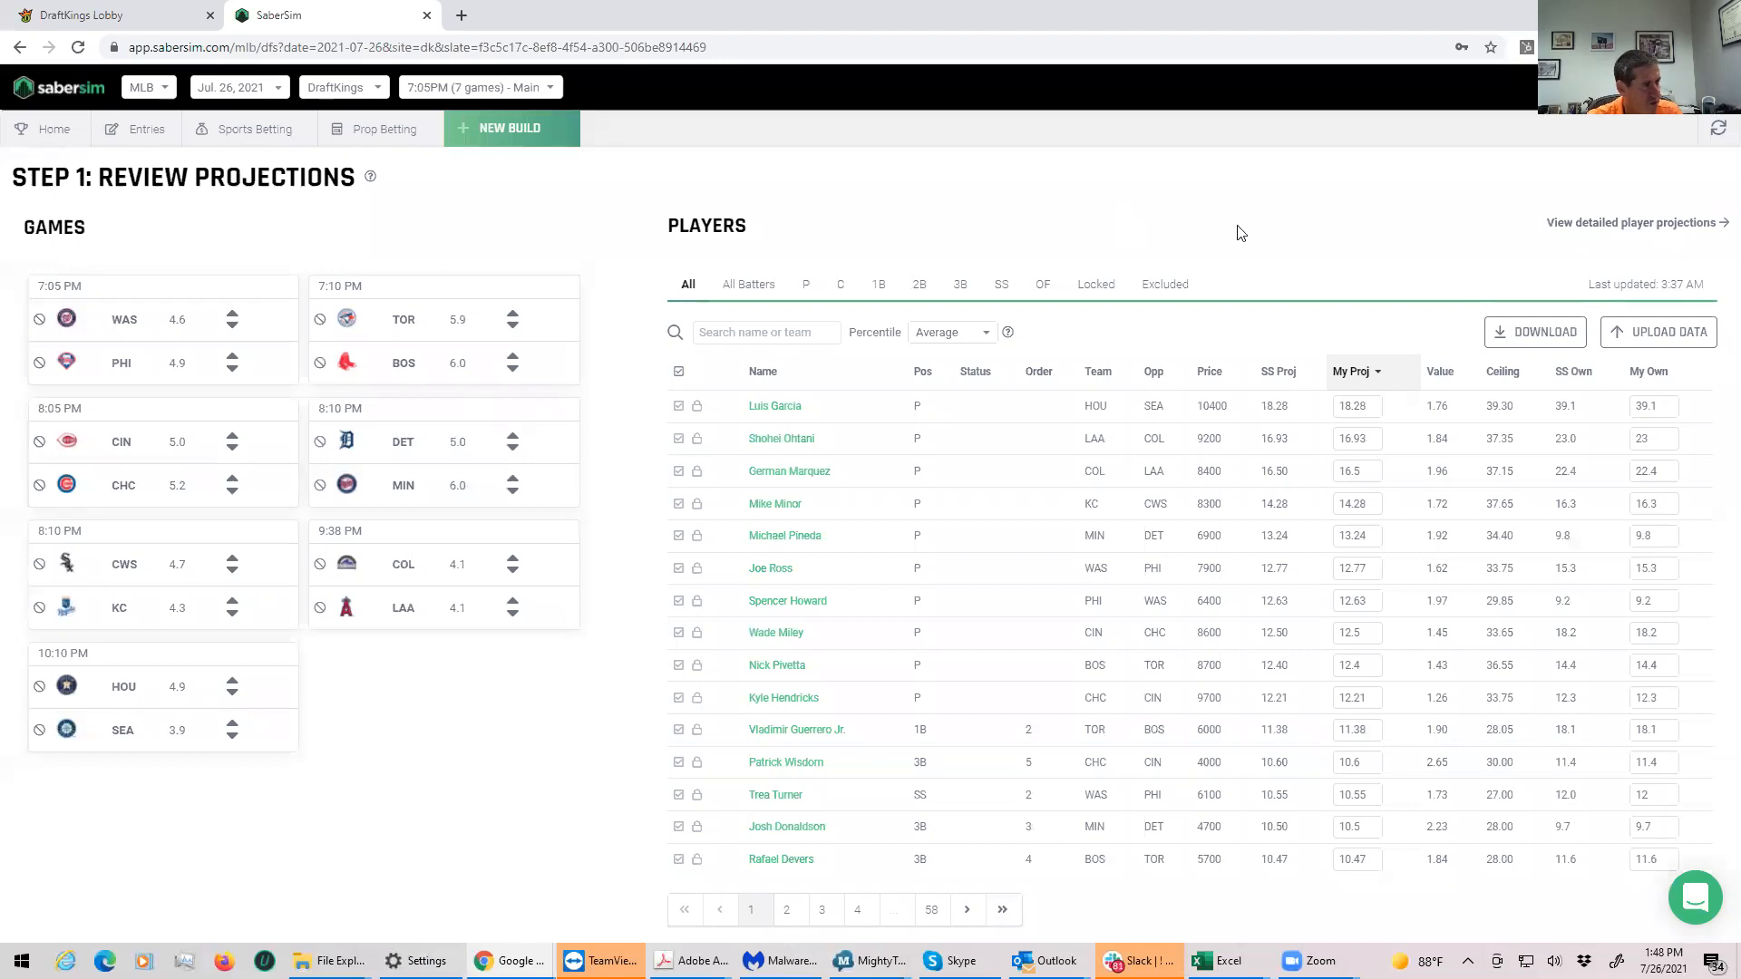
Step: Upload the custom projections CSV, setting all other player projections to 0
click(1658, 332)
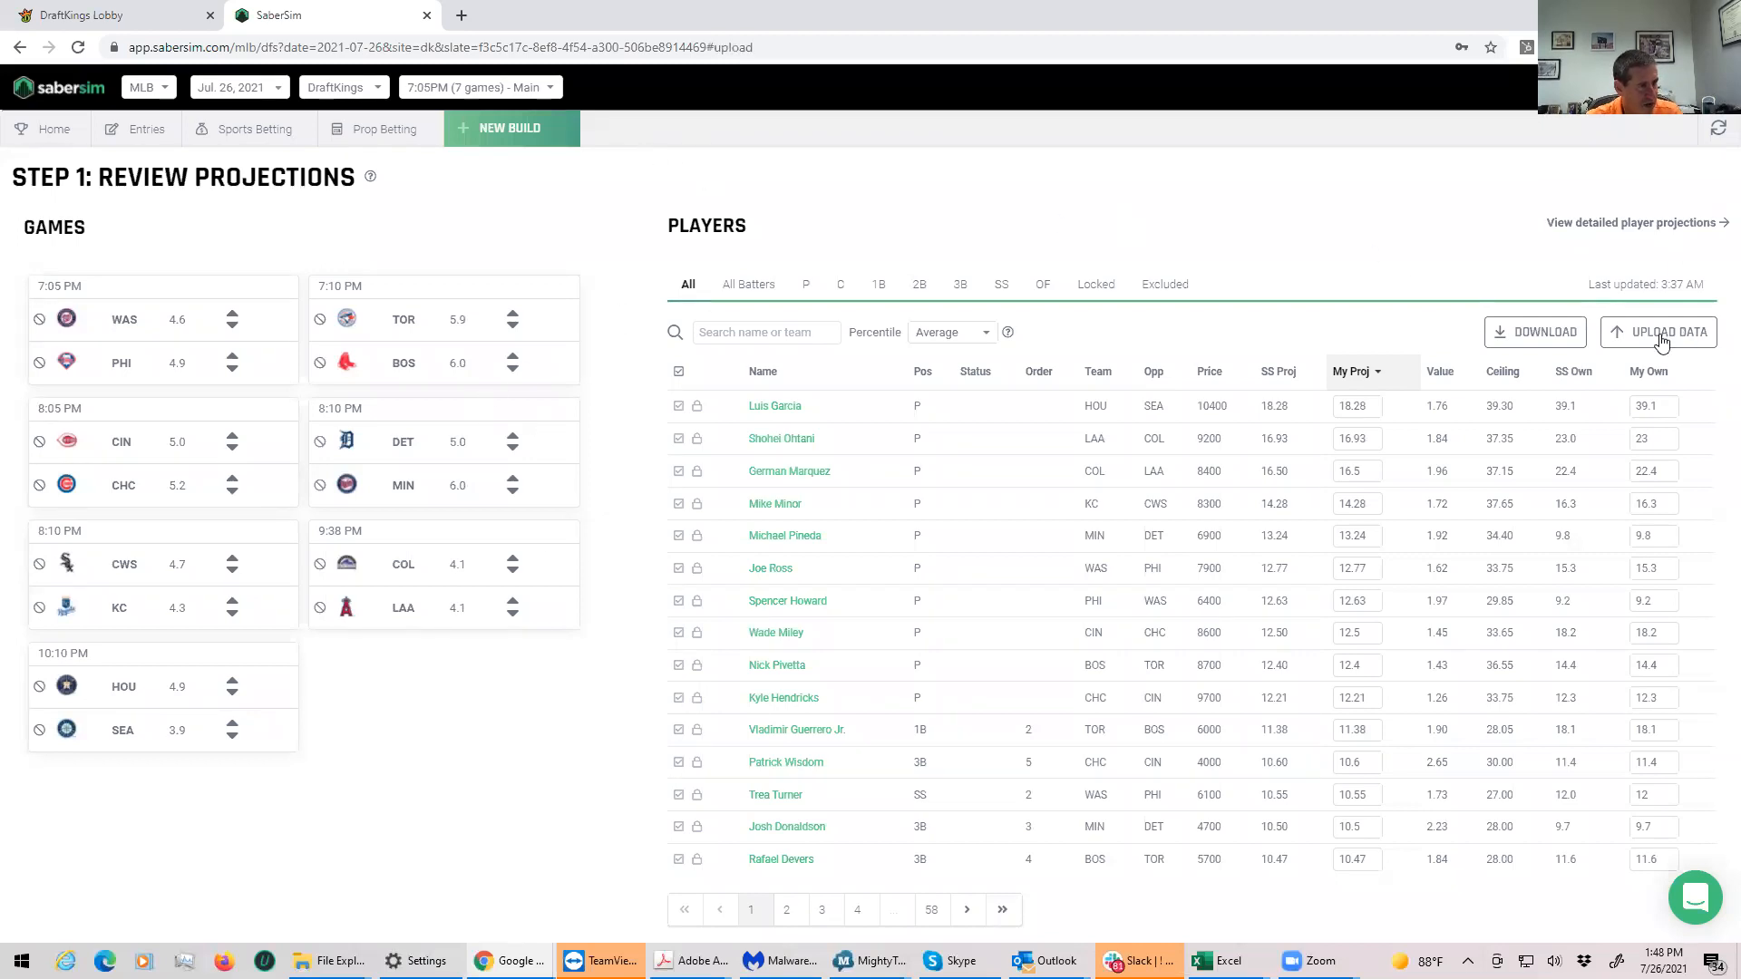
click(1659, 332)
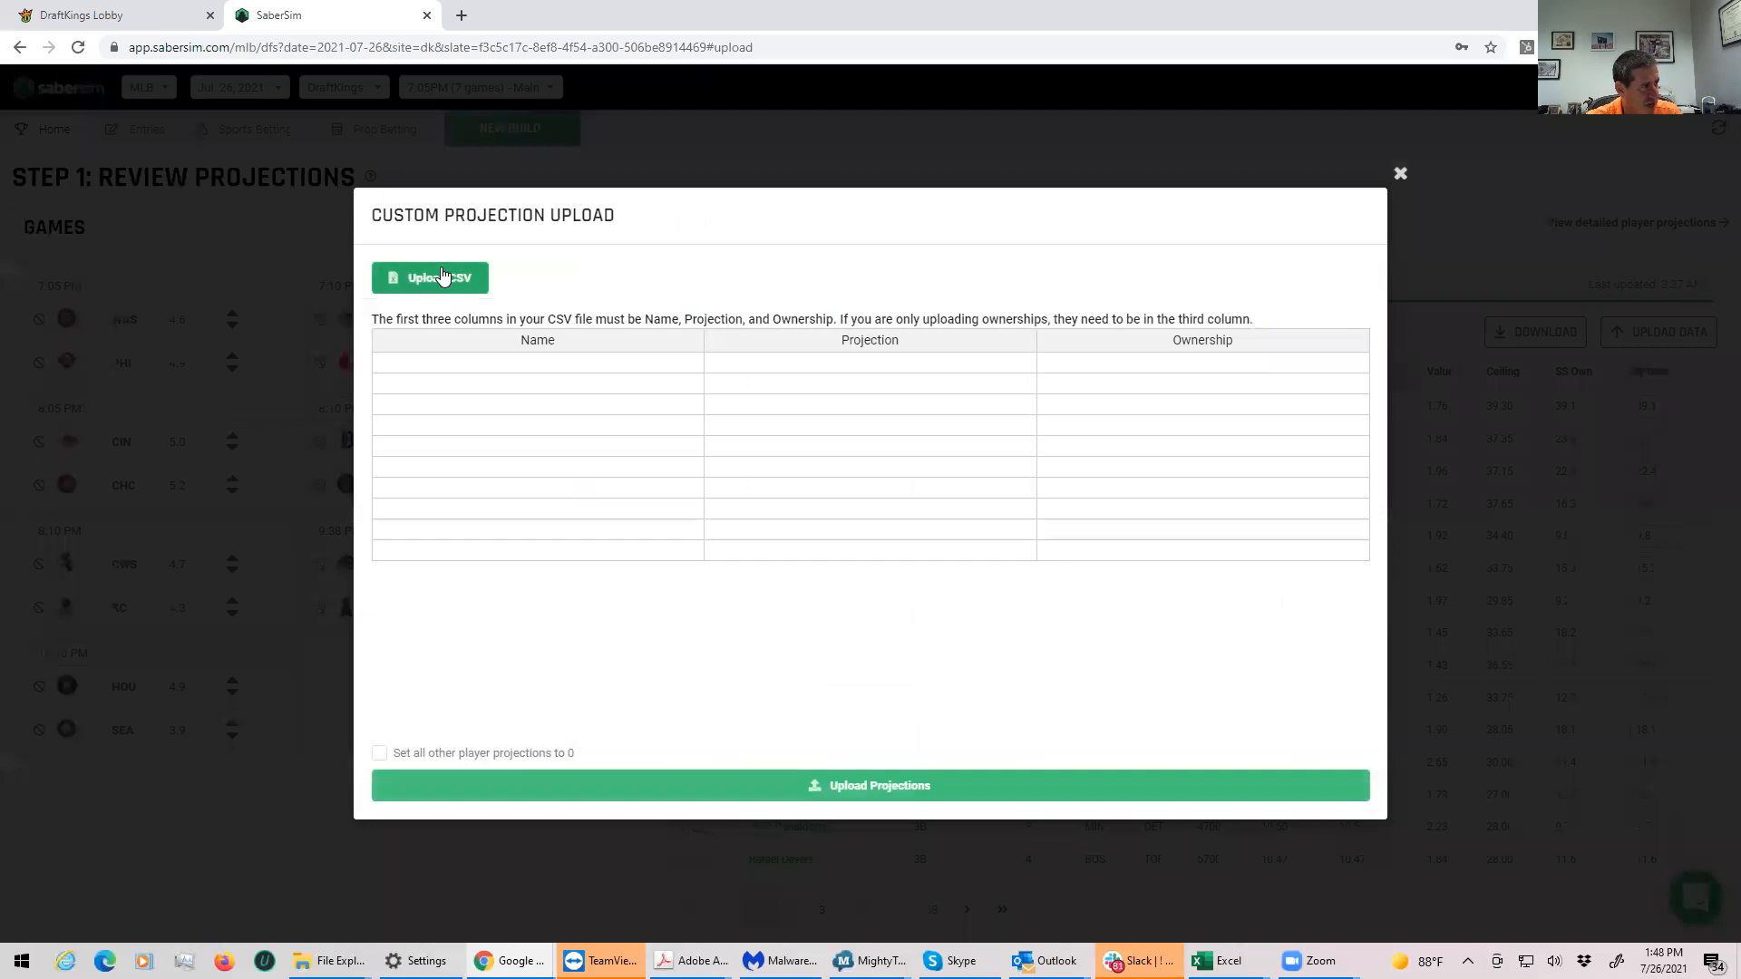
click(430, 278)
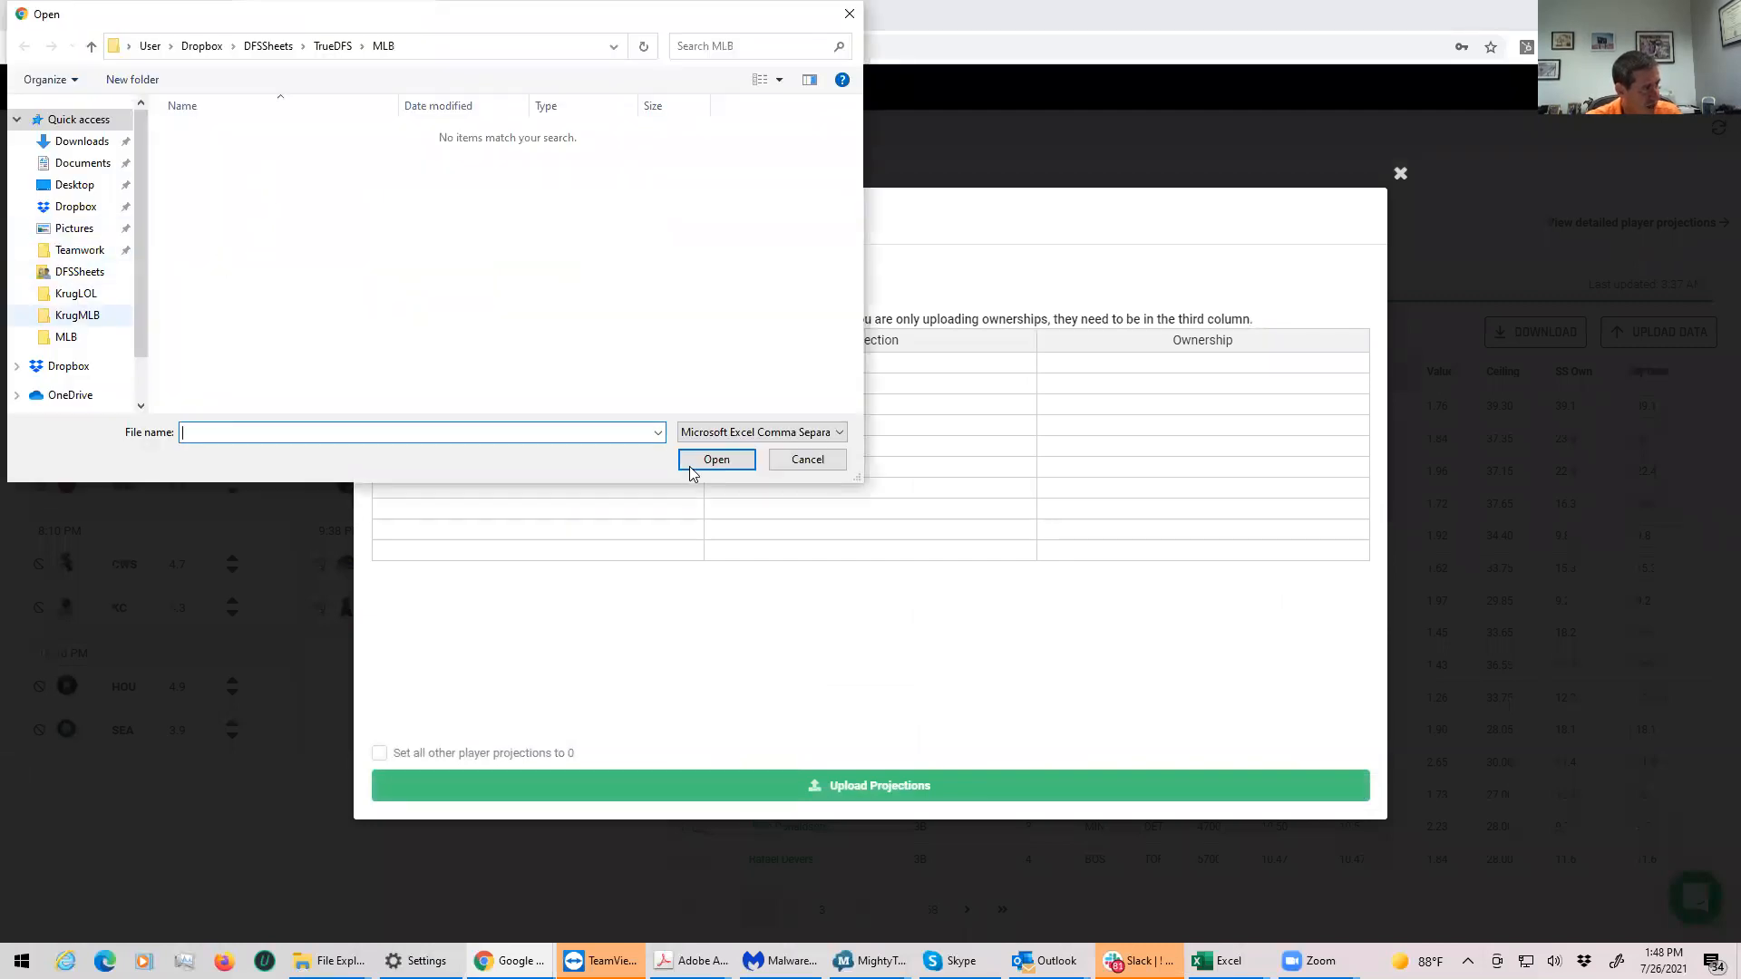
click(76, 315)
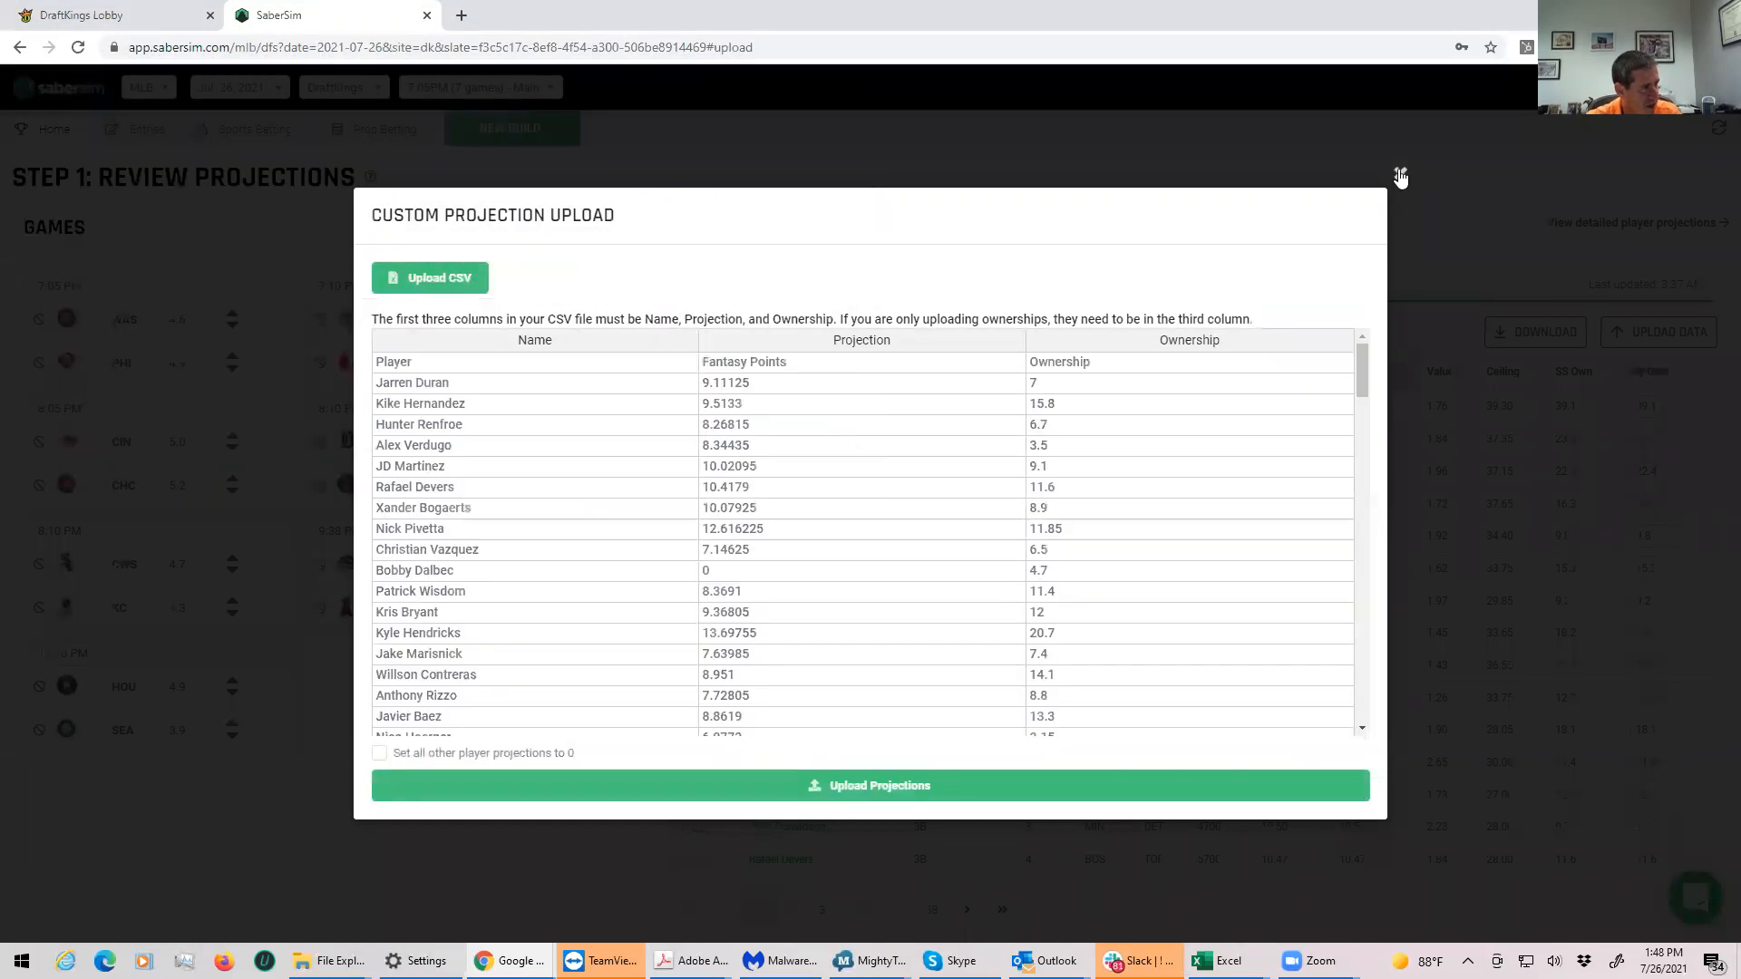
click(379, 752)
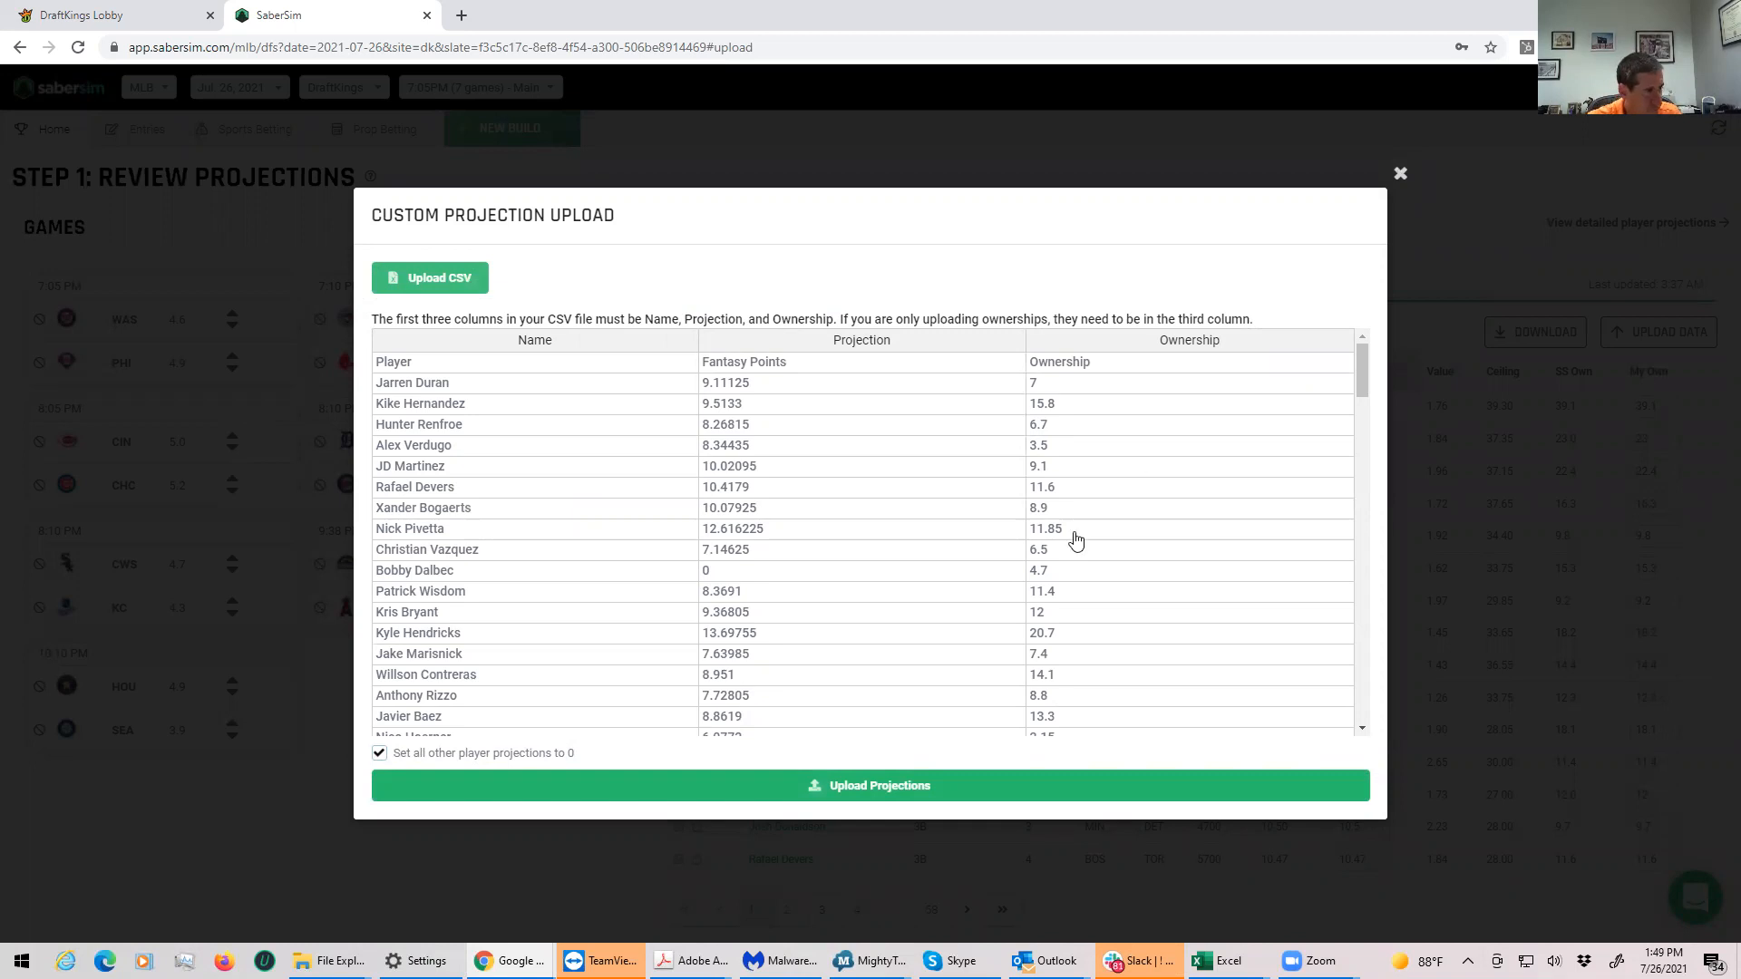
mouse_move(855, 795)
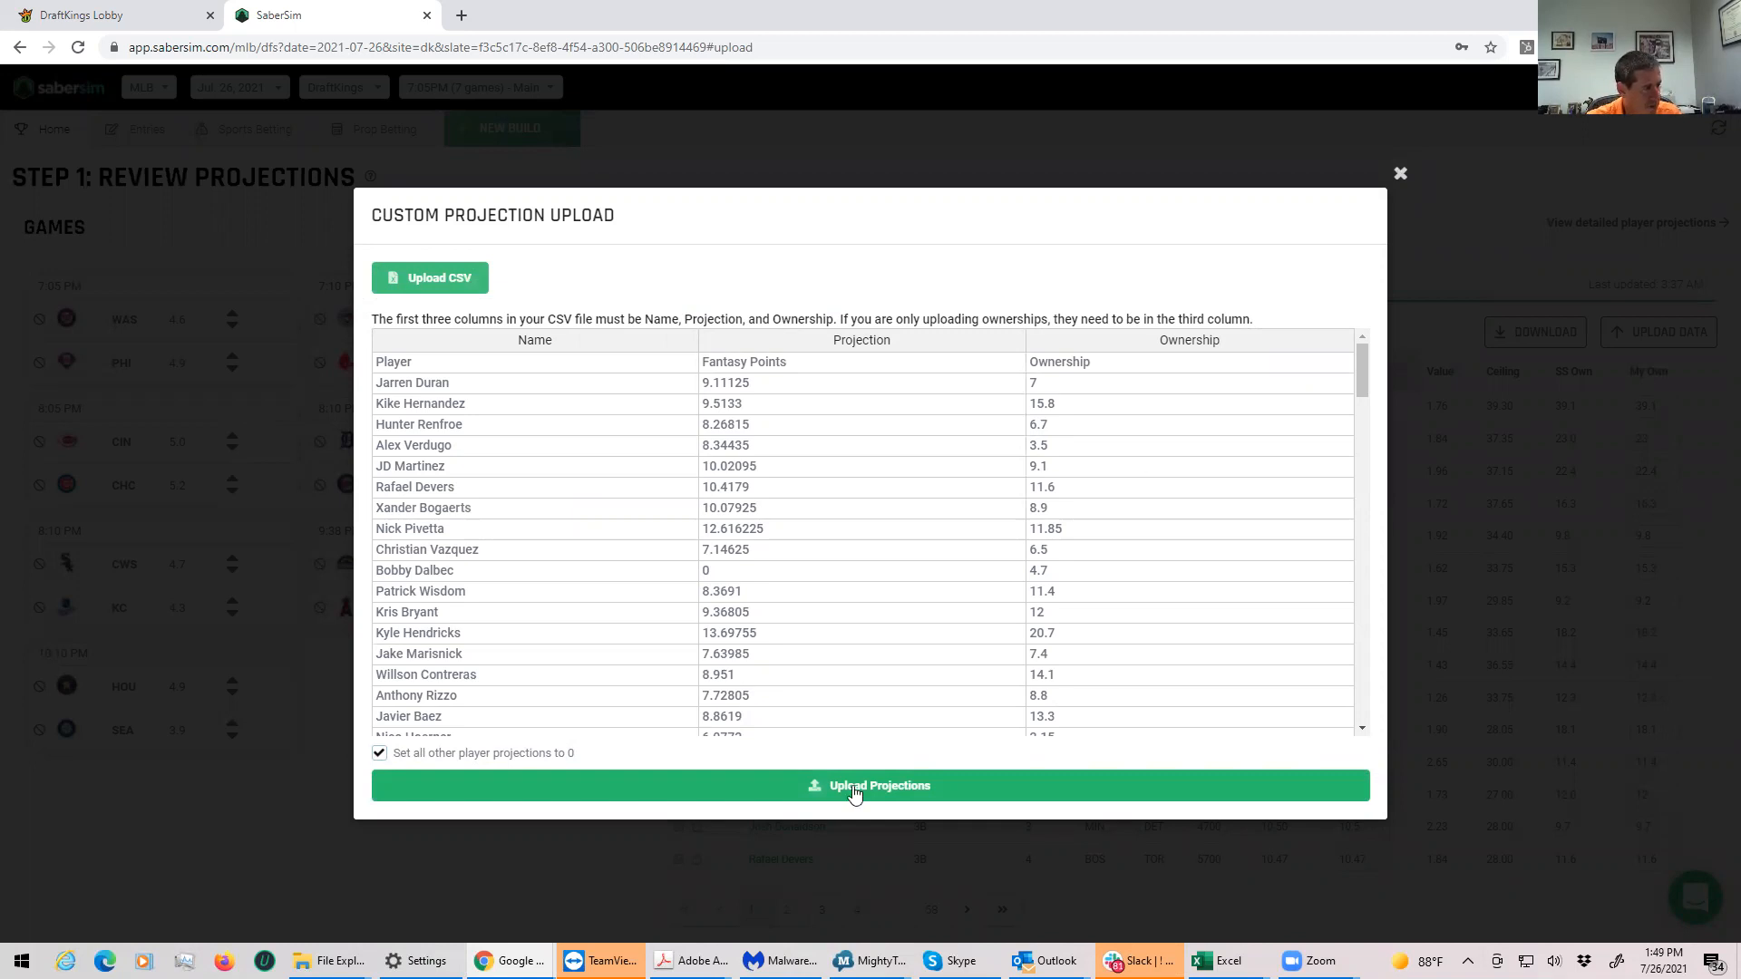
click(868, 785)
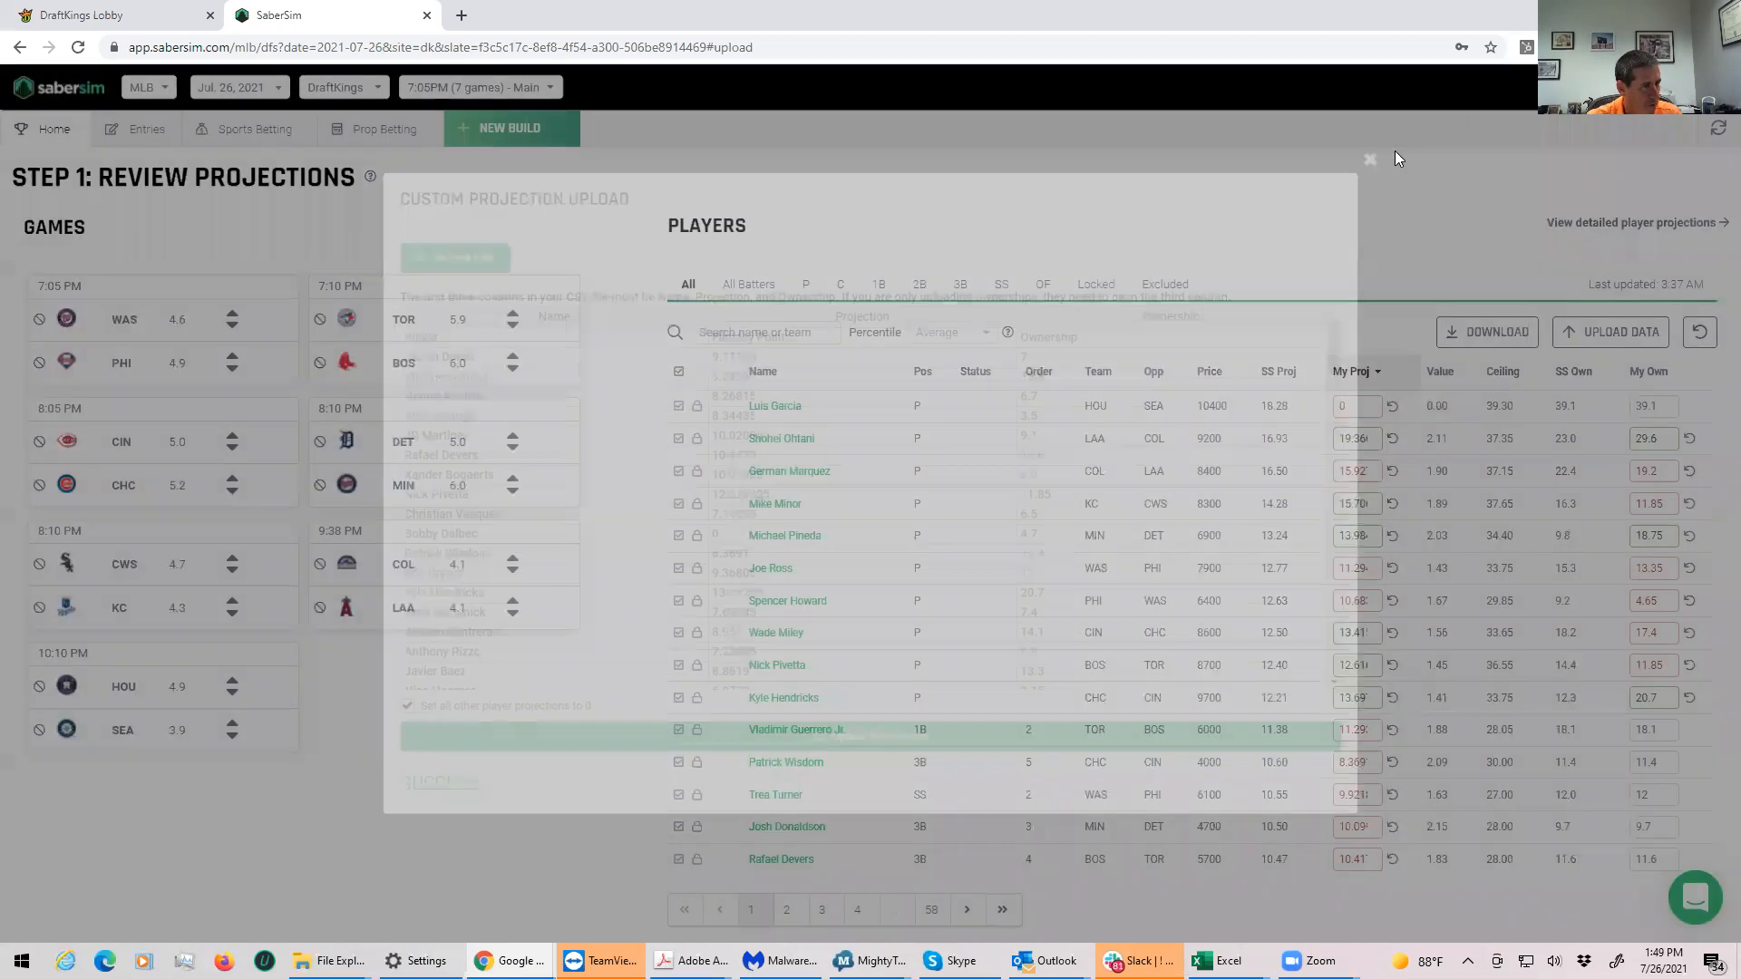
Step: Exclude Washington's 2B/SS Luis Garcia from the player pool via the 2B filter
click(1370, 159)
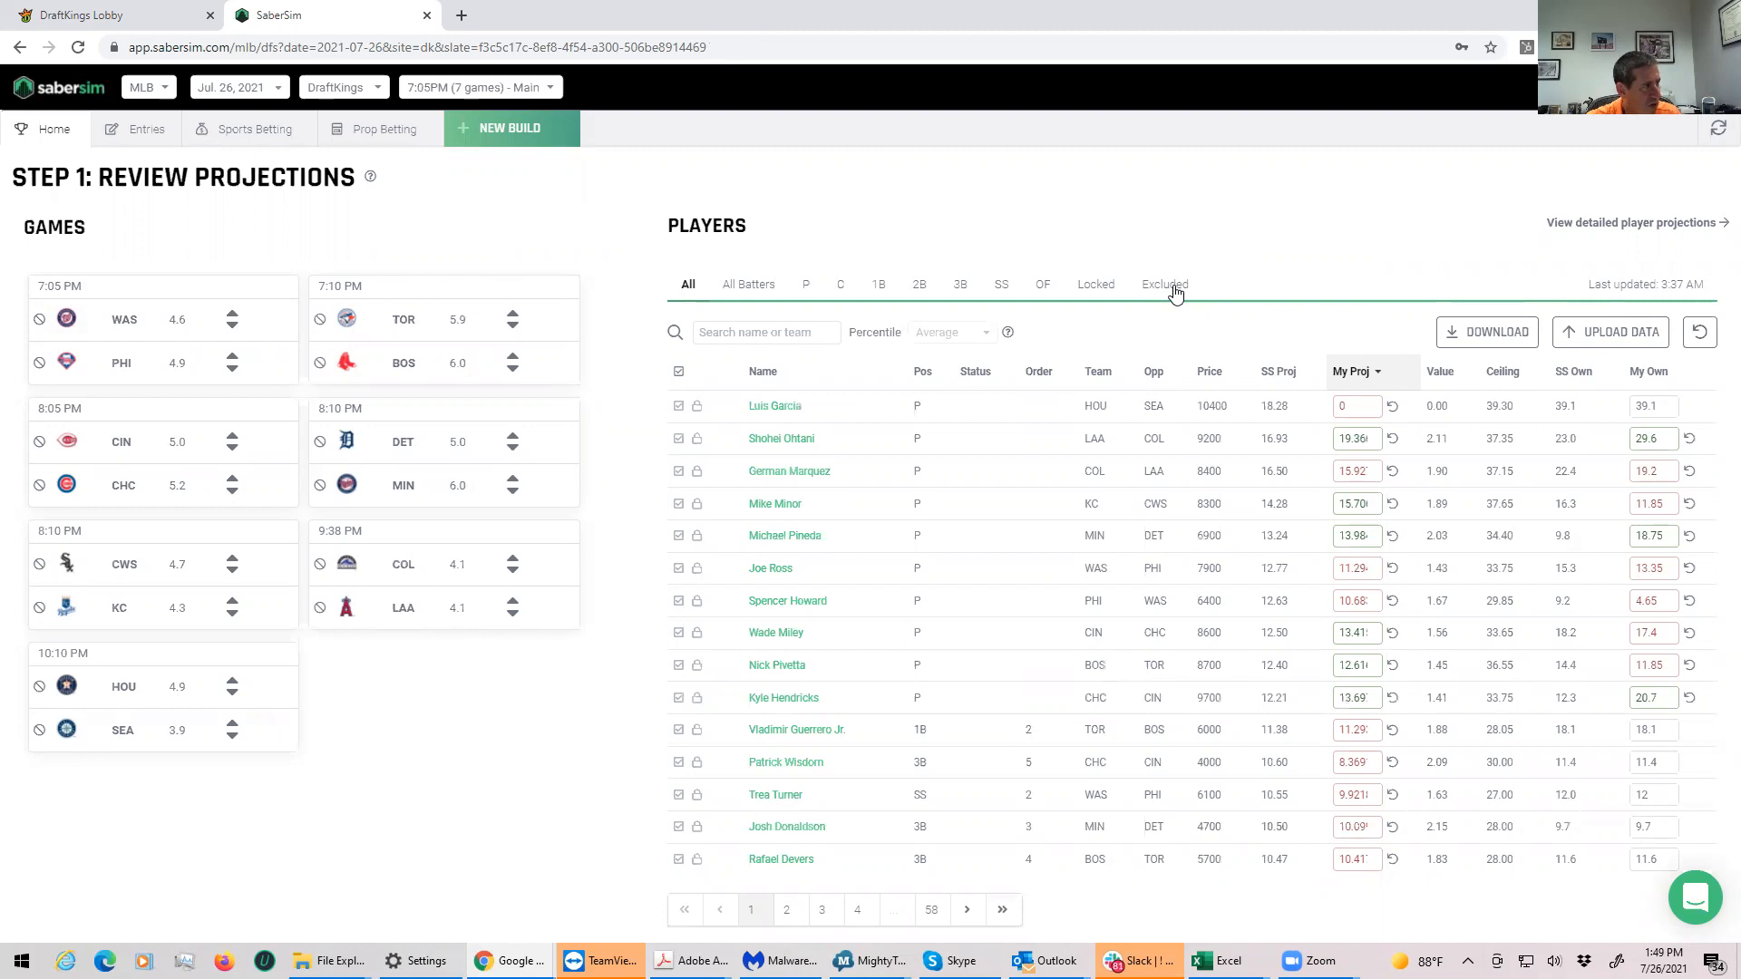
mouse_move(948, 653)
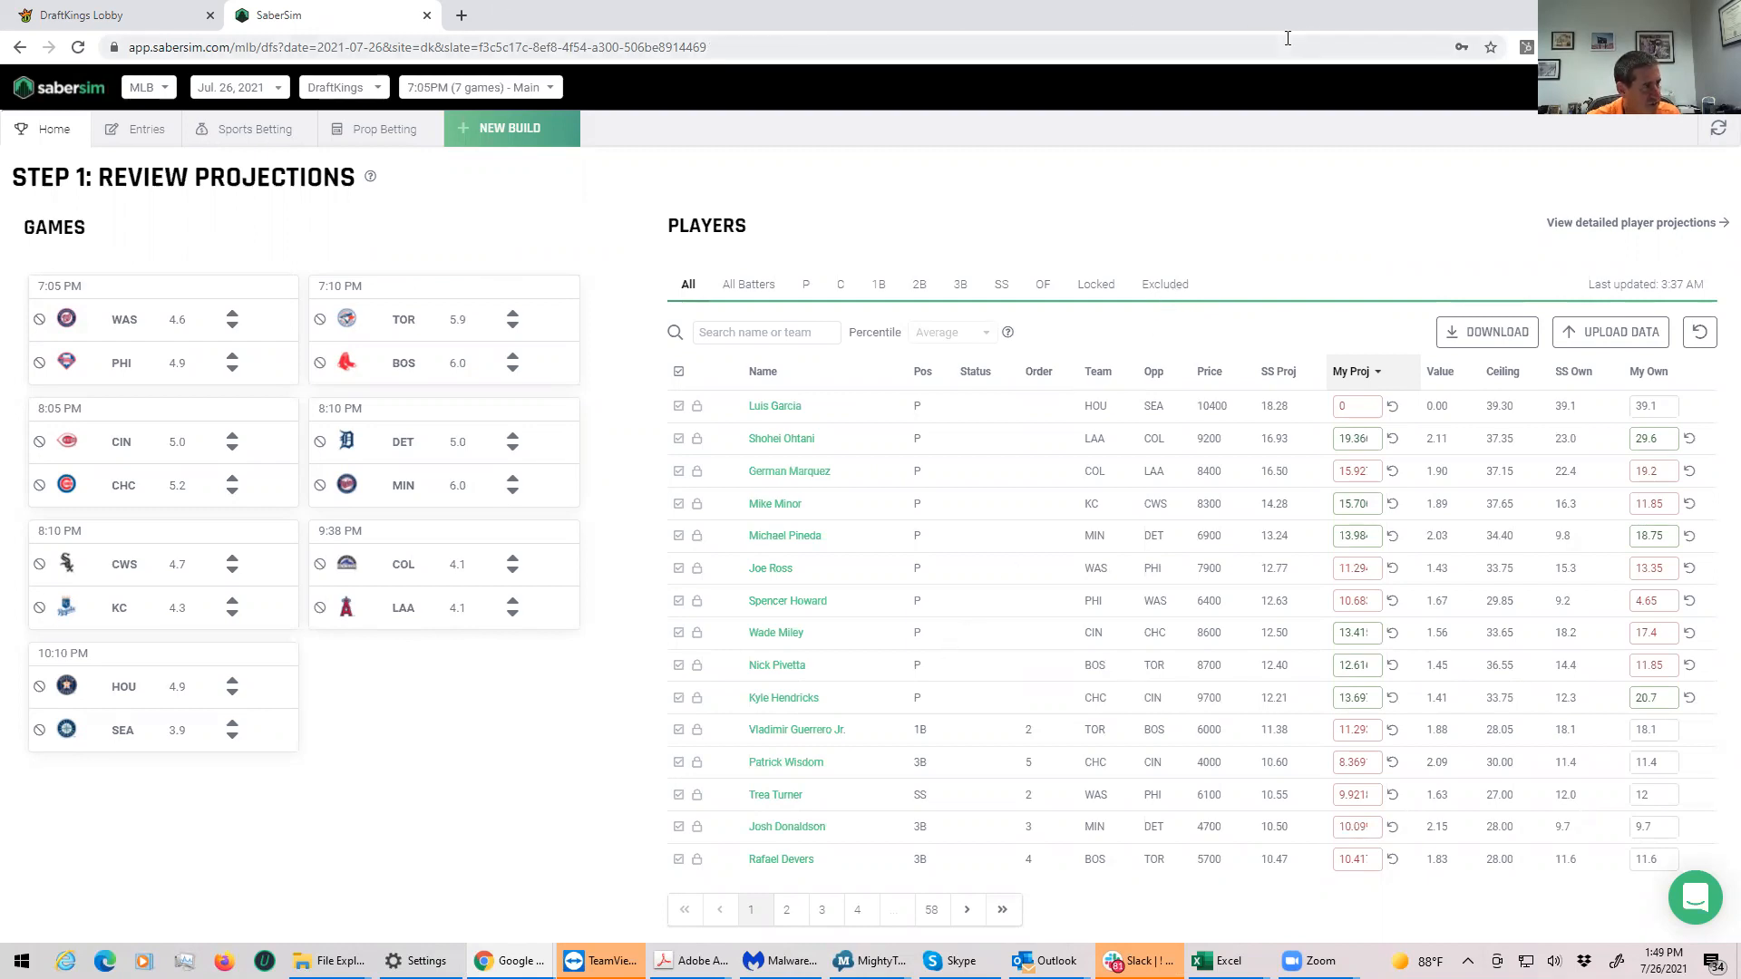
mouse_move(587, 31)
text(16.85)
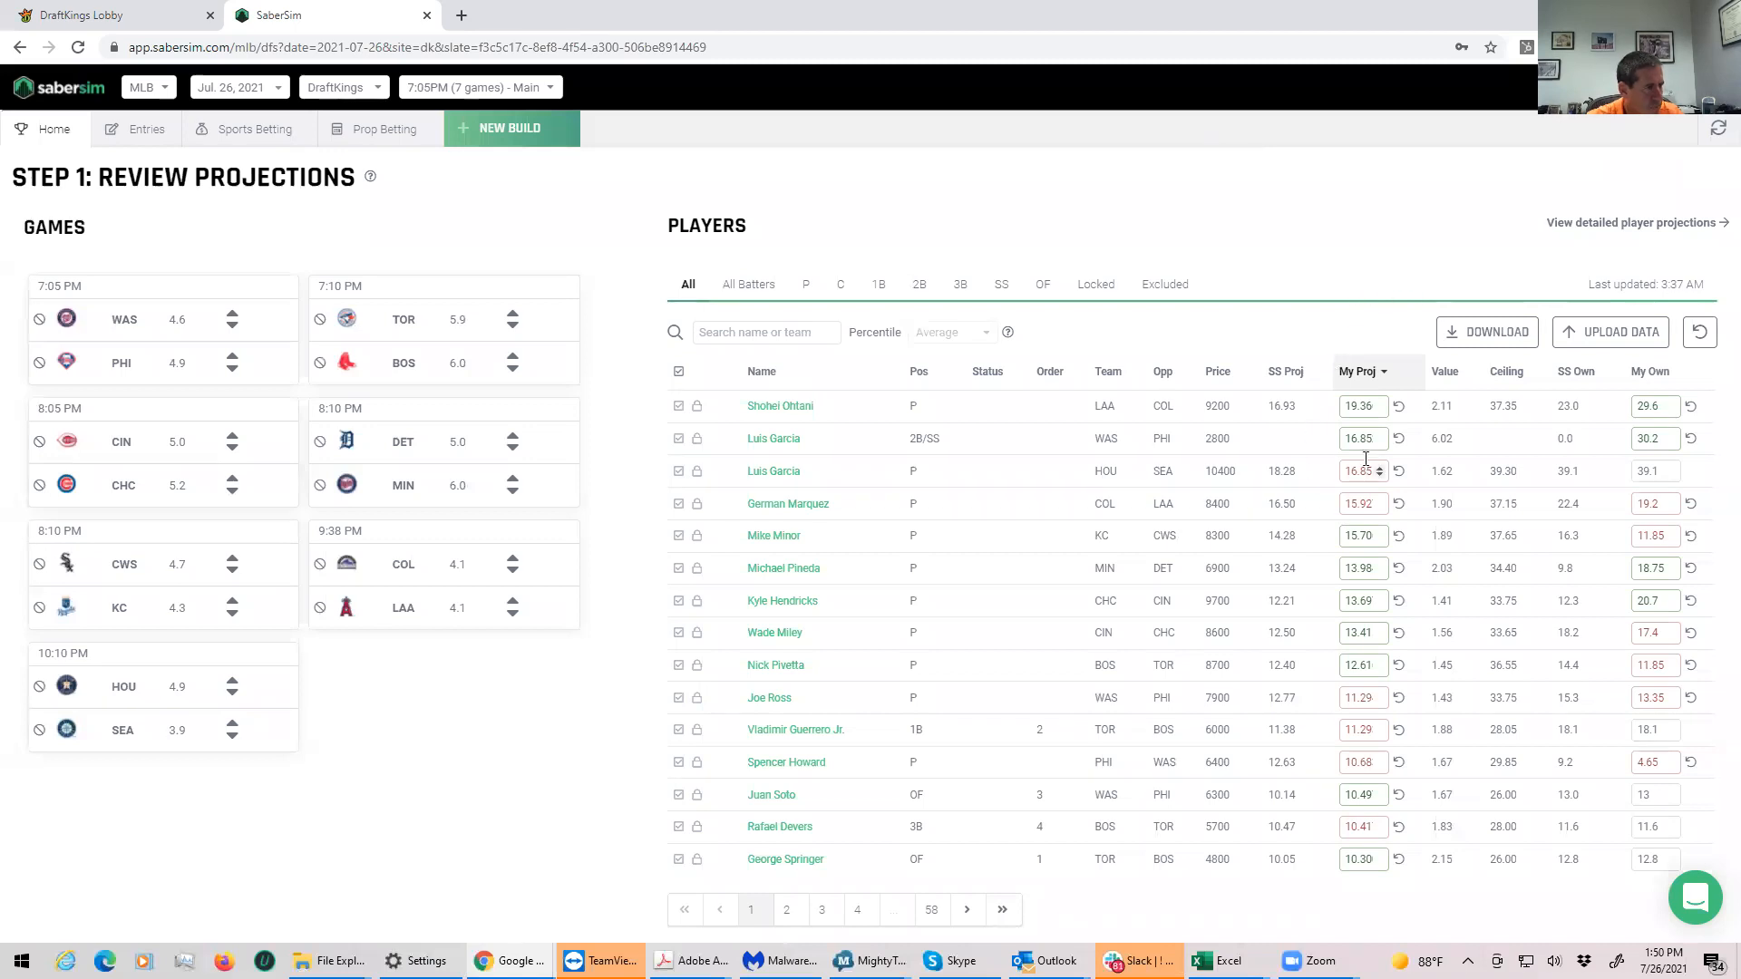
click(804, 283)
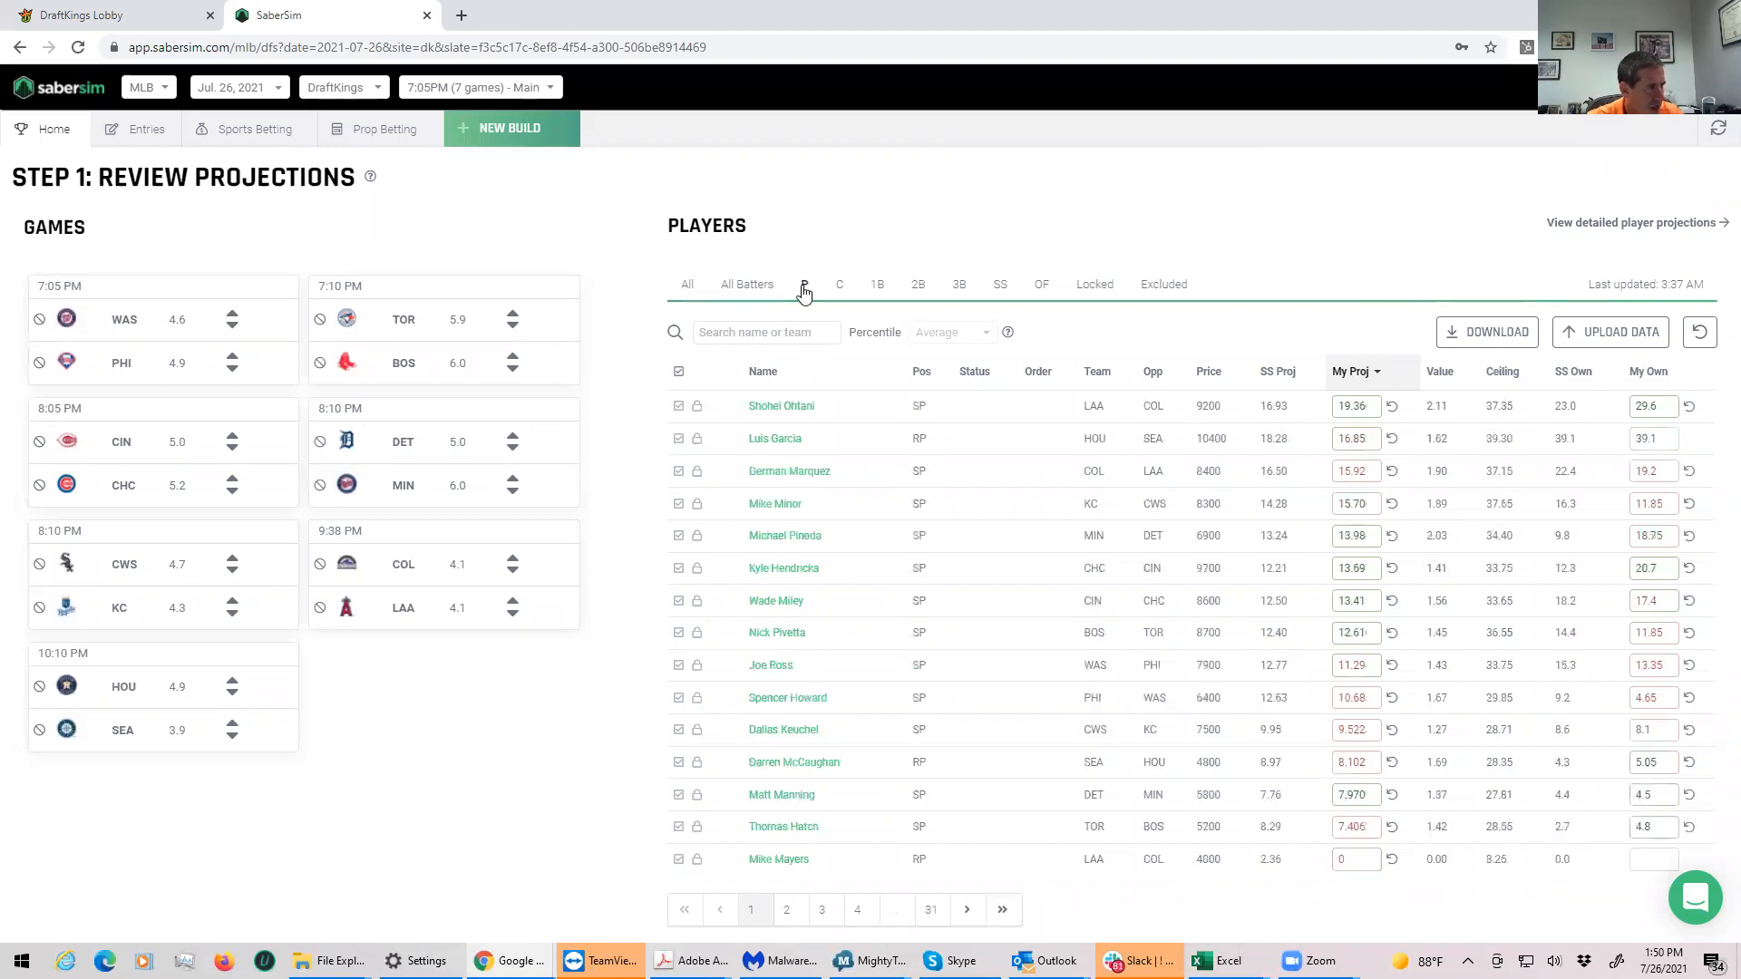
mouse_move(885, 297)
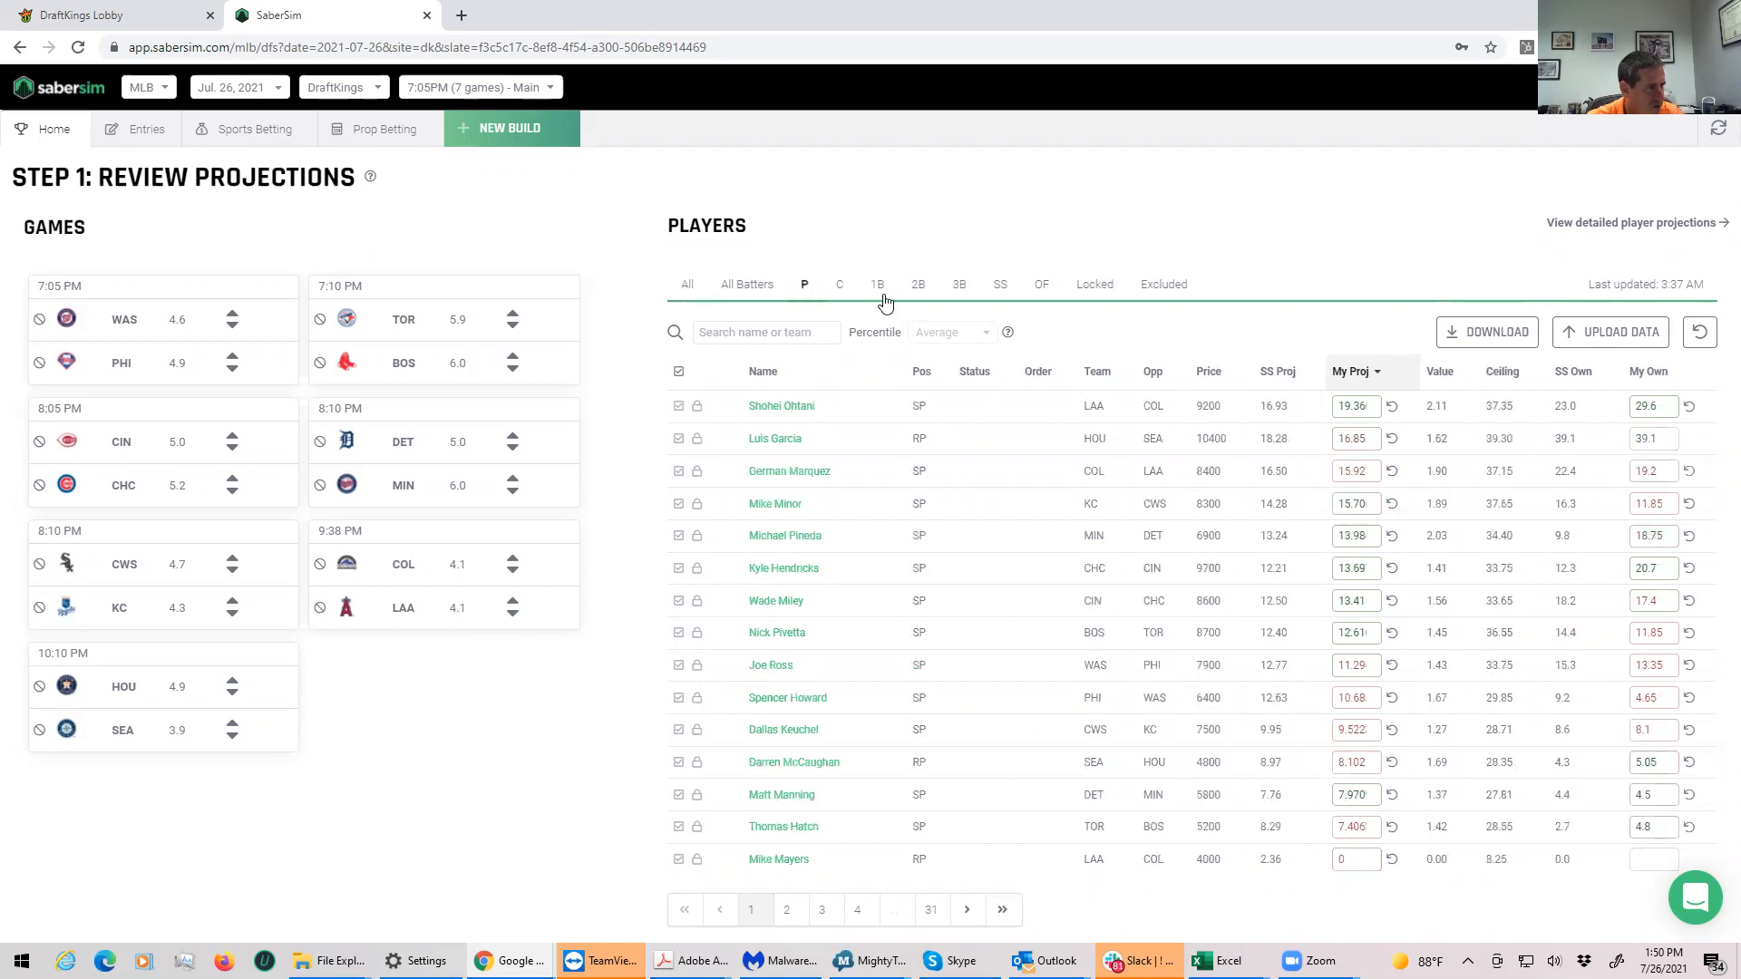
click(917, 283)
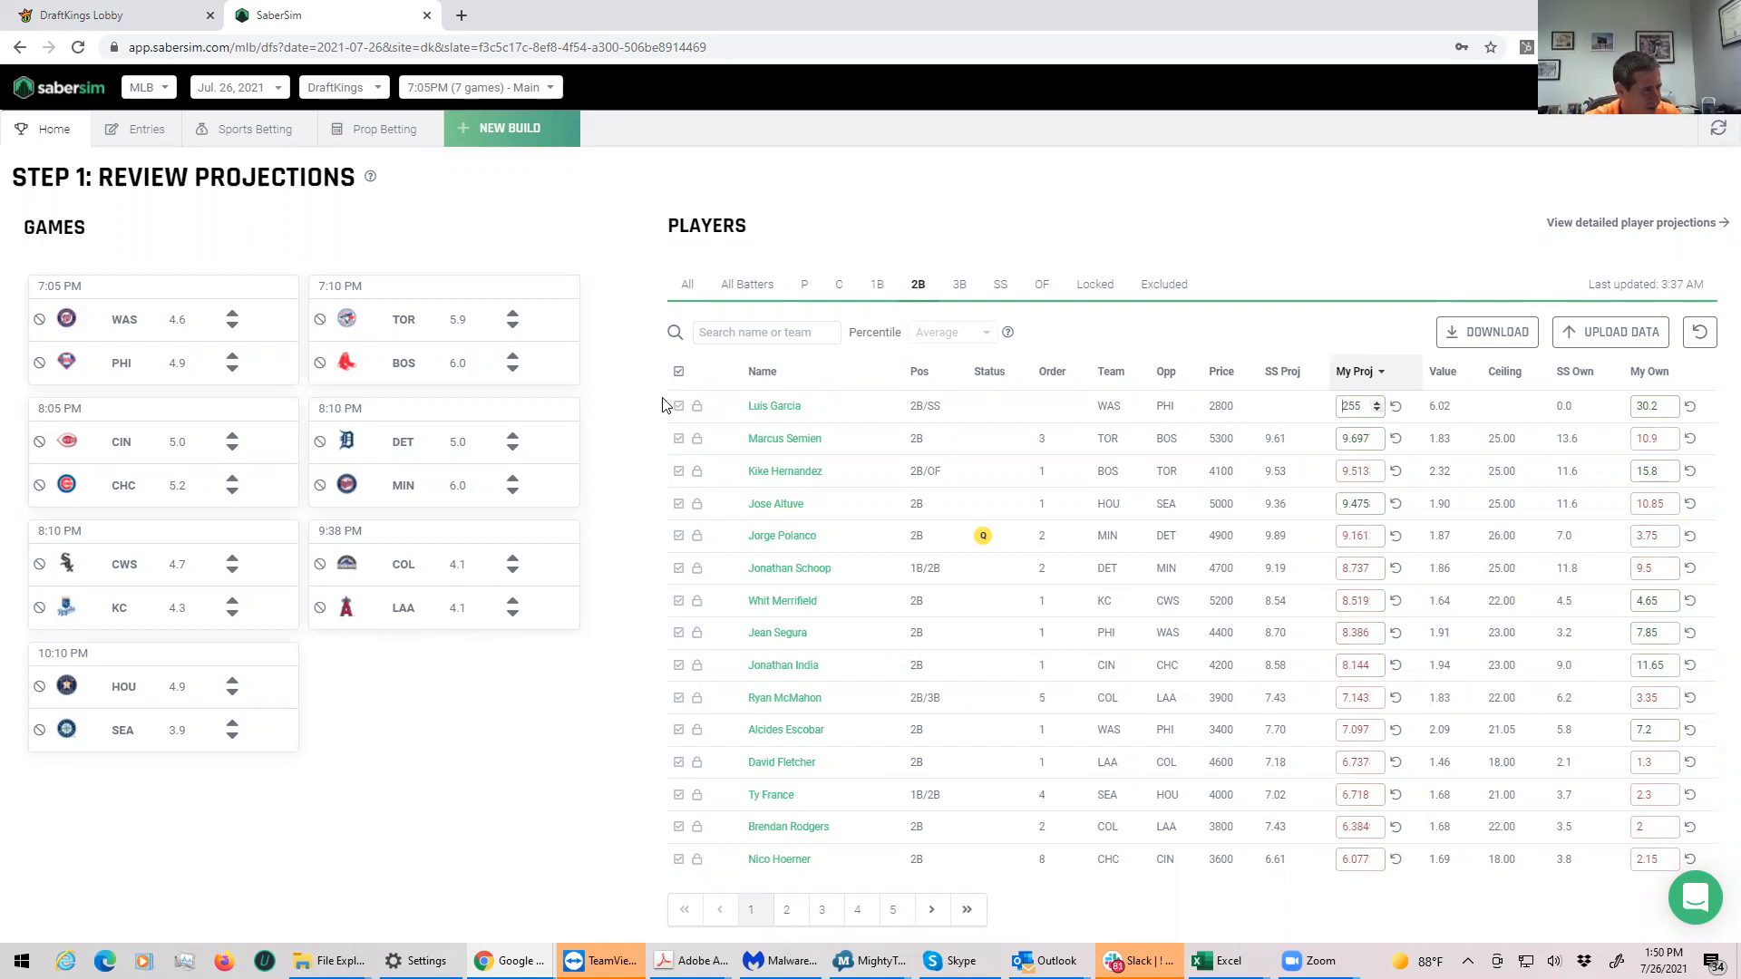
click(679, 405)
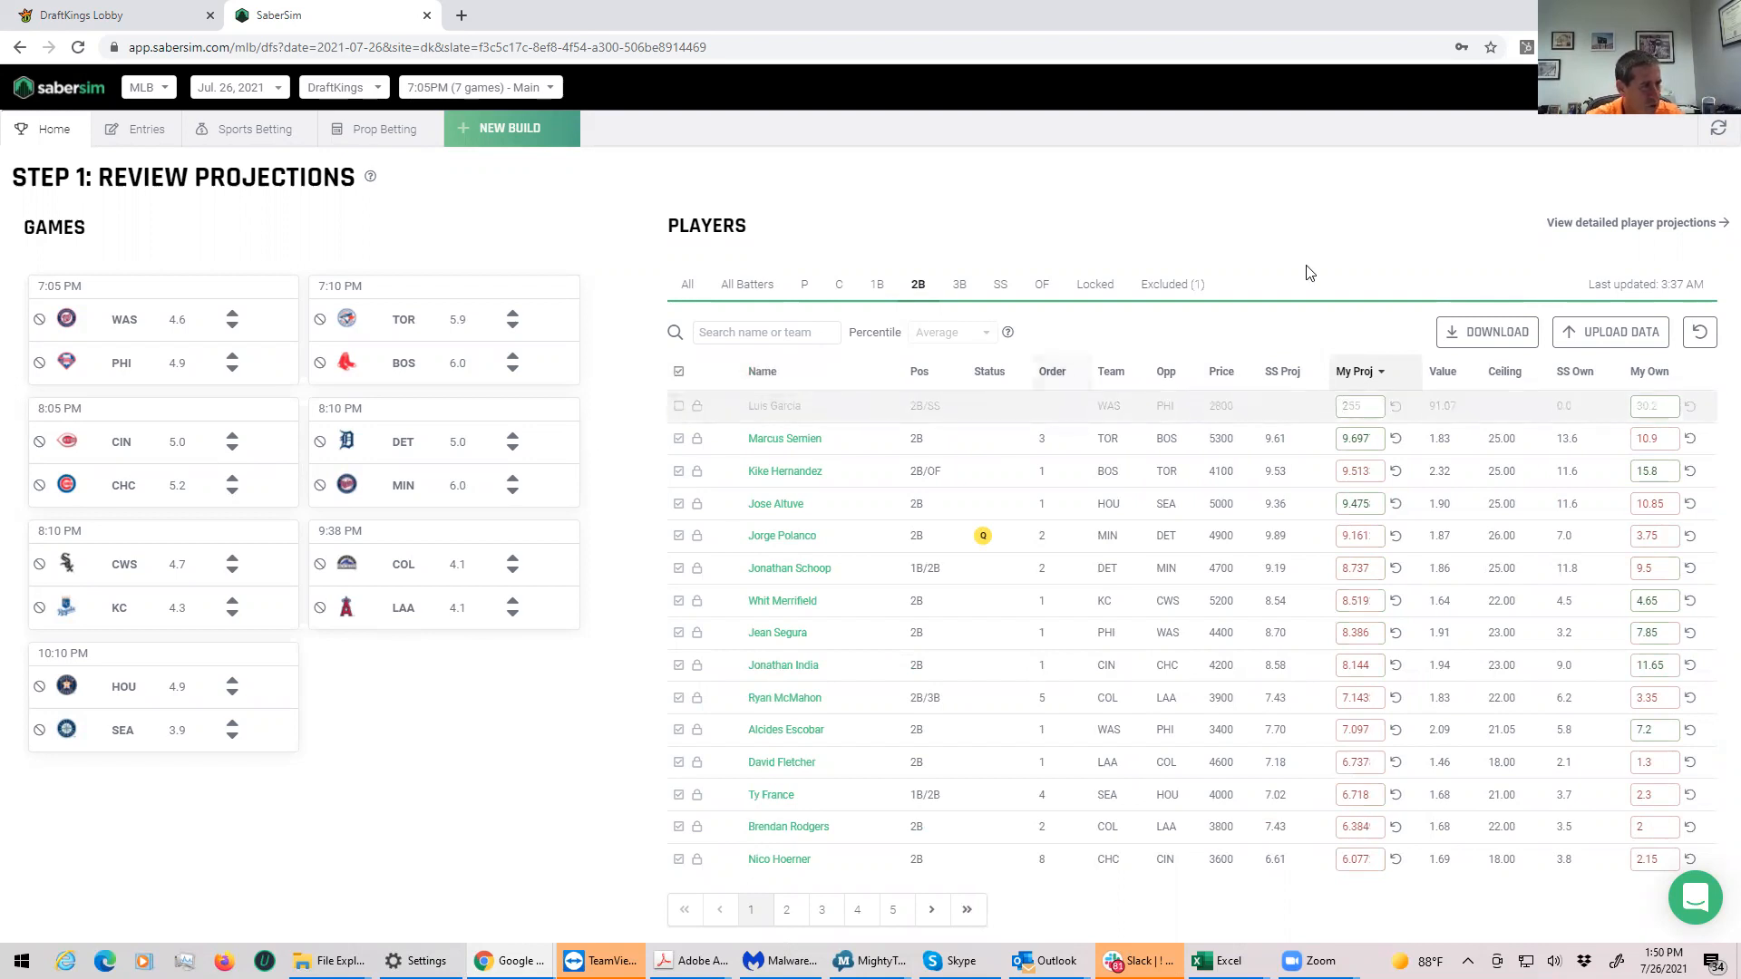
click(509, 128)
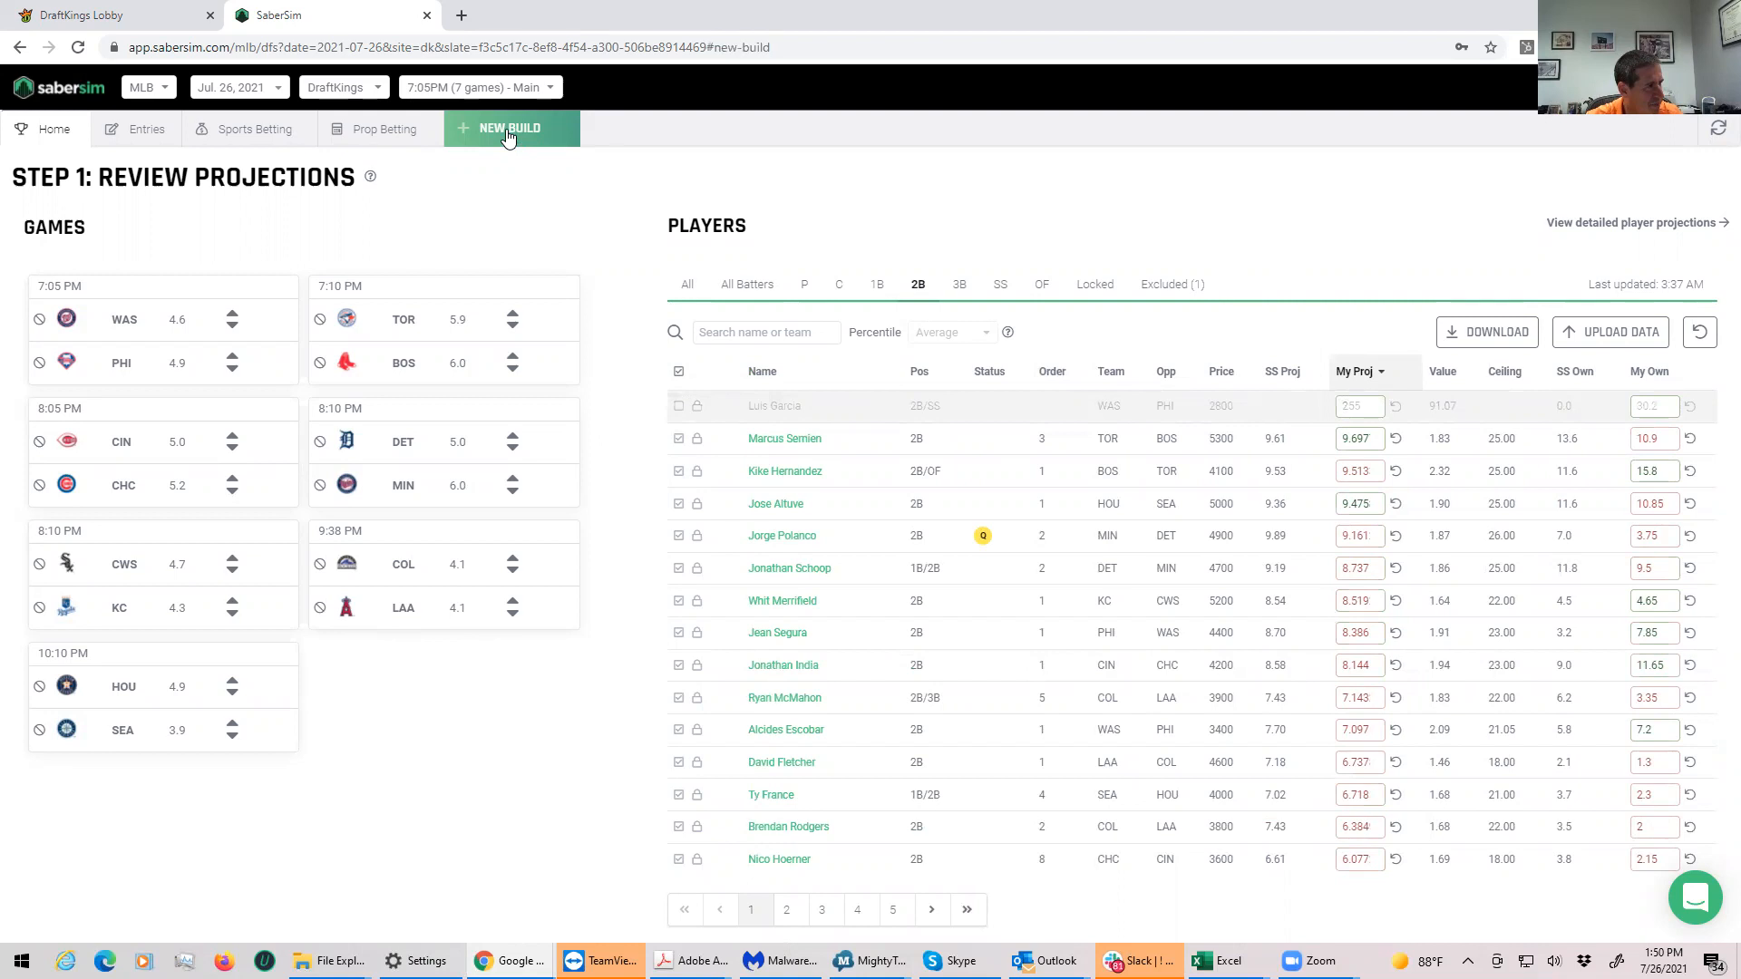
Step: Build 20 GPP lineups for a 20-max, 10,001–50,000 entrant contest
click(510, 128)
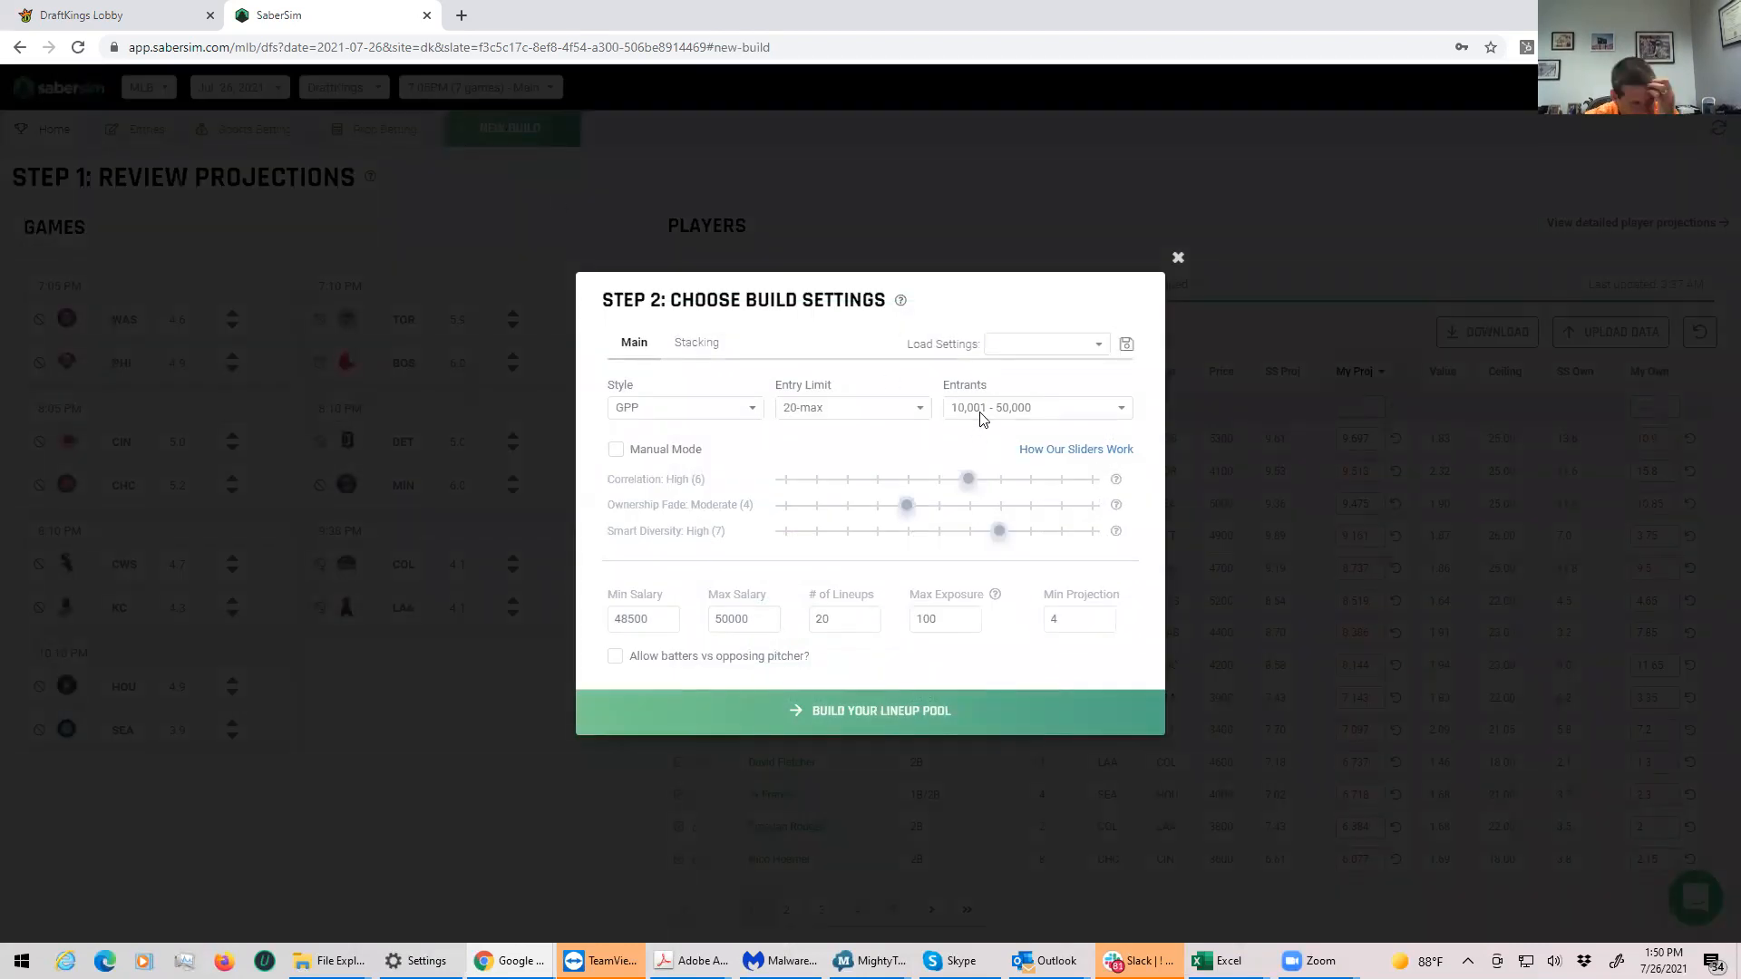
mouse_move(881, 711)
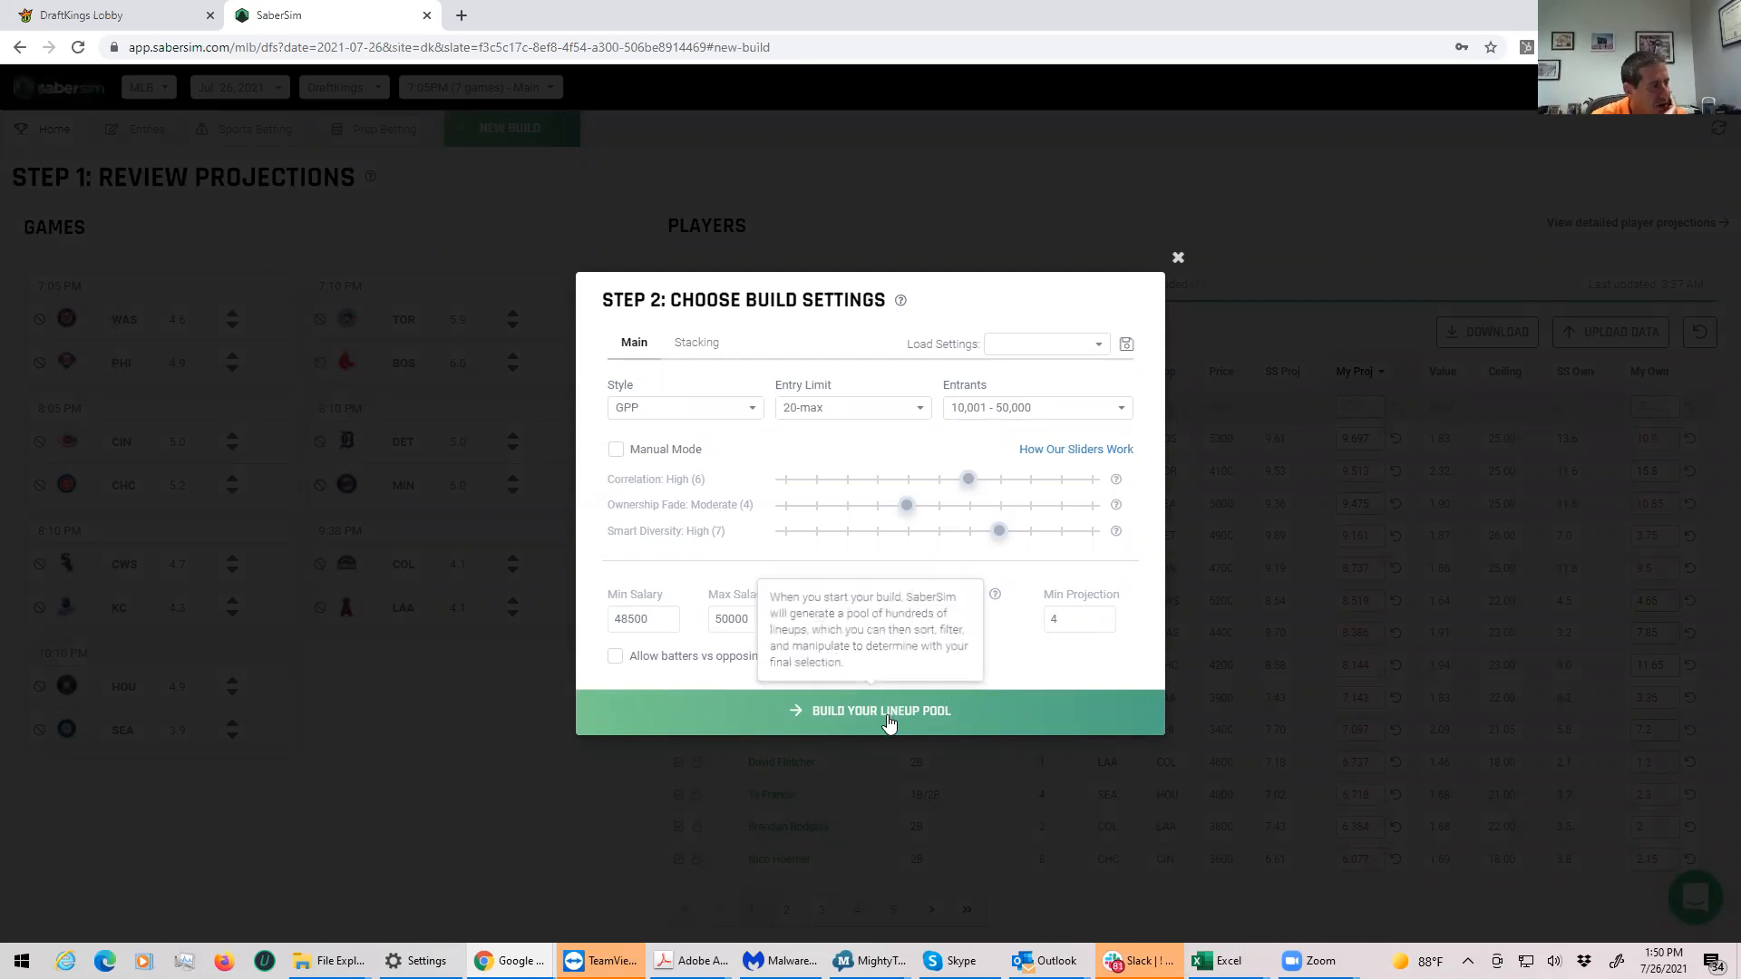
click(1178, 256)
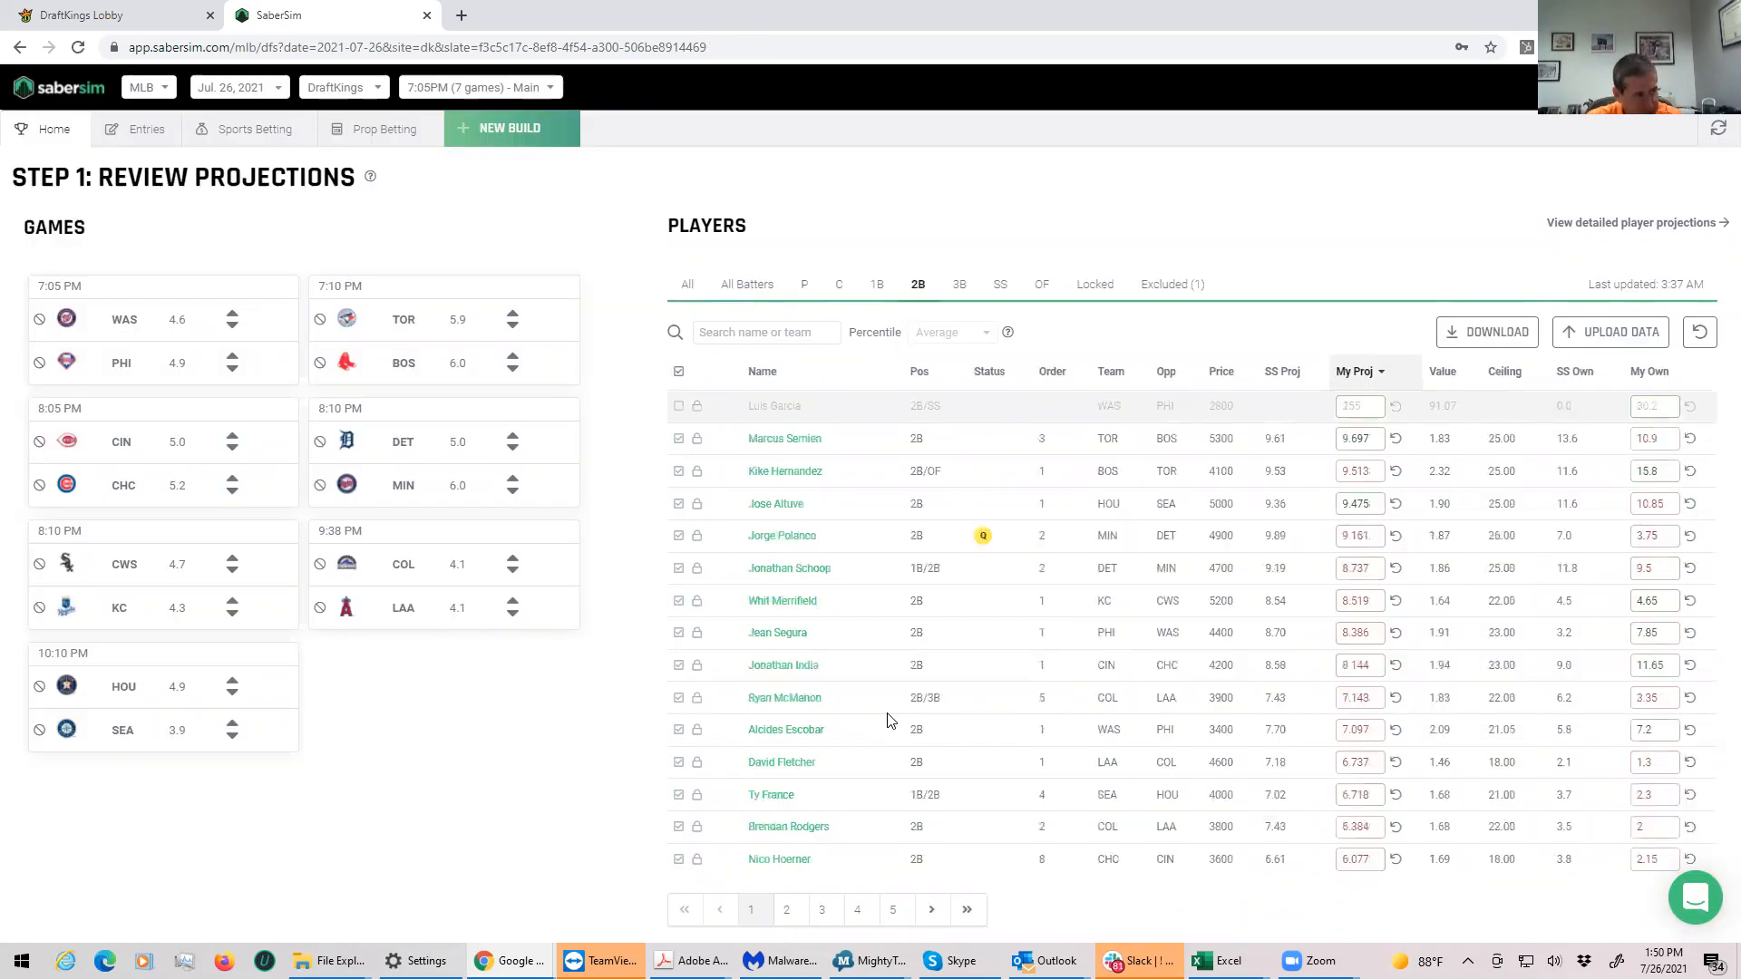
click(509, 128)
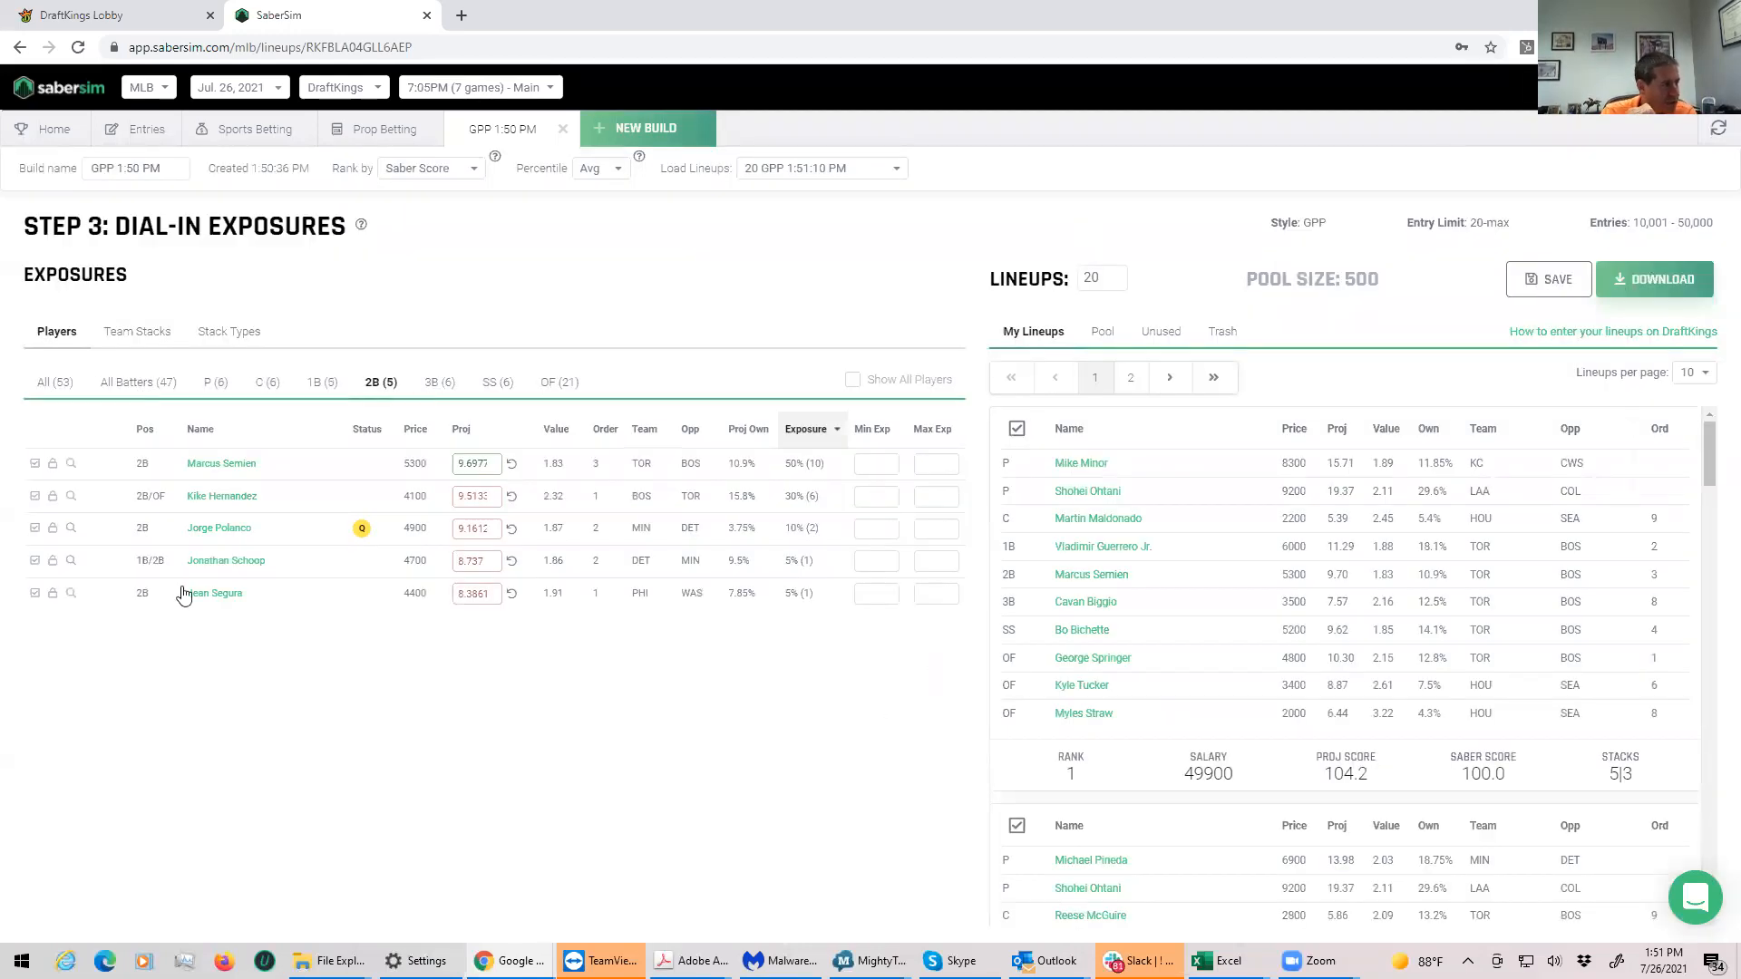
Step: Check pitcher, stack-type and team-stack exposures, with Toronto stacked in 65% of lineups
click(210, 382)
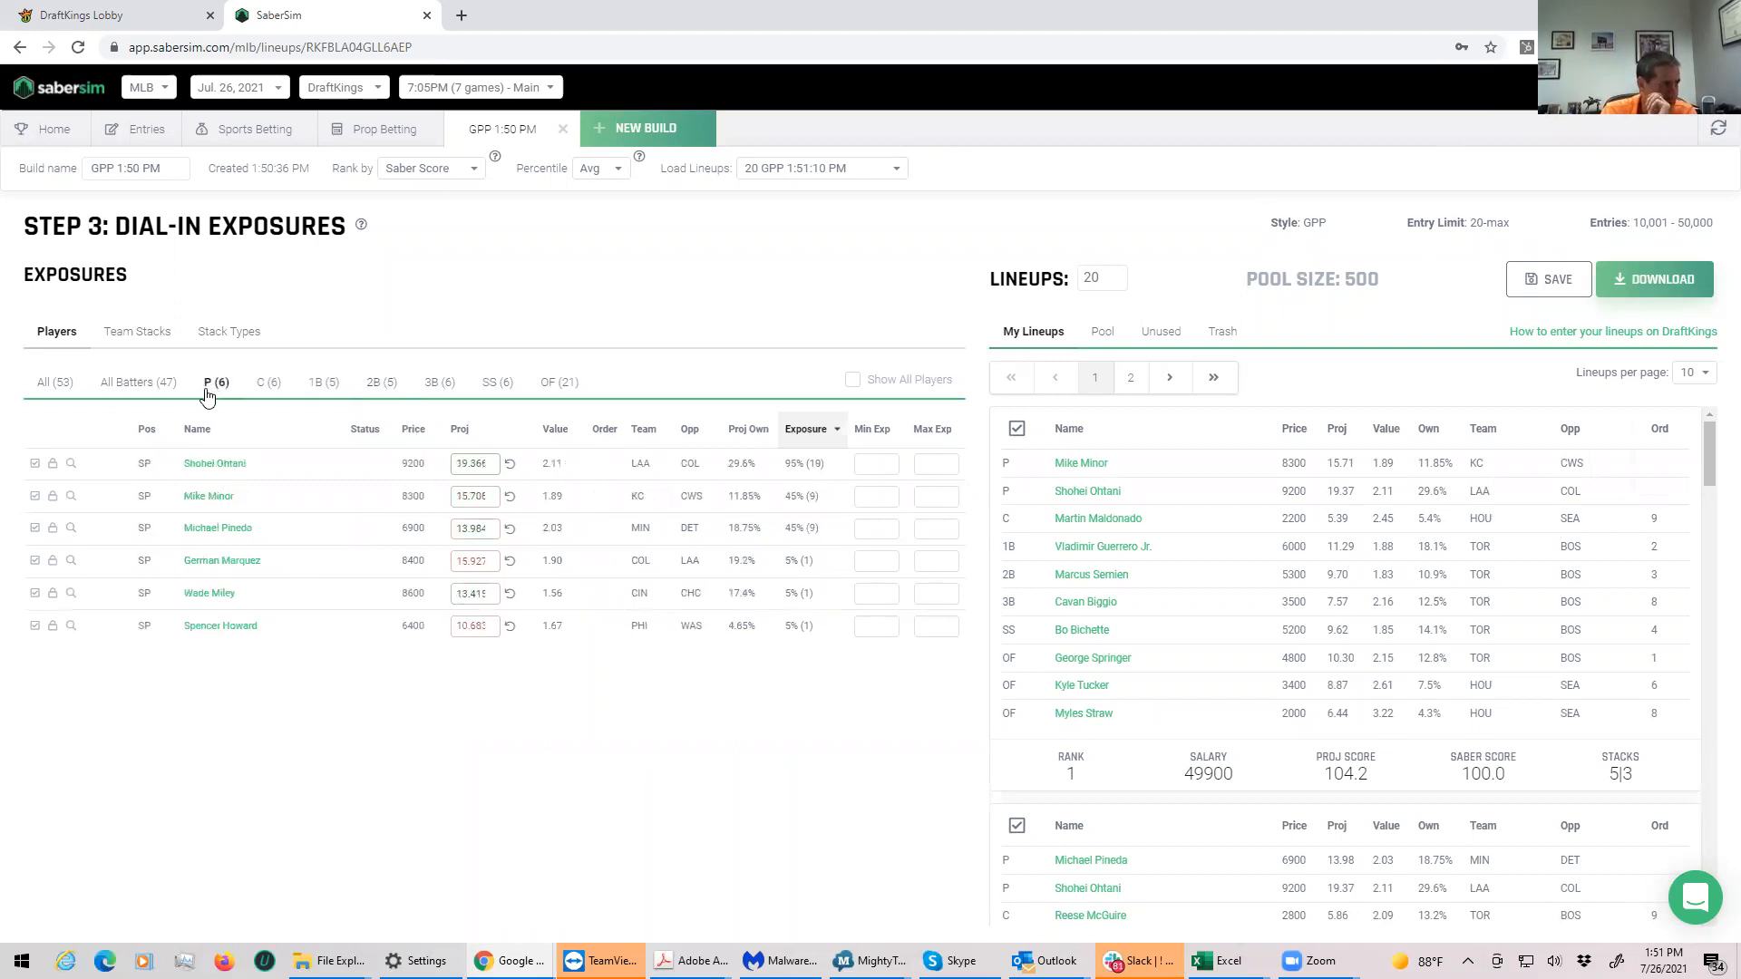
mouse_move(808, 480)
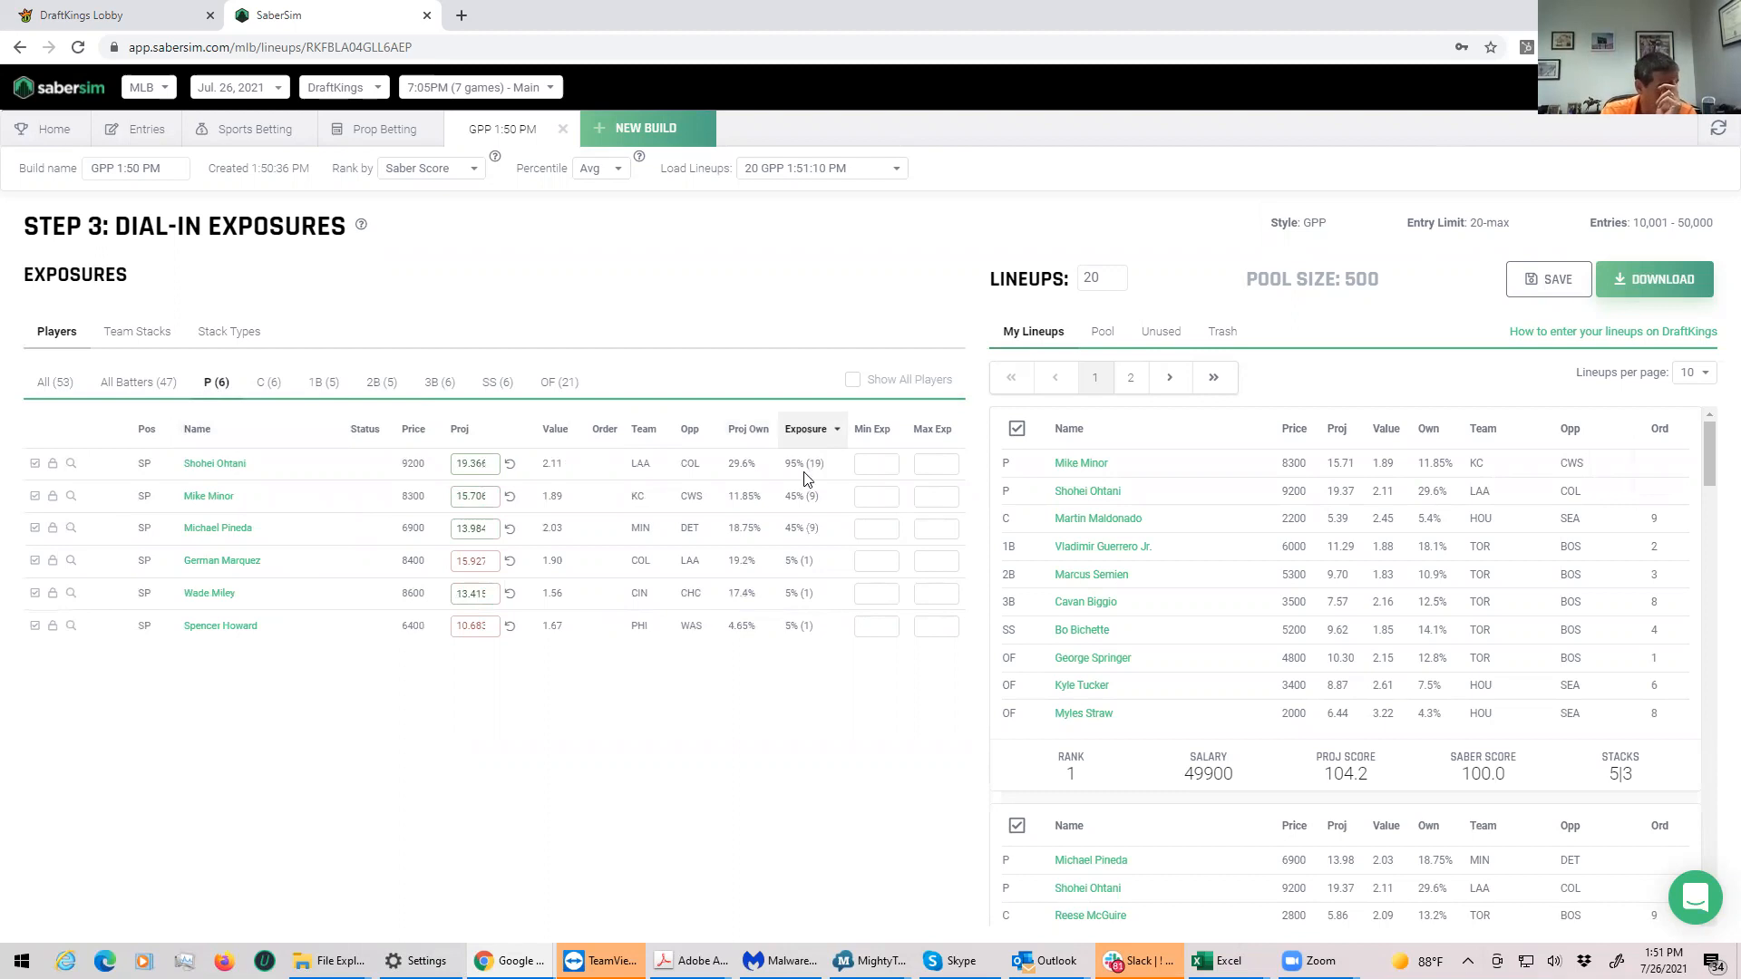
mouse_move(578, 548)
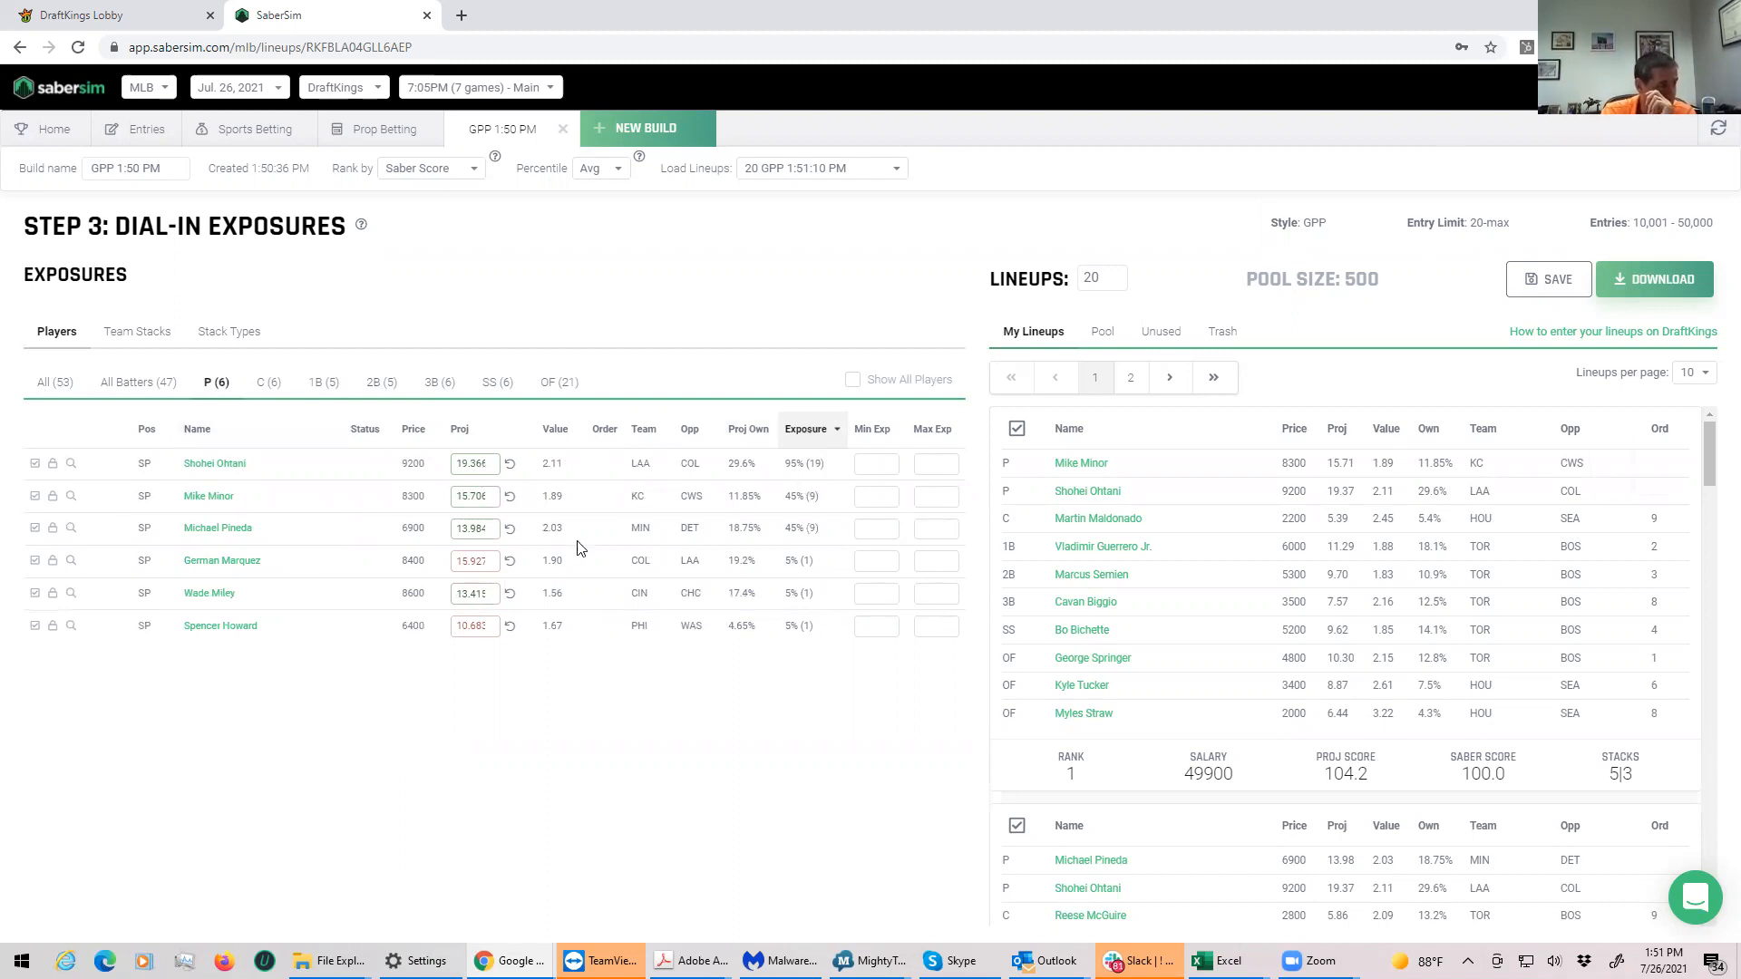
mouse_move(573, 389)
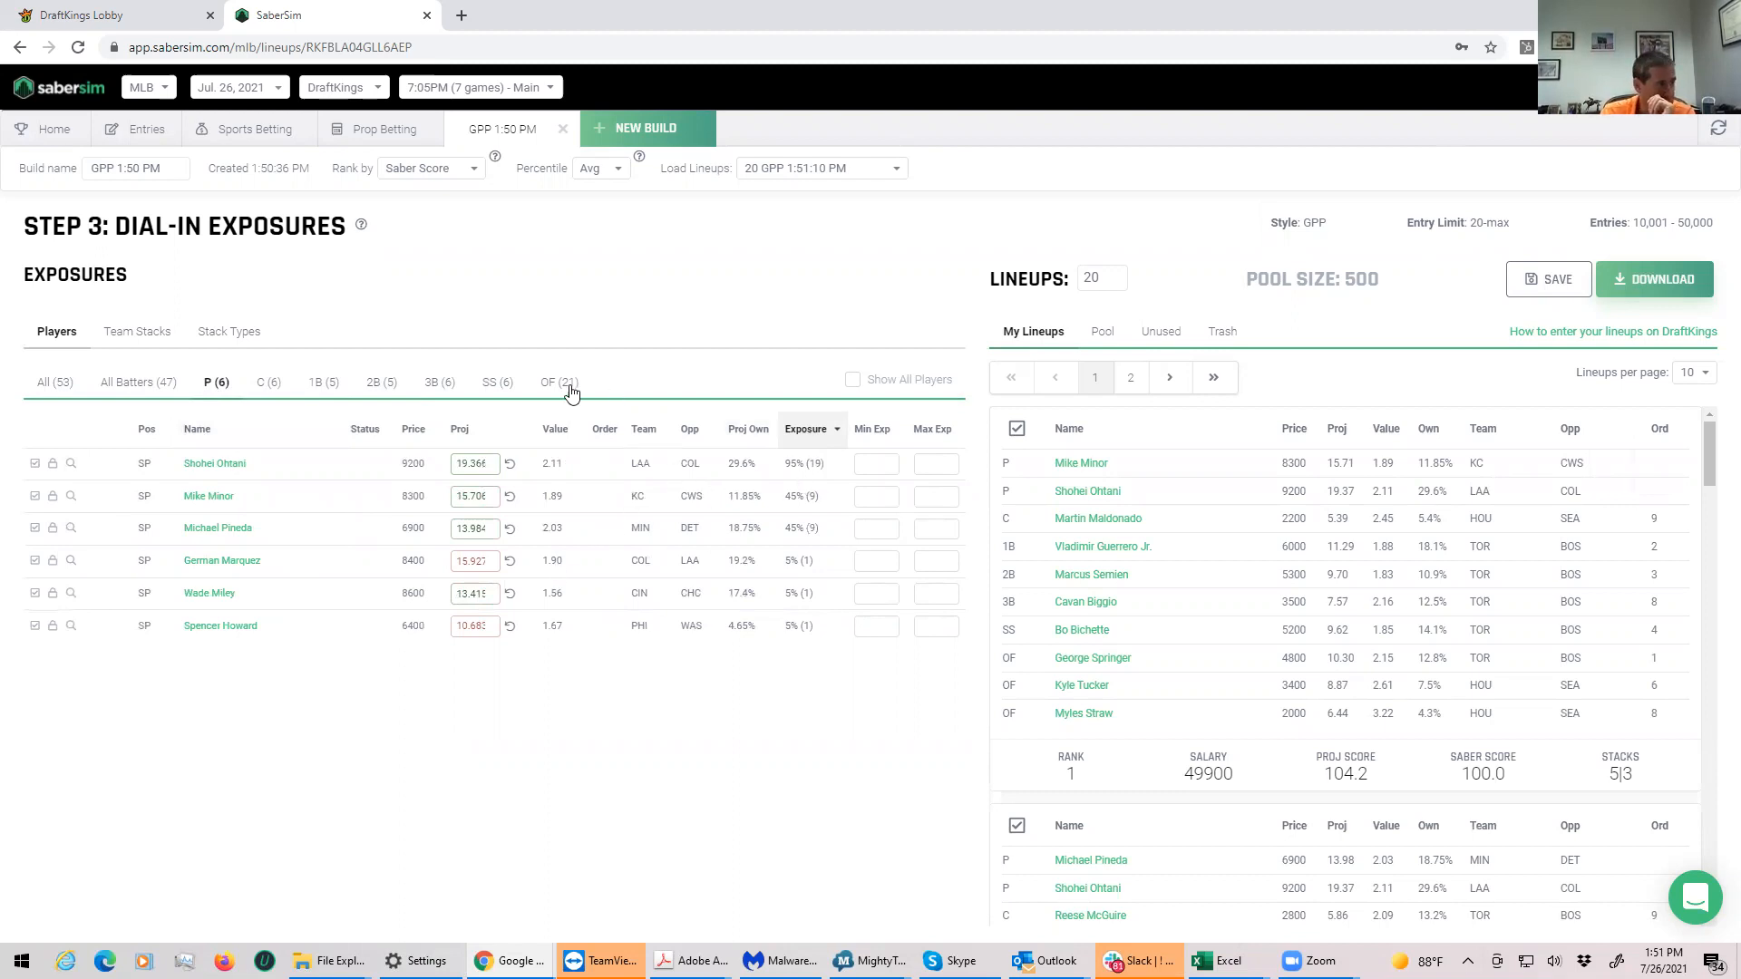
click(227, 331)
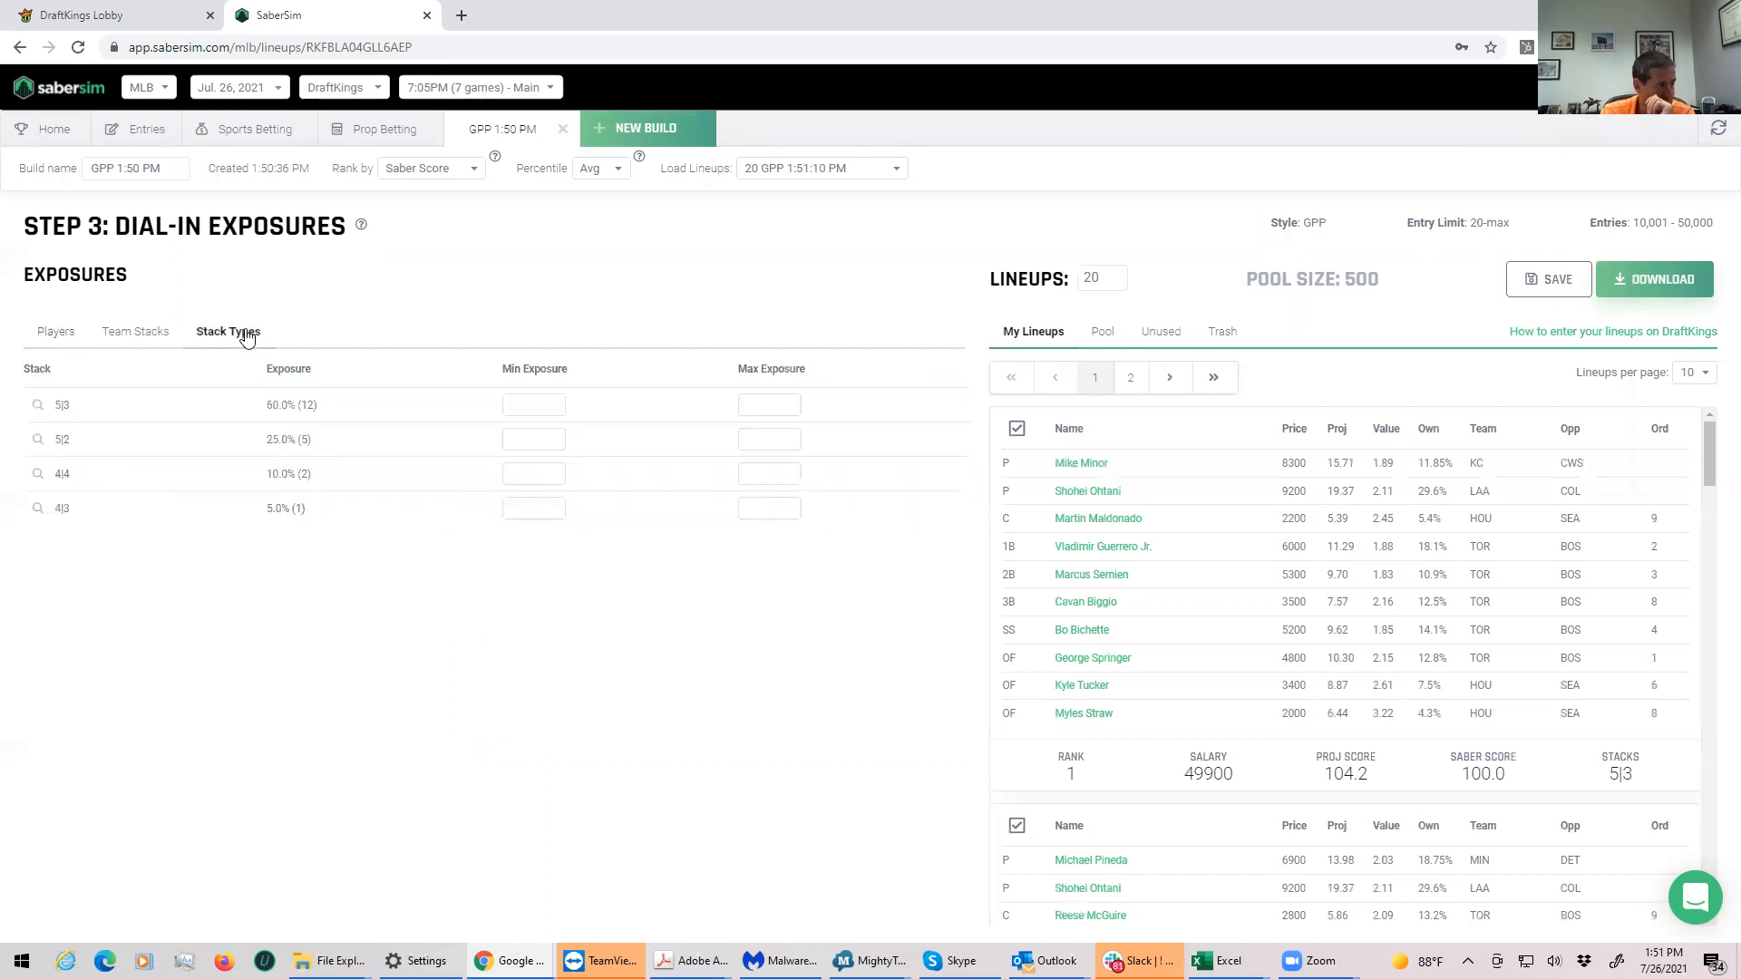
mouse_move(153, 337)
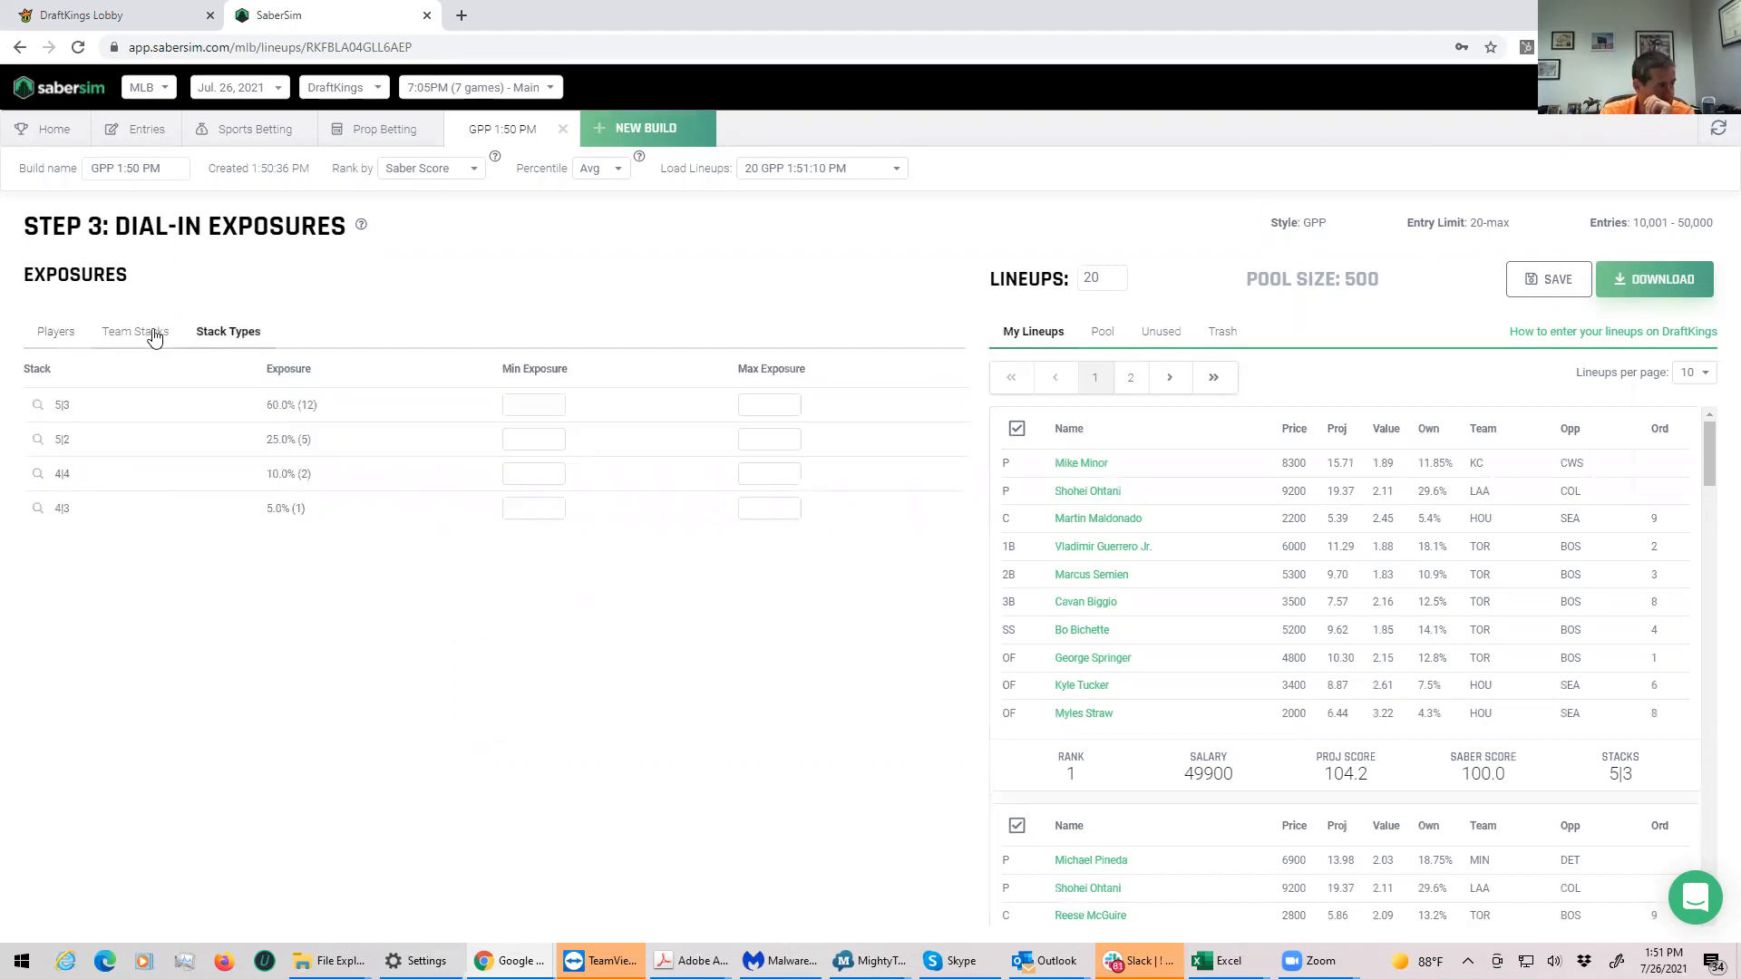
click(135, 331)
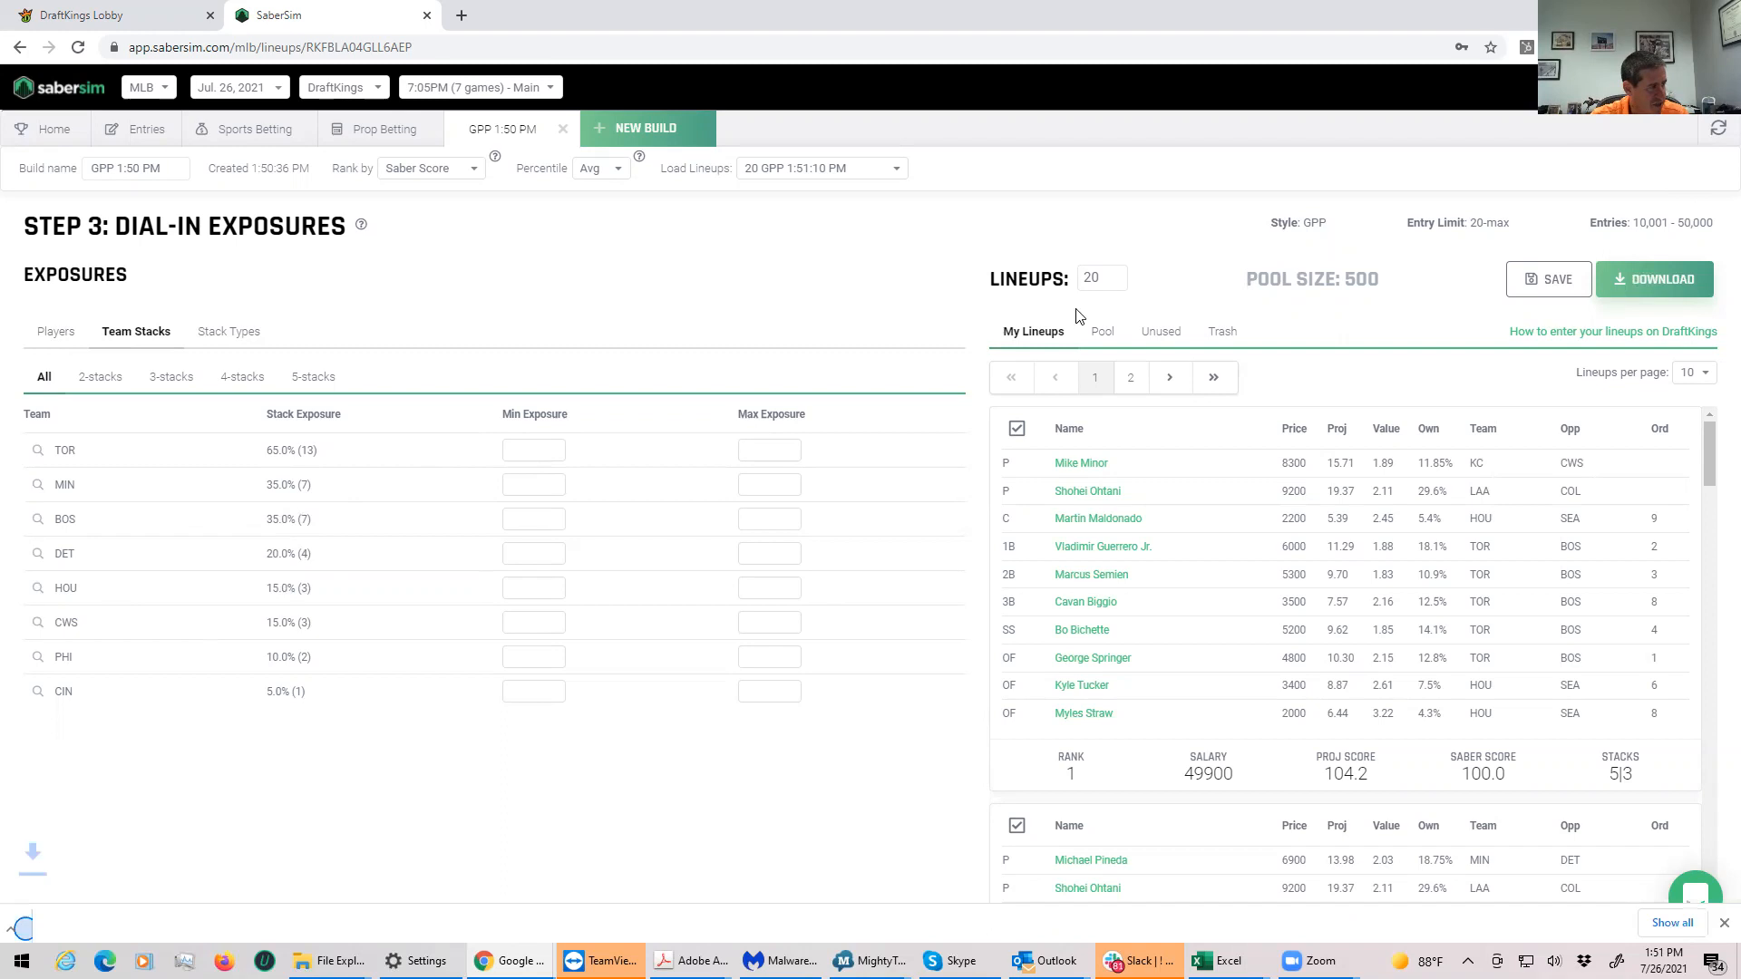
Step: Download the DraftKings lineups CSV and switch the contest site to FanDuel
click(1653, 279)
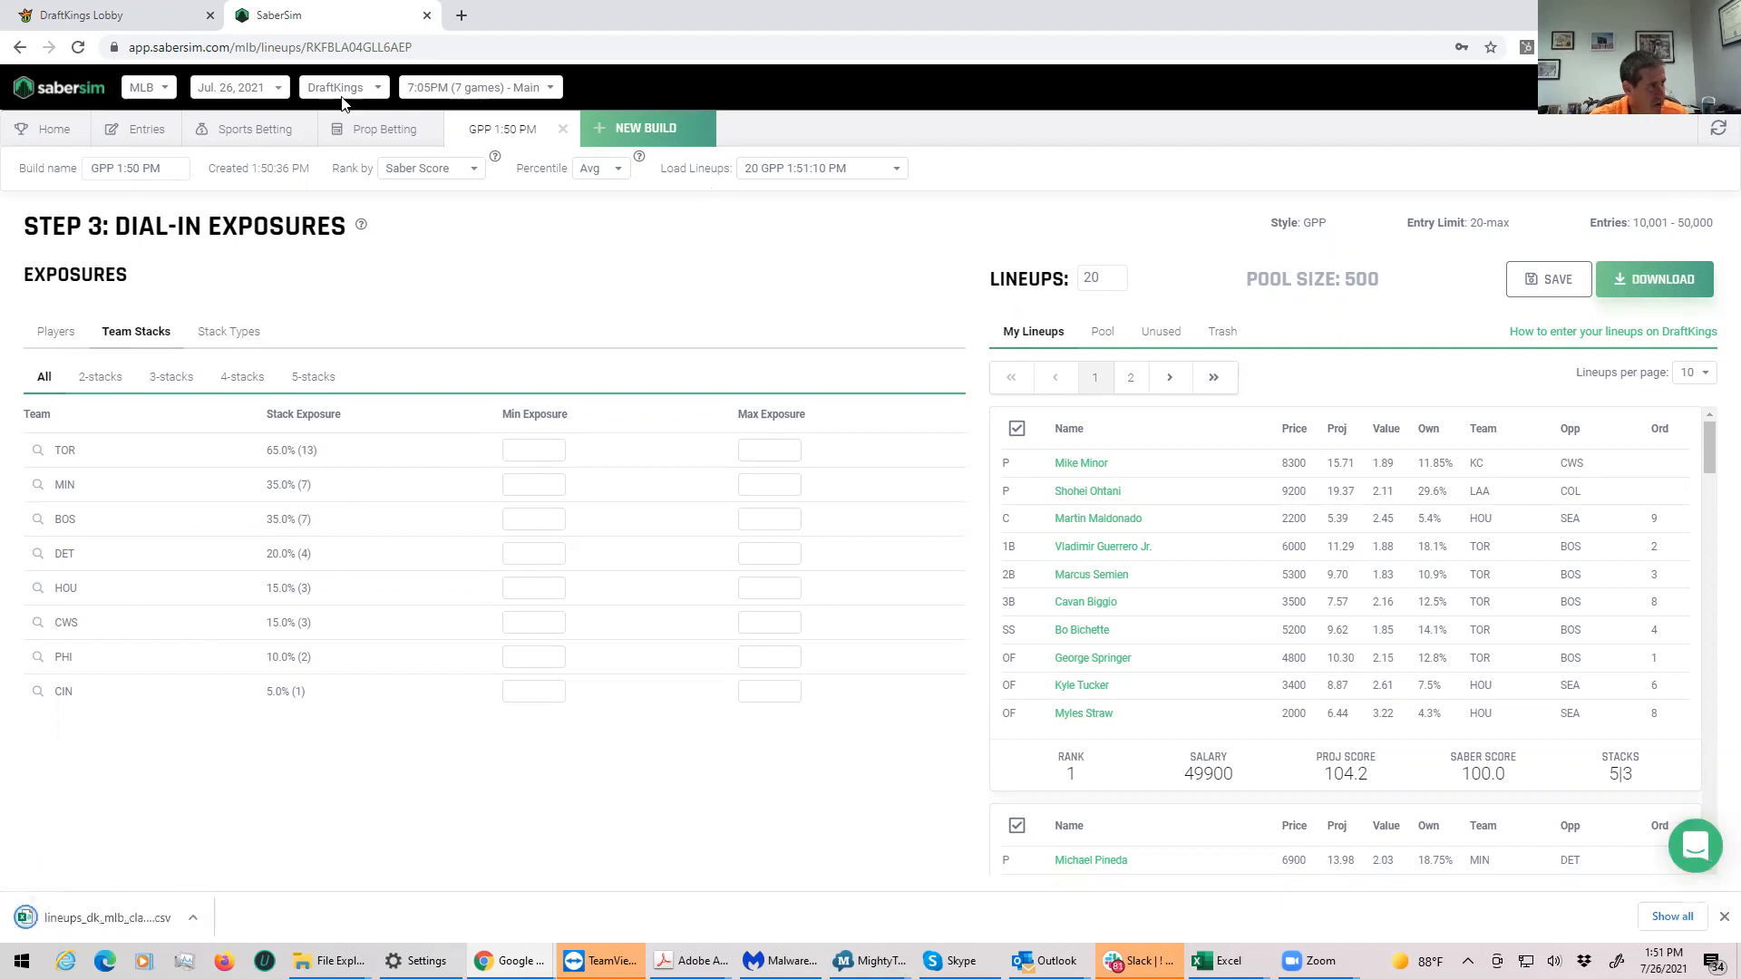
click(342, 87)
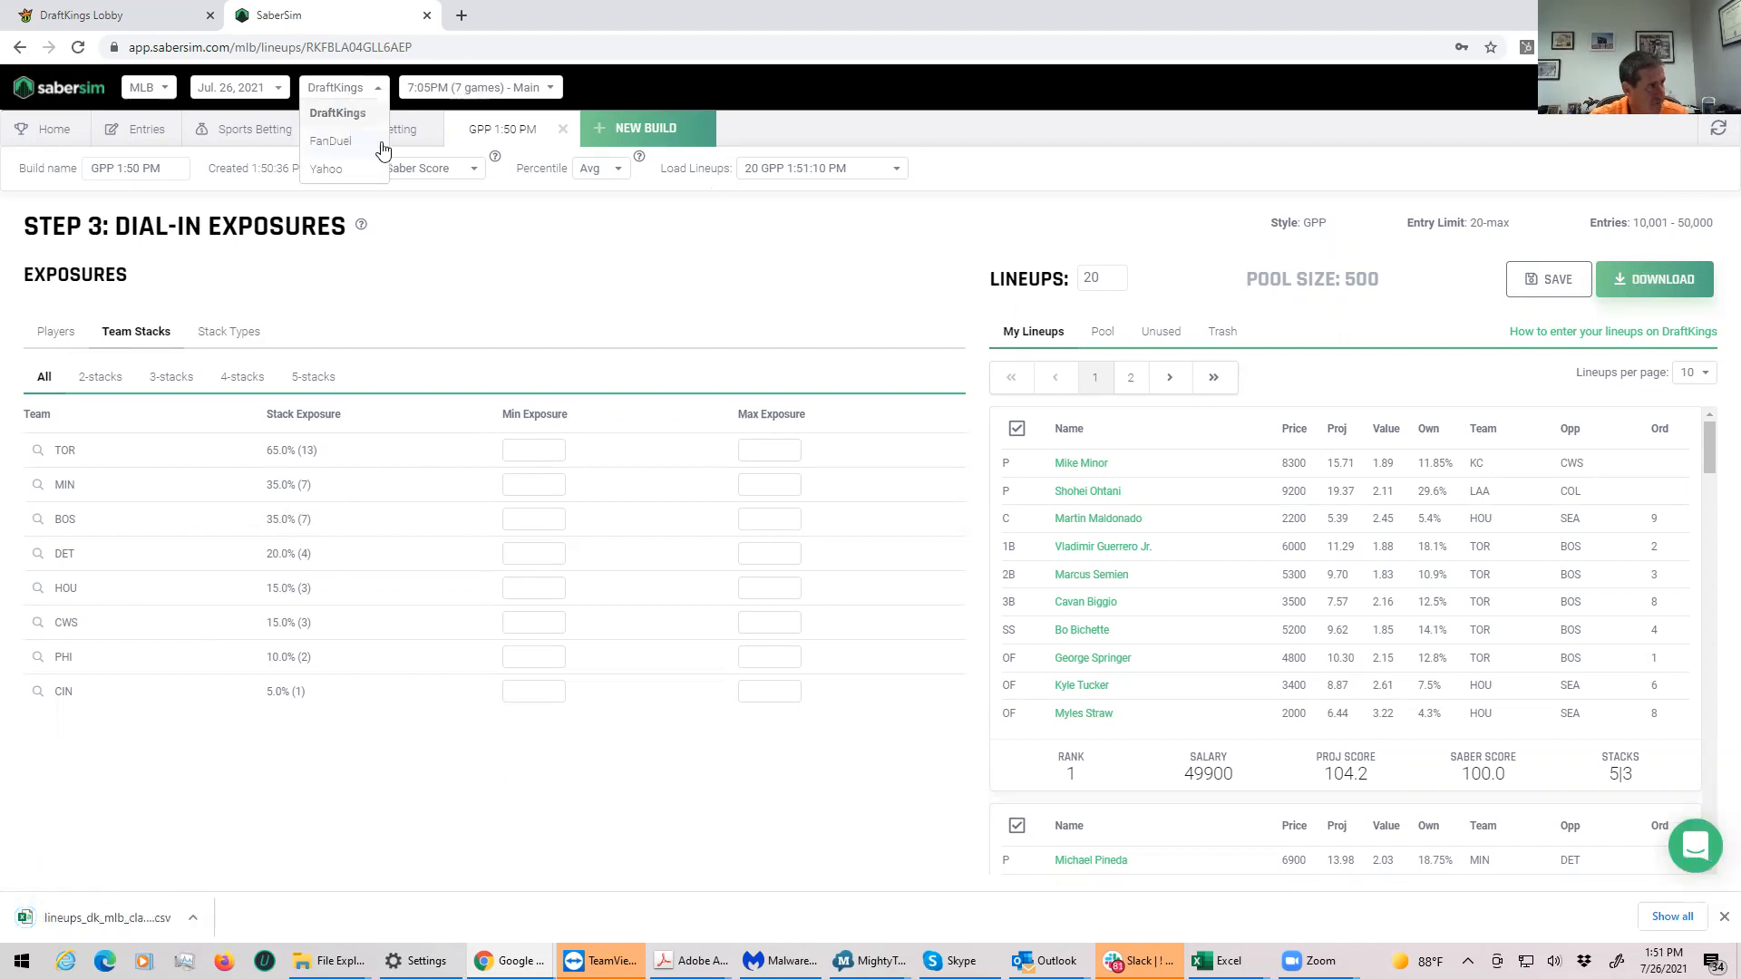
click(330, 140)
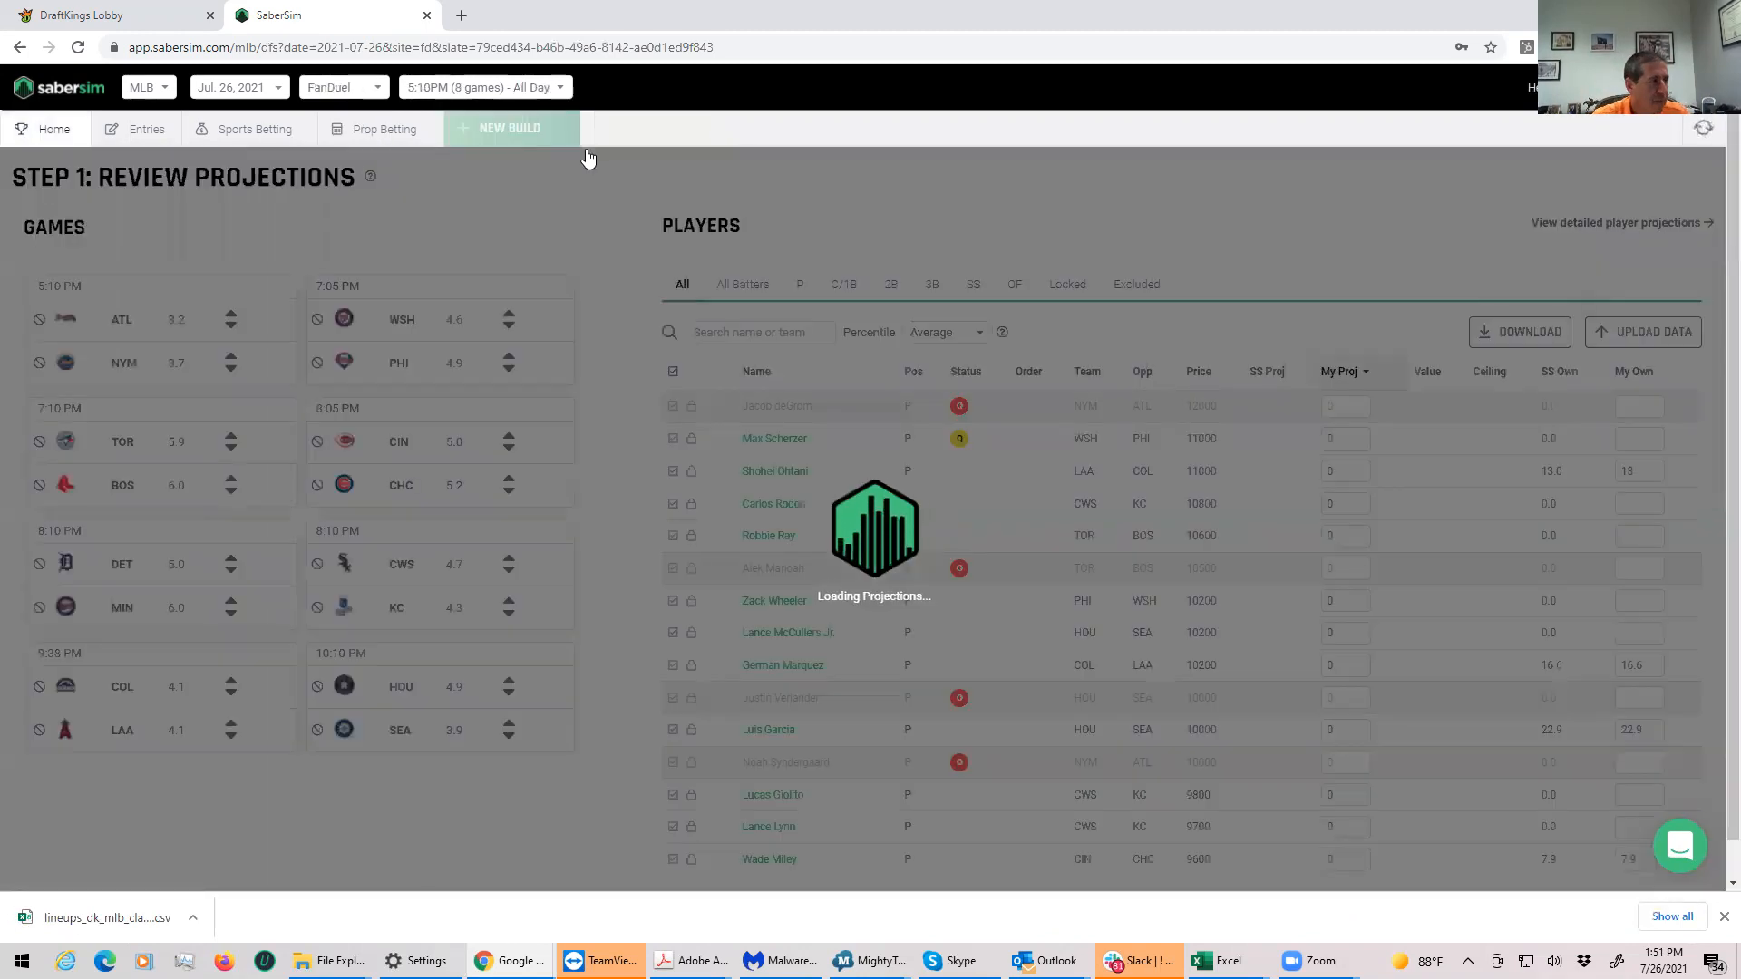
click(484, 87)
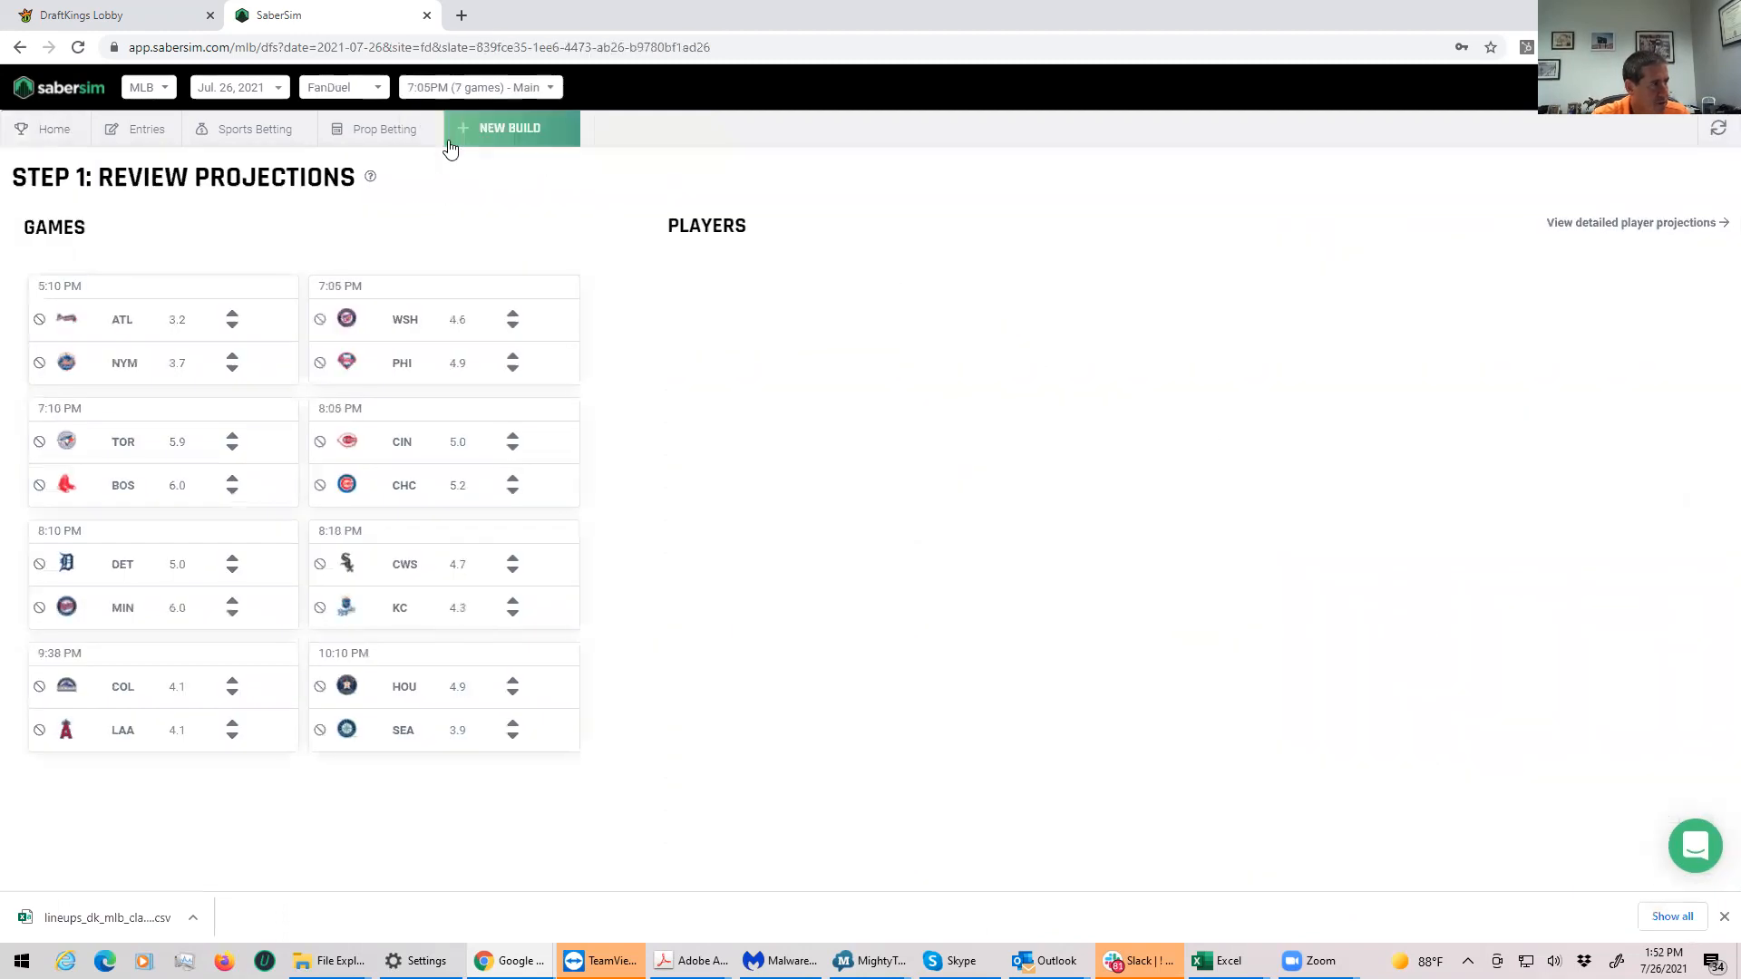
click(510, 128)
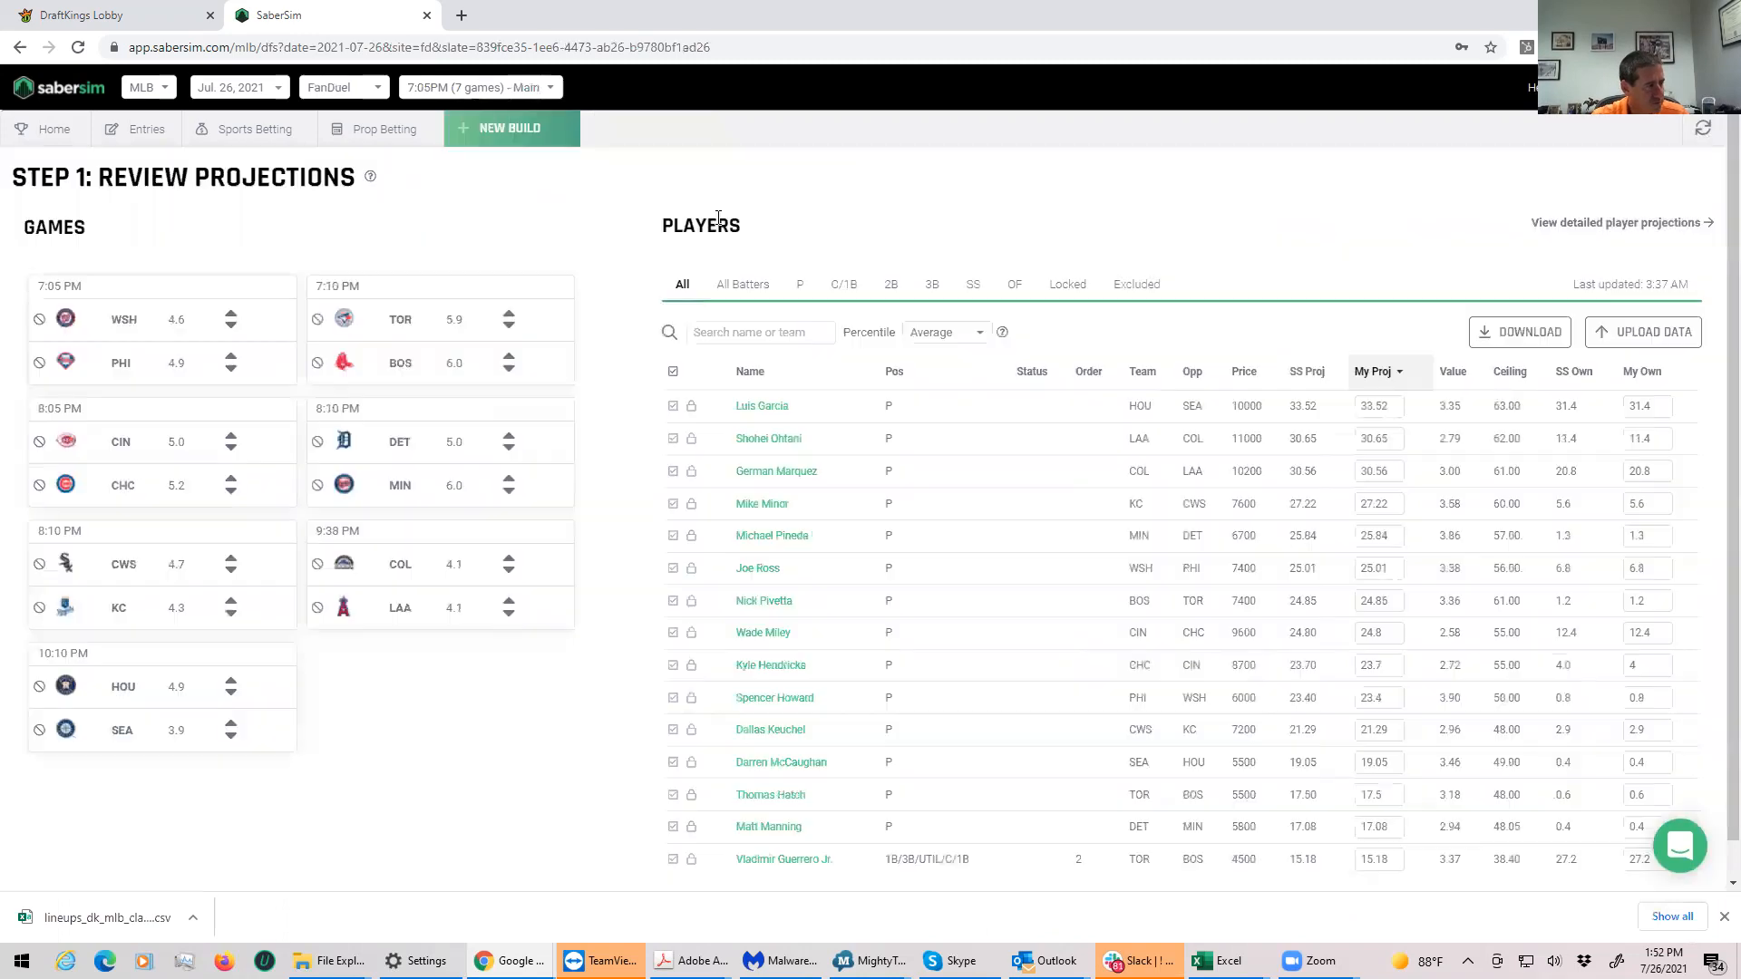
mouse_move(1277, 350)
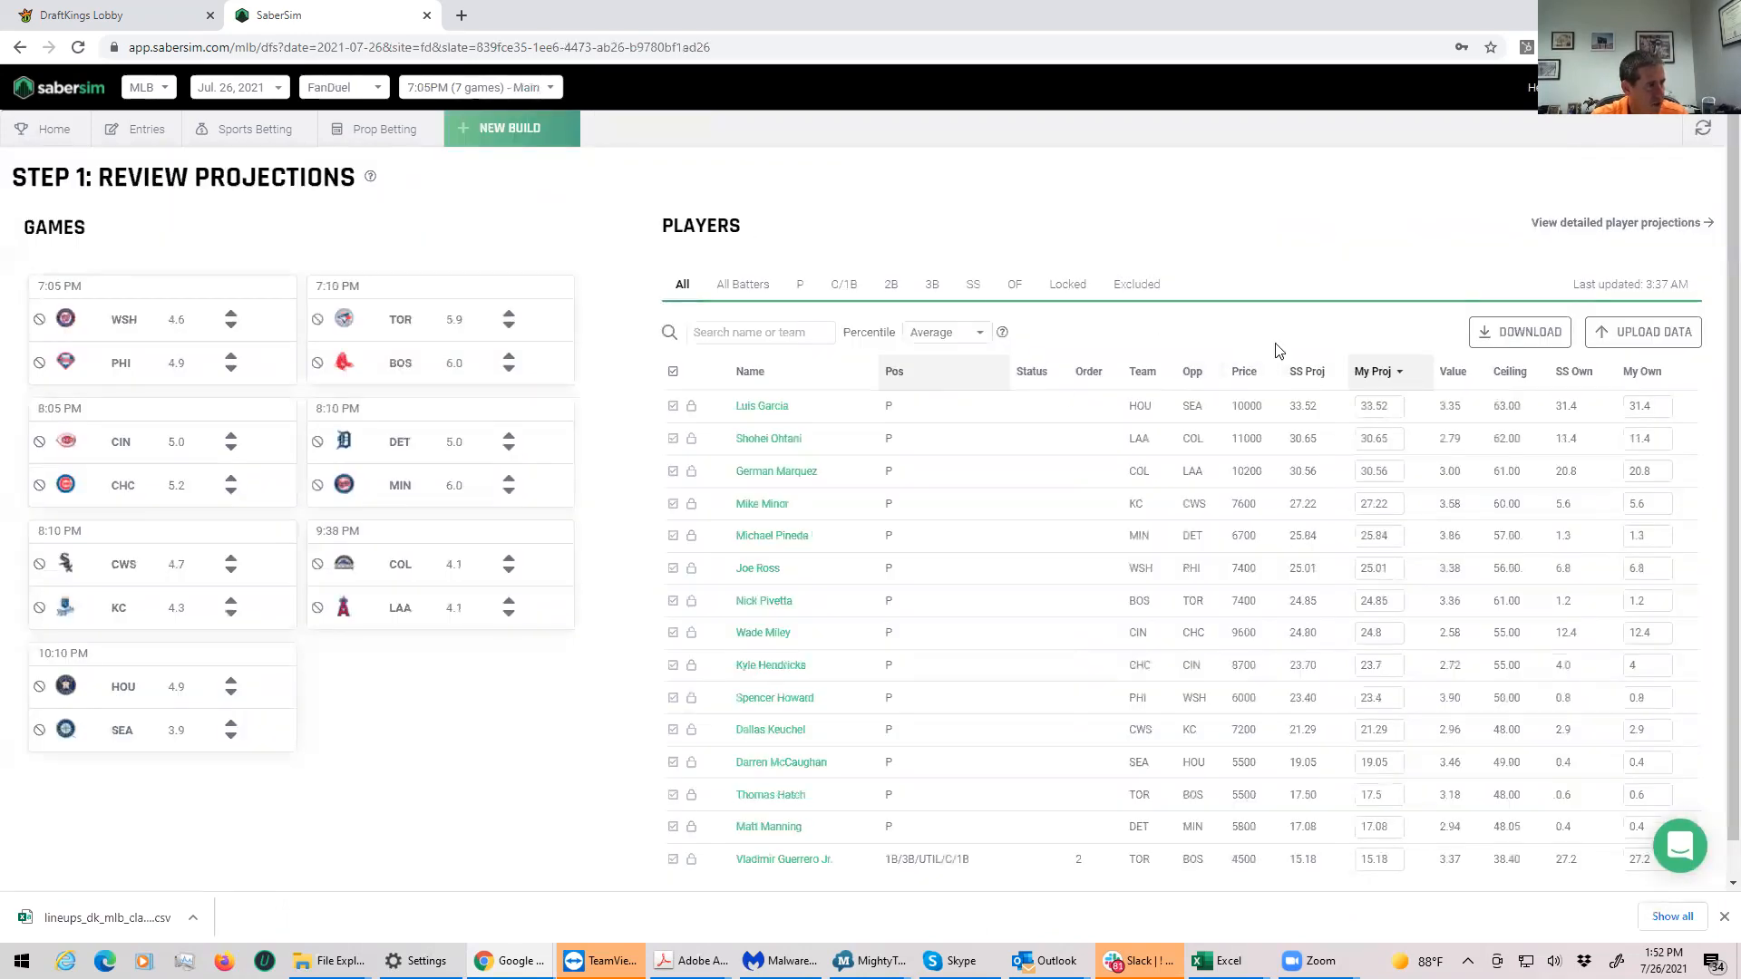
click(1651, 331)
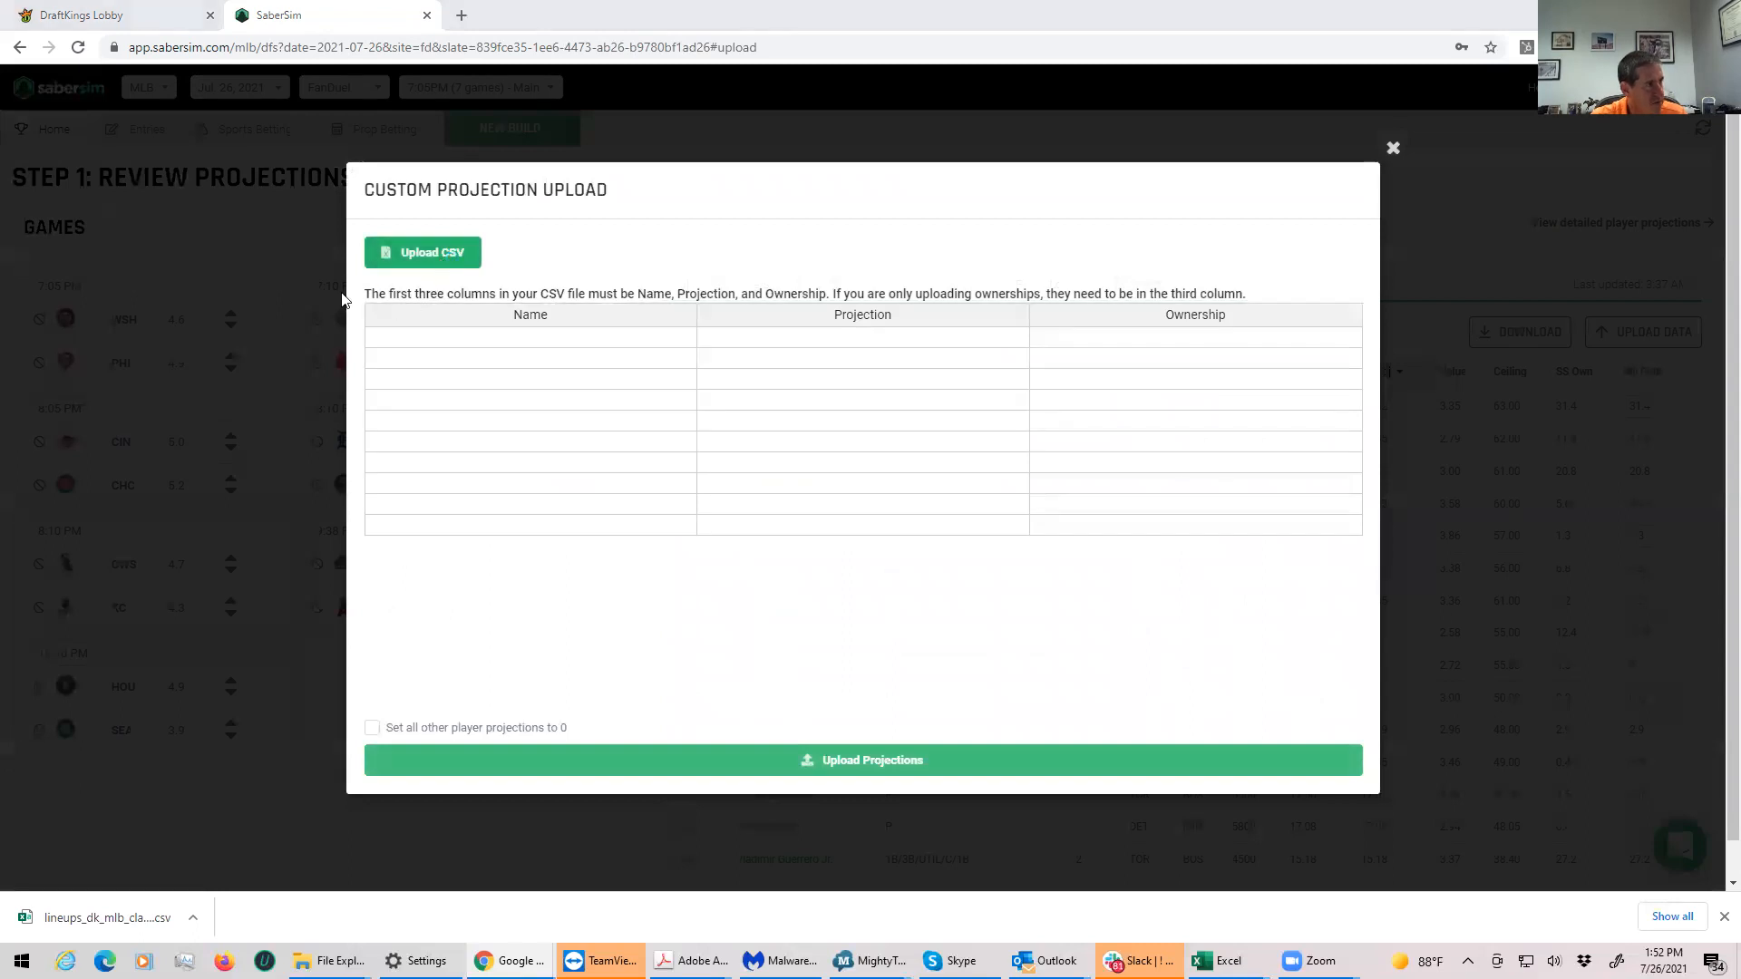
Step: Upload MLBFD_Sim.csv with all other players zeroed, then return to the Excel projections sheet
click(422, 252)
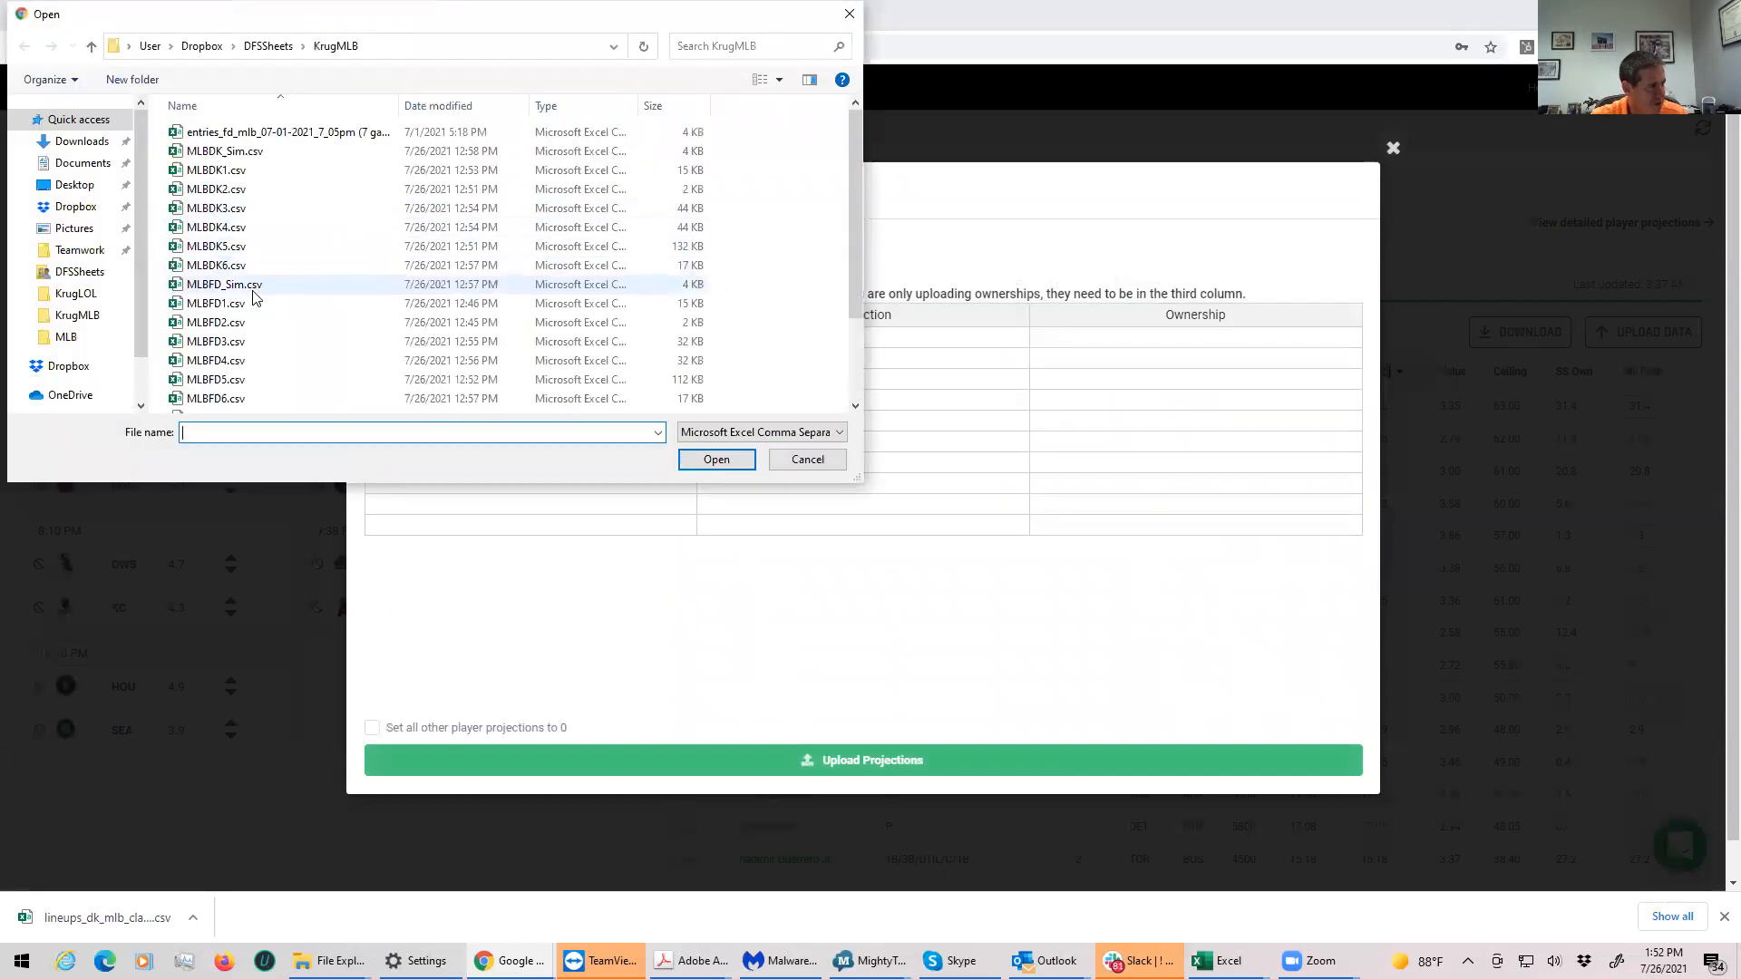
click(224, 284)
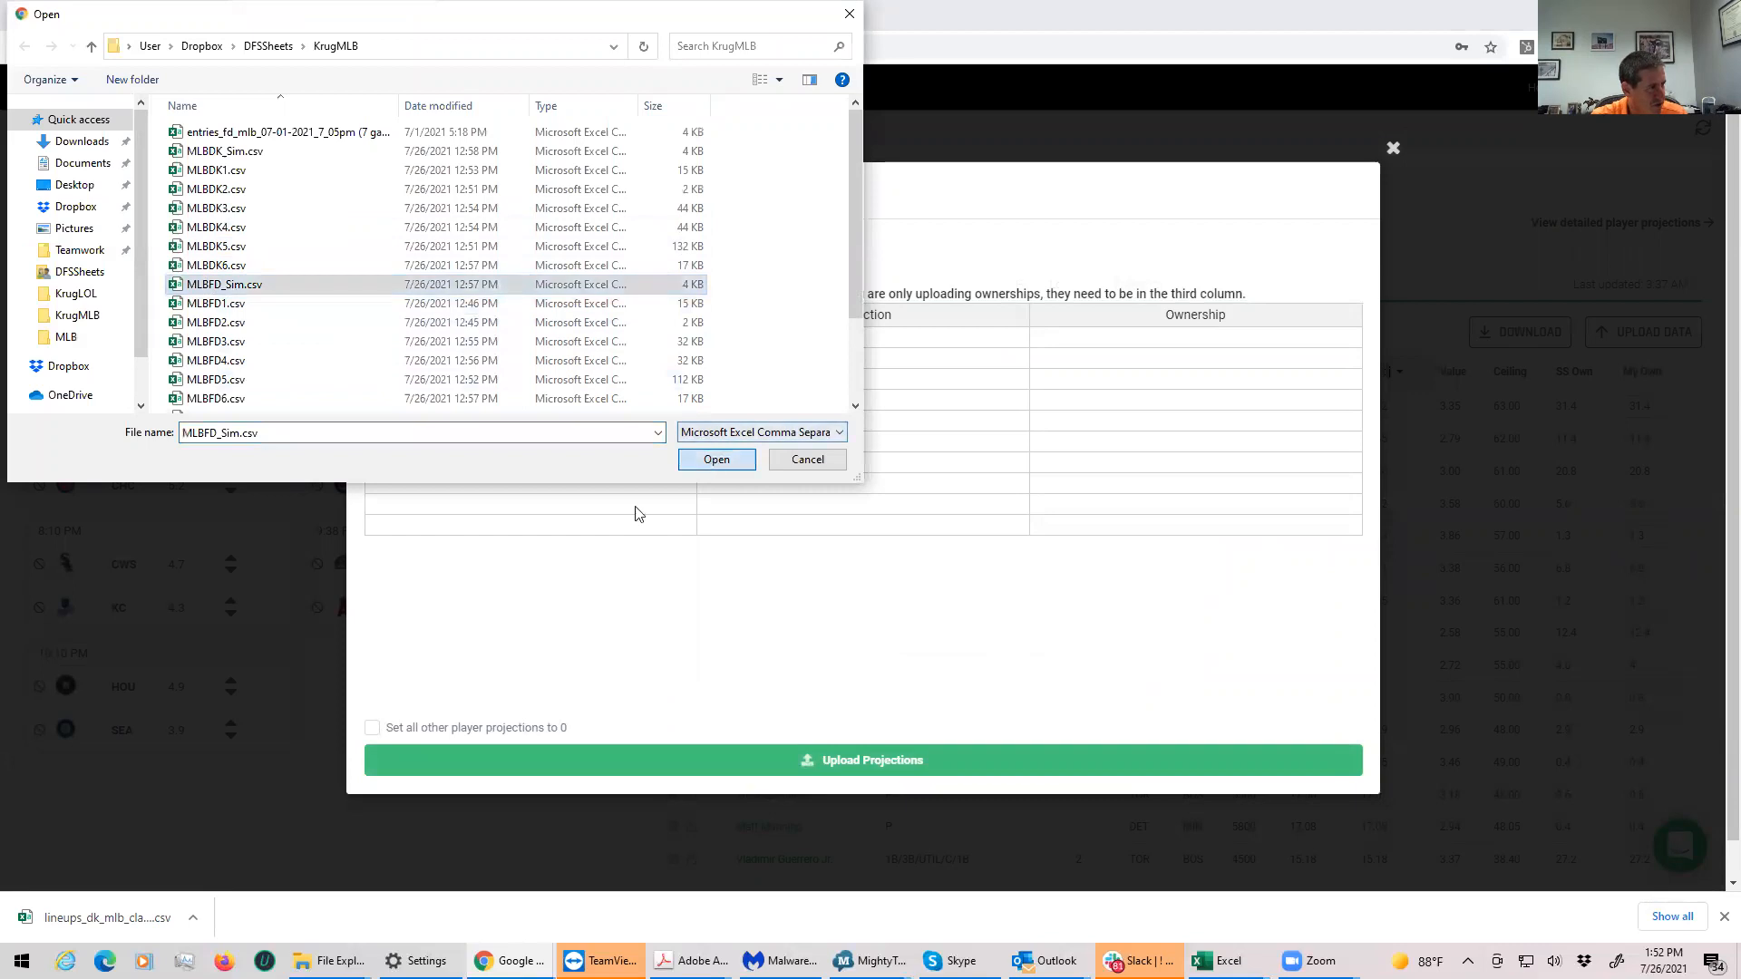
click(716, 459)
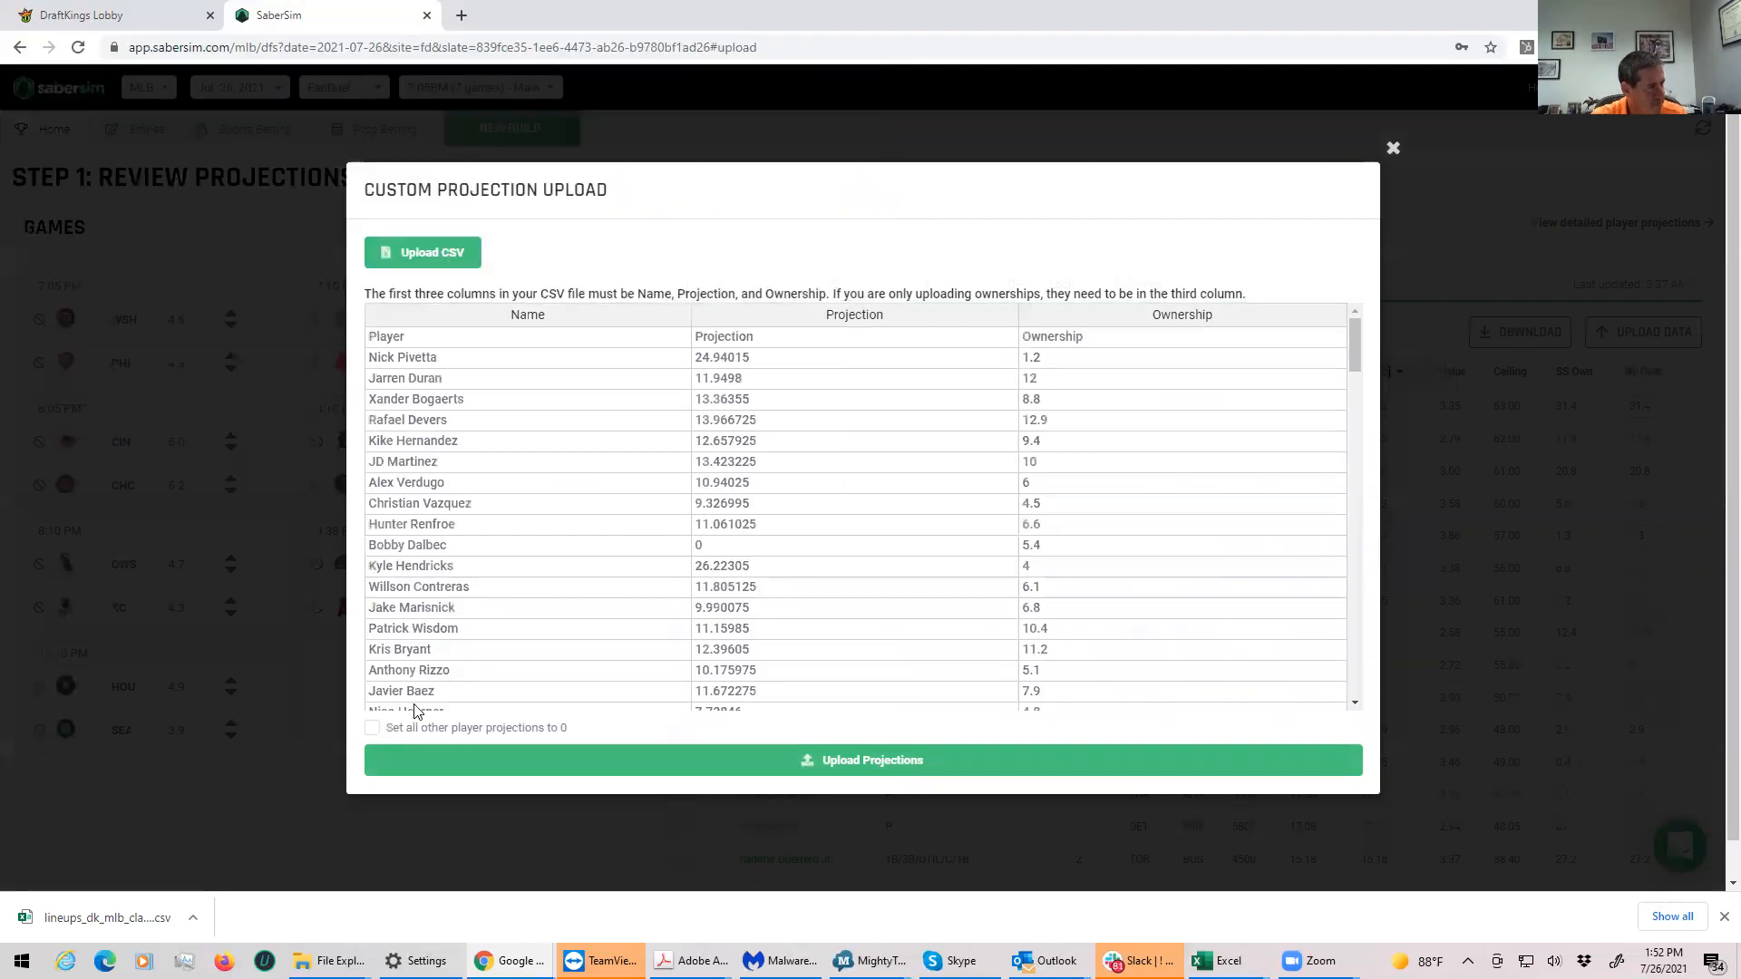
click(372, 727)
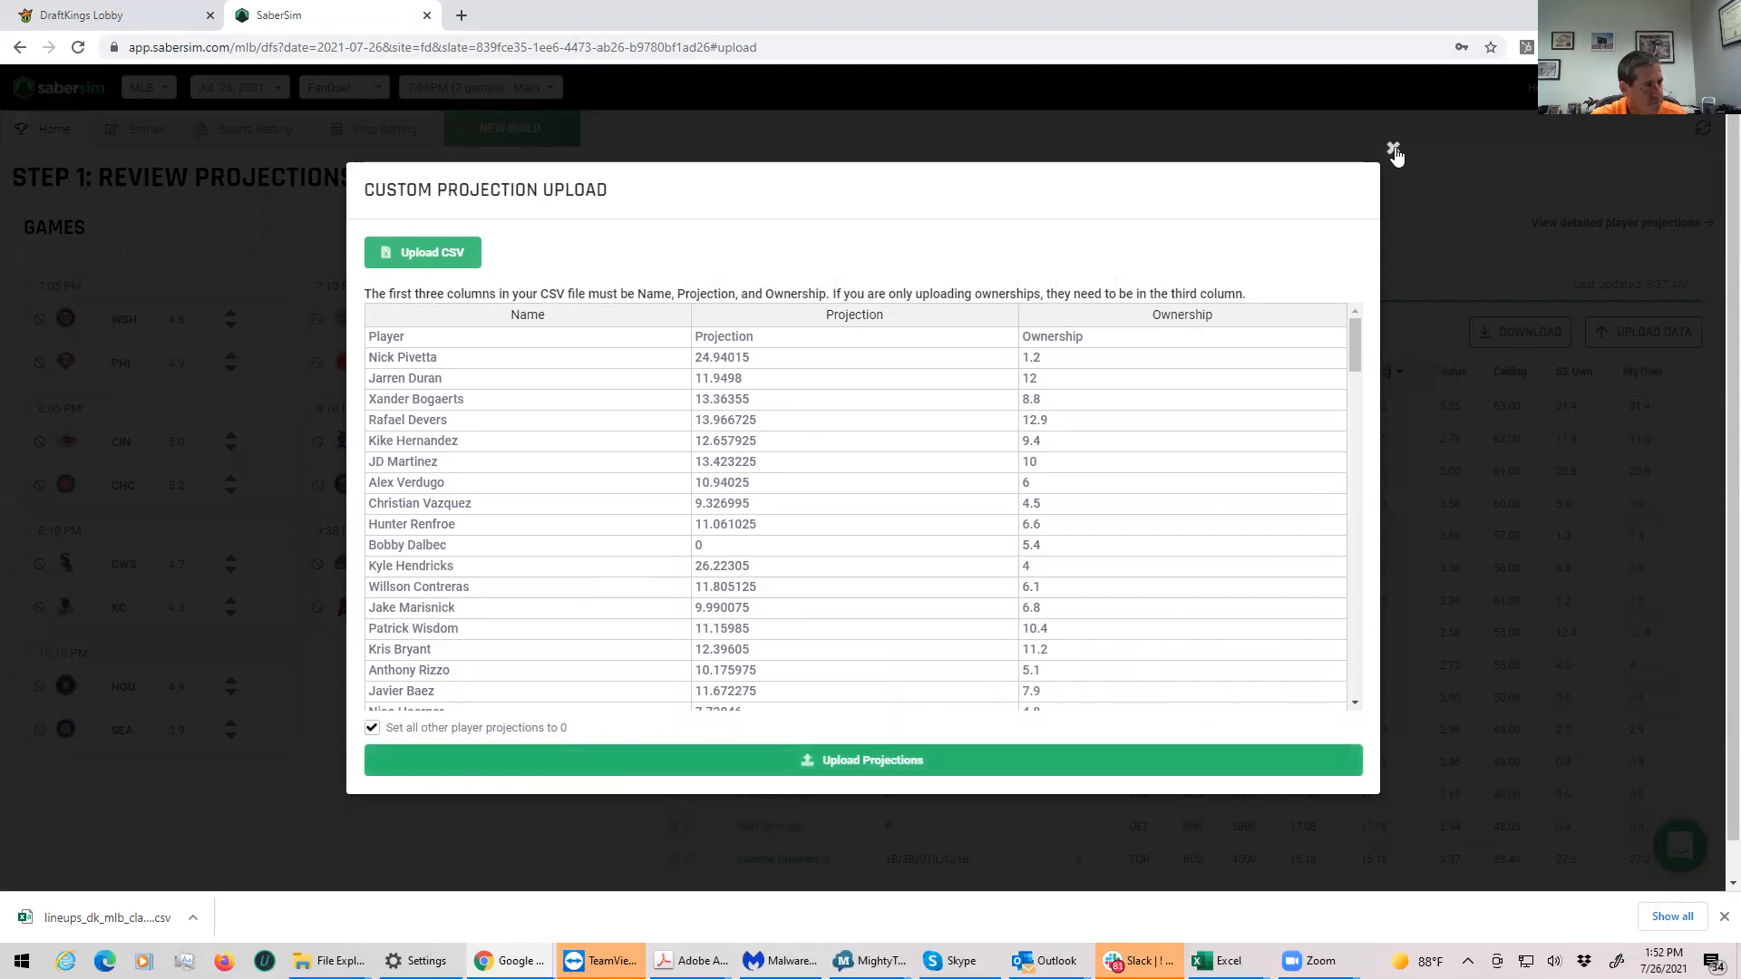
click(860, 760)
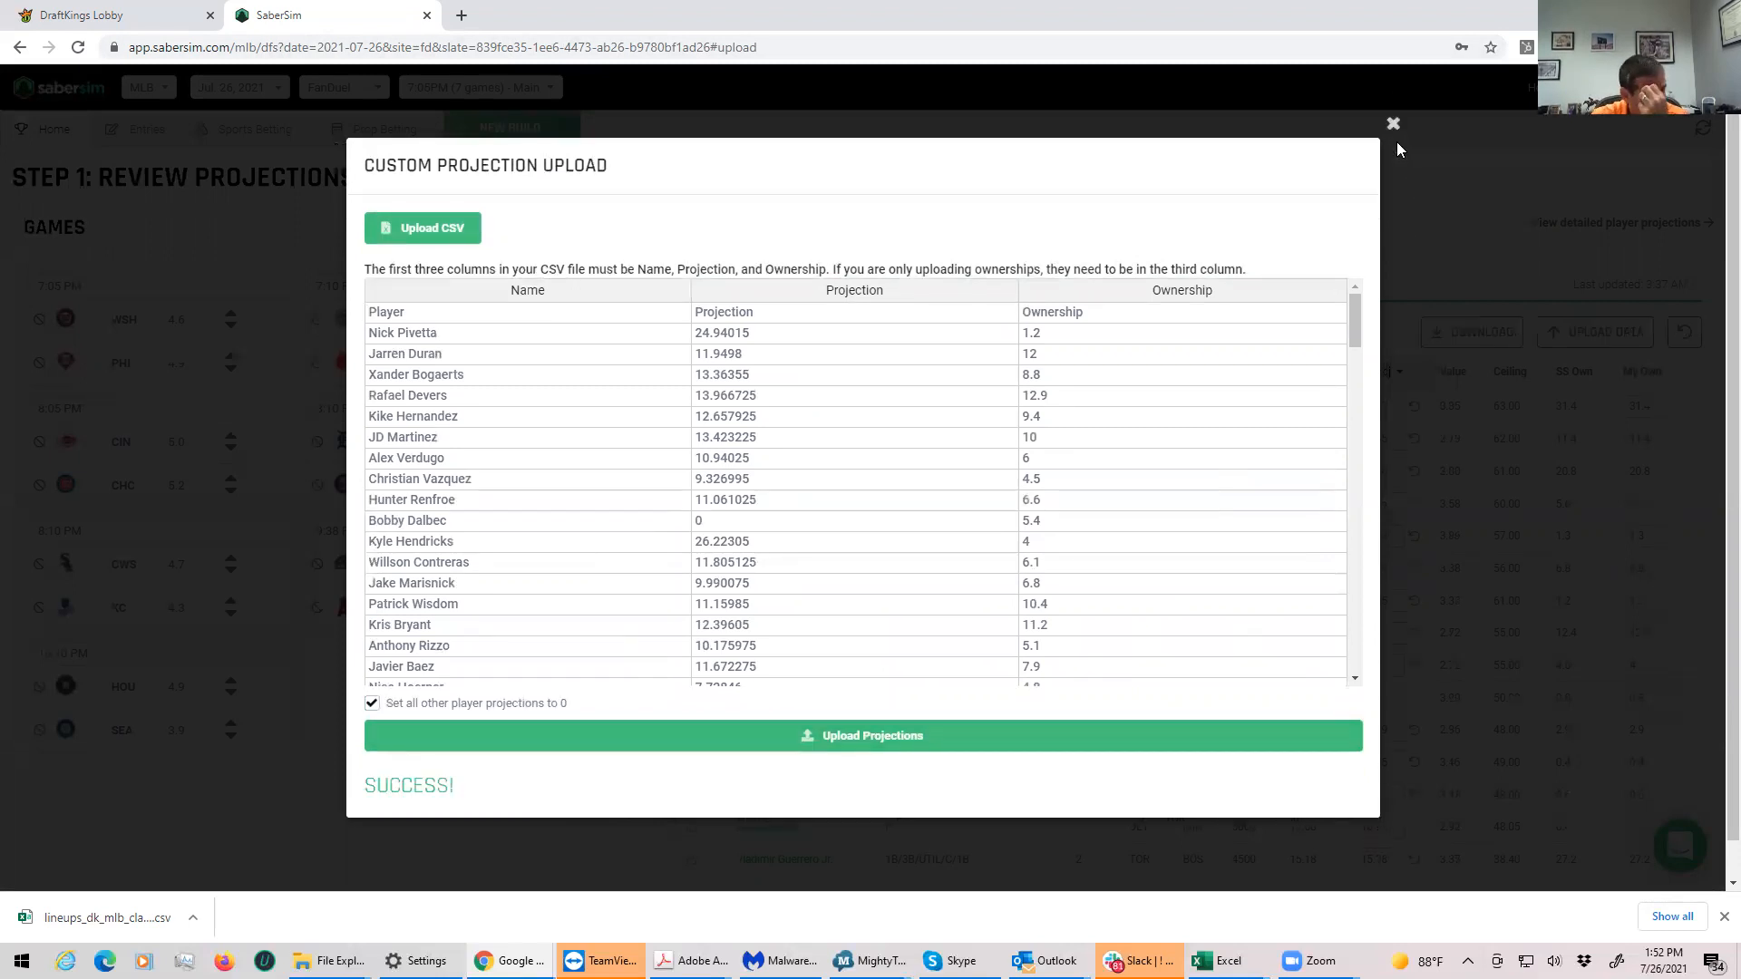
click(1393, 122)
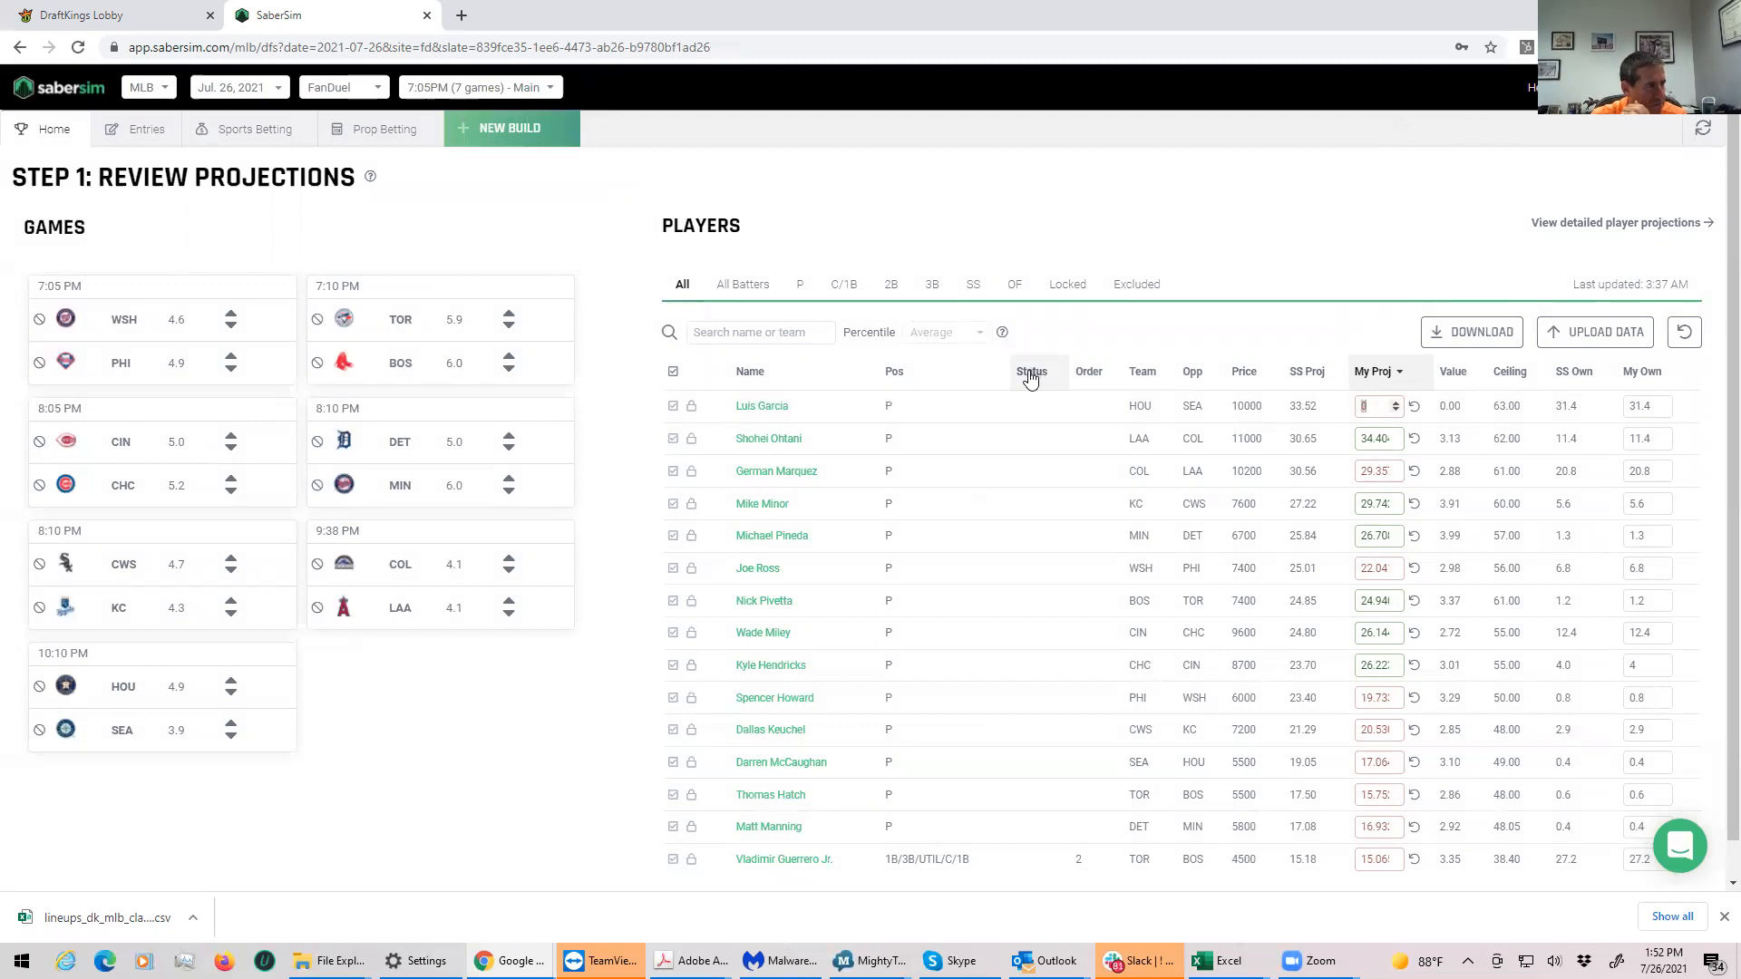
mouse_move(941, 825)
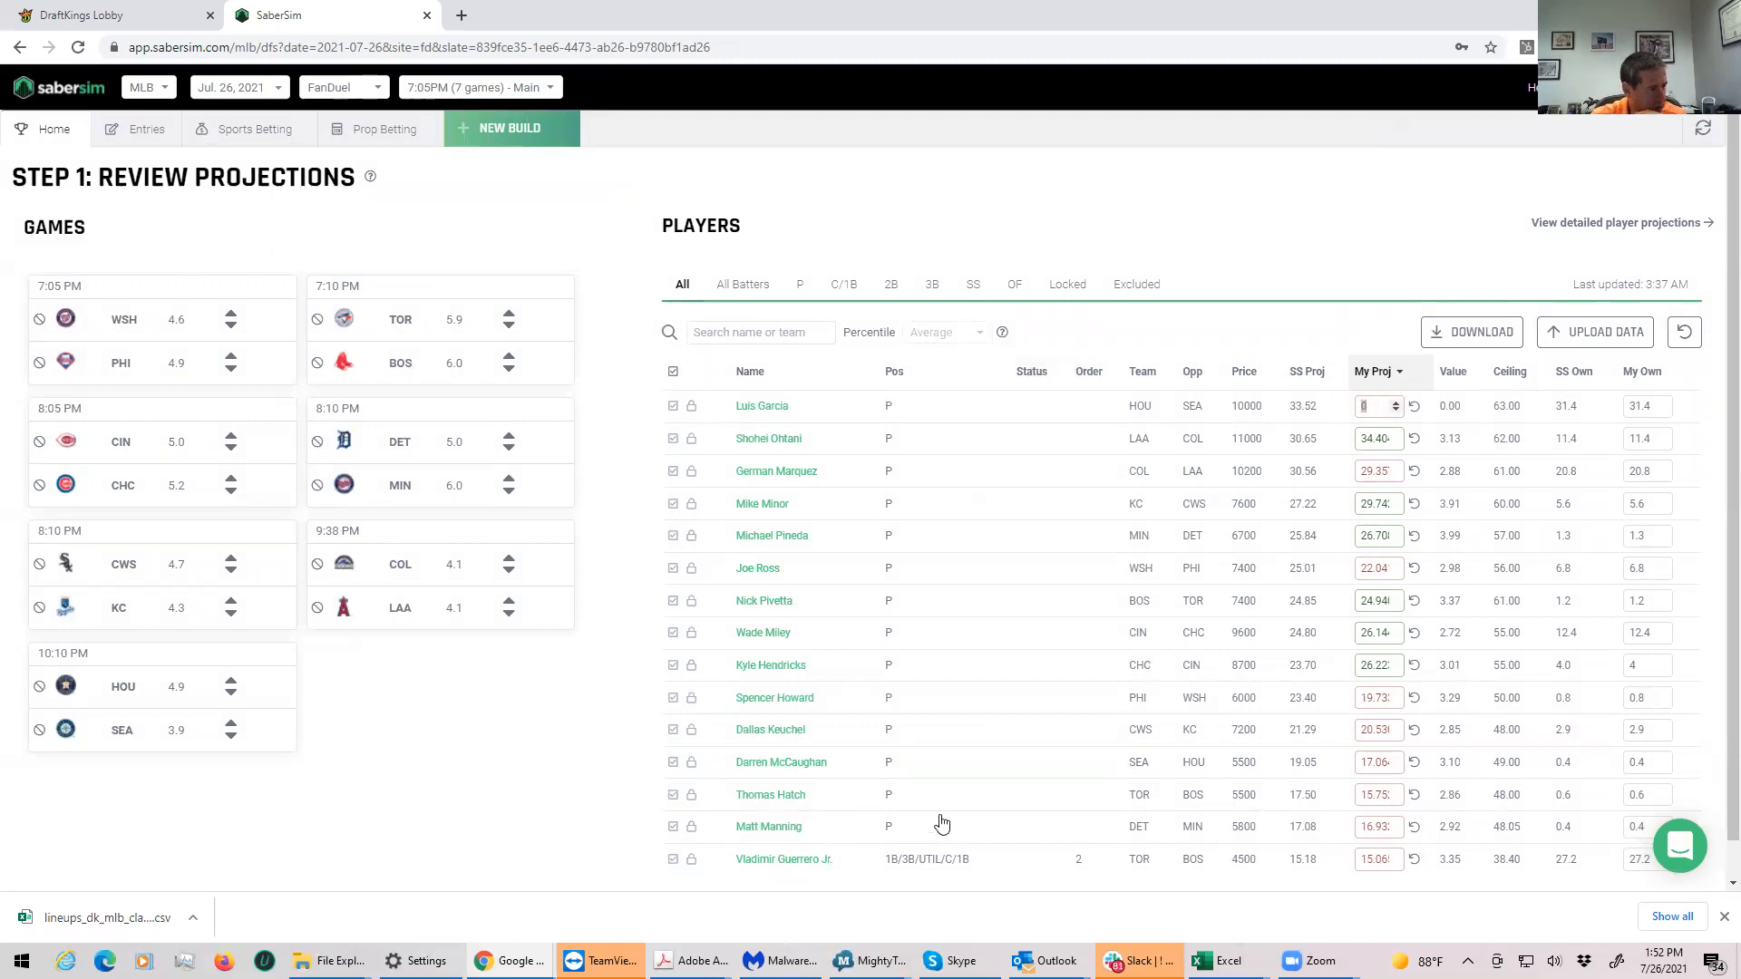
mouse_move(1221, 960)
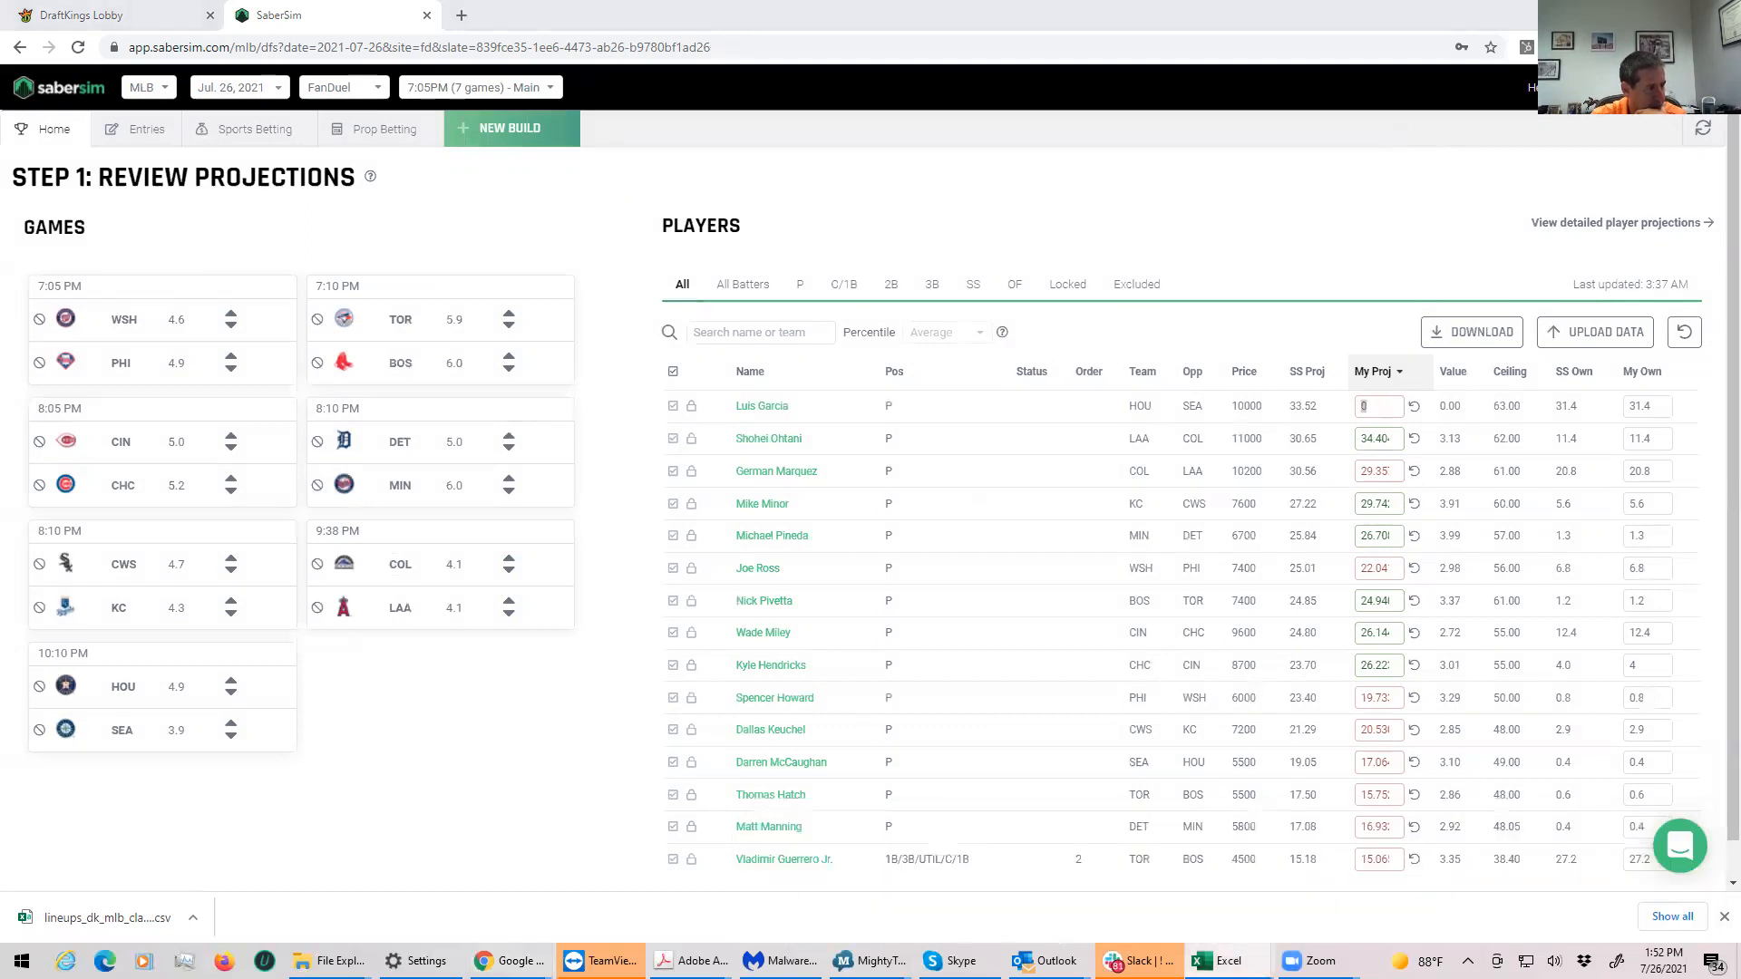
click(1225, 961)
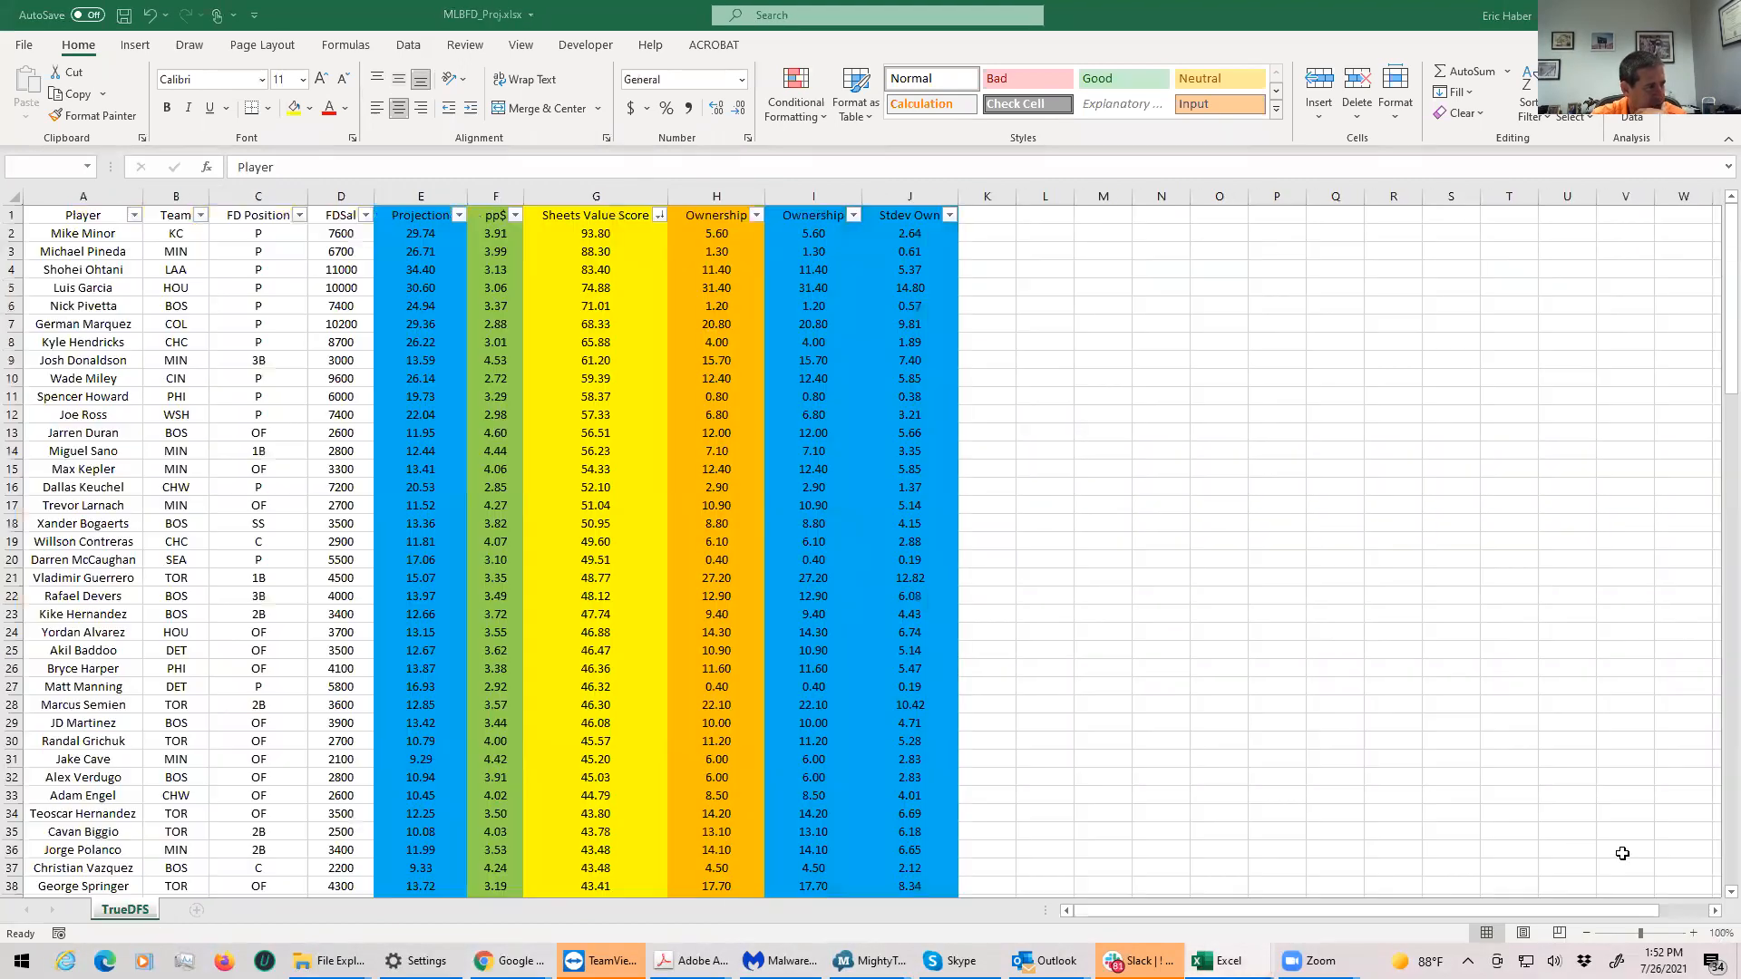
Step: Back in SaberSim, exclude Washington's 2B Luis Garcia from the FanDuel pool
click(83, 214)
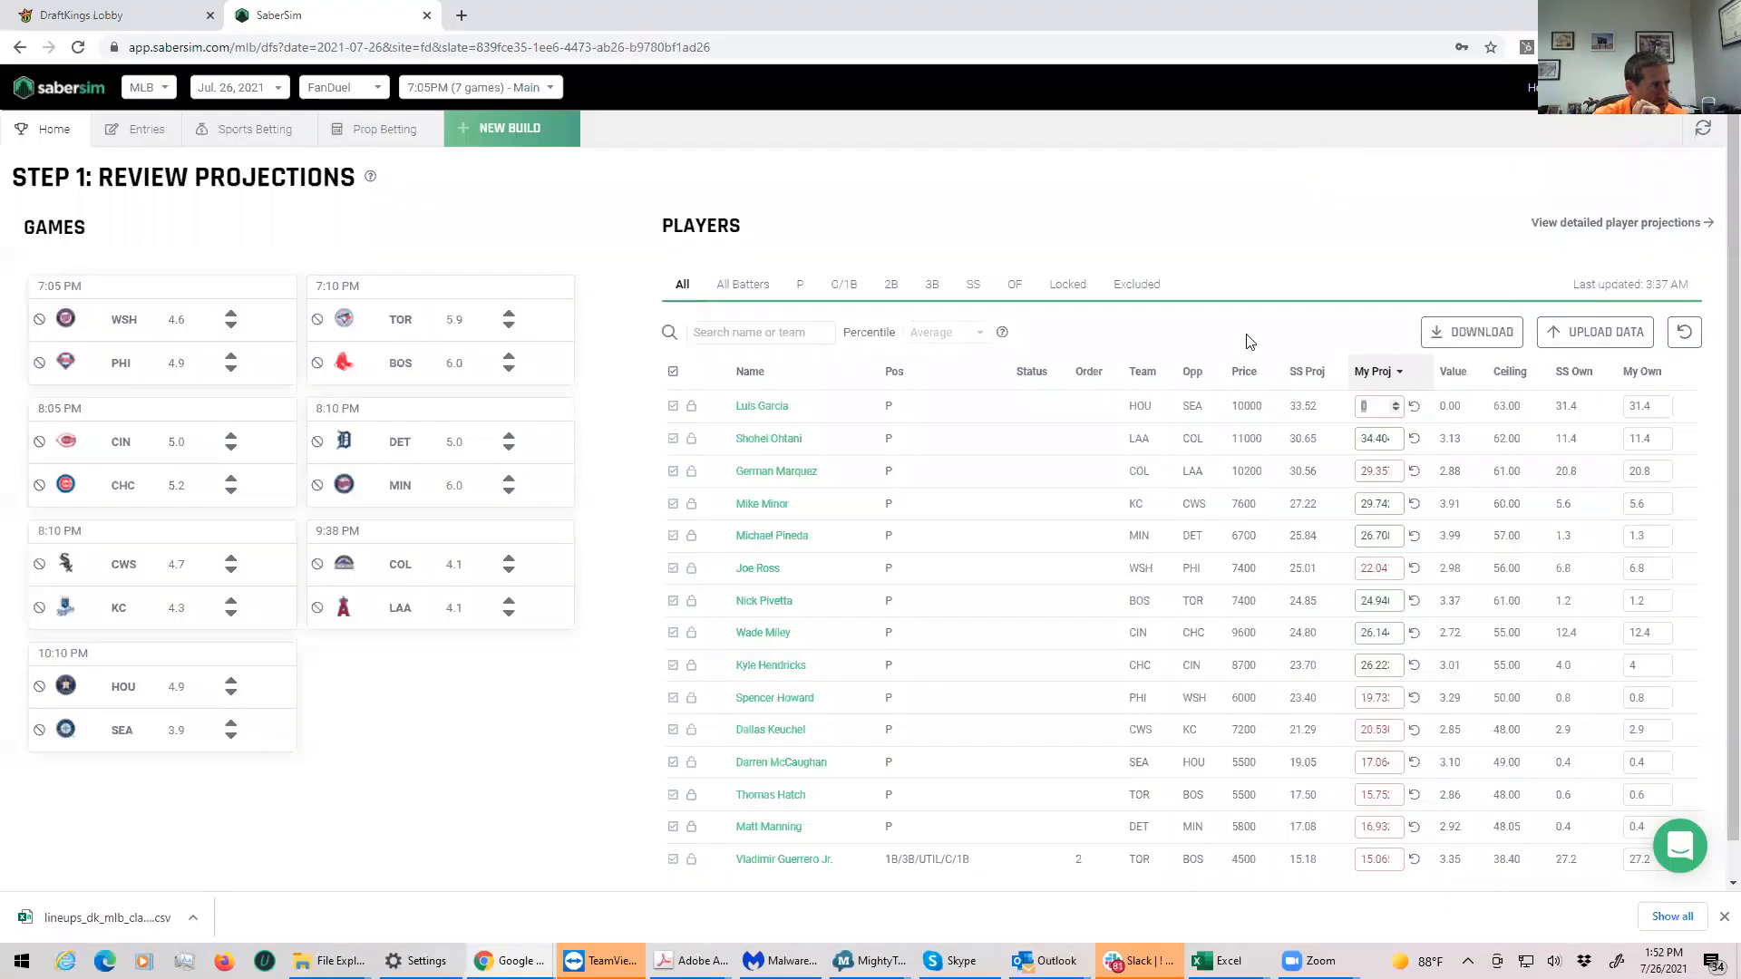
mouse_move(1315, 404)
text(30.6)
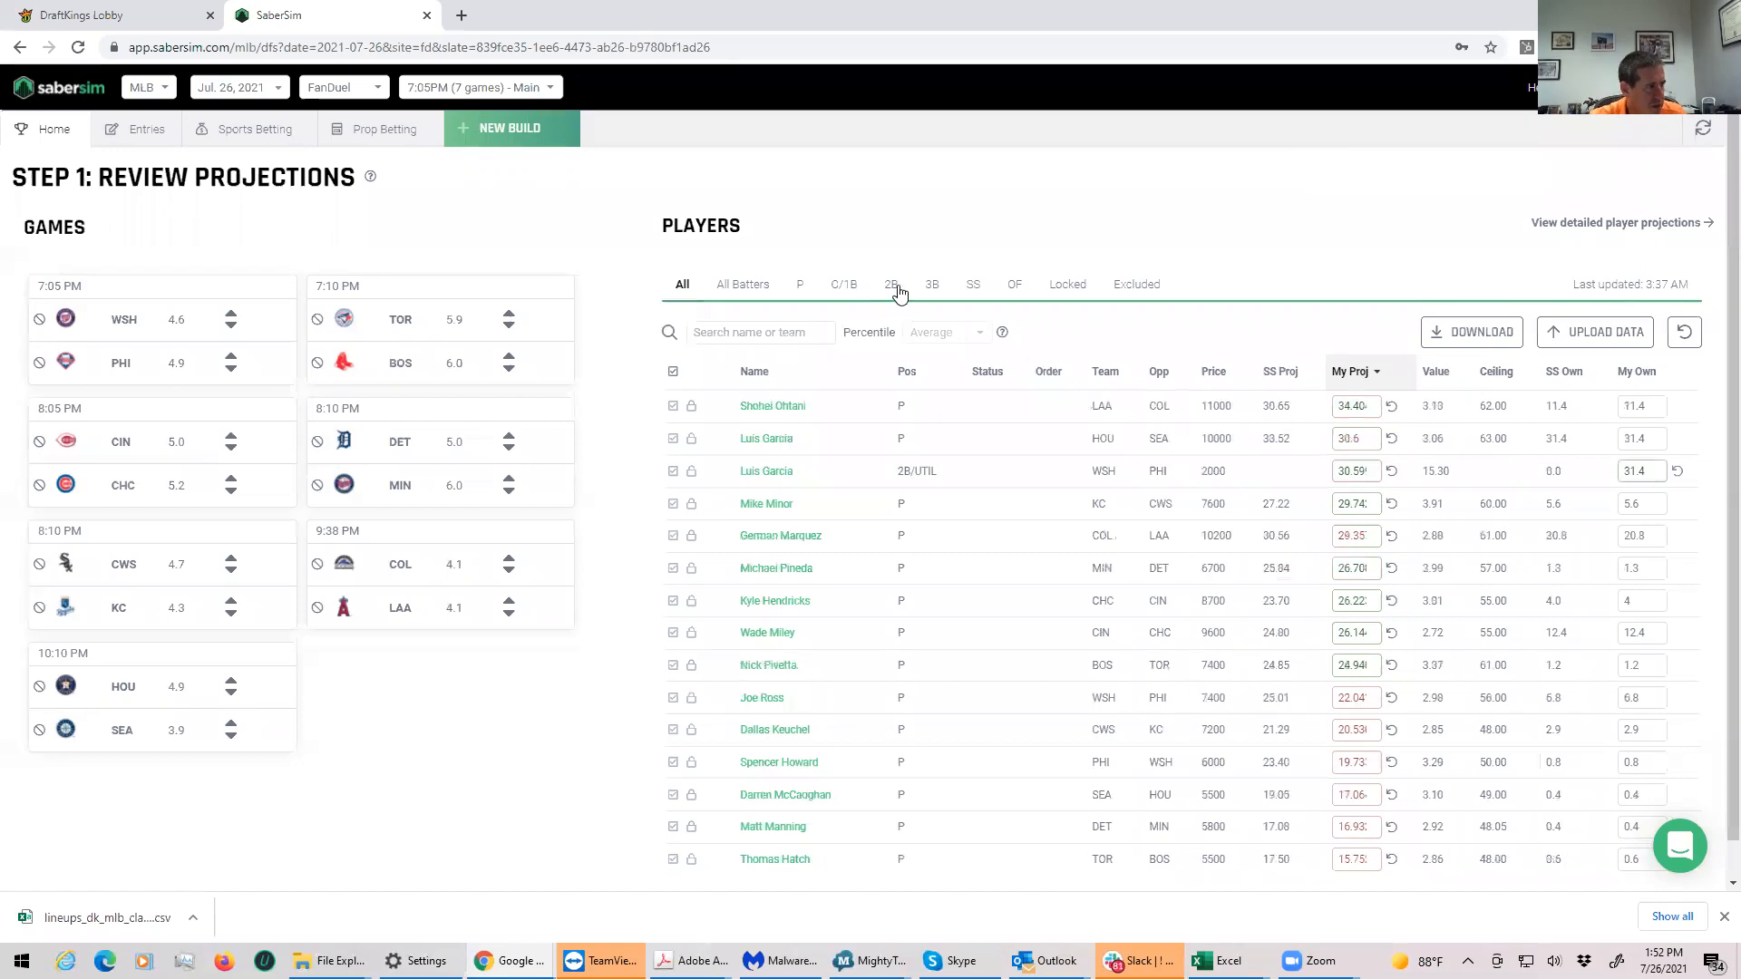
click(889, 284)
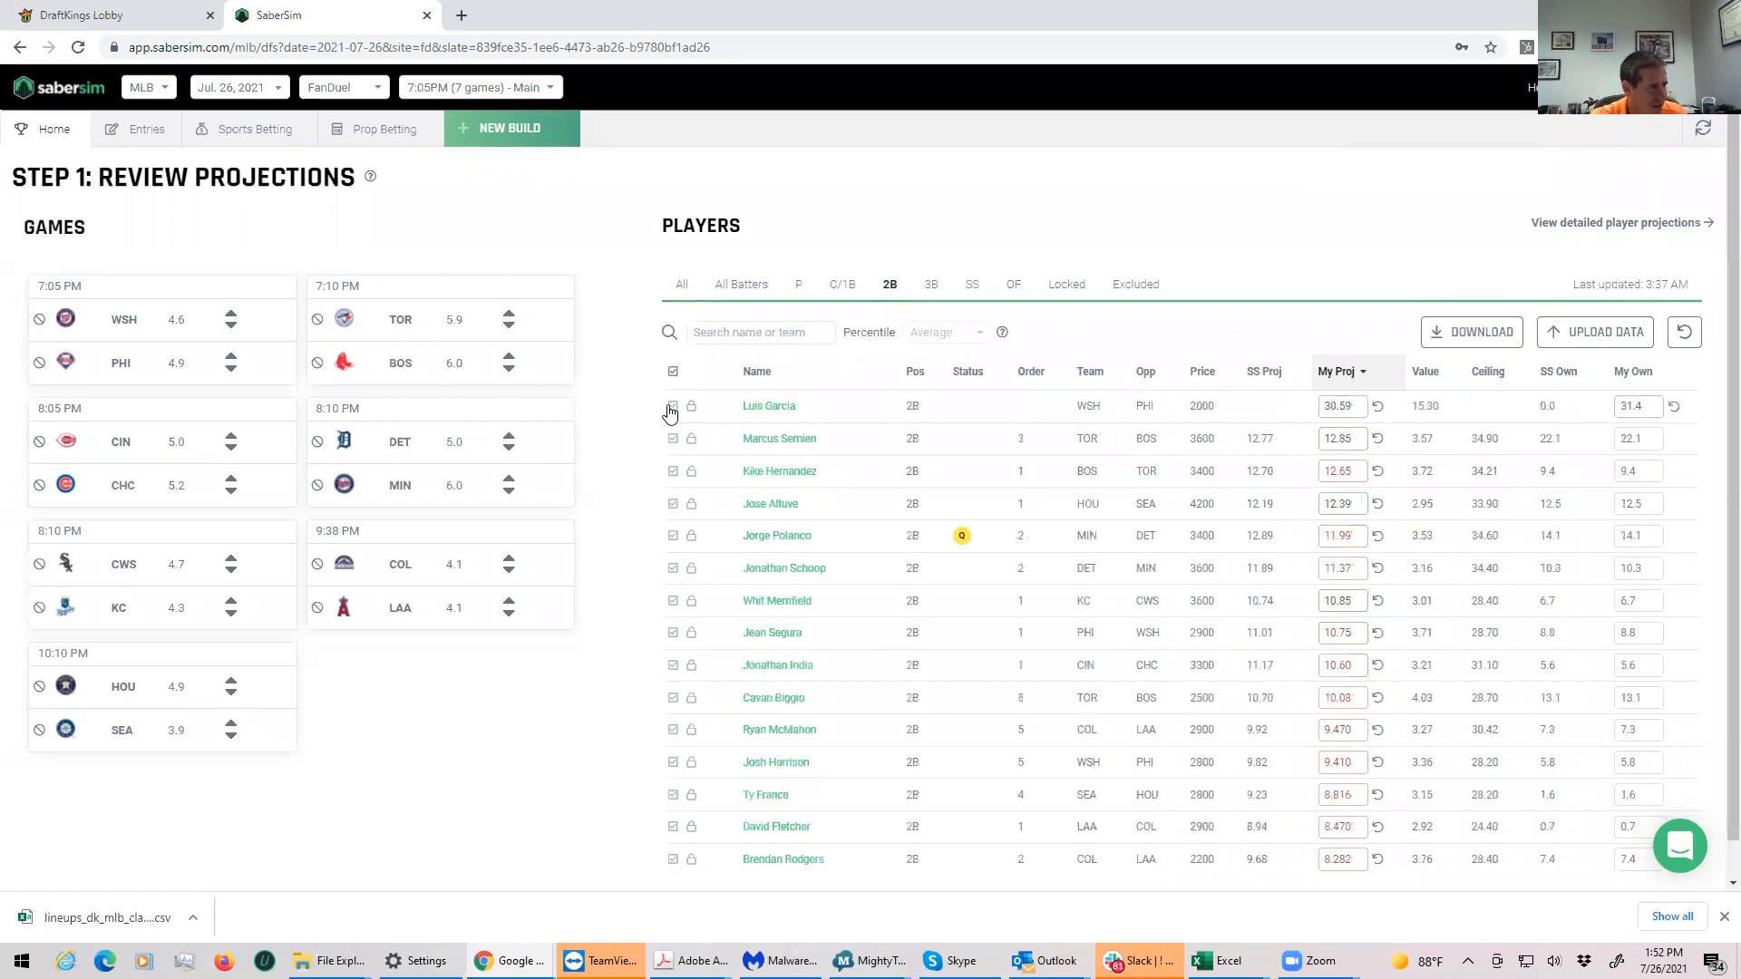
click(672, 406)
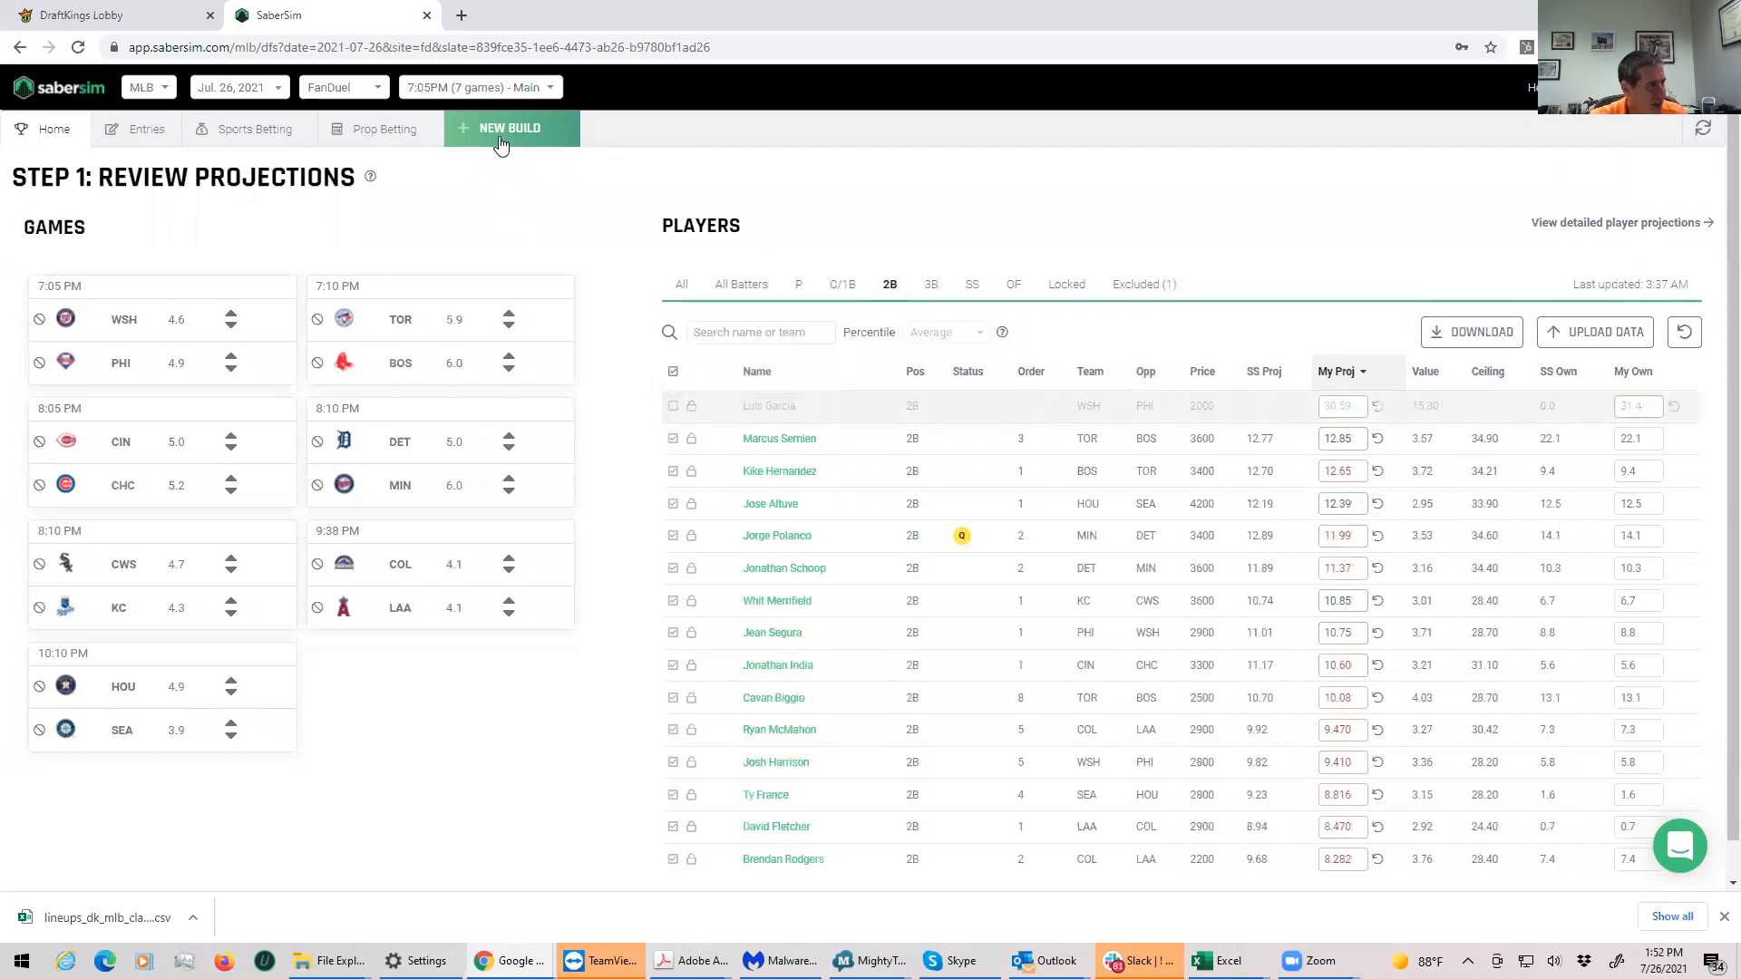
Step: Generate a 20-lineup FanDuel GPP build from a 500-lineup pool and view its exposures
click(510, 128)
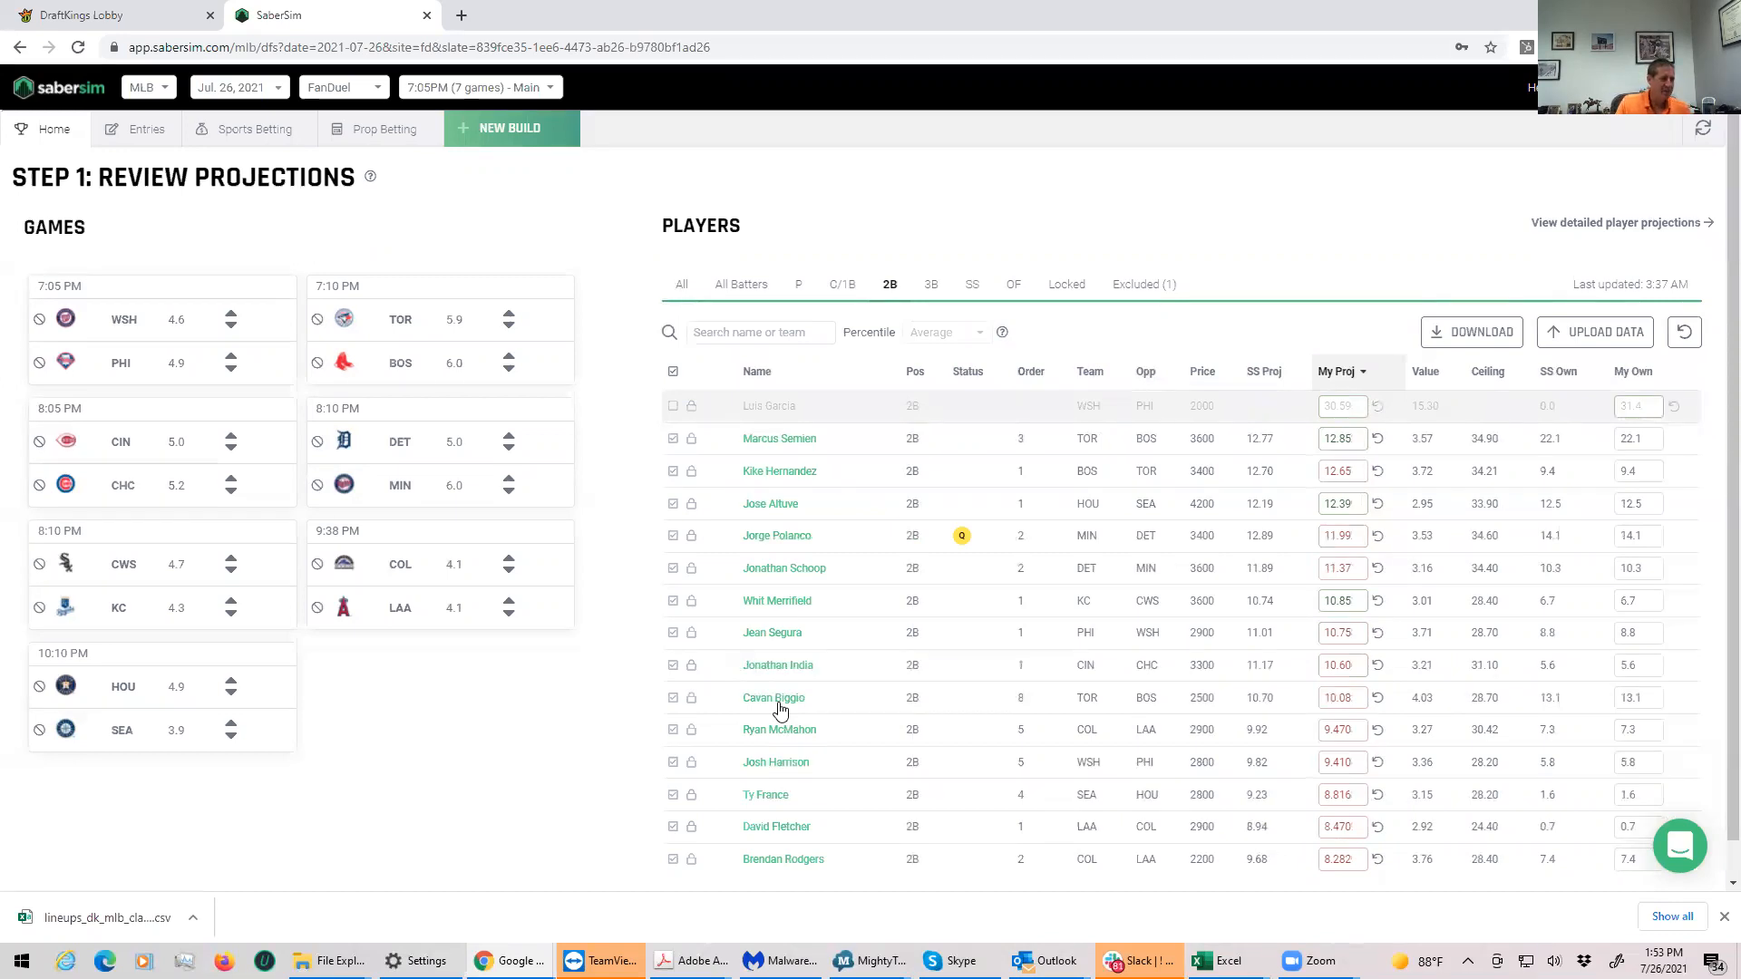
click(509, 128)
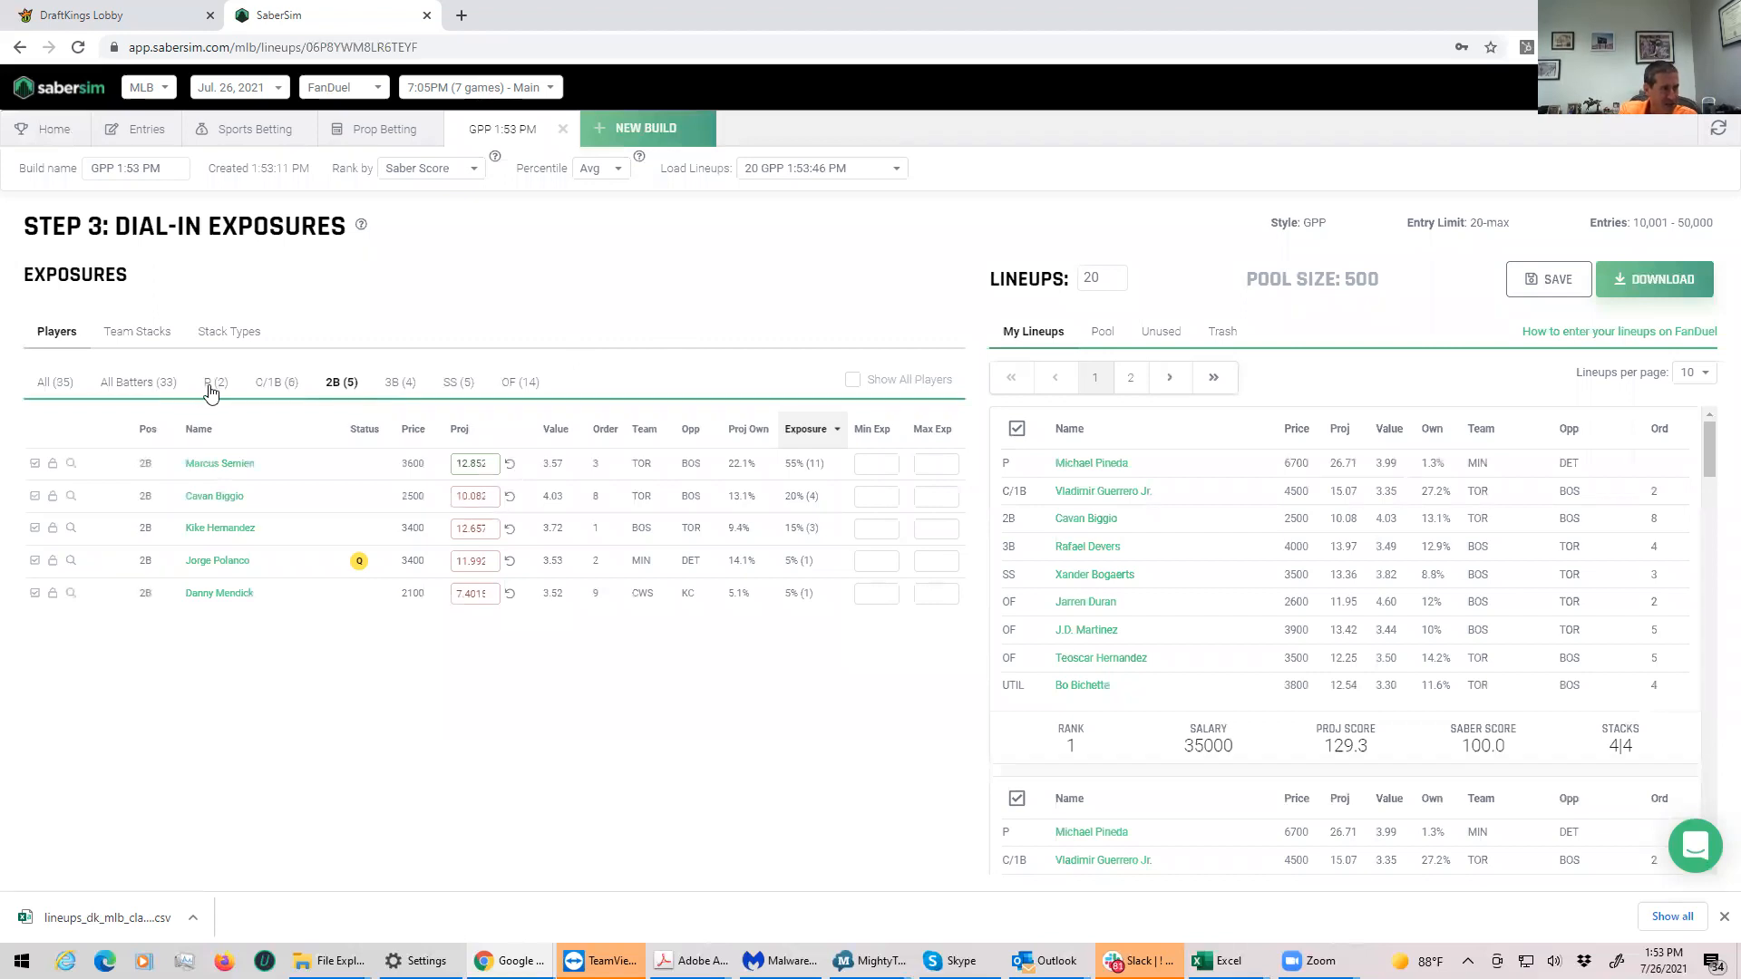
Step: Show pitcher exposures (Pineda 55%, Minor 45%) and download the FanDuel lineups CSV
click(214, 382)
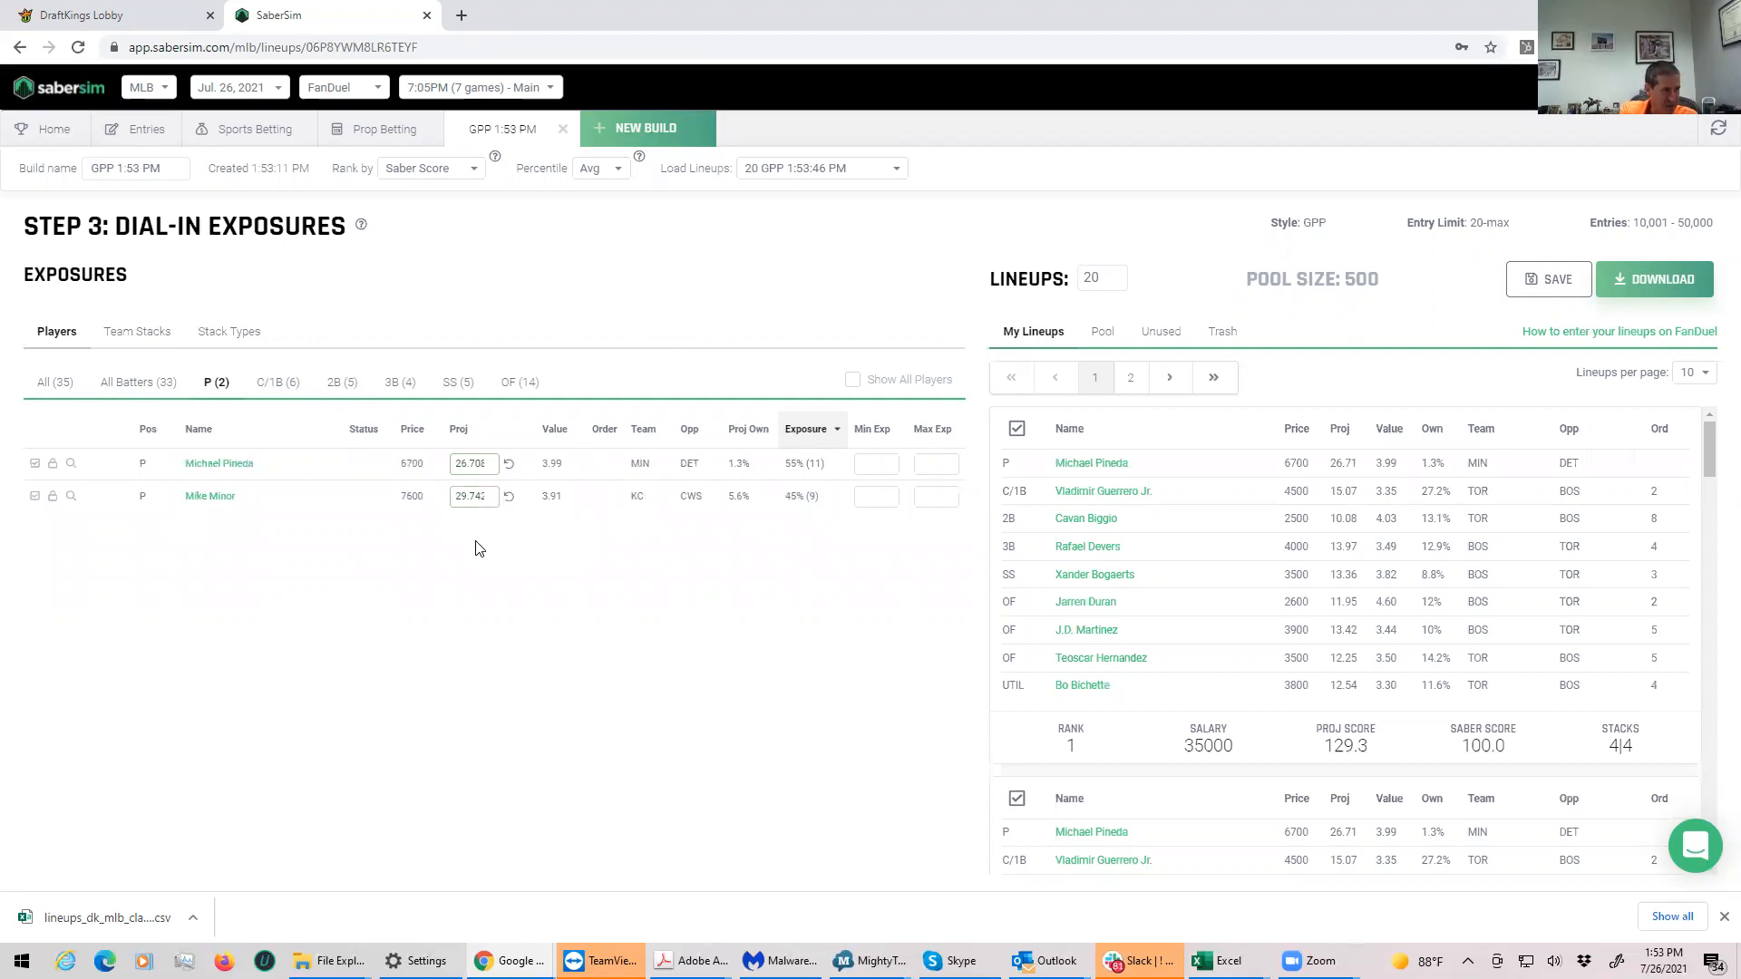
mouse_move(1656, 278)
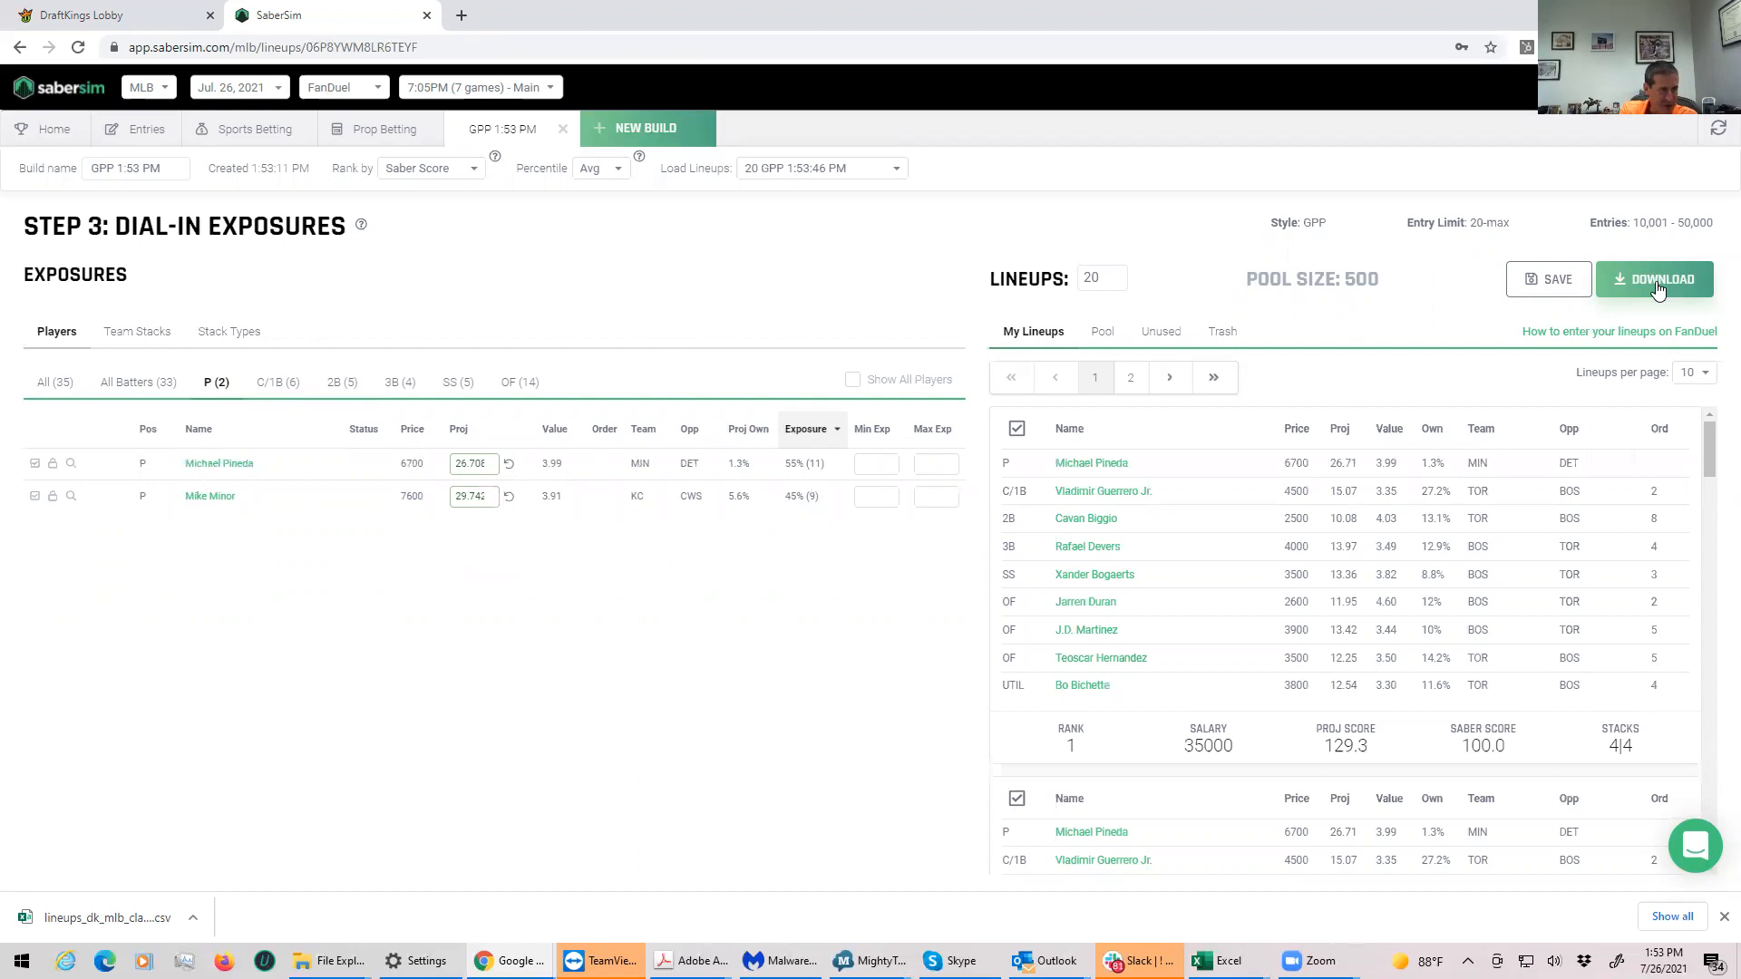
click(1654, 278)
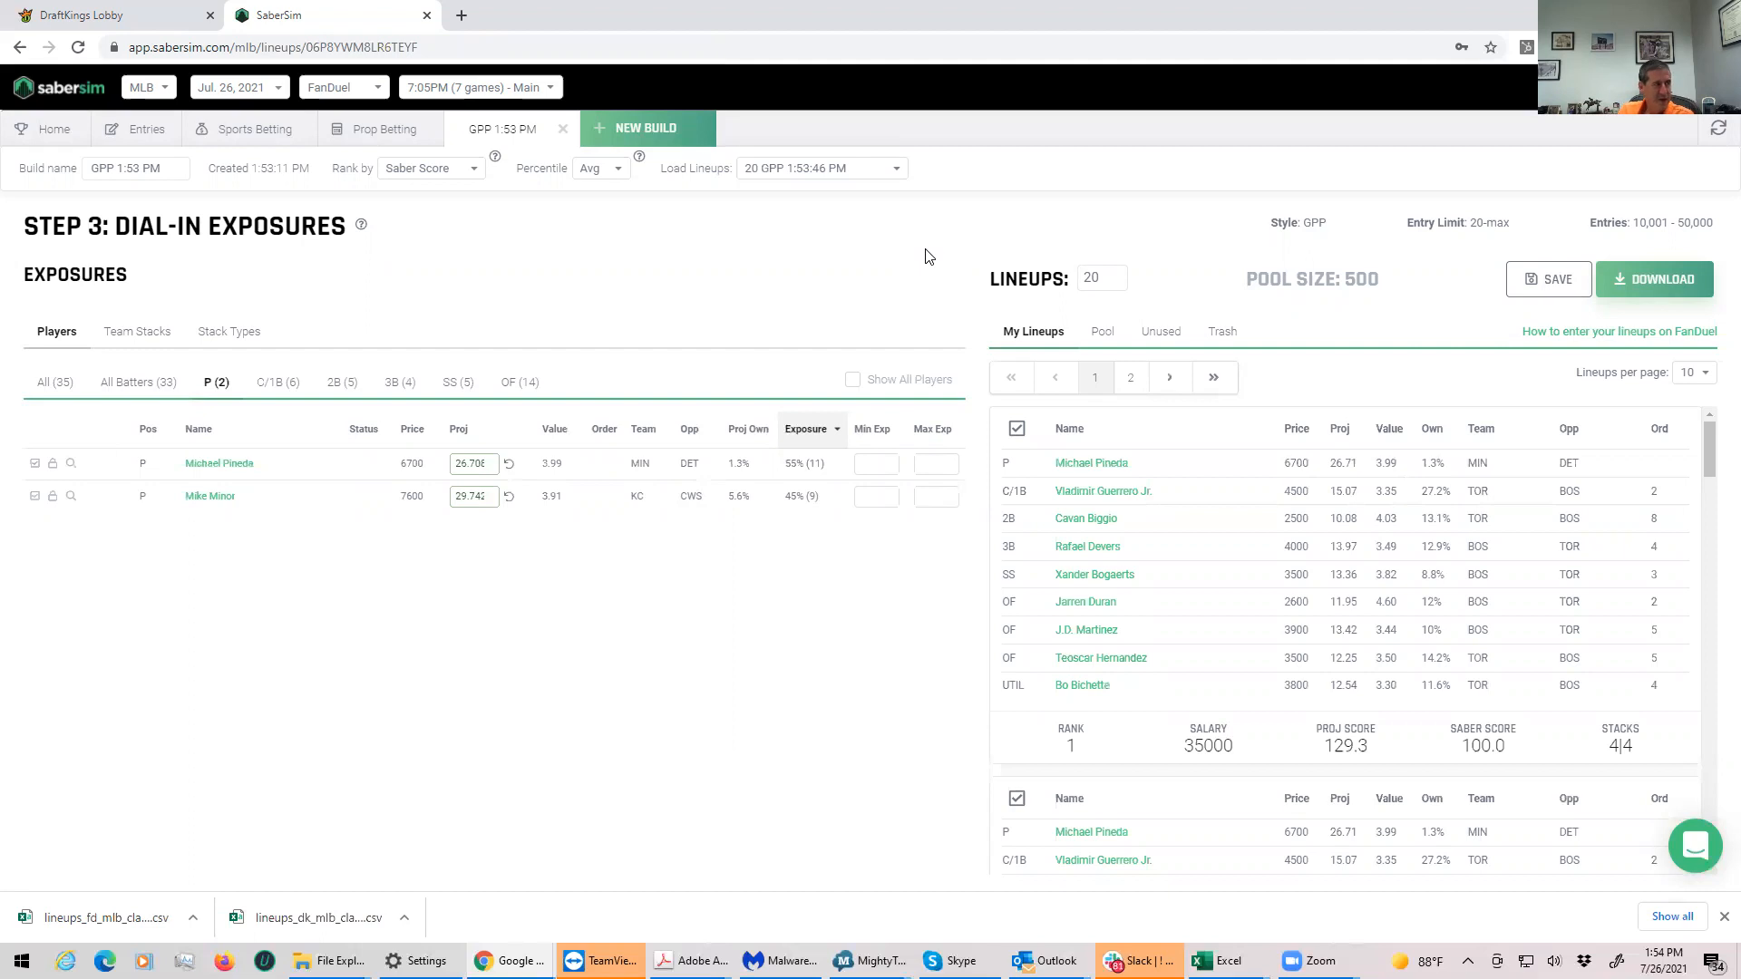
mouse_move(623, 131)
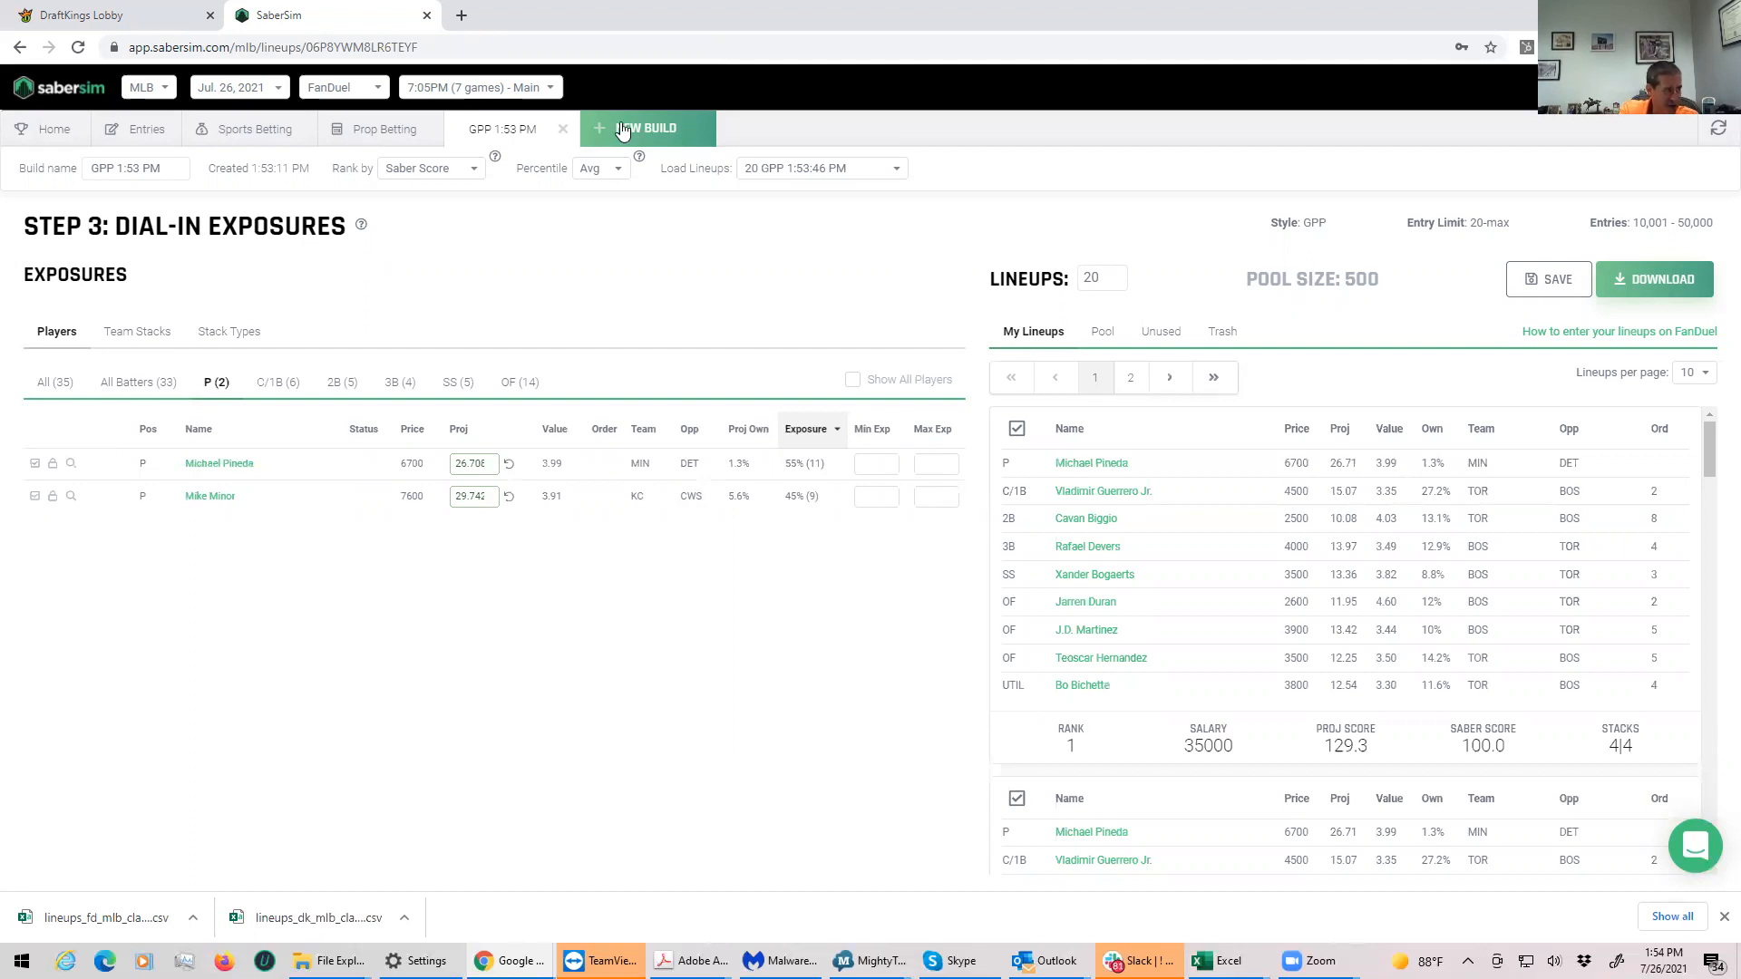
Step: Go from the DraftKings lobby to the Upload Lineups page under My Lineups
click(111, 15)
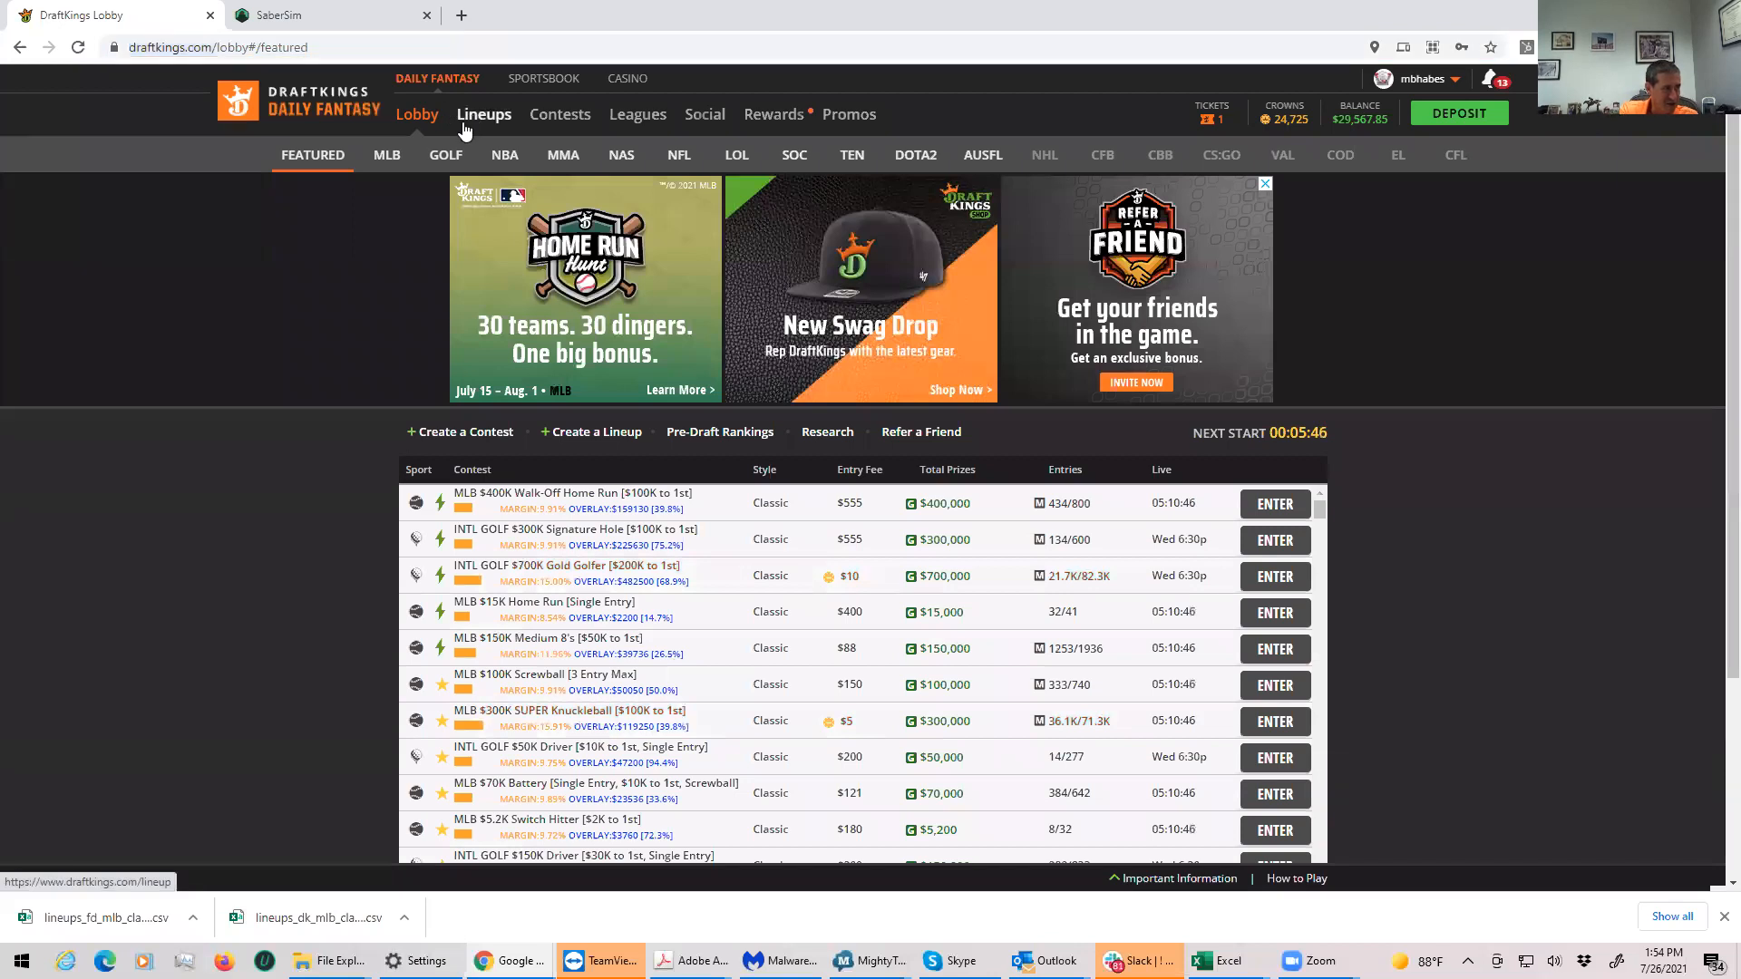
click(483, 114)
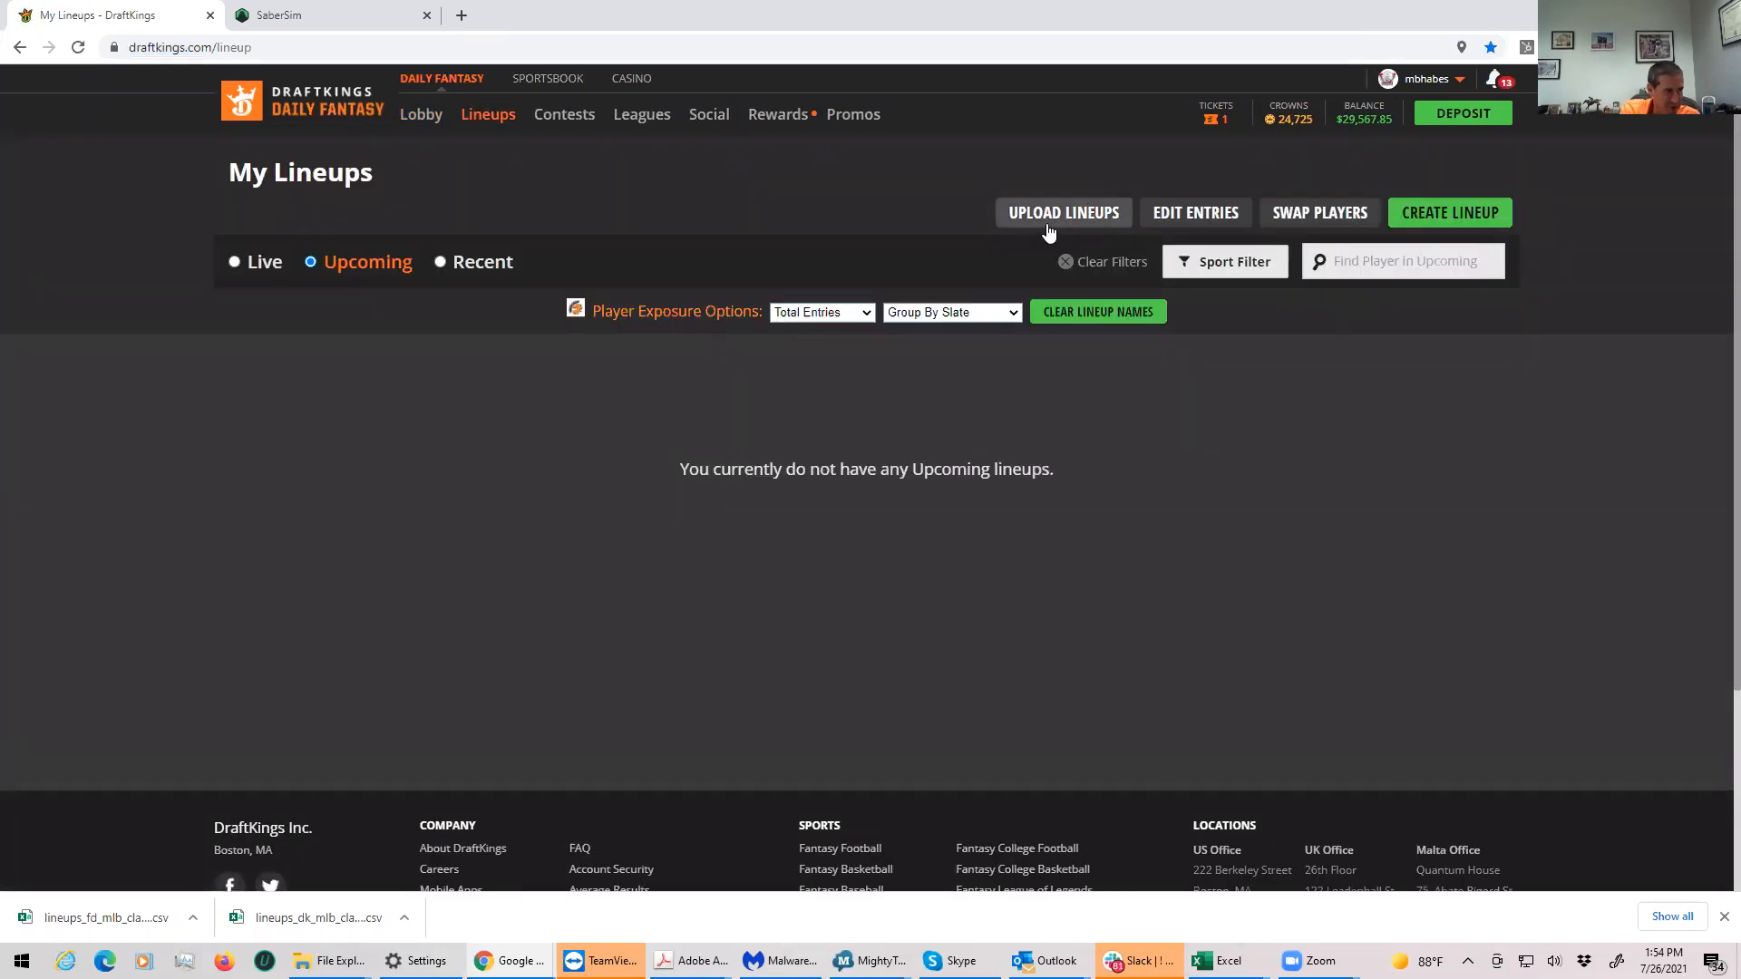
click(1062, 212)
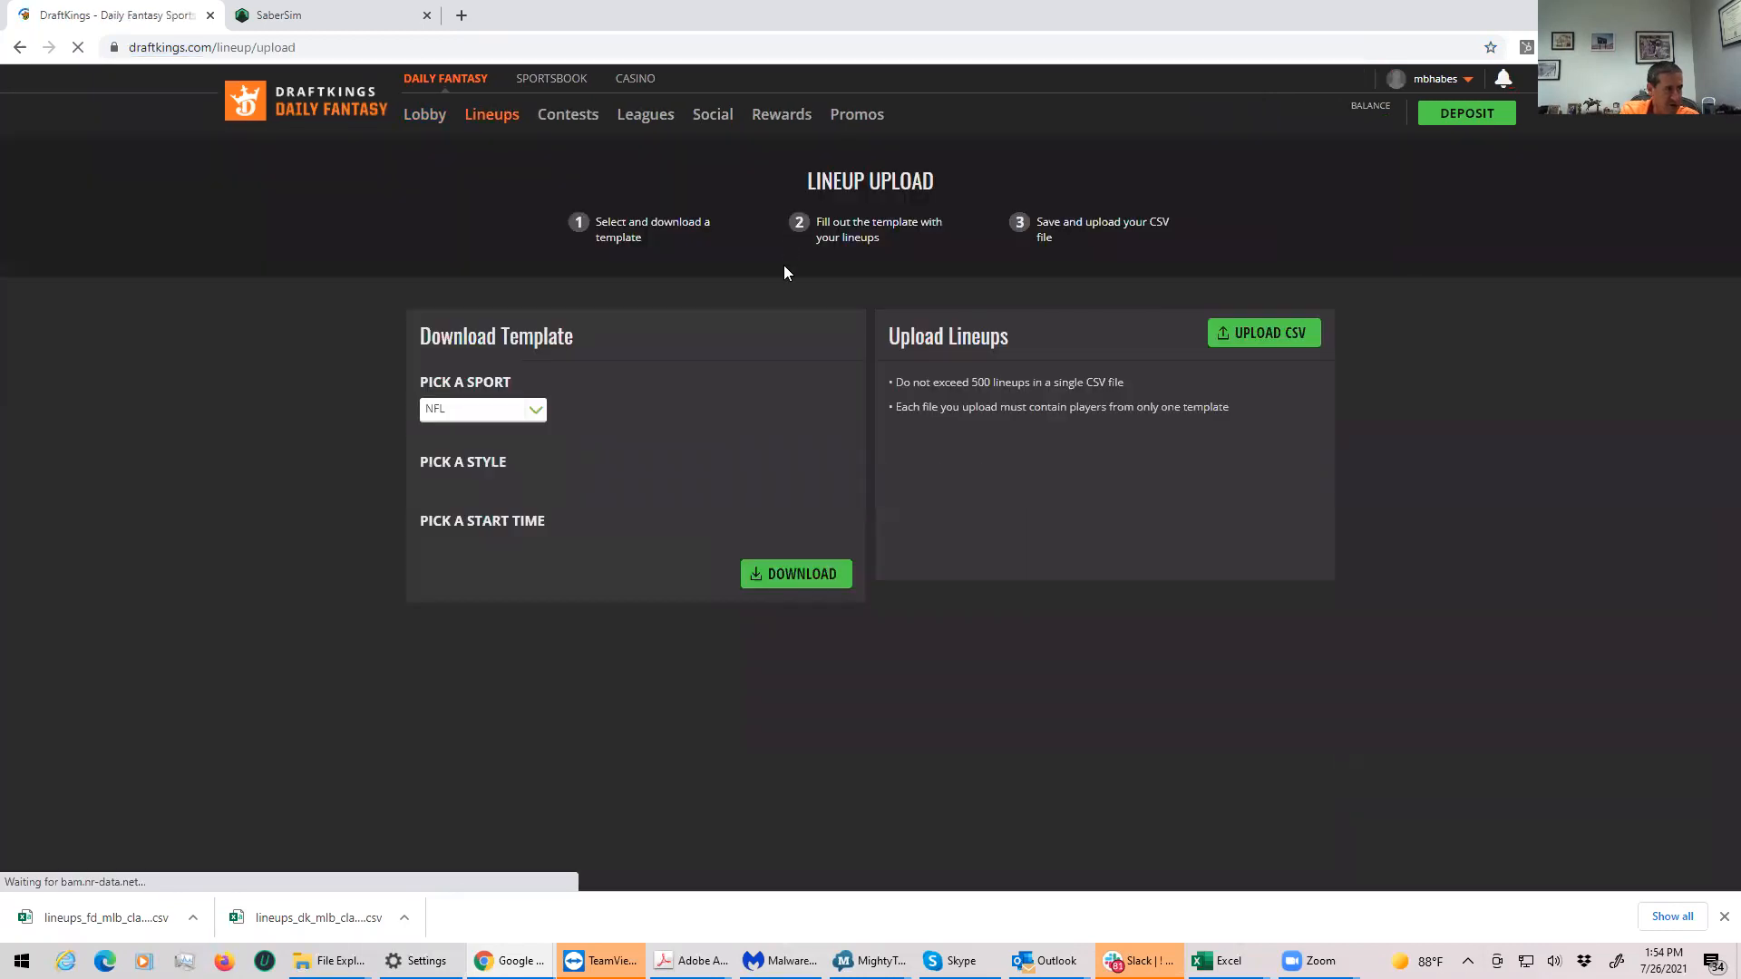
click(481, 409)
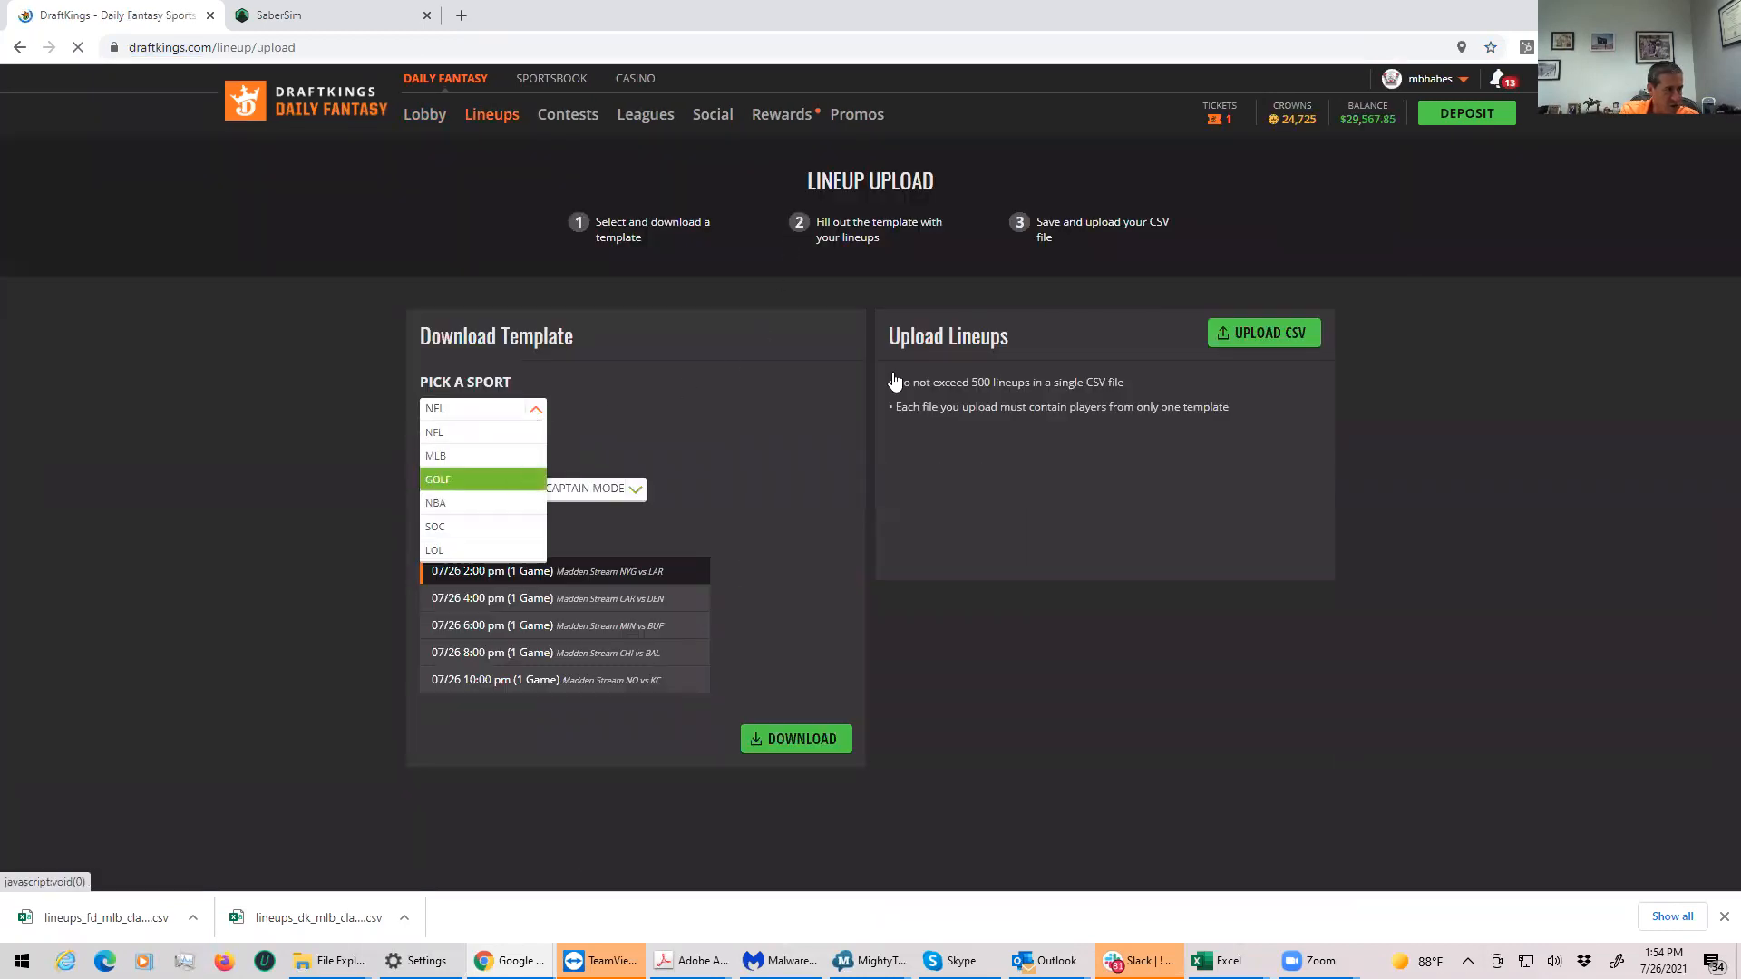
click(434, 432)
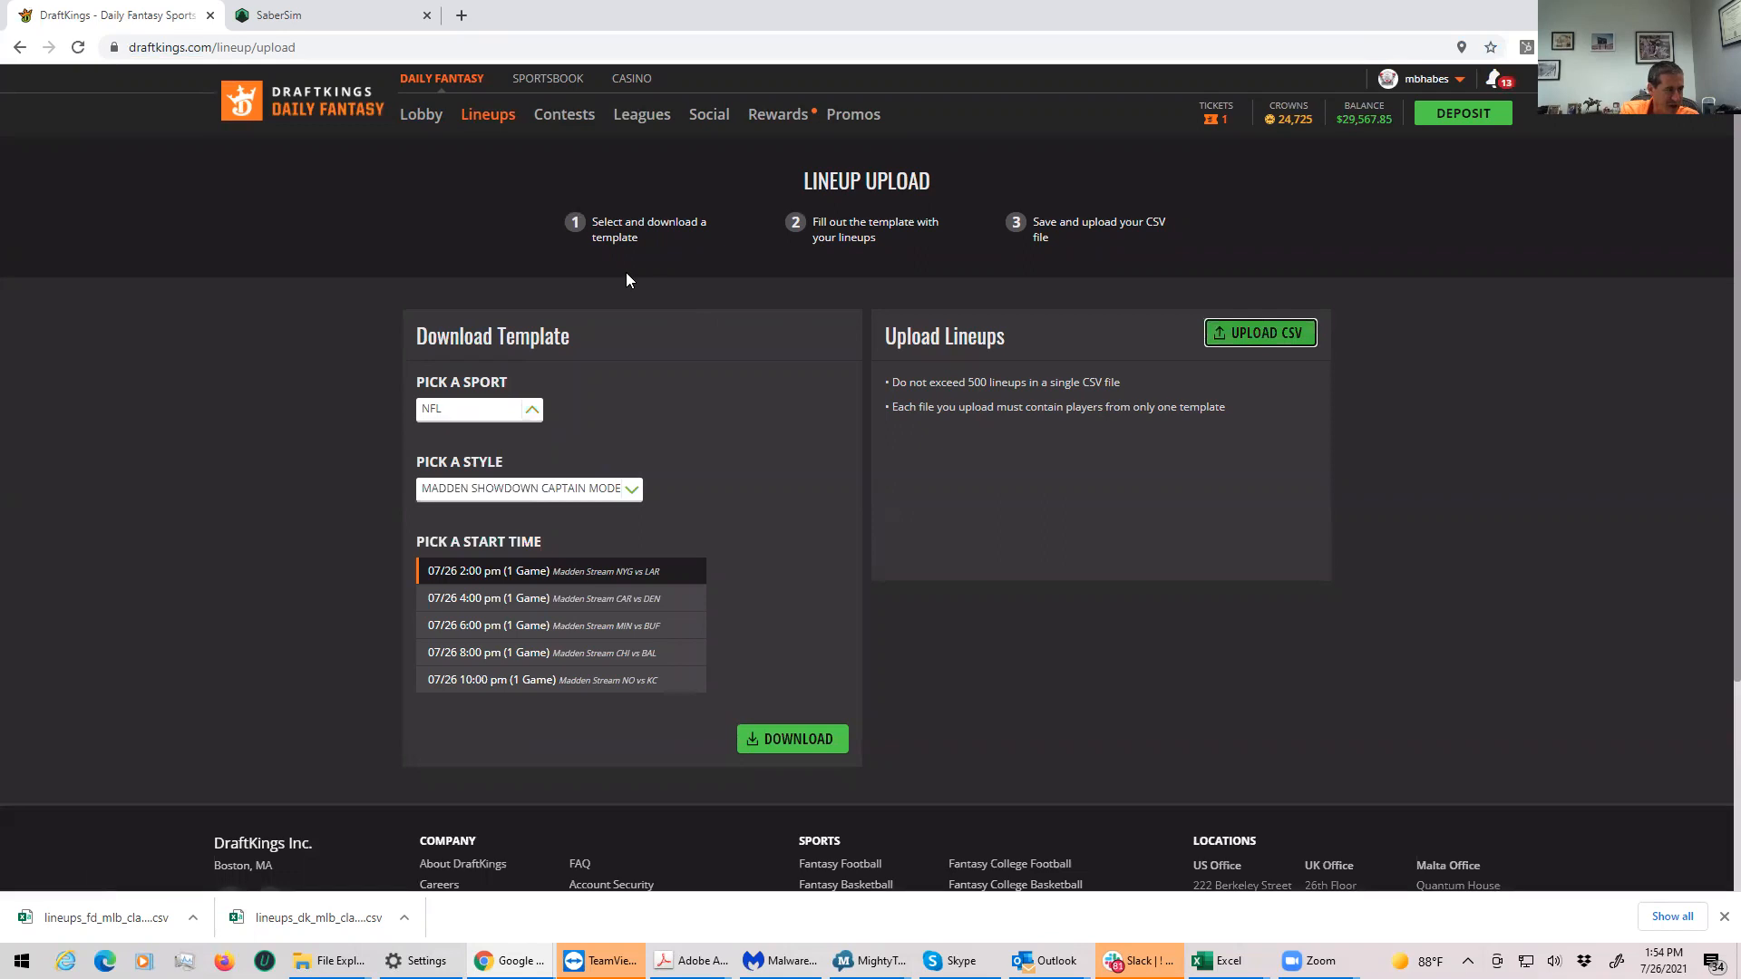
mouse_move(1094, 348)
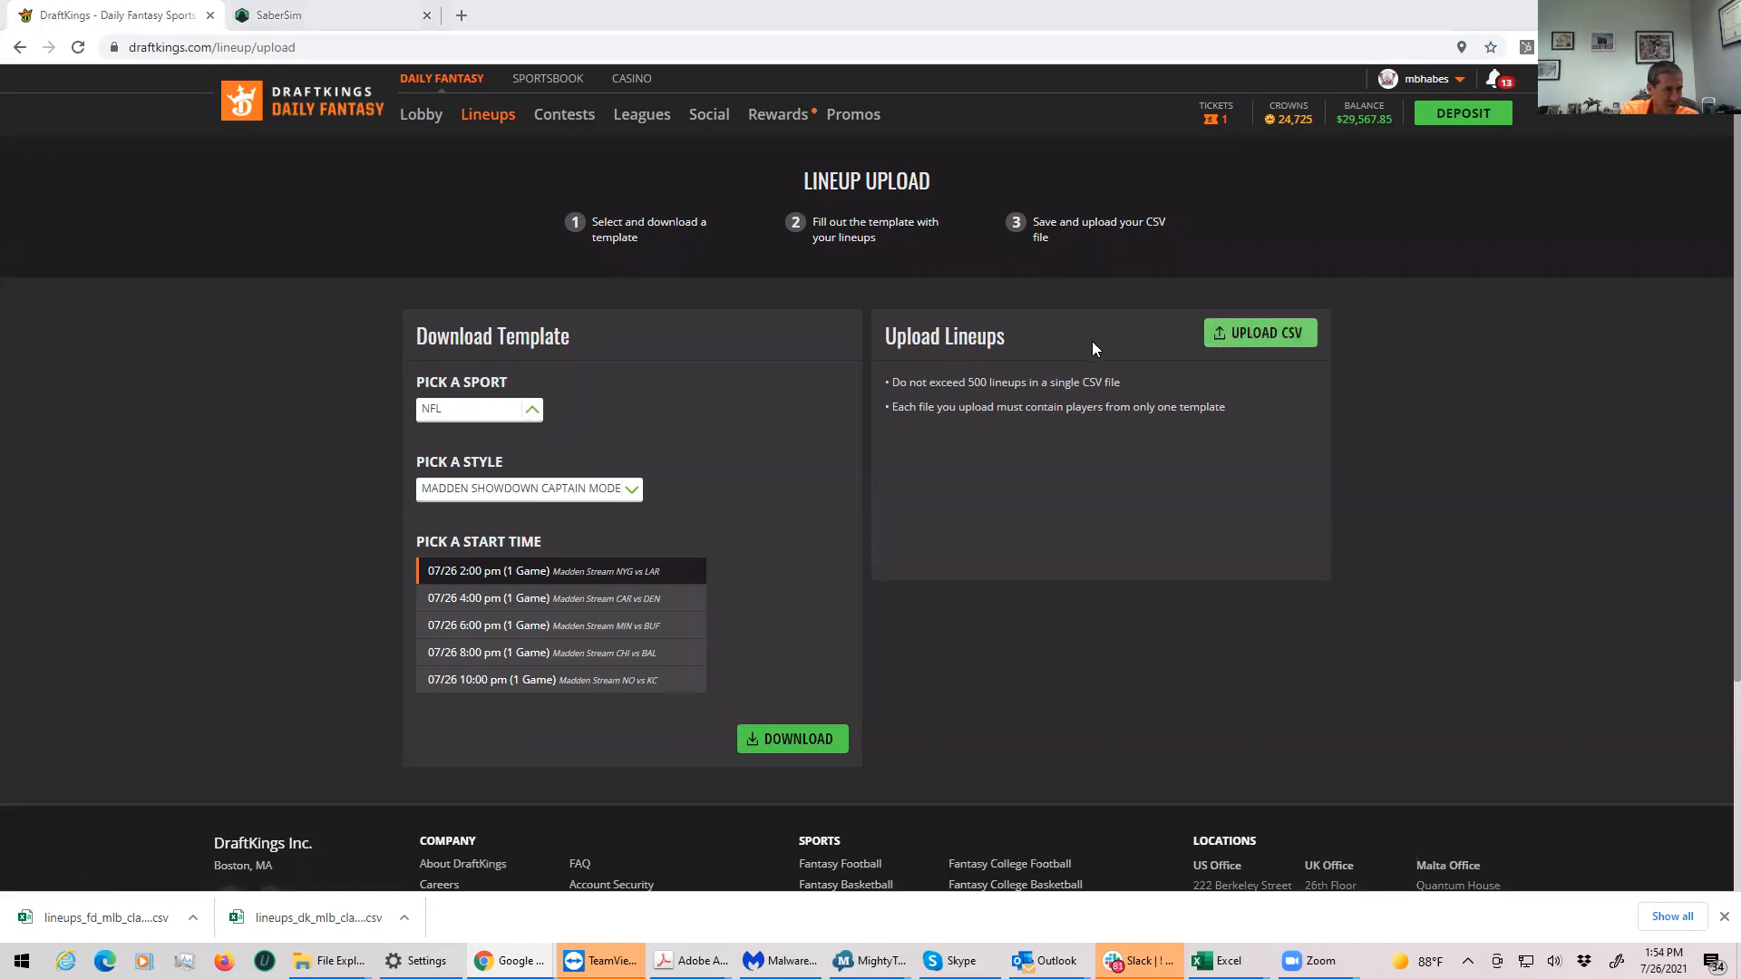
Step: Upload the DK lineups CSV from Downloads, getting all 20 lineups accepted
click(1260, 332)
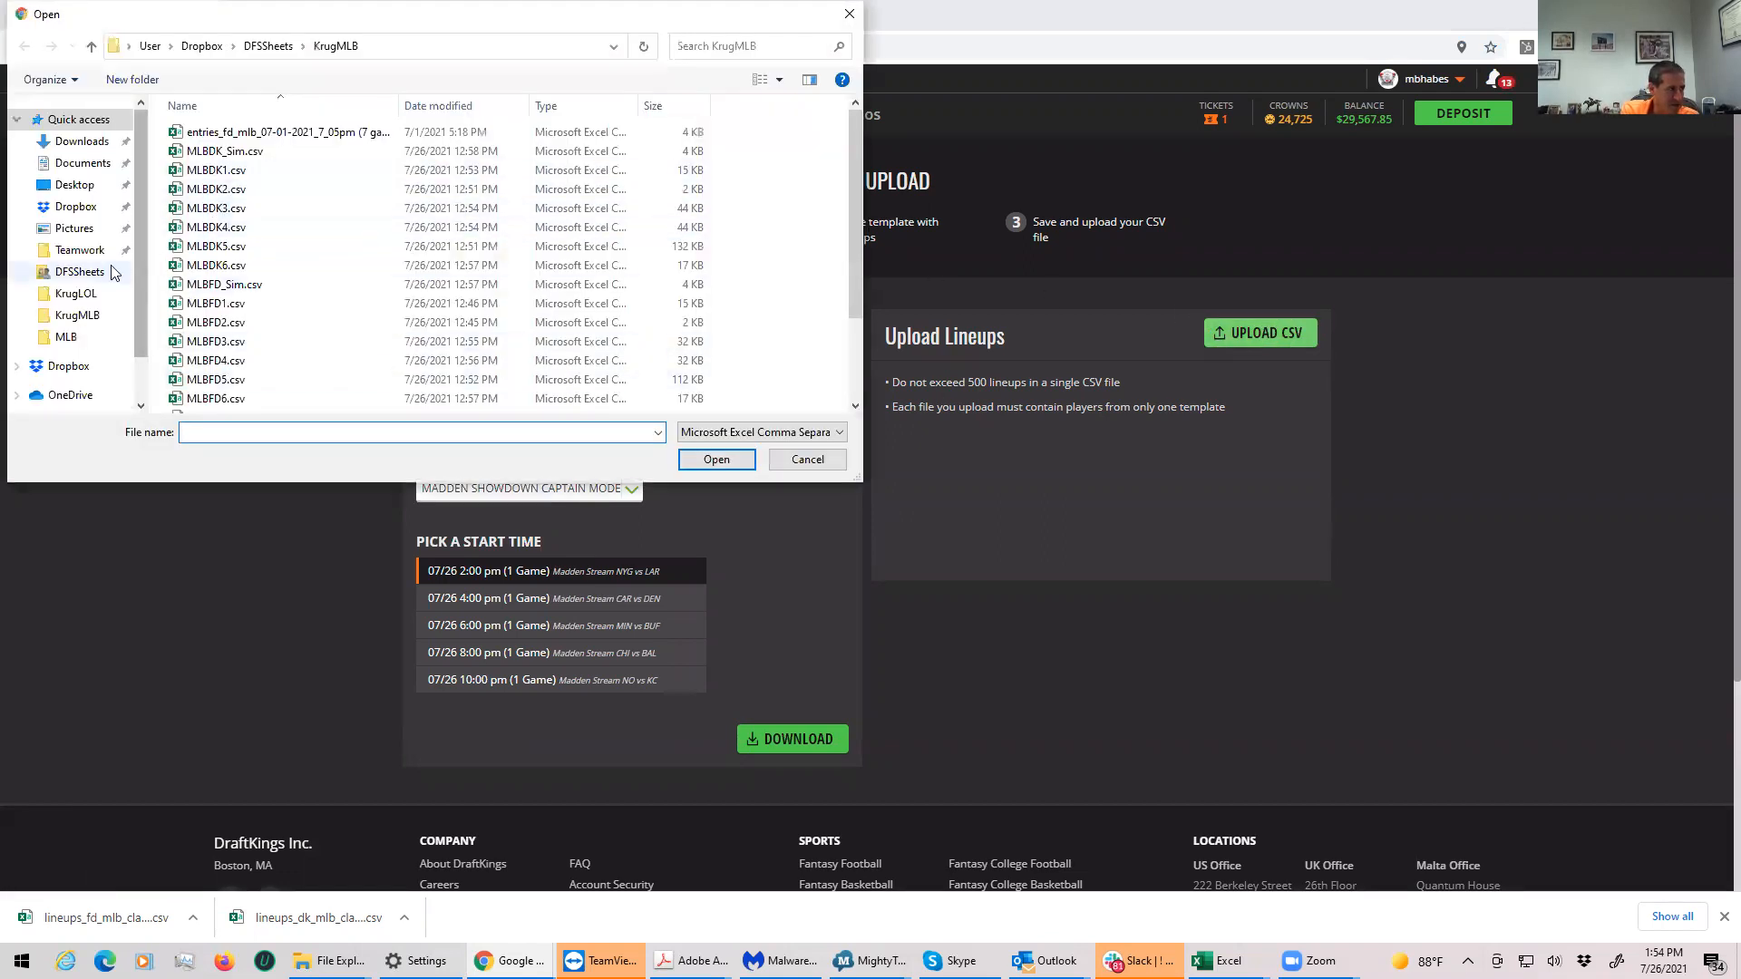
click(84, 142)
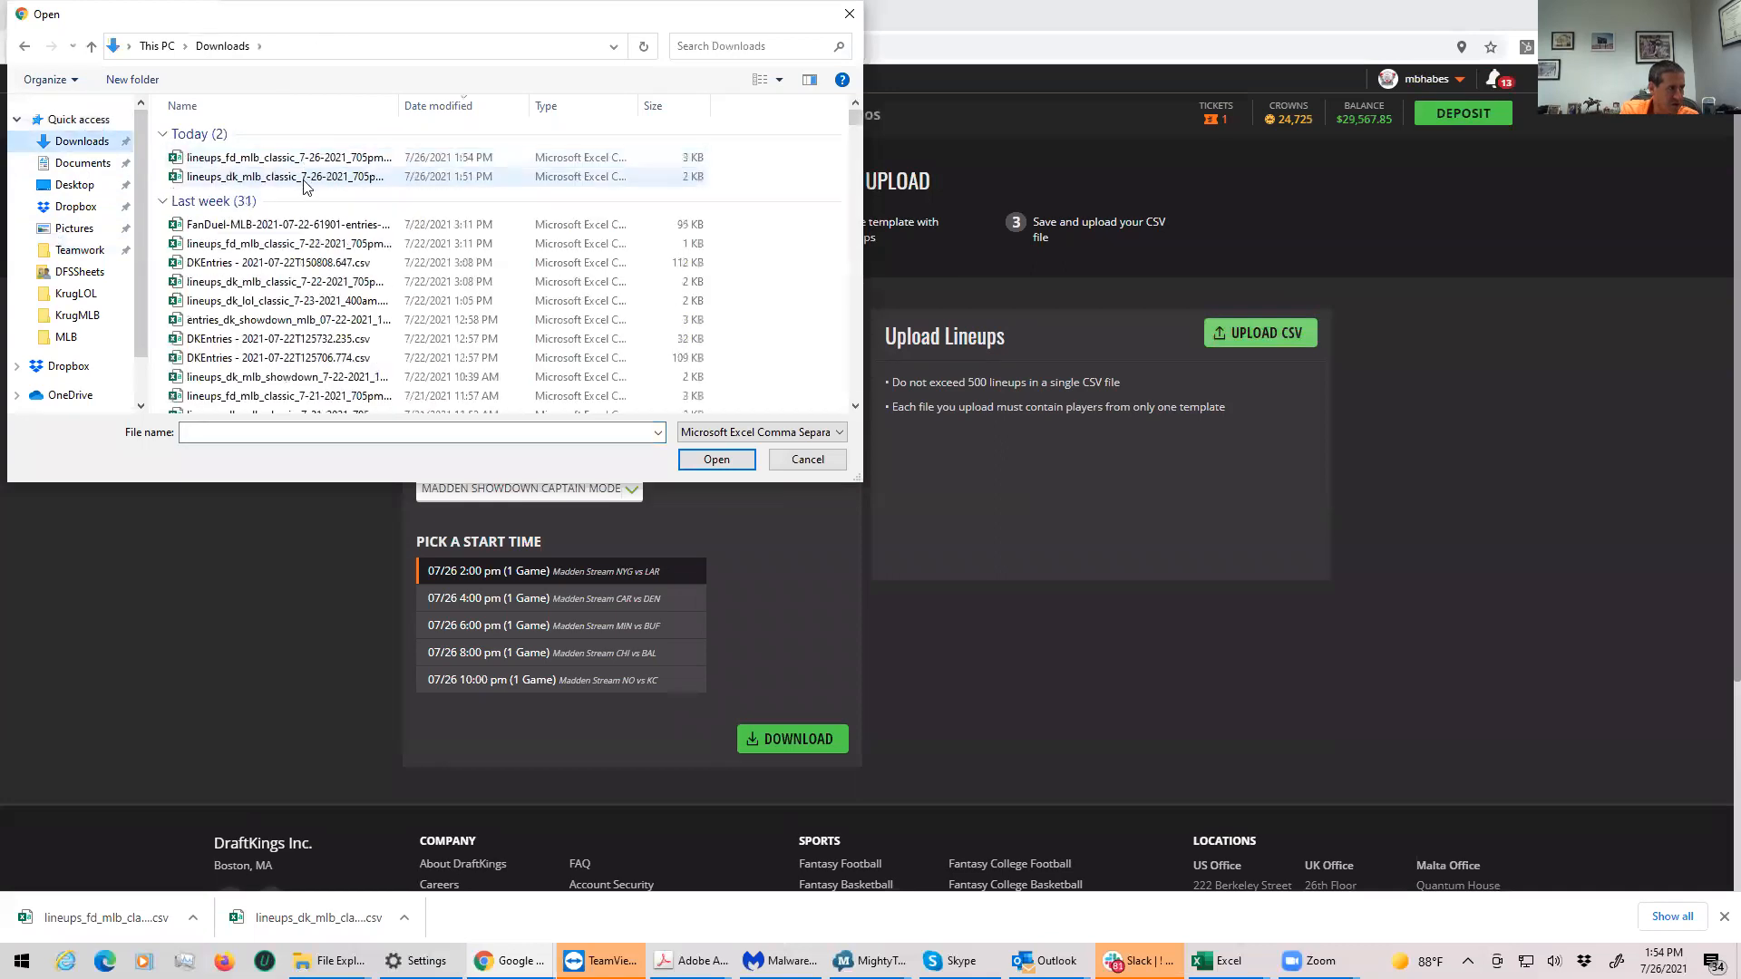
click(283, 177)
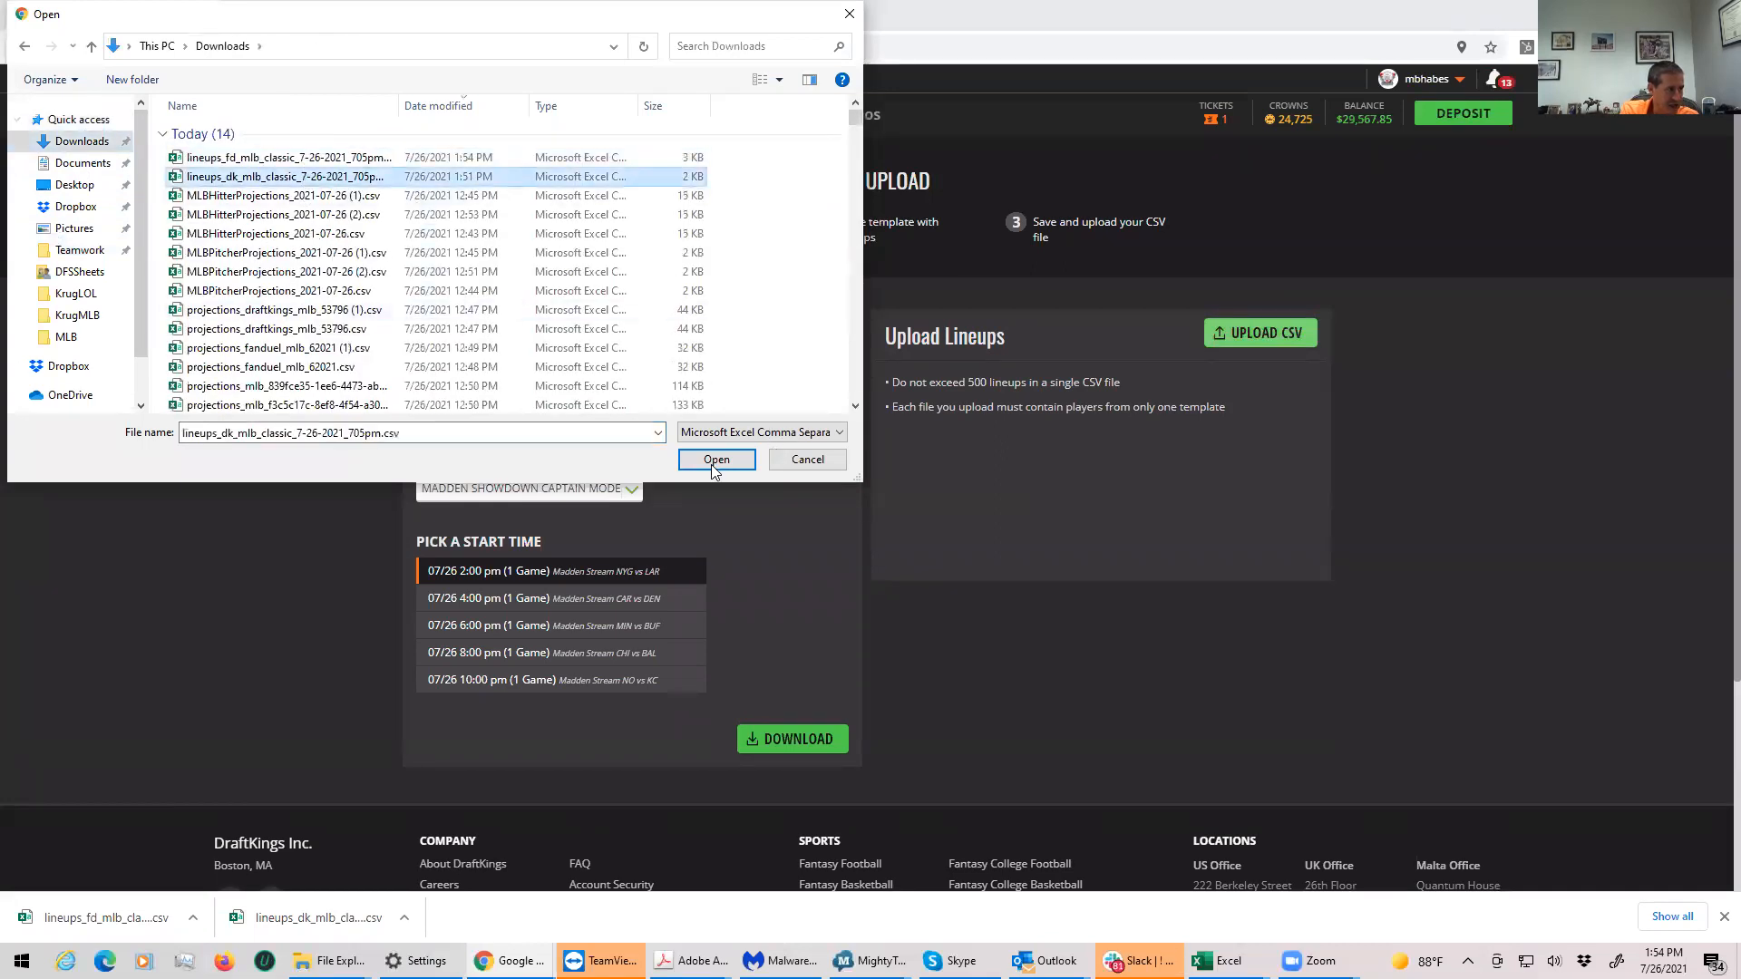
click(717, 460)
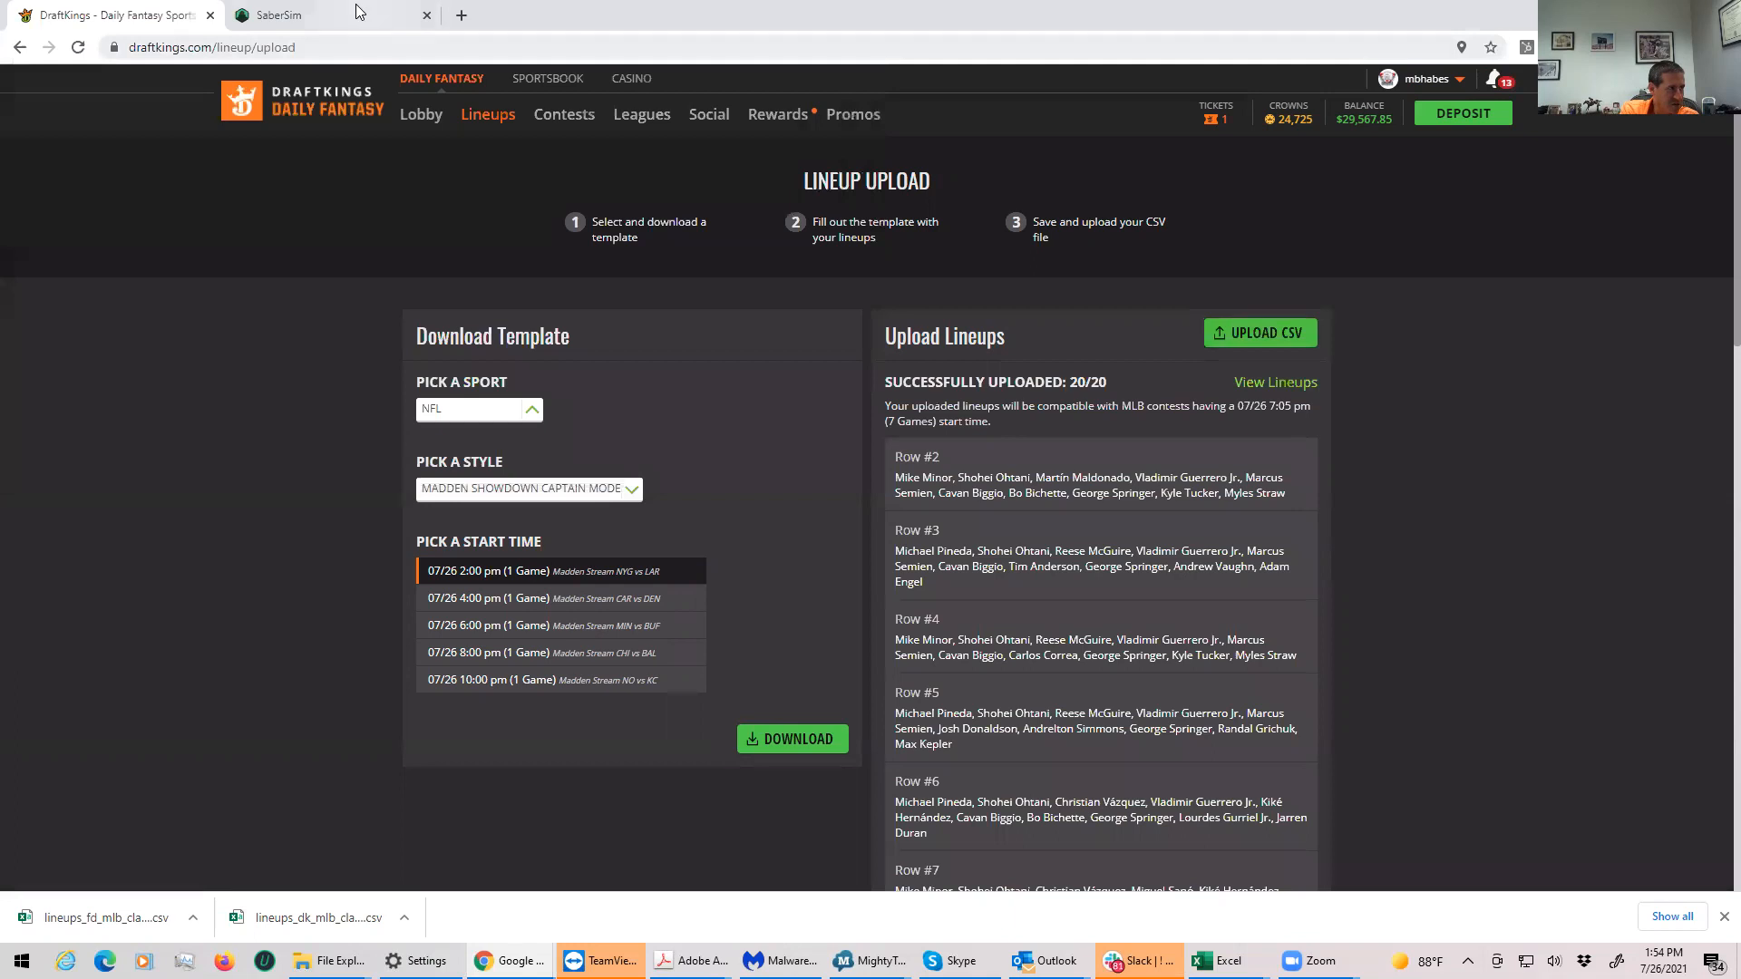
click(272, 14)
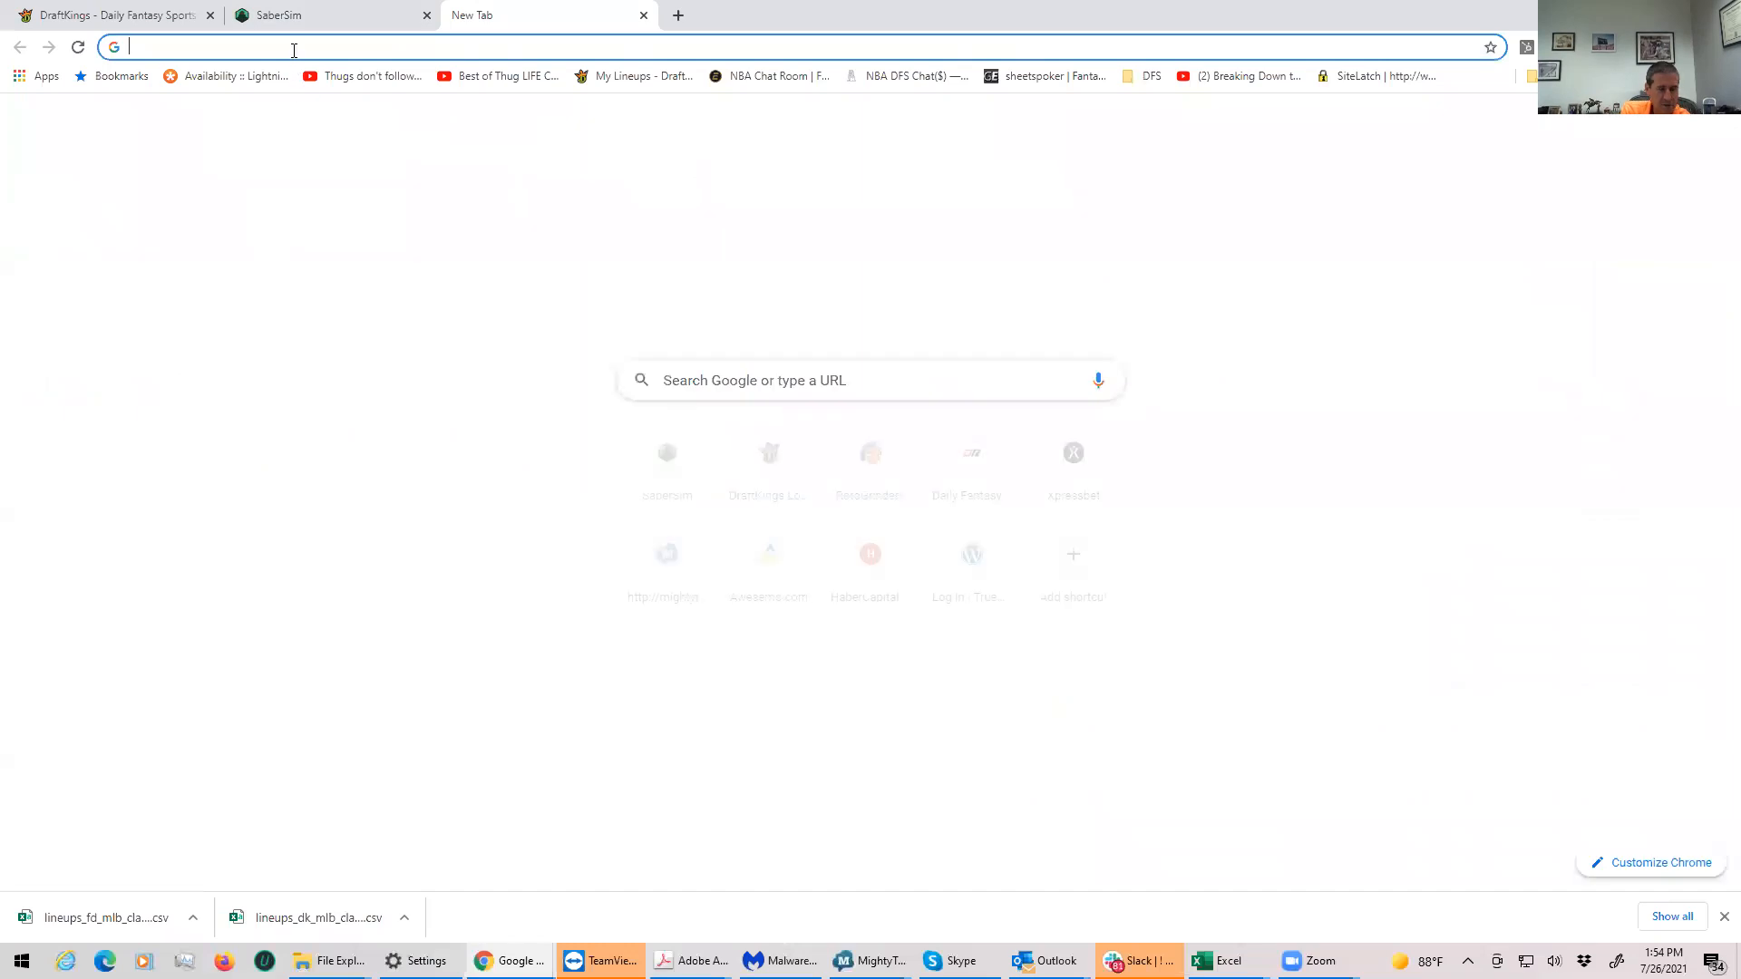
Step: Load fanduel.com/contests and scroll the lobby to the $200K Mon MLB Squeeze
text(fanduel.com/contests)
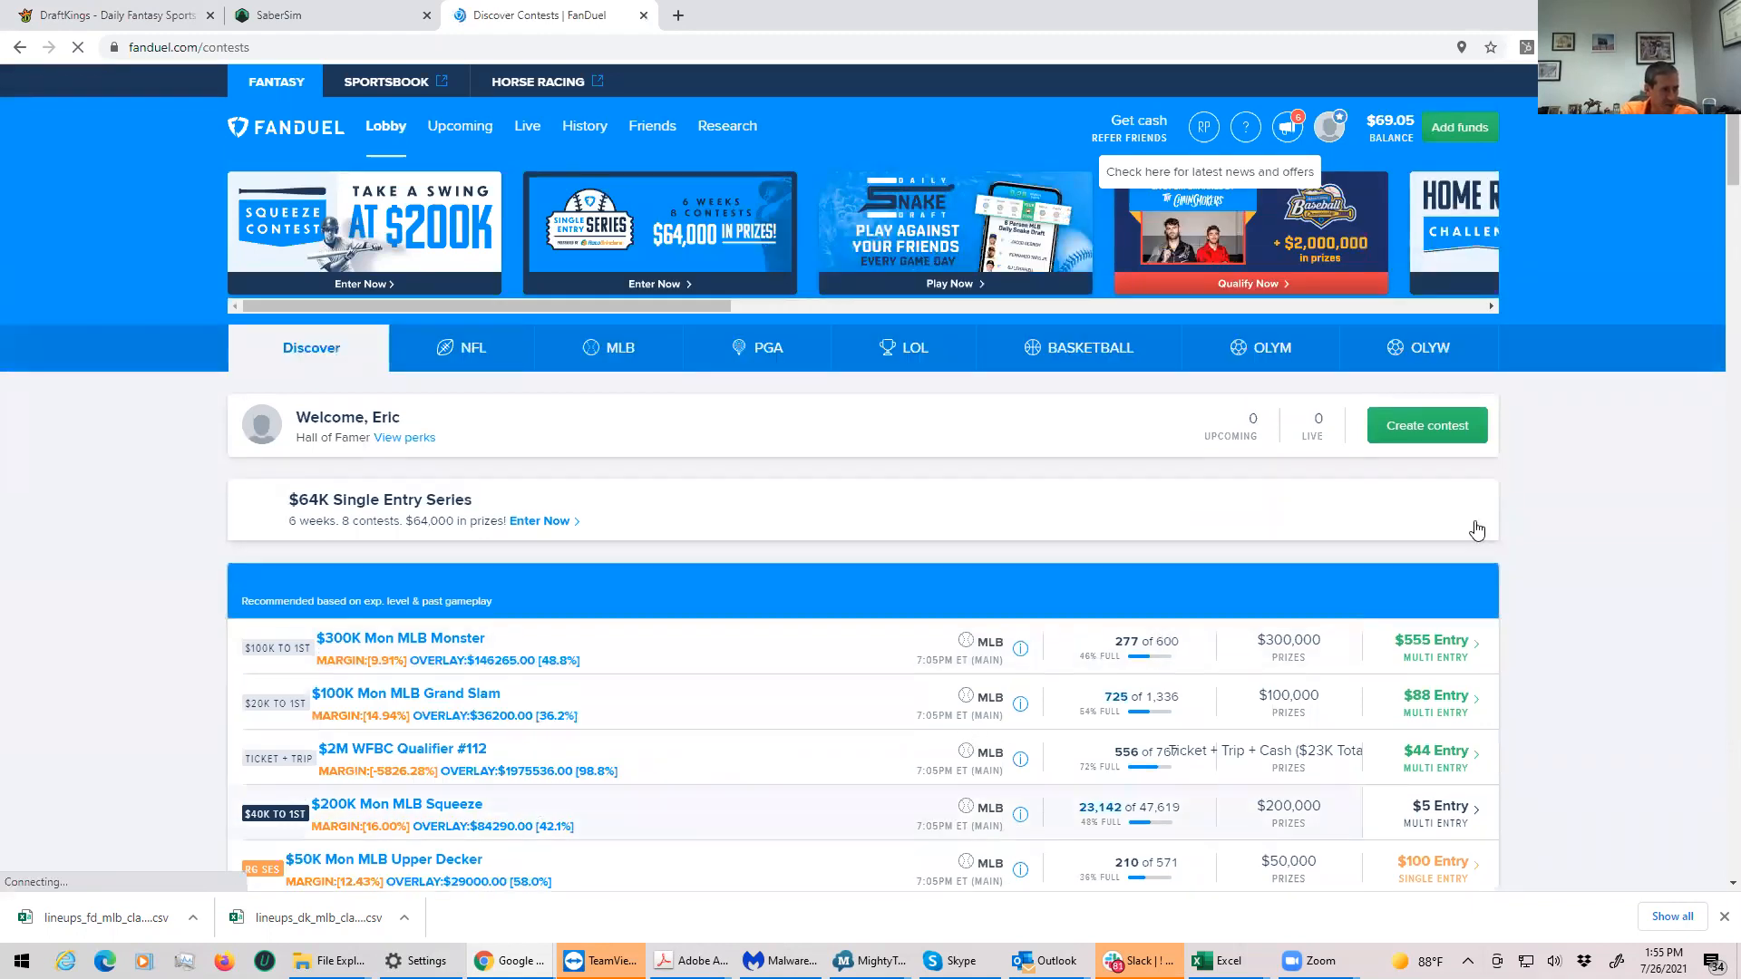
scroll(down, 3)
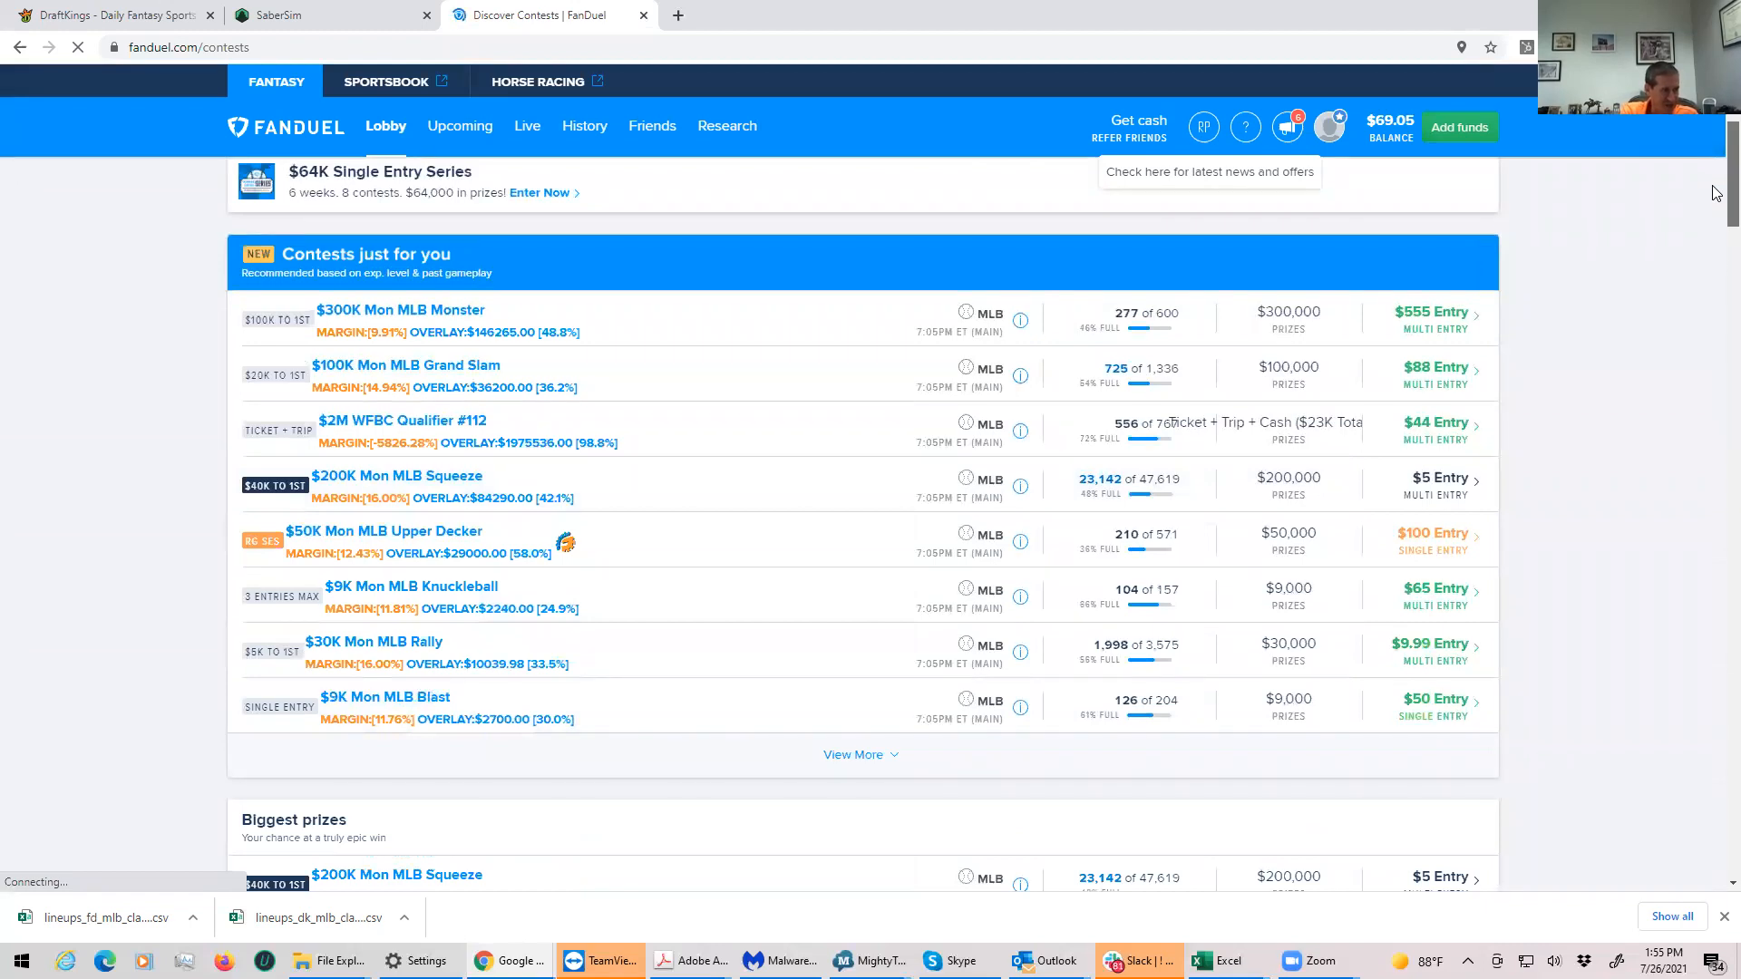
scroll(up, 3)
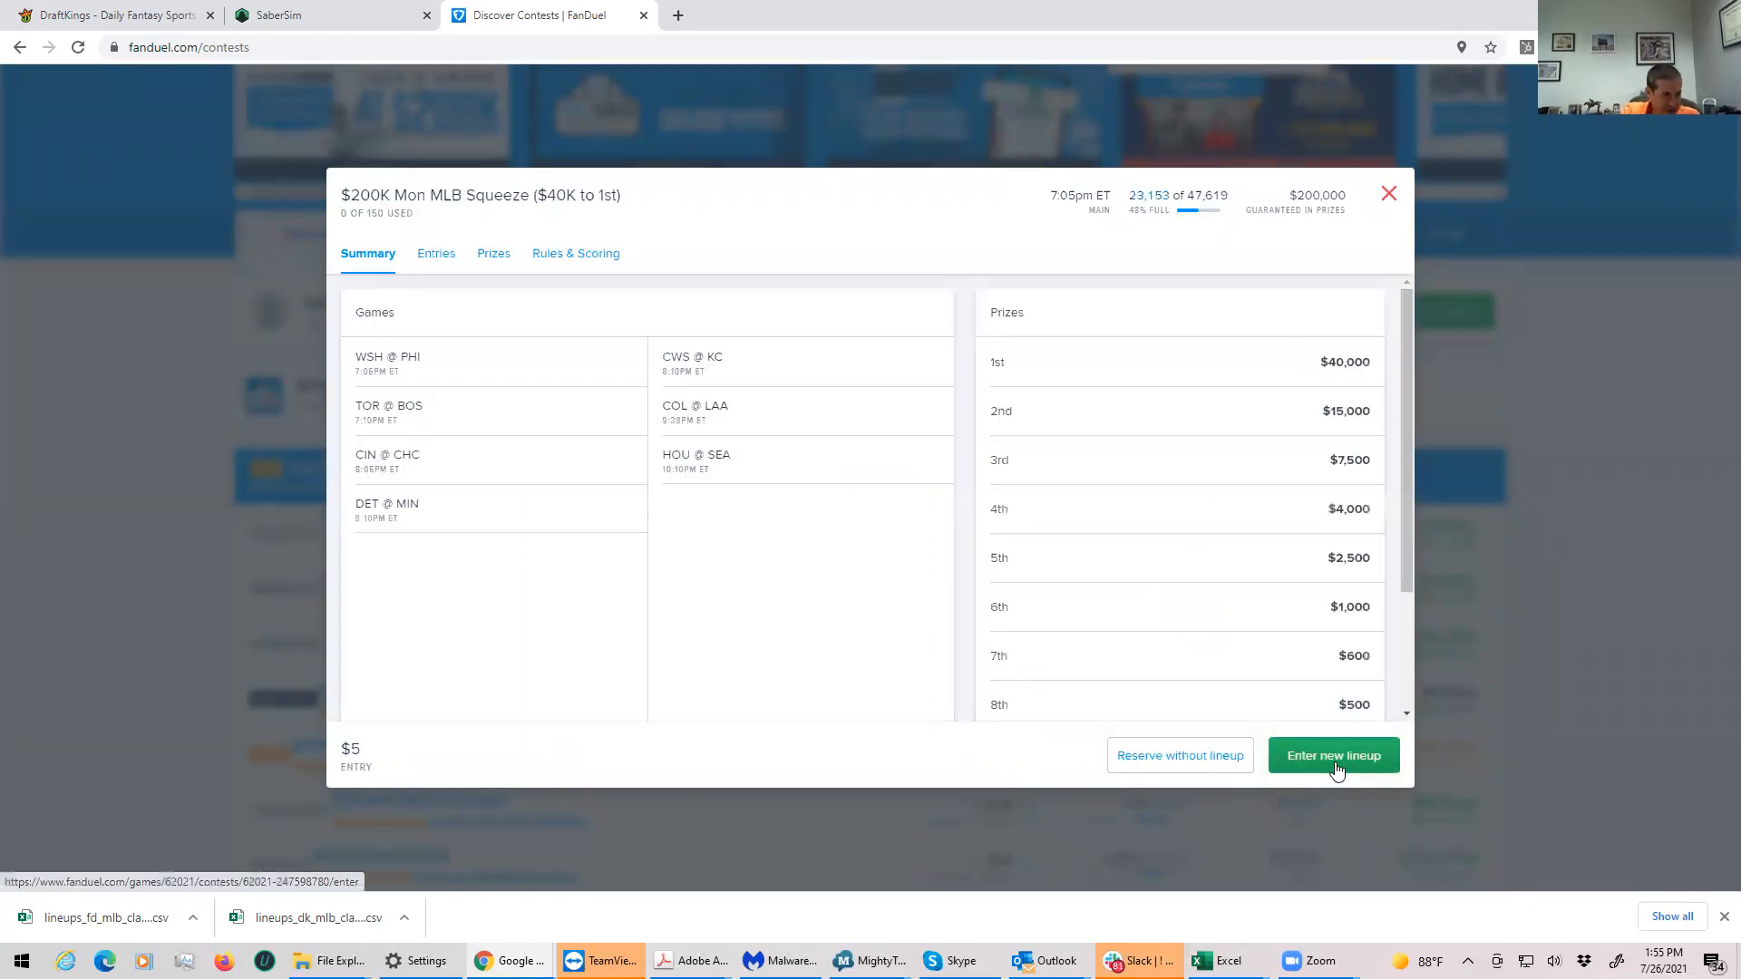
Step: Start an entry and attach the FanDuel lineups CSV in the upload window
click(1332, 755)
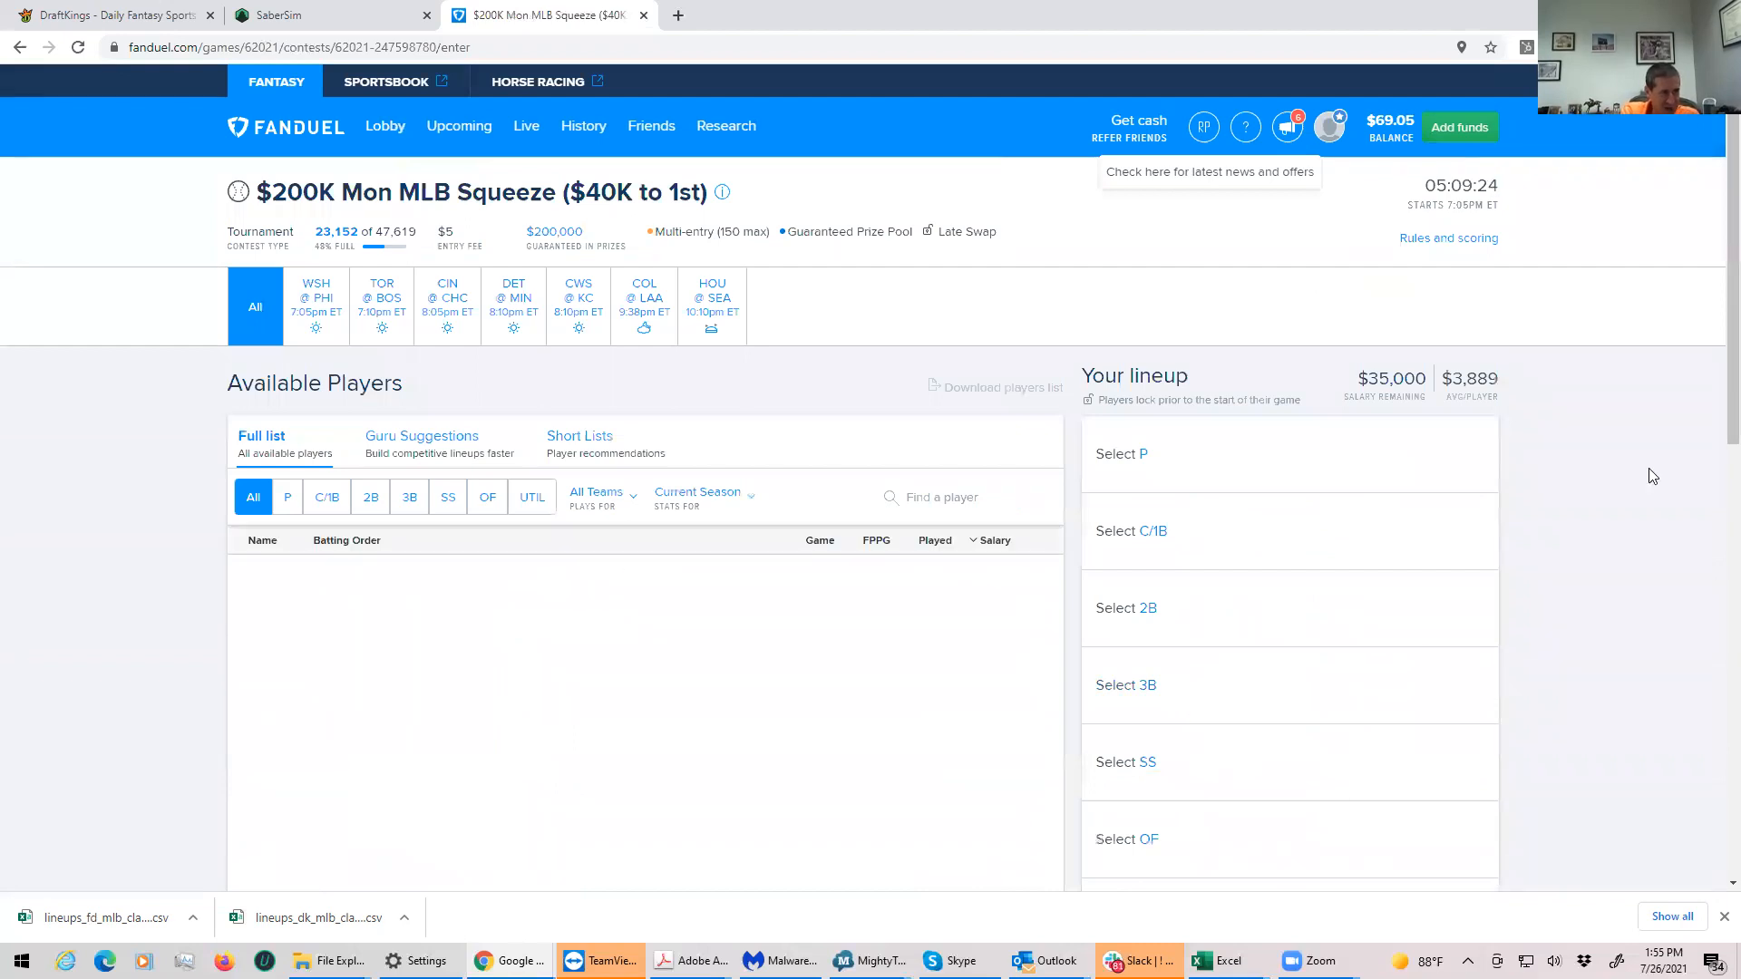
scroll(down, 3)
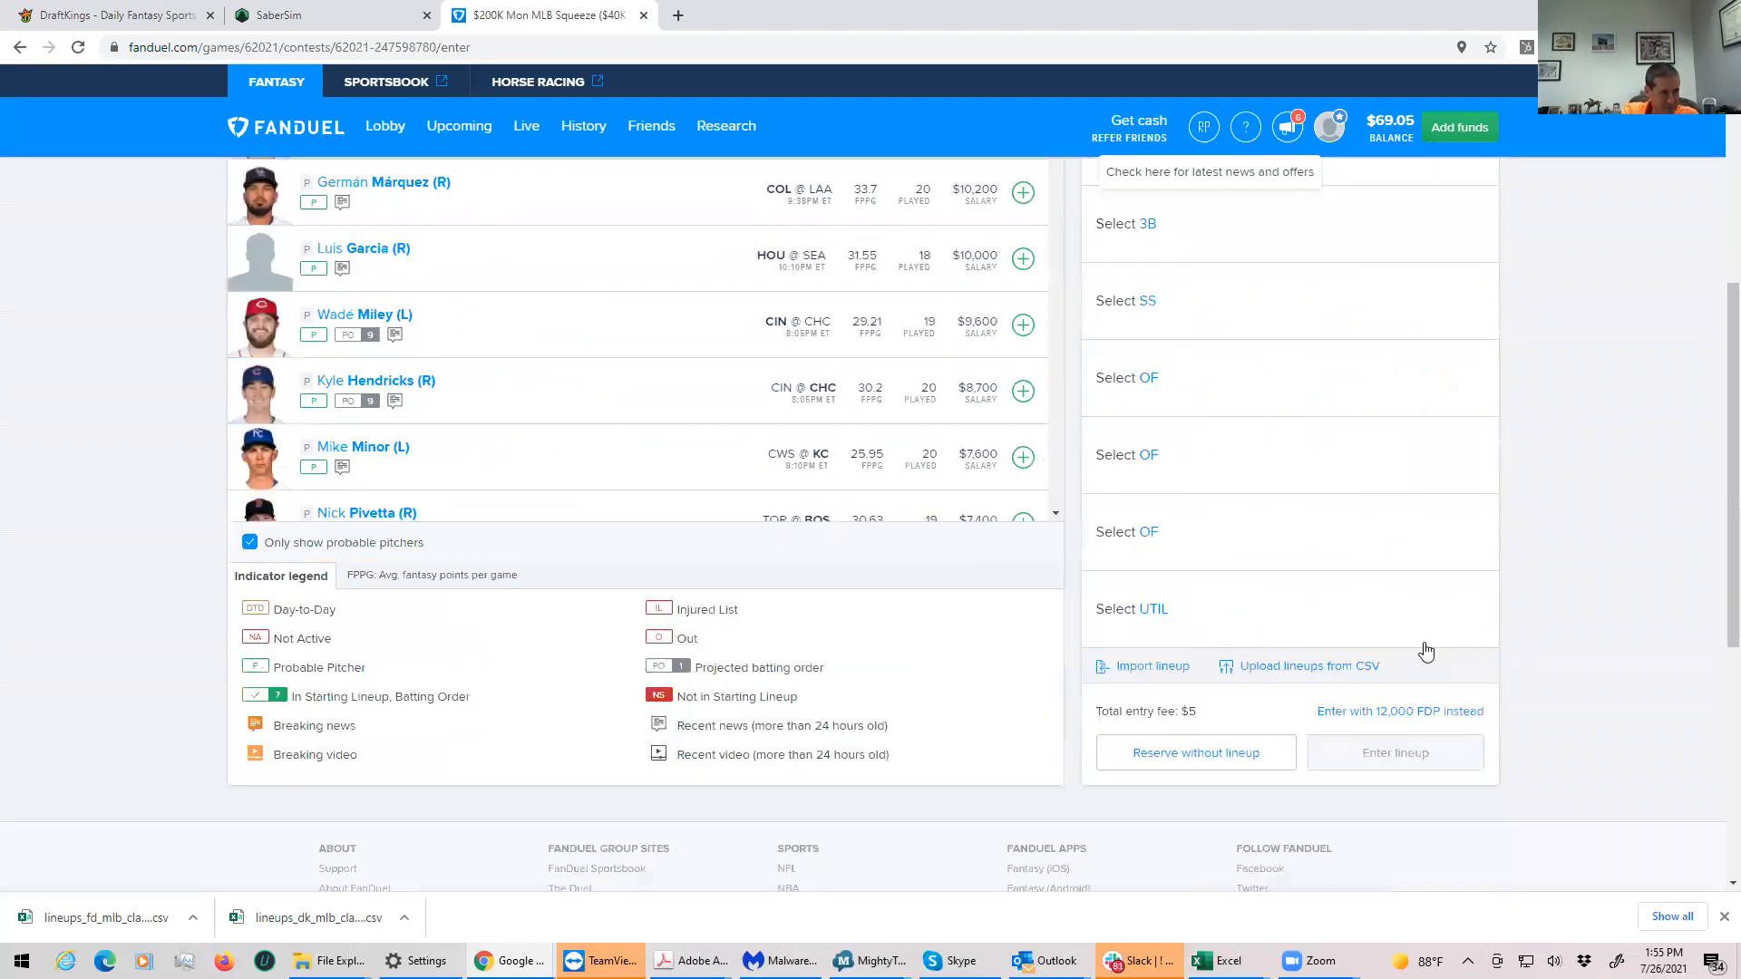
click(1308, 665)
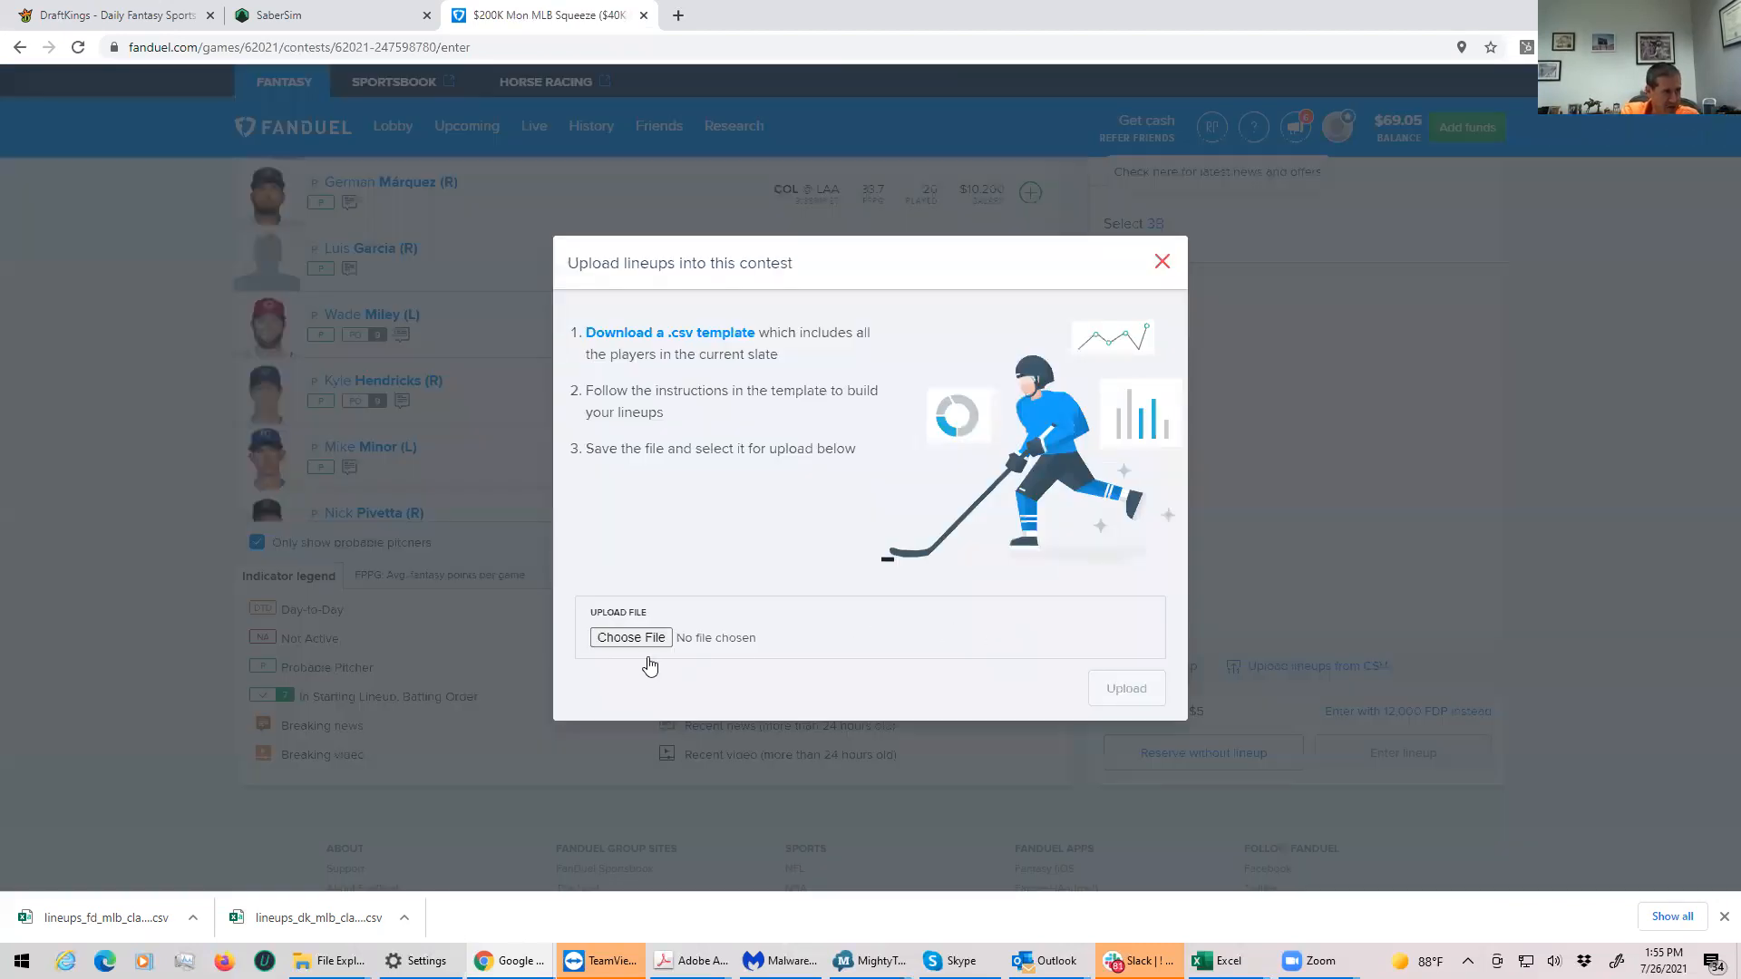
click(631, 636)
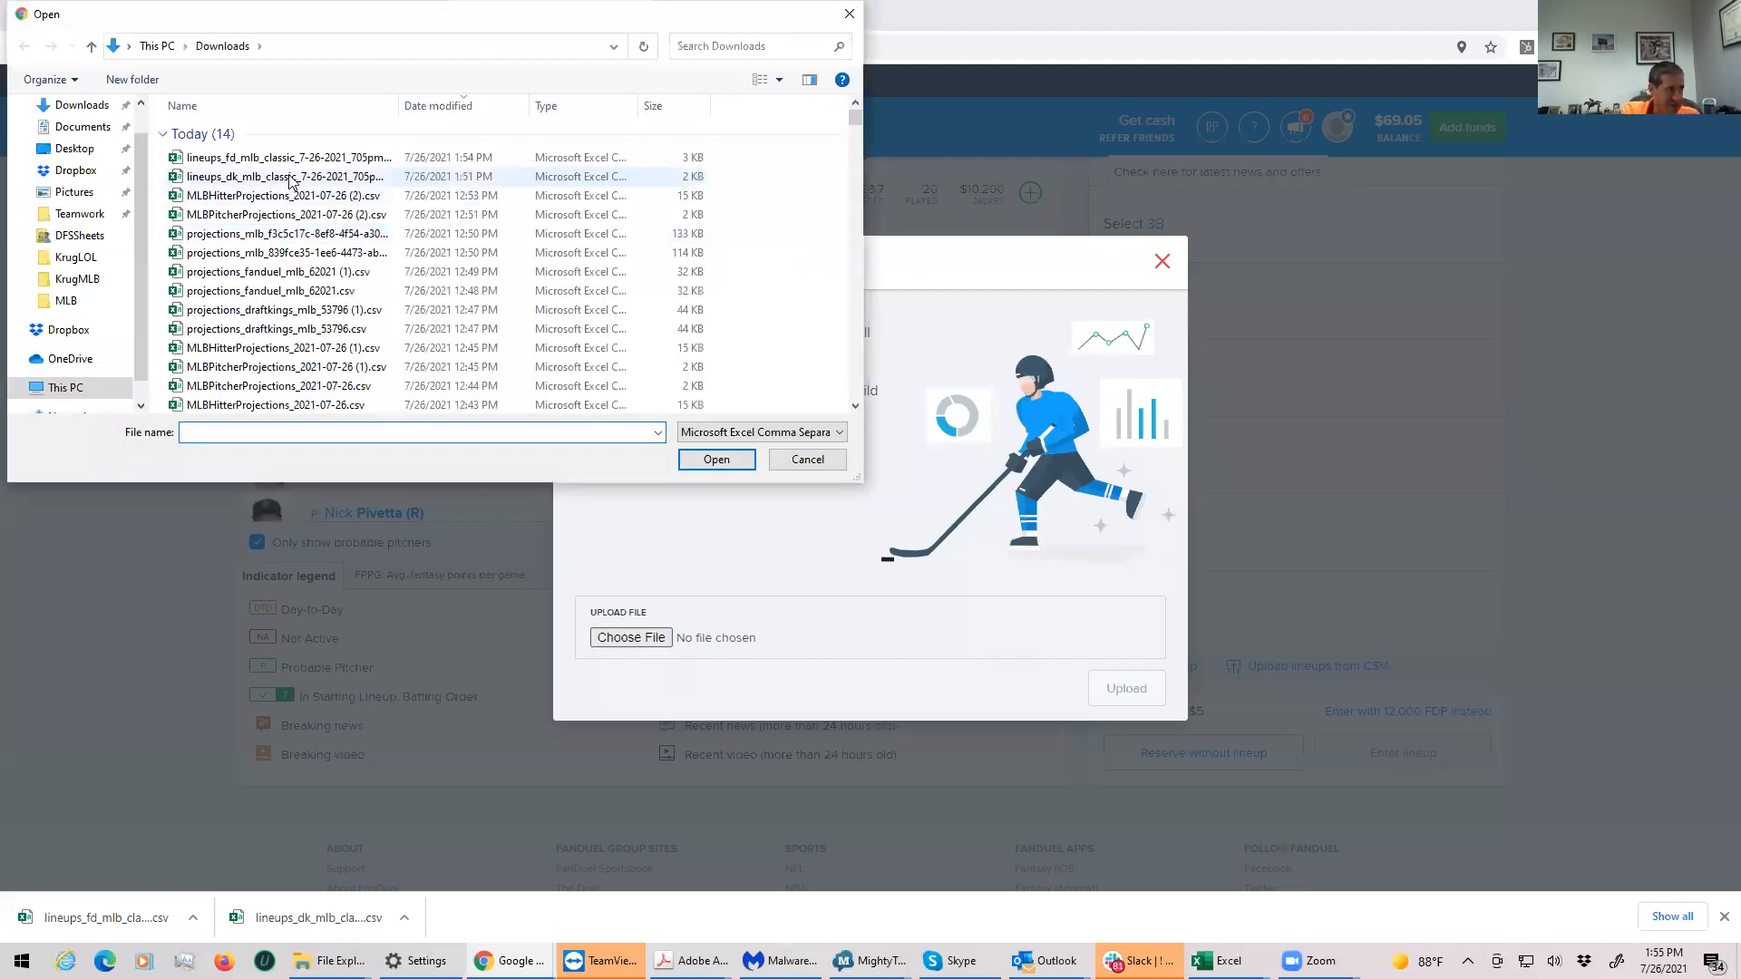
click(283, 157)
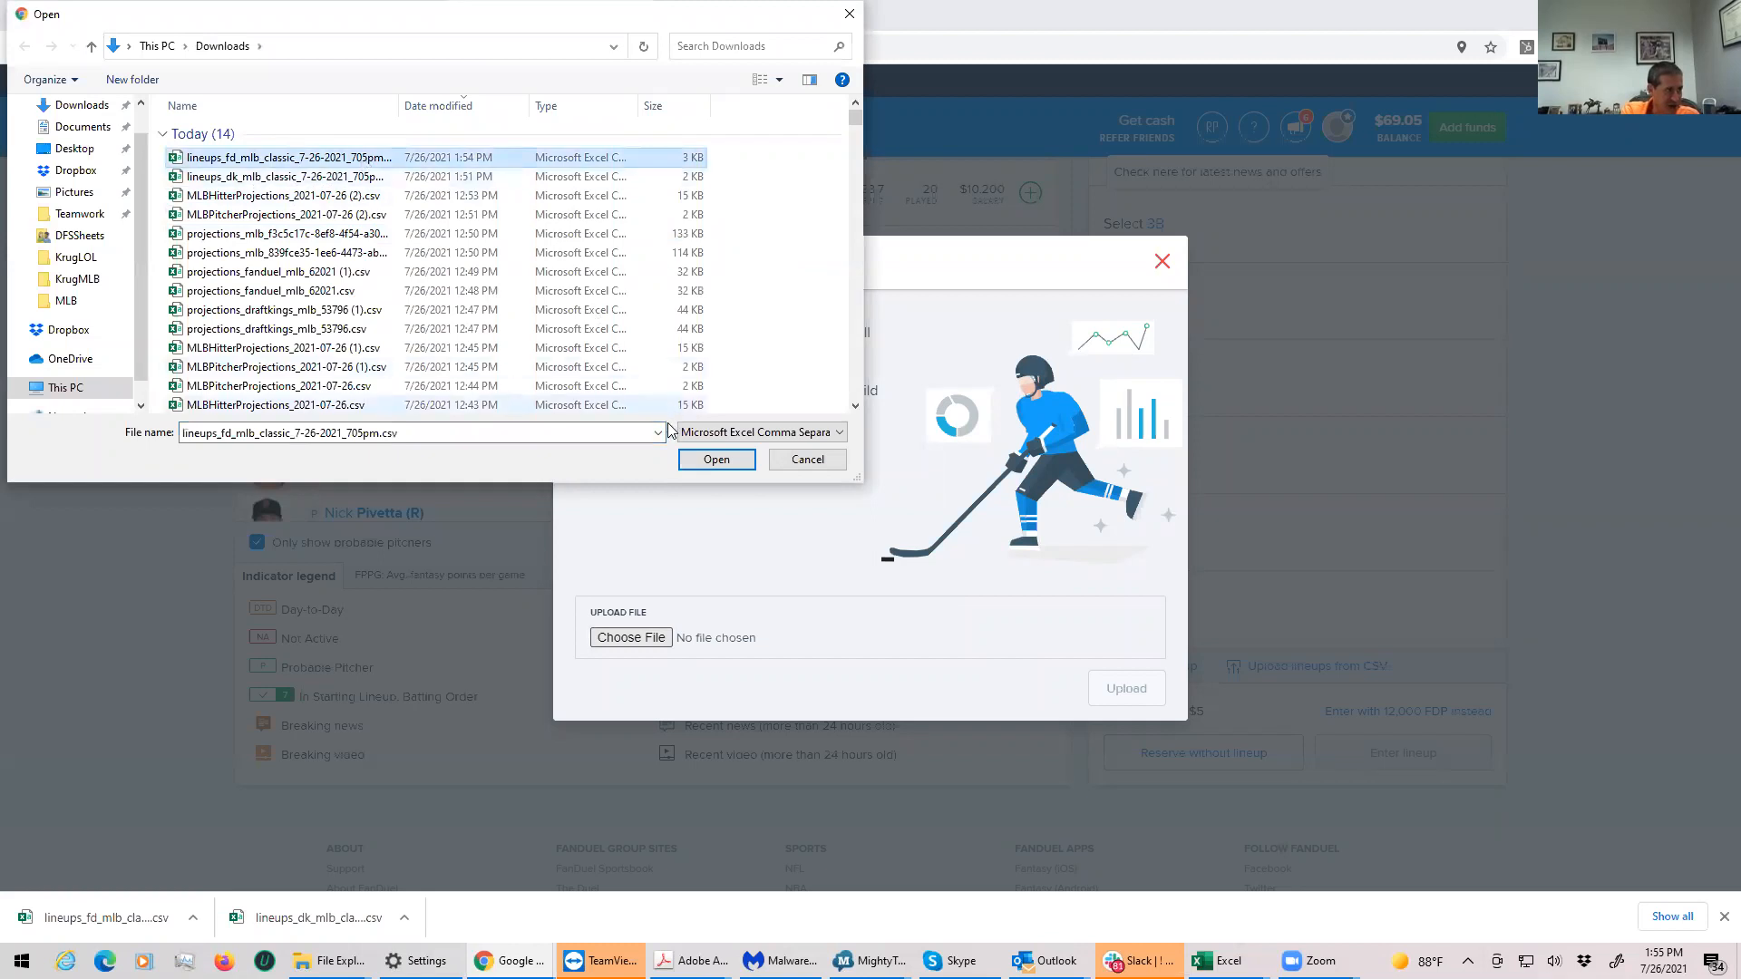
click(717, 459)
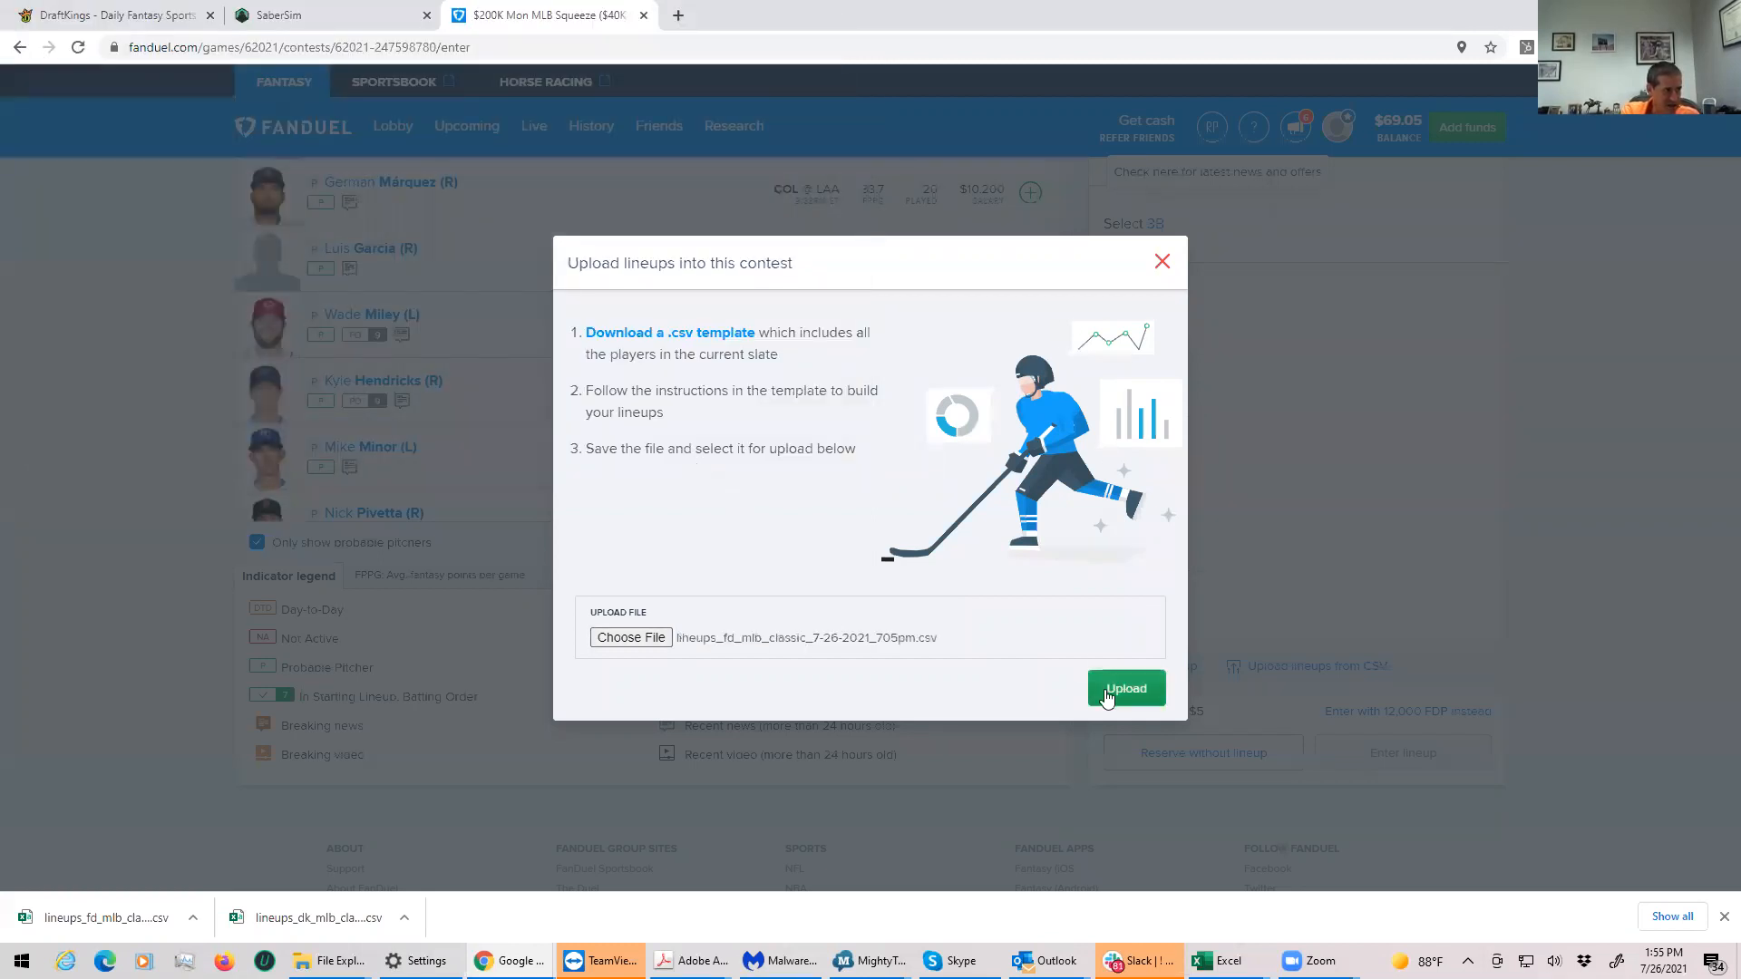
Step: Upload and enter the 20 detected lineups, then dismiss the insufficient-funds error
click(1124, 689)
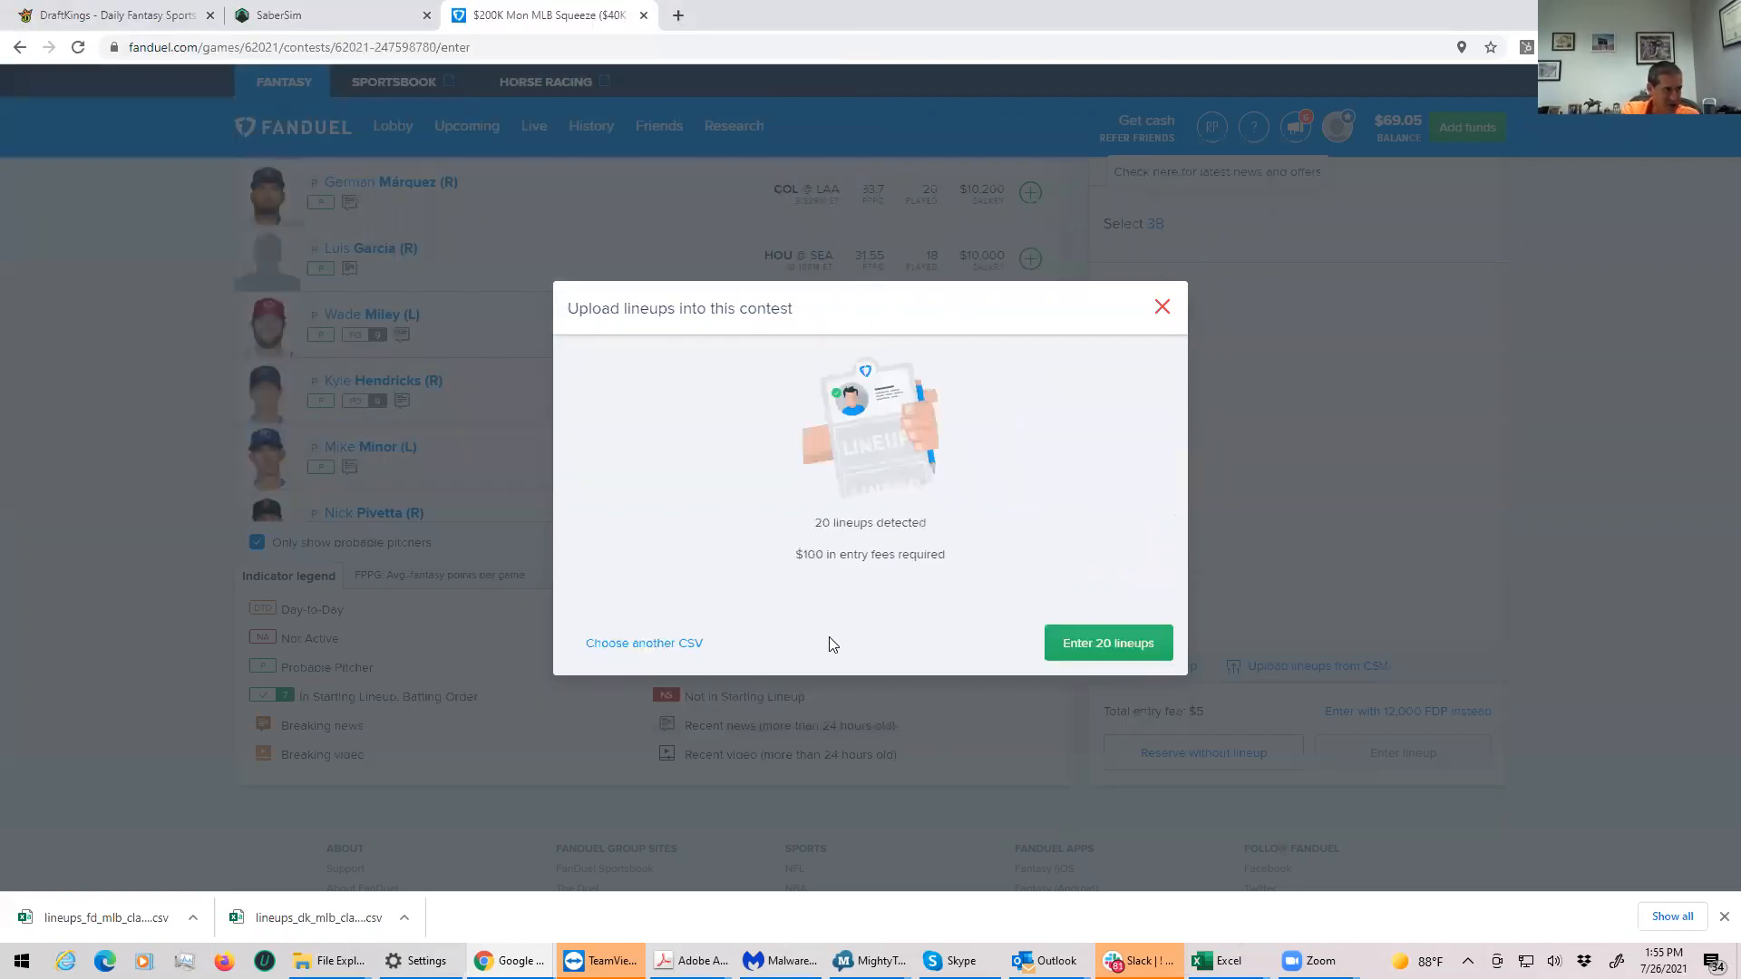
click(1107, 643)
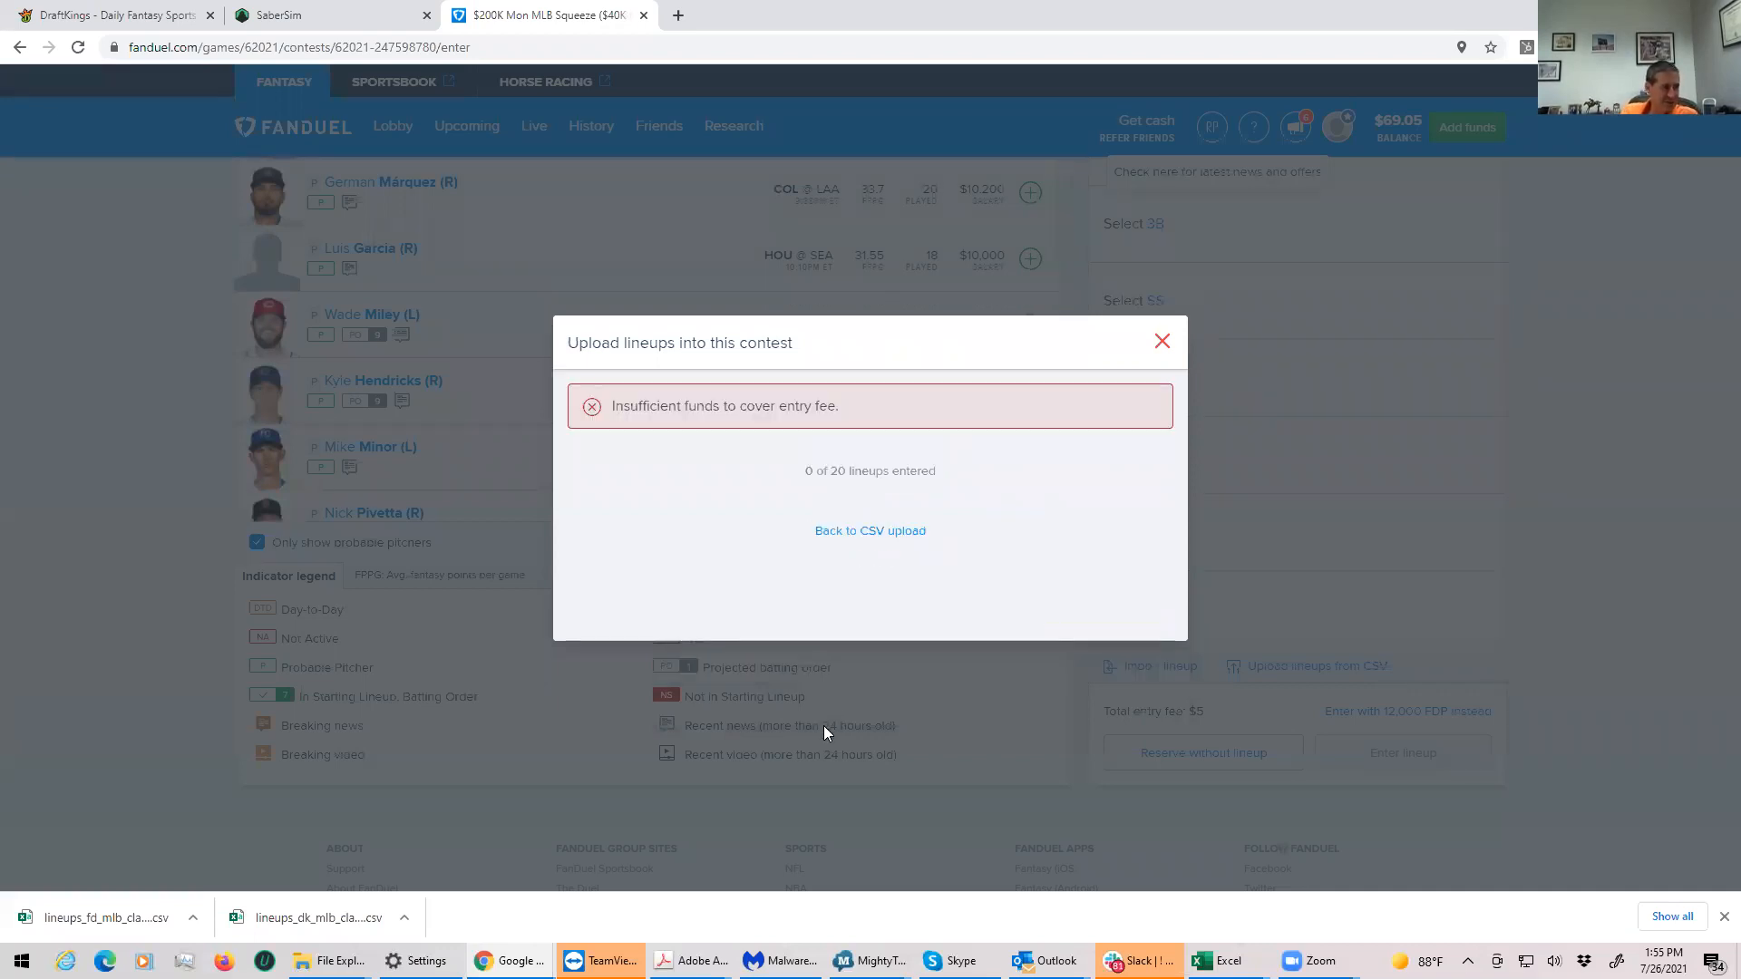
click(1163, 341)
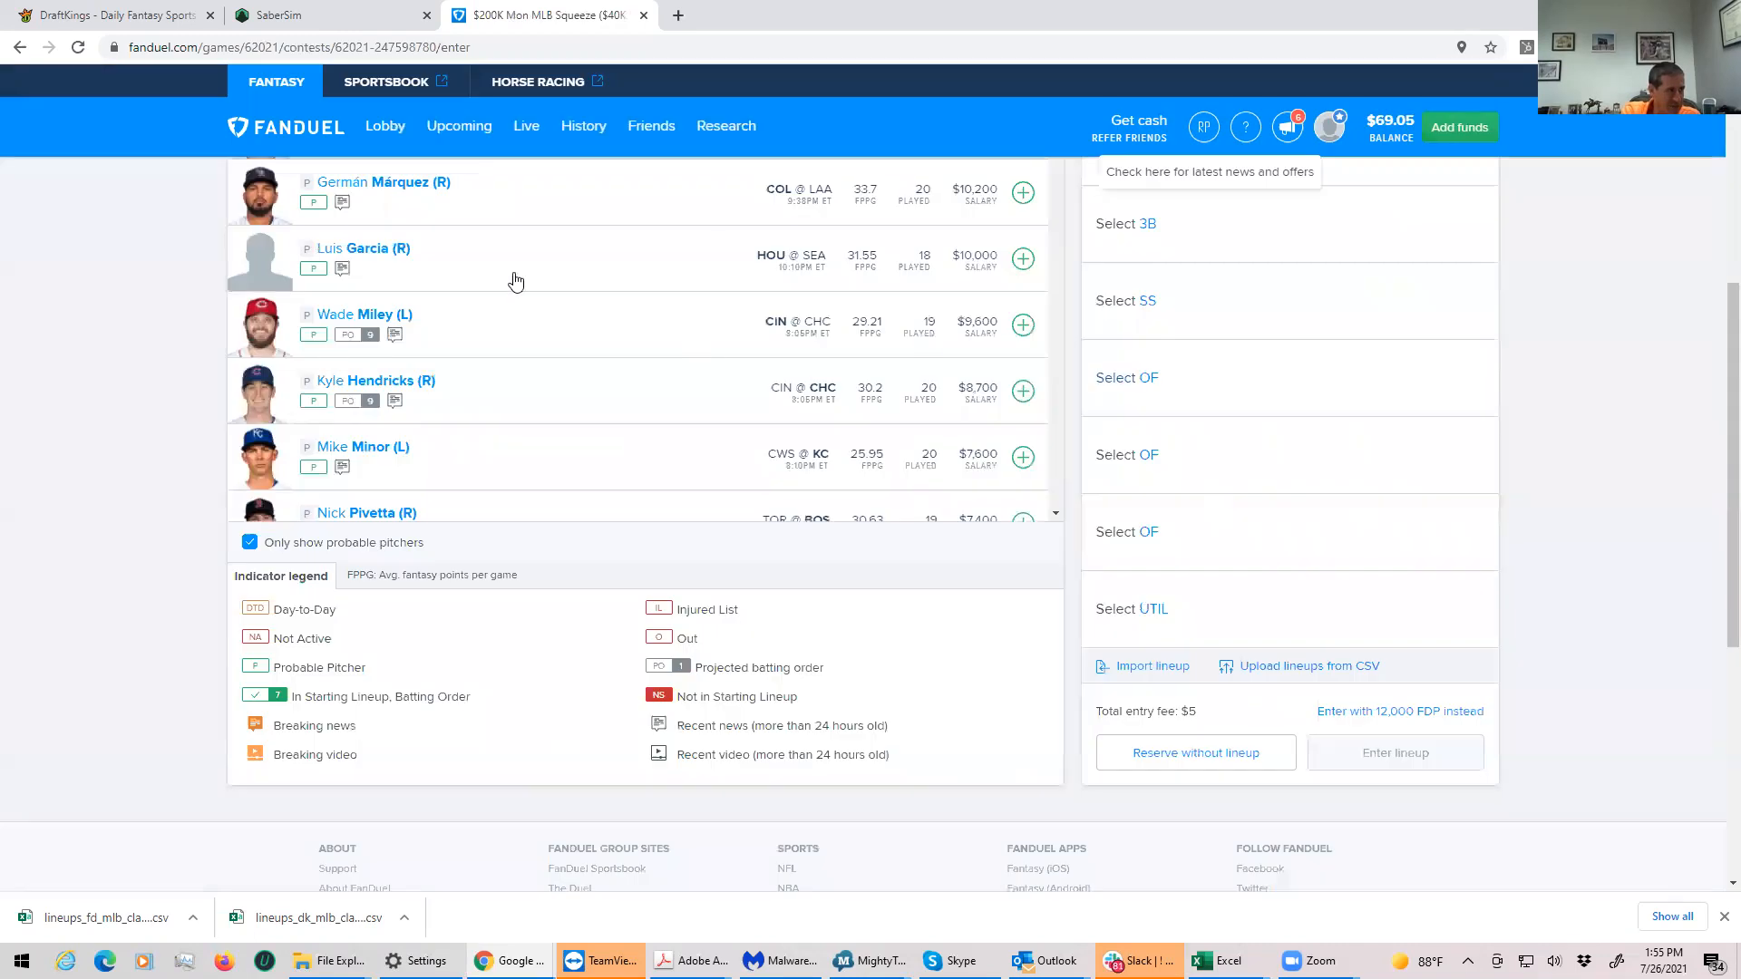
Step: Check FanDuel's Upcoming page shows no entries, then return to Excel's MLBDK_Proj workbook
click(459, 125)
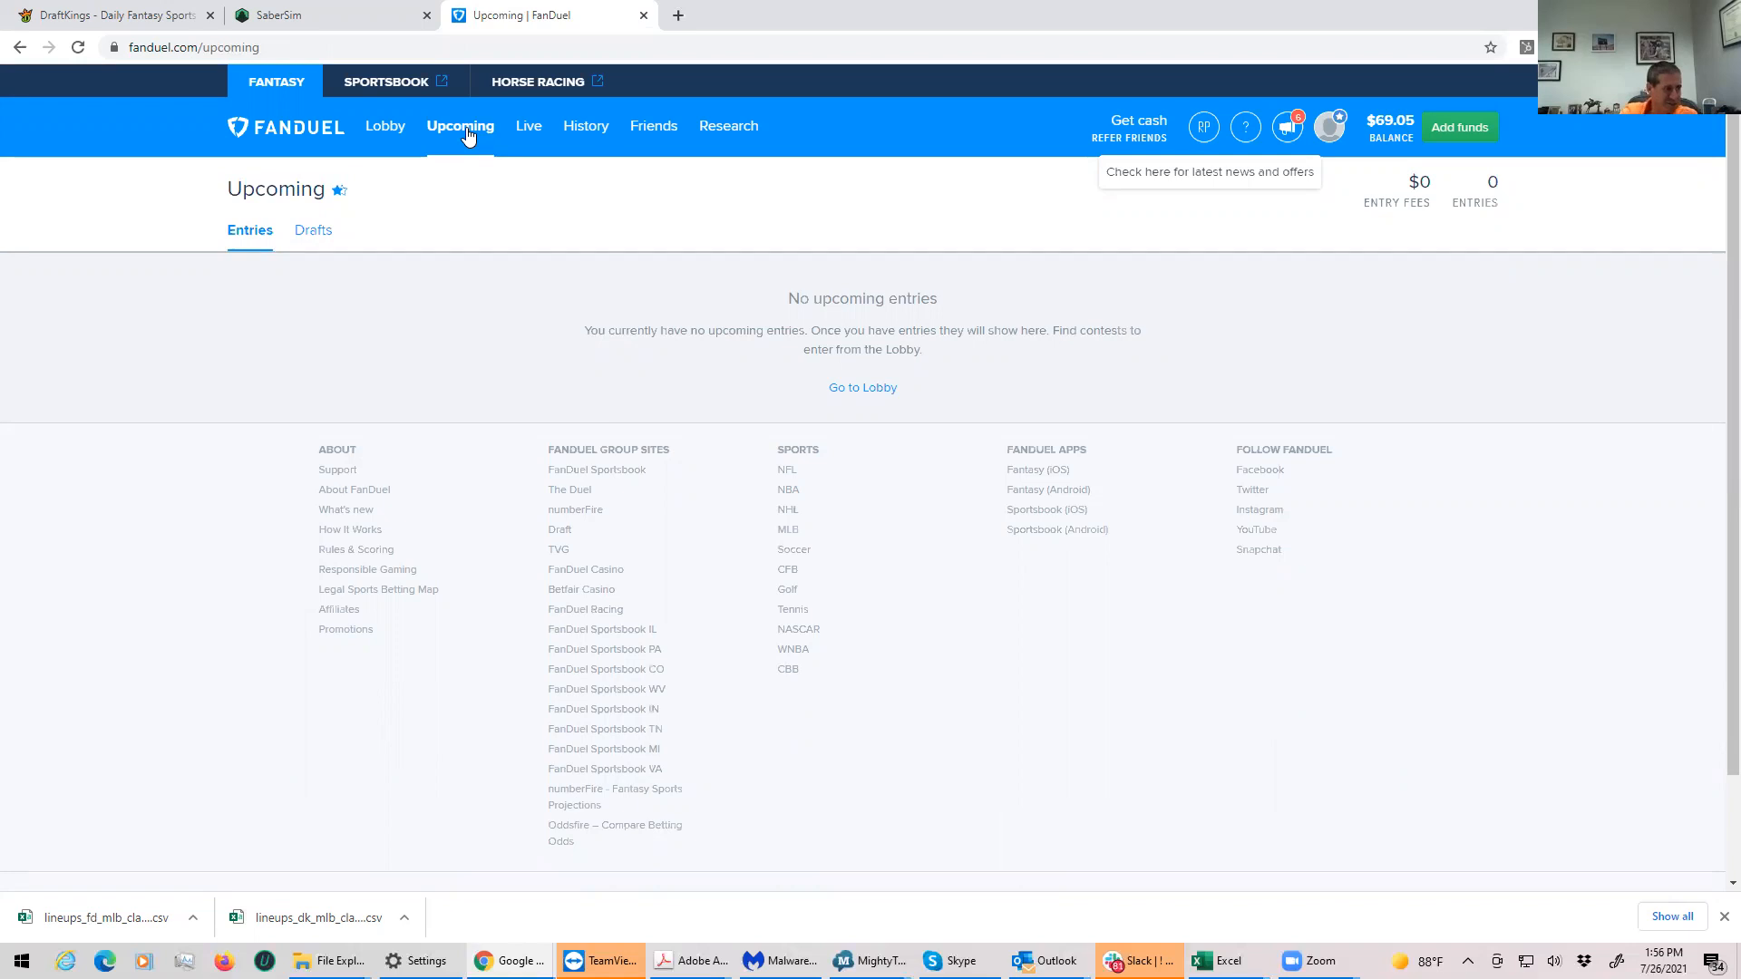
mouse_move(468, 136)
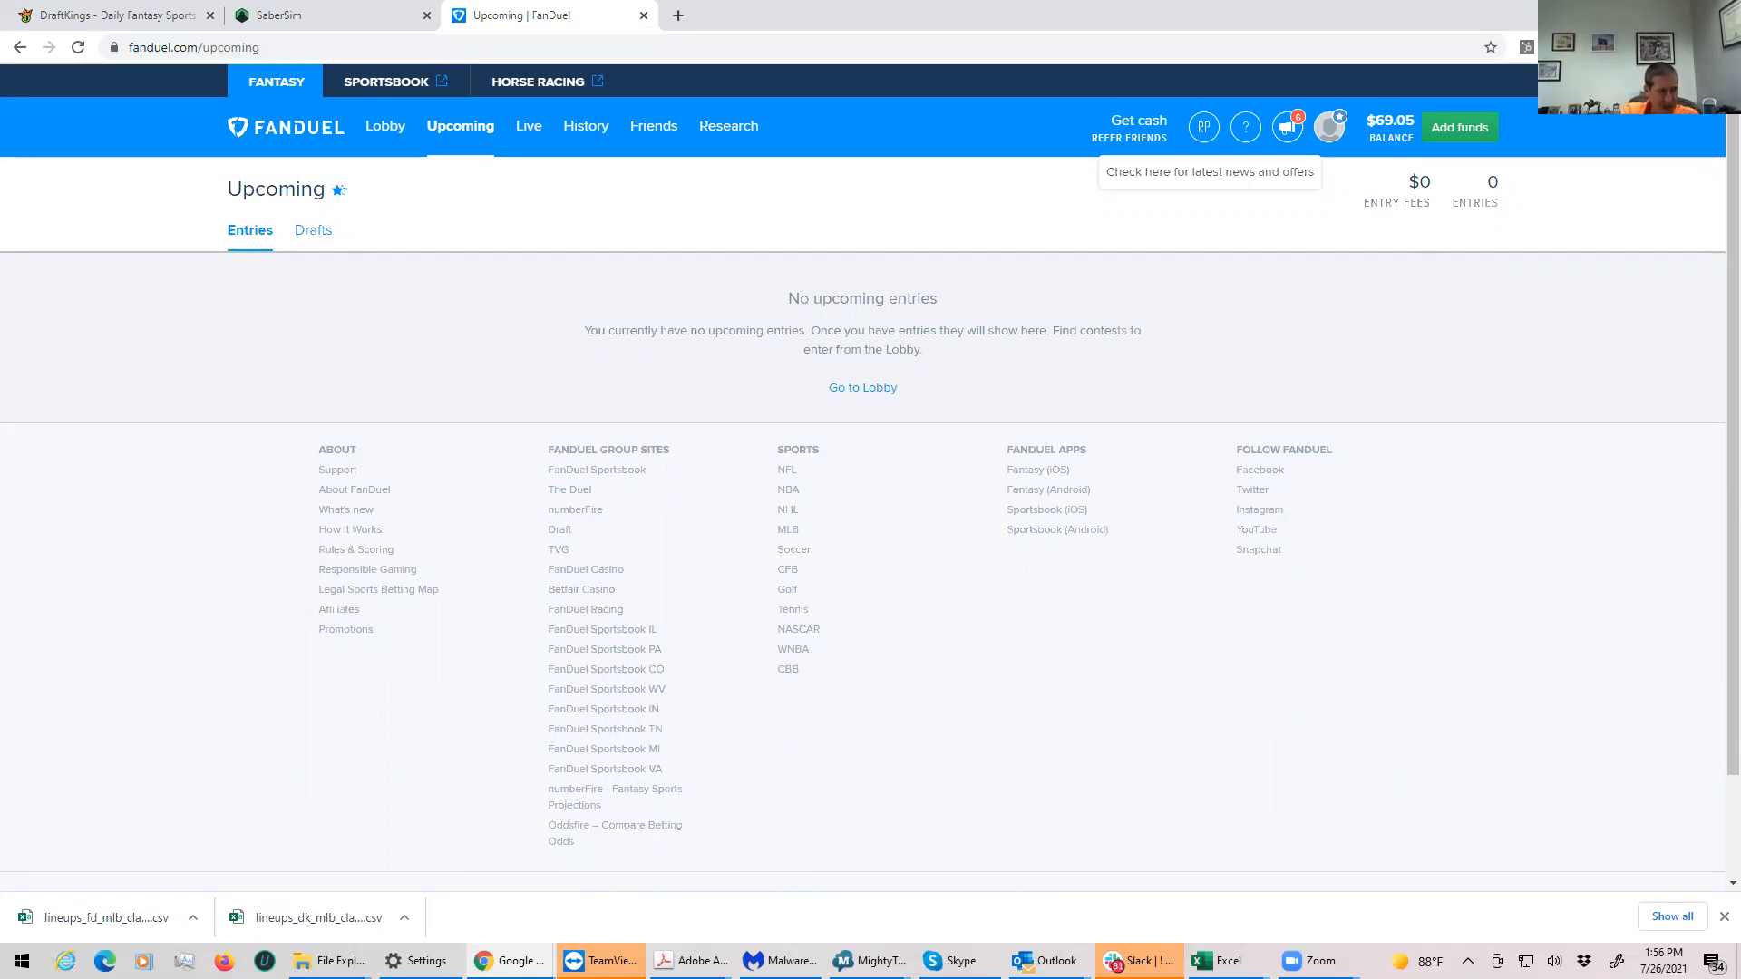
mouse_move(1227, 961)
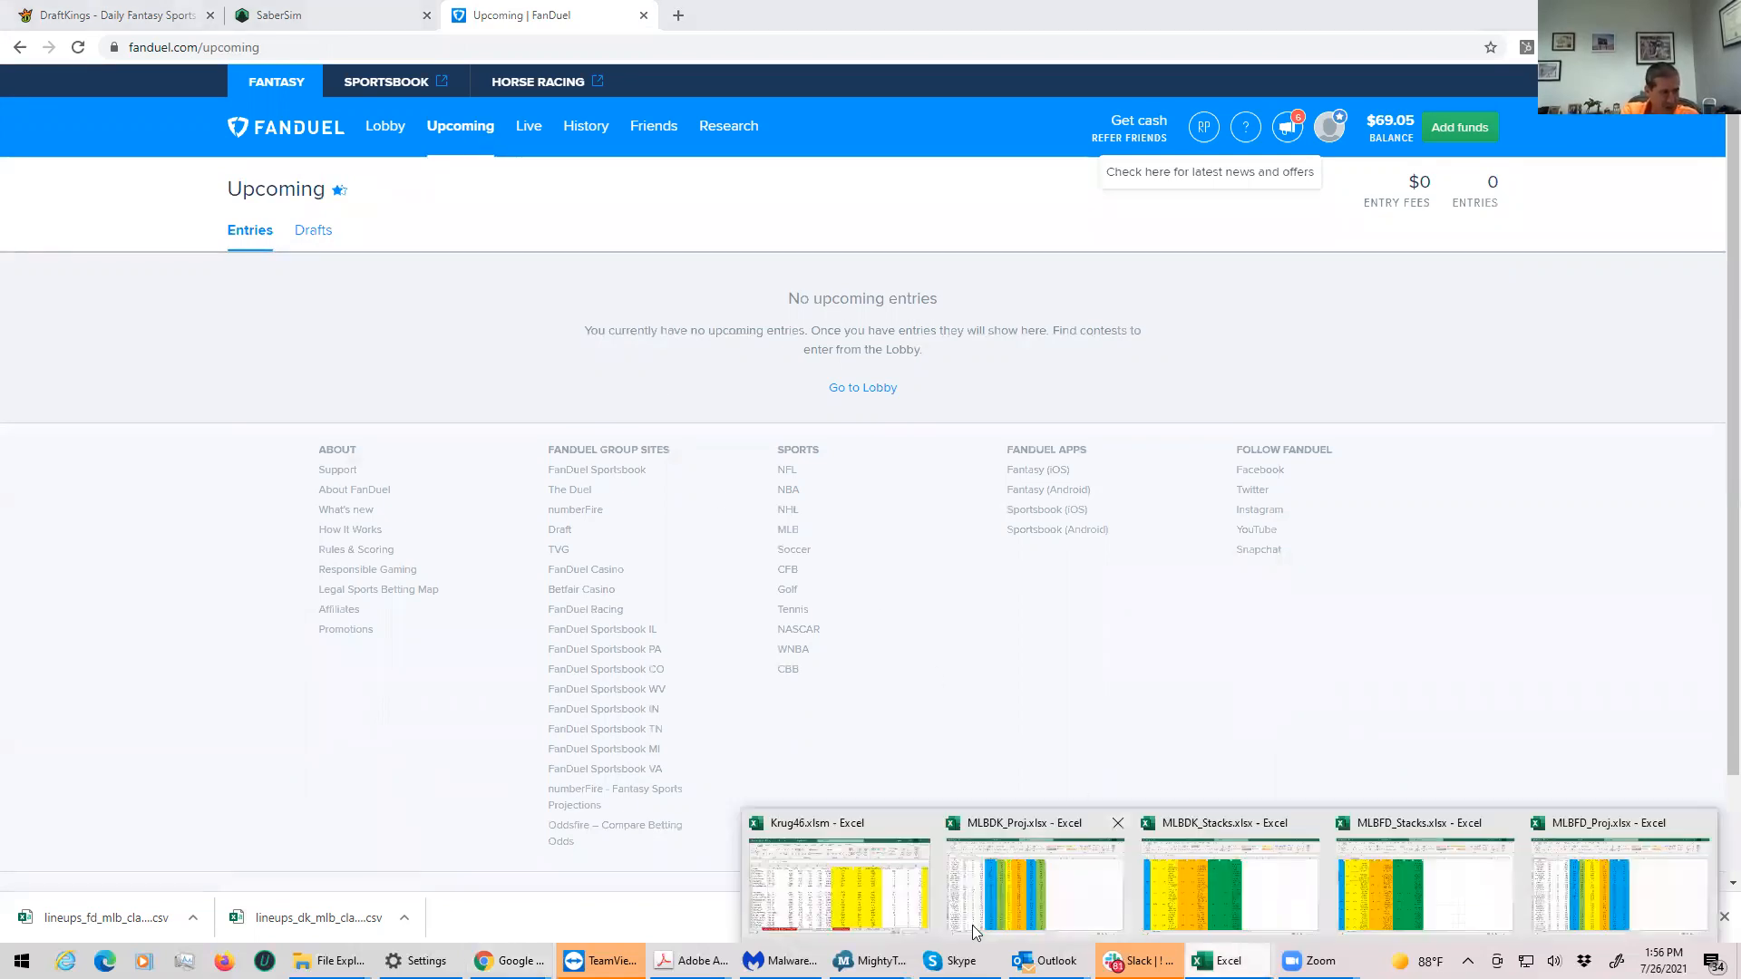
click(1020, 882)
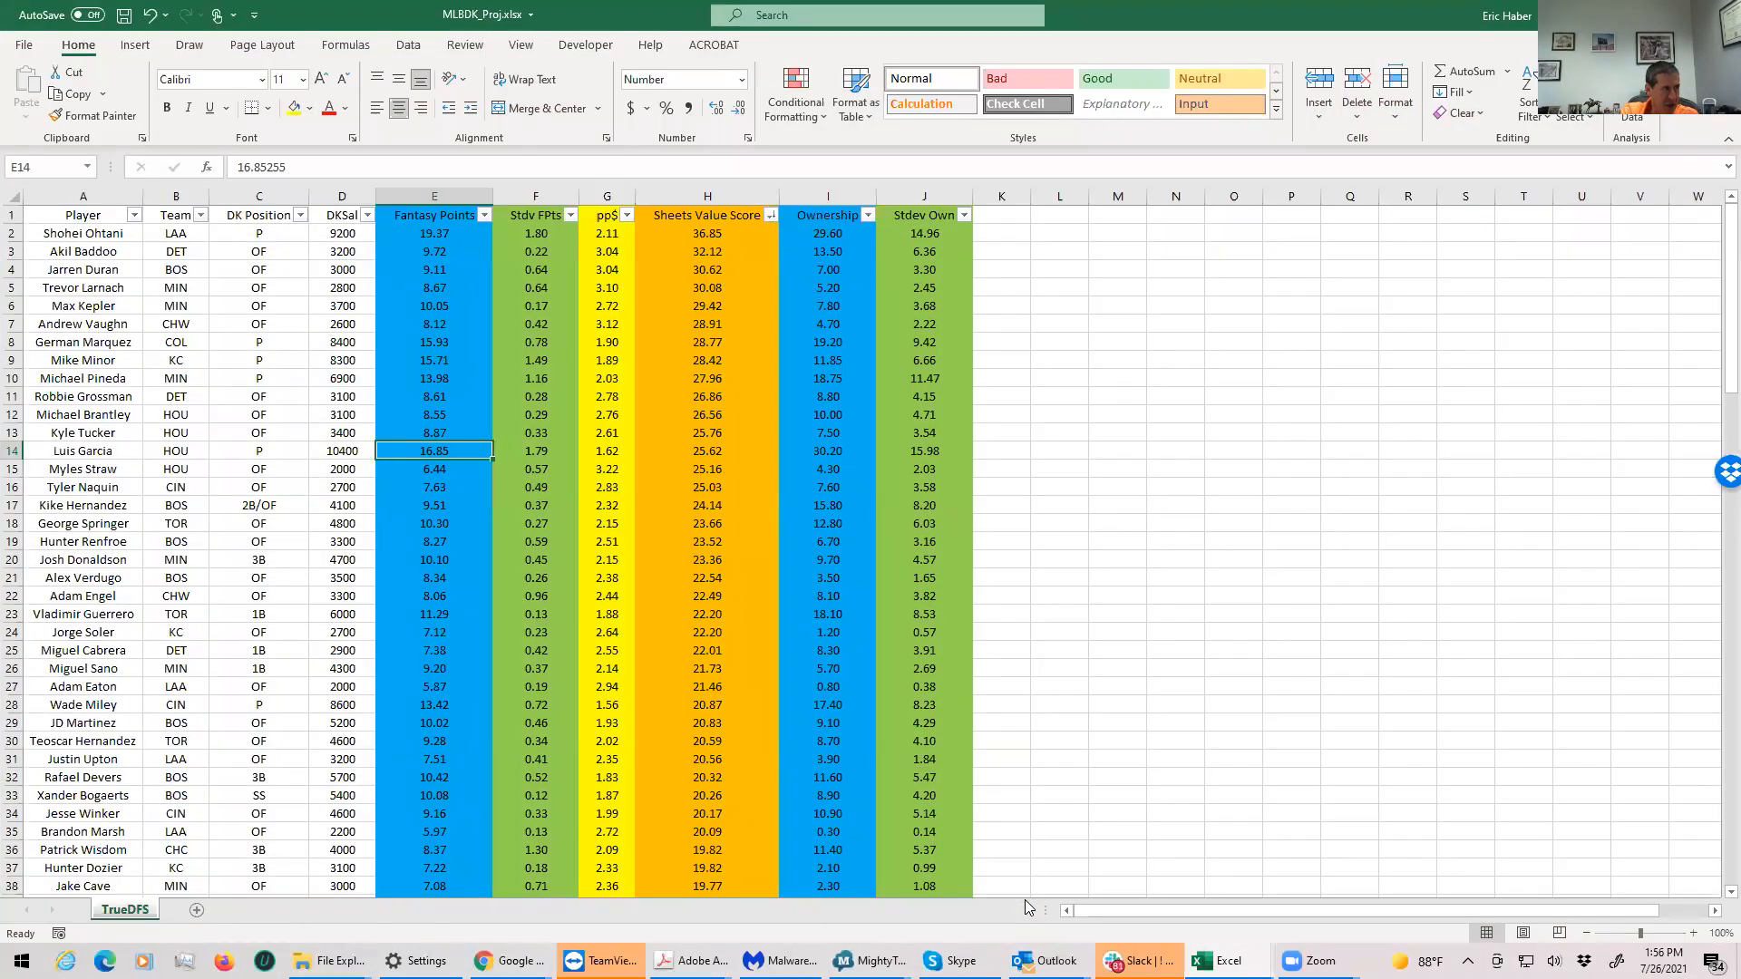